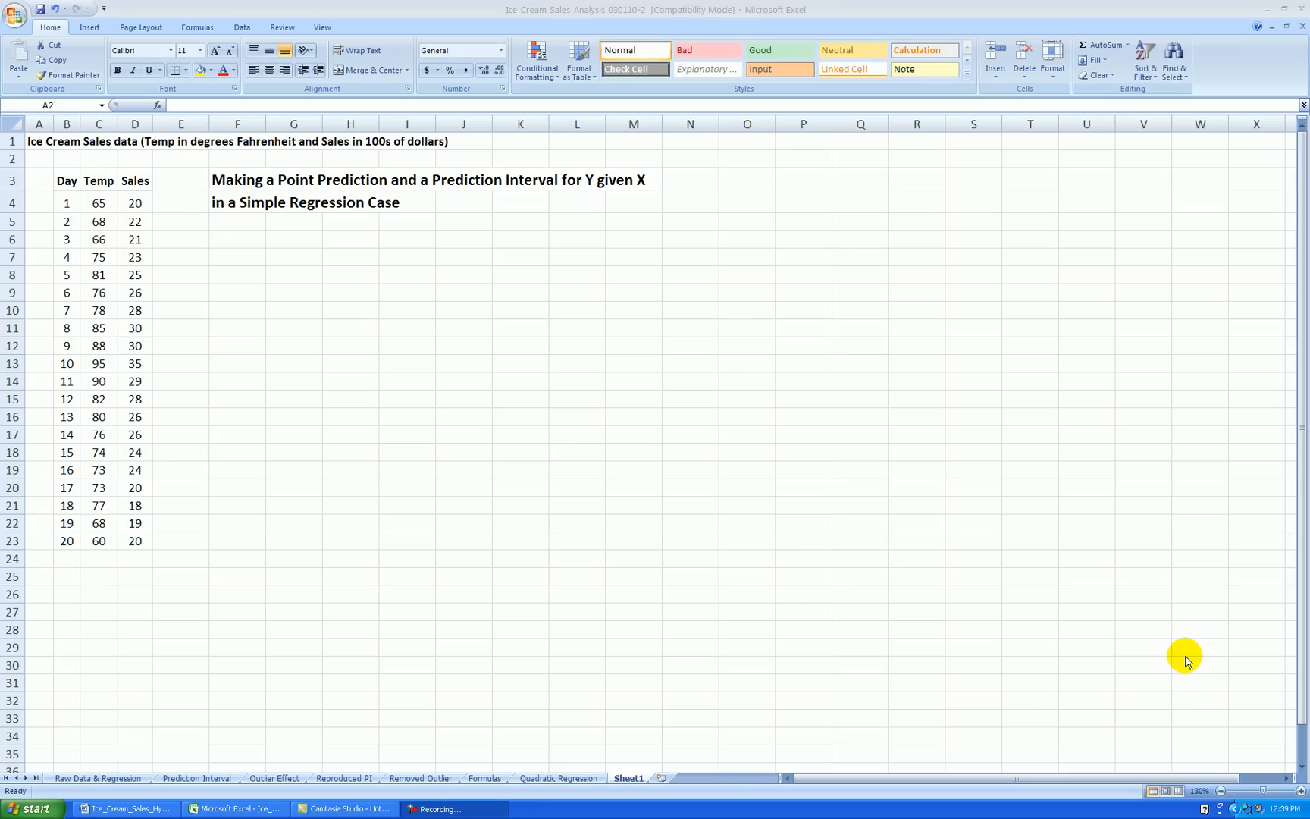
mouse_move(1058, 482)
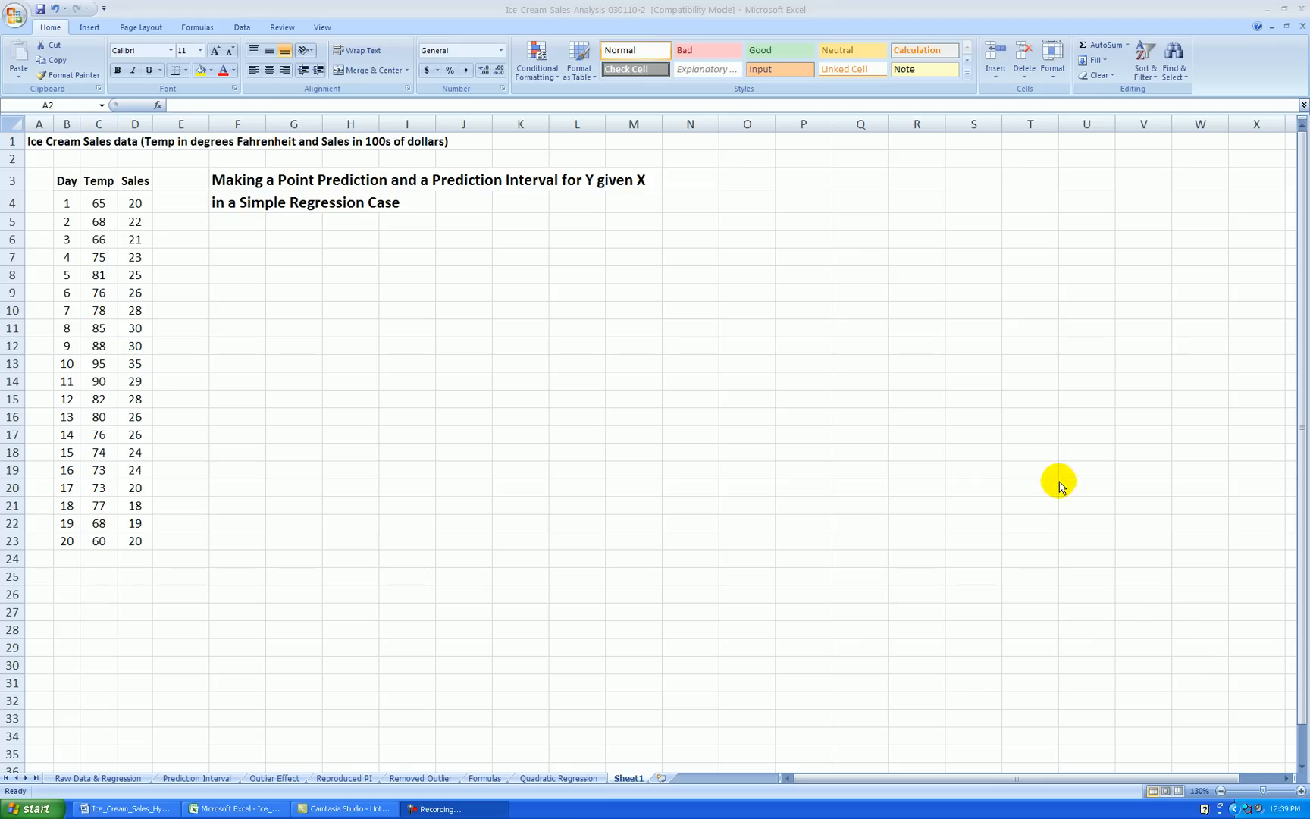
mouse_move(167, 244)
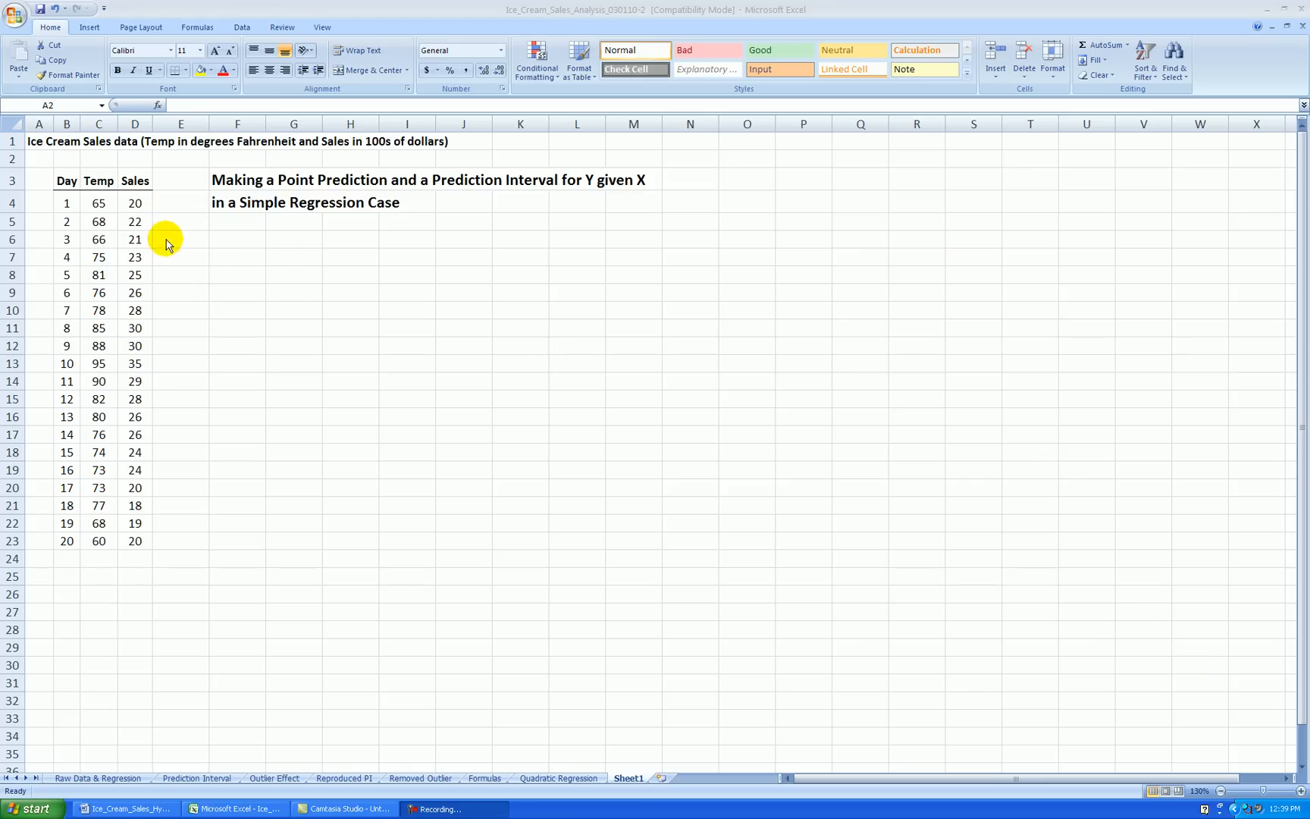
mouse_move(205, 200)
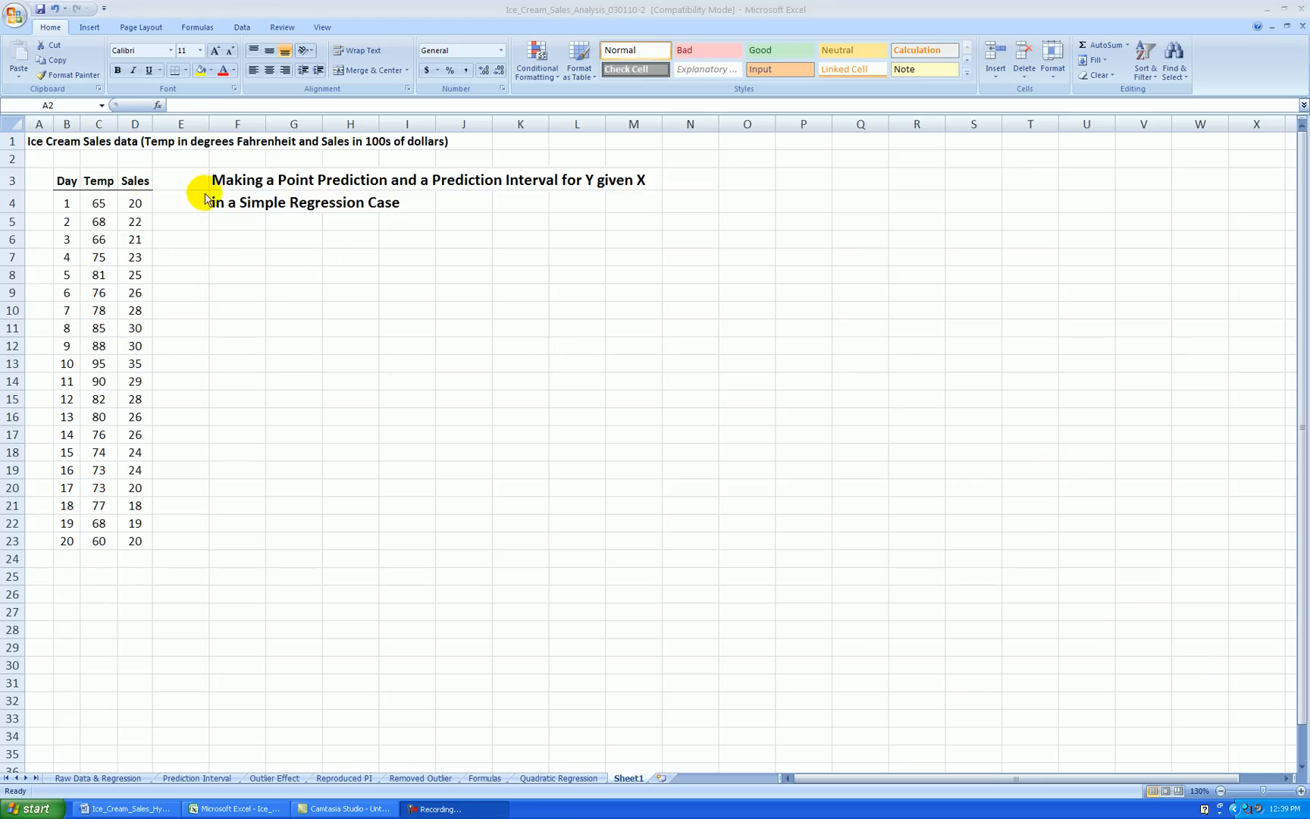
mouse_move(120, 198)
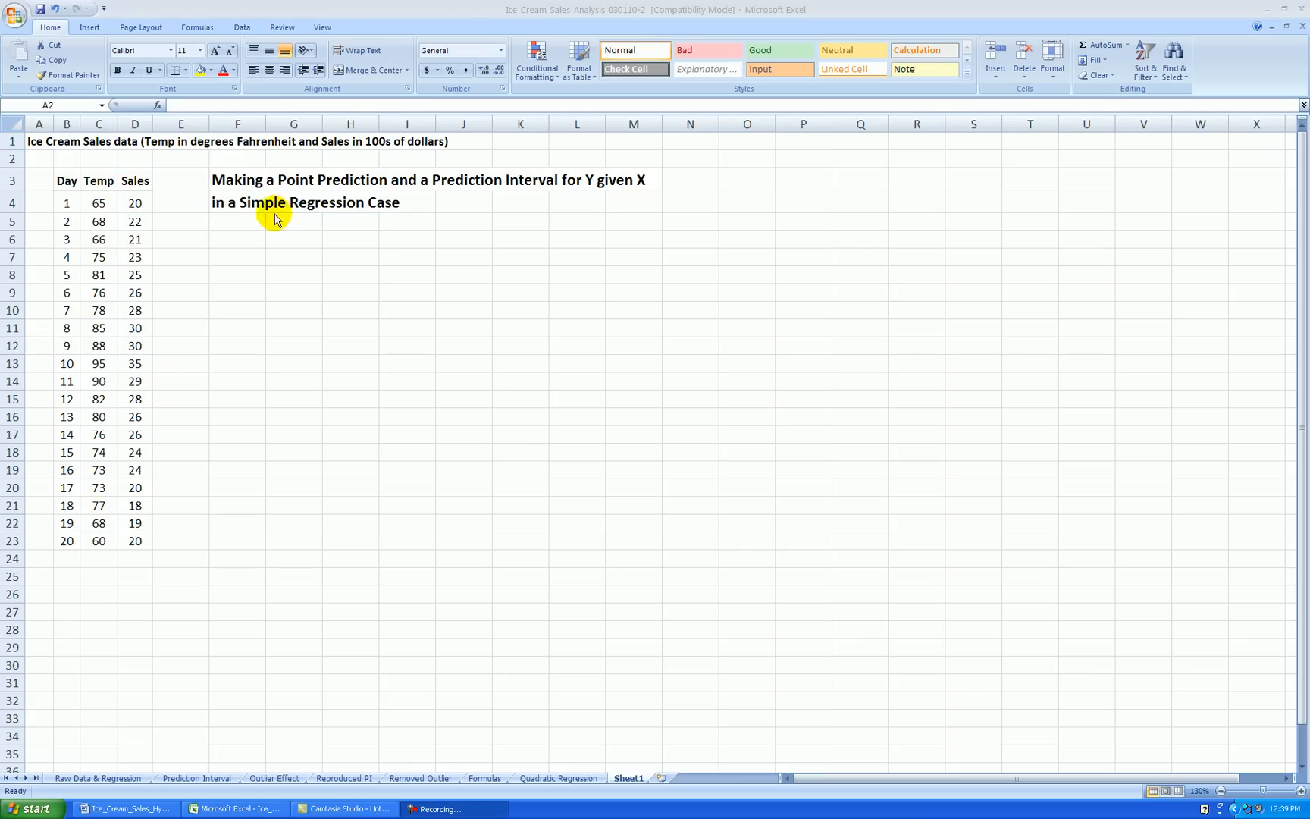
mouse_move(564, 207)
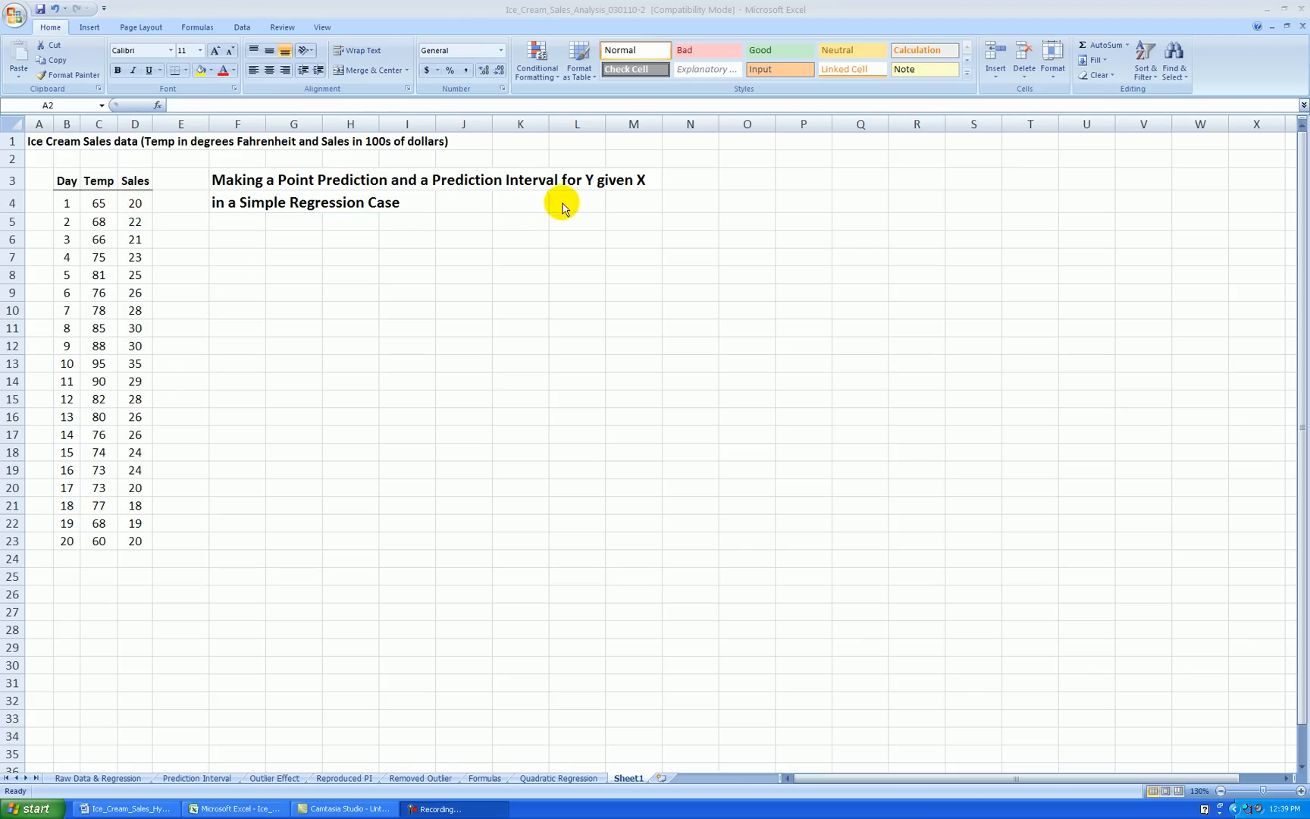
mouse_move(402, 298)
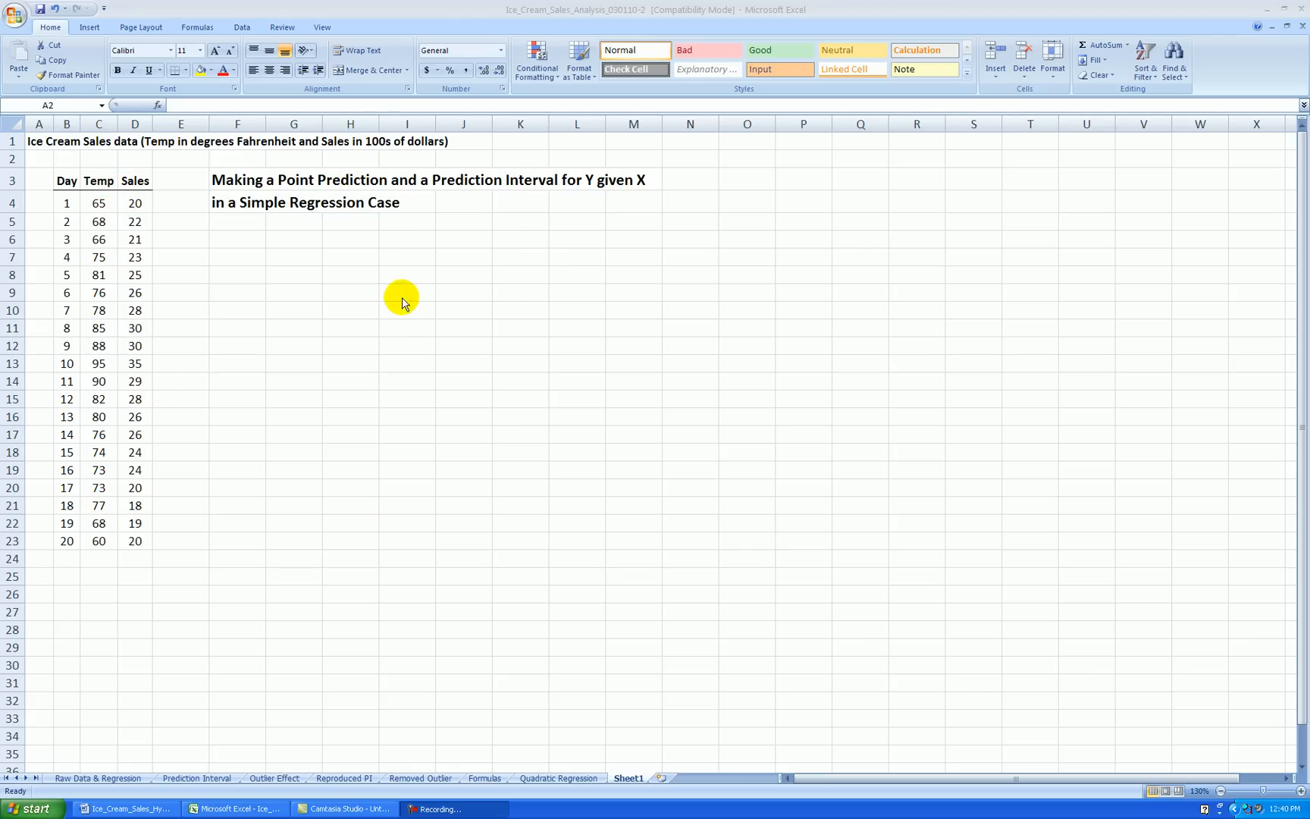
mouse_move(411, 312)
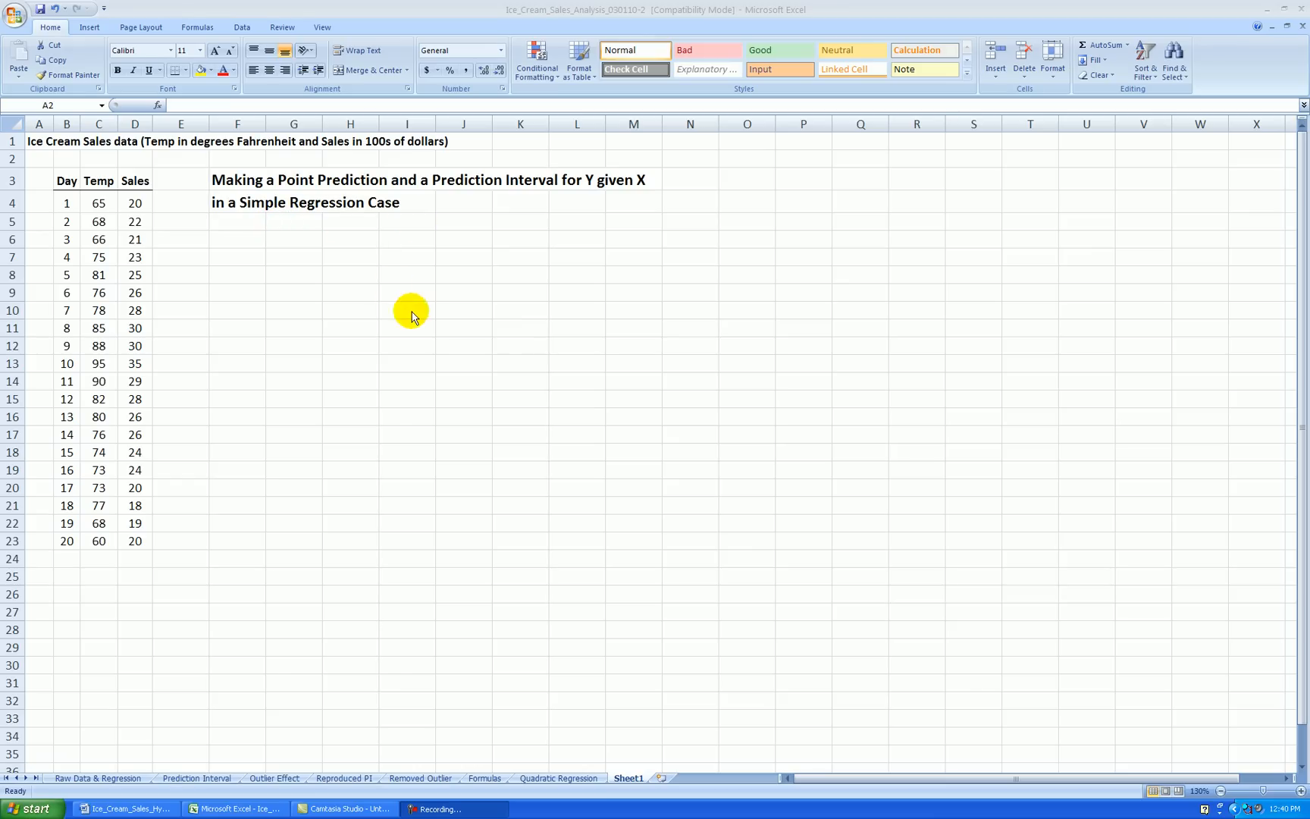
mouse_move(99, 191)
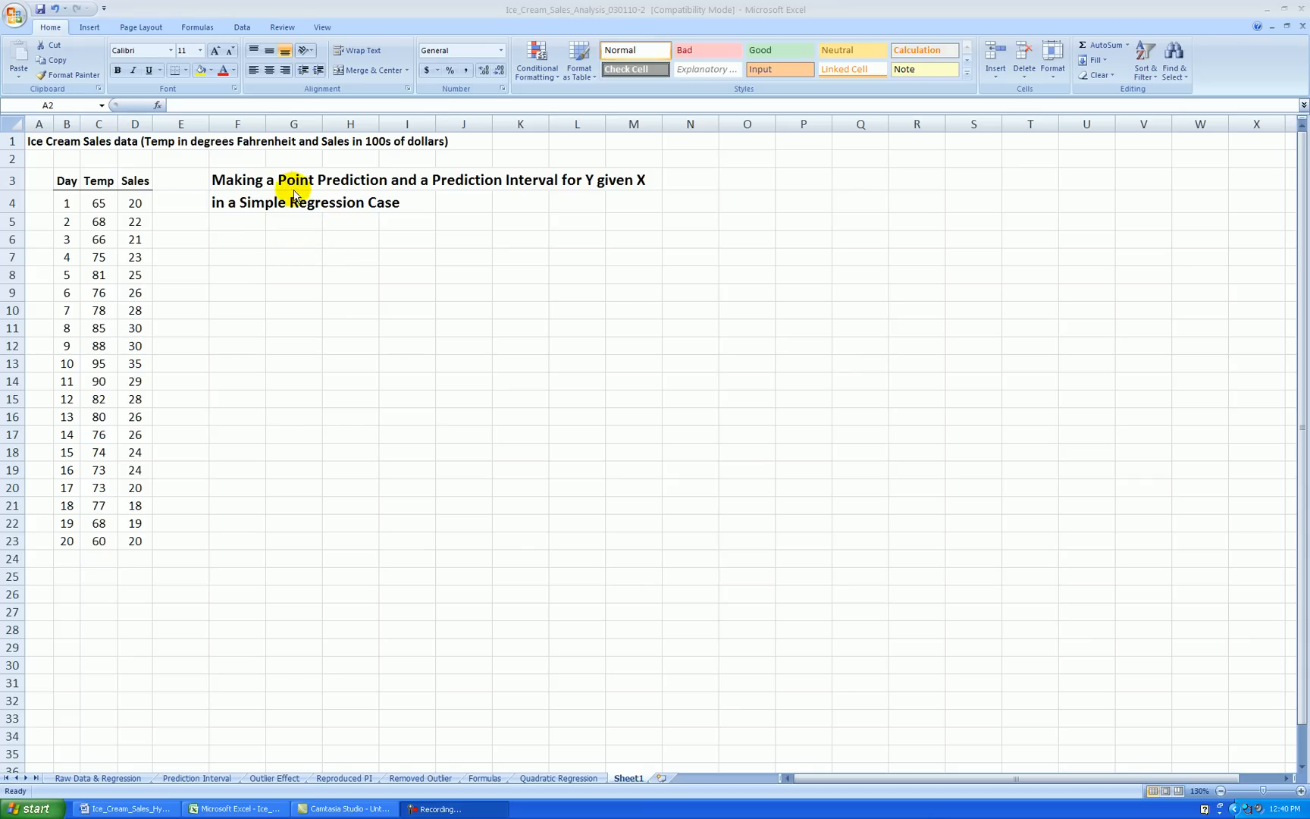
mouse_move(300, 199)
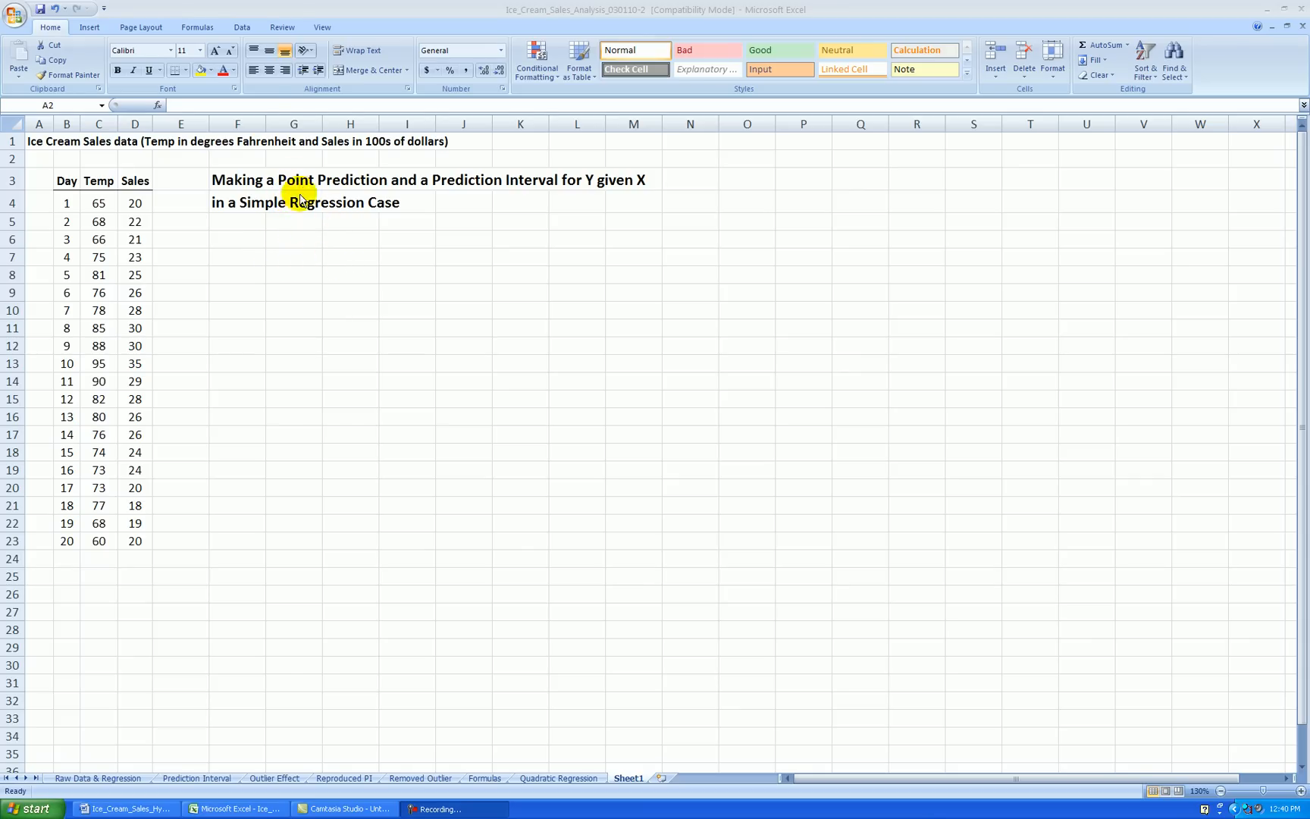
Start the Regression tool from the Data Analysis add-in.
left_click(242, 28)
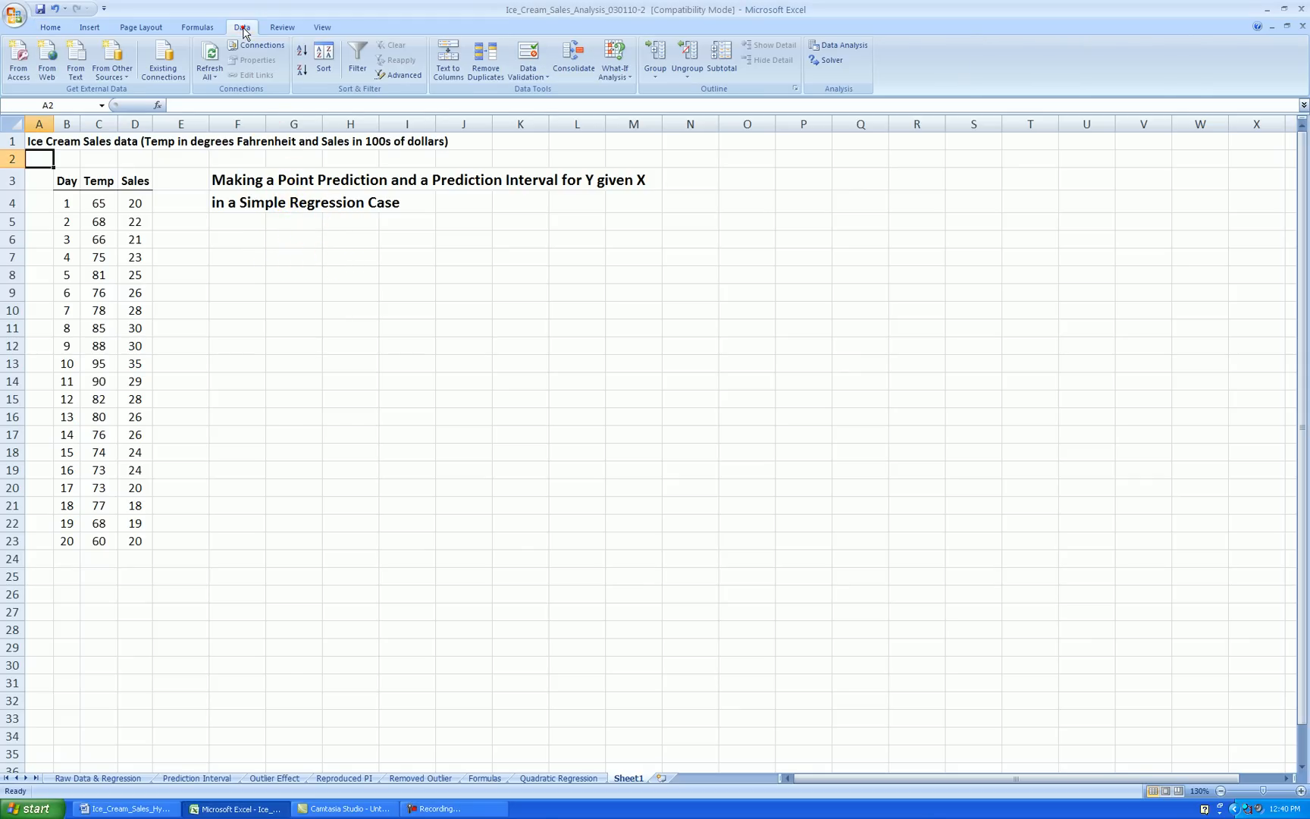
left_click(842, 44)
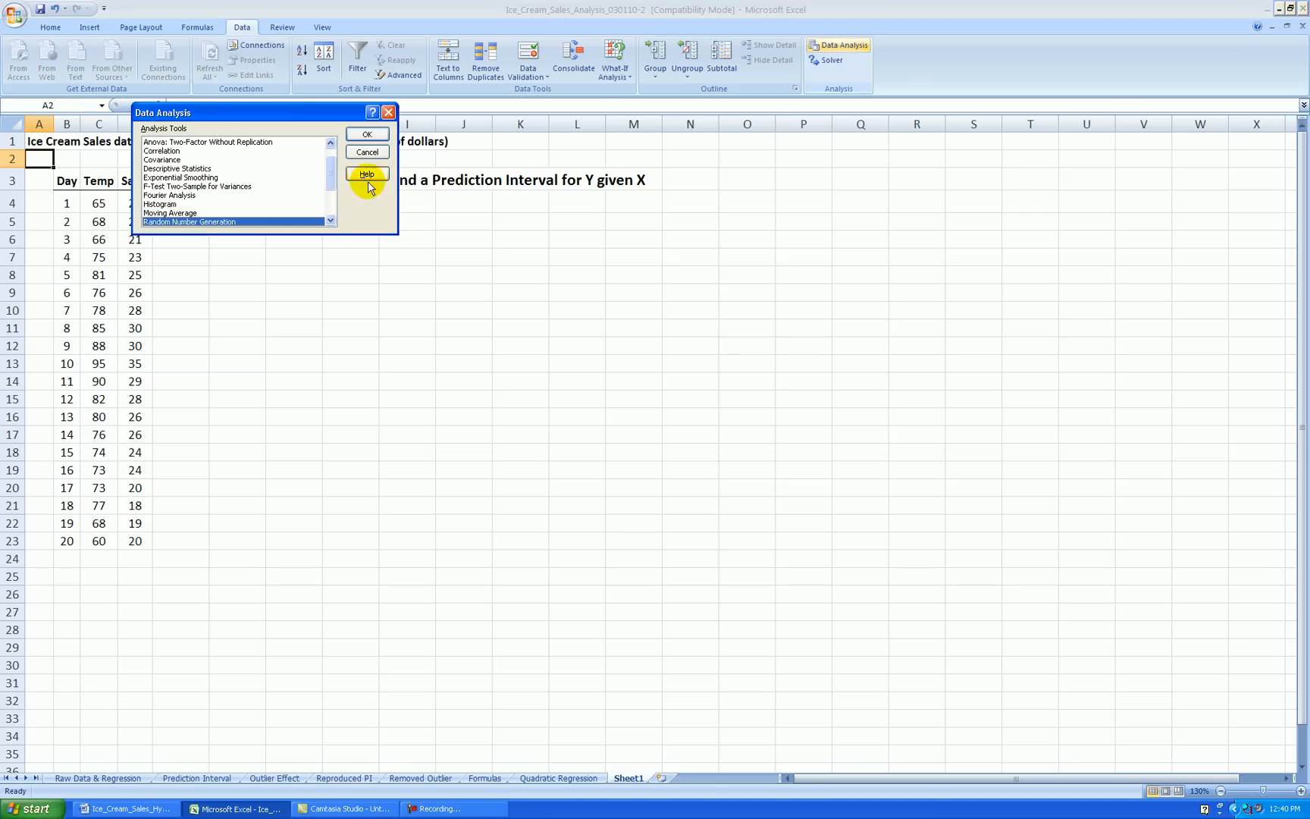
left_click(163, 178)
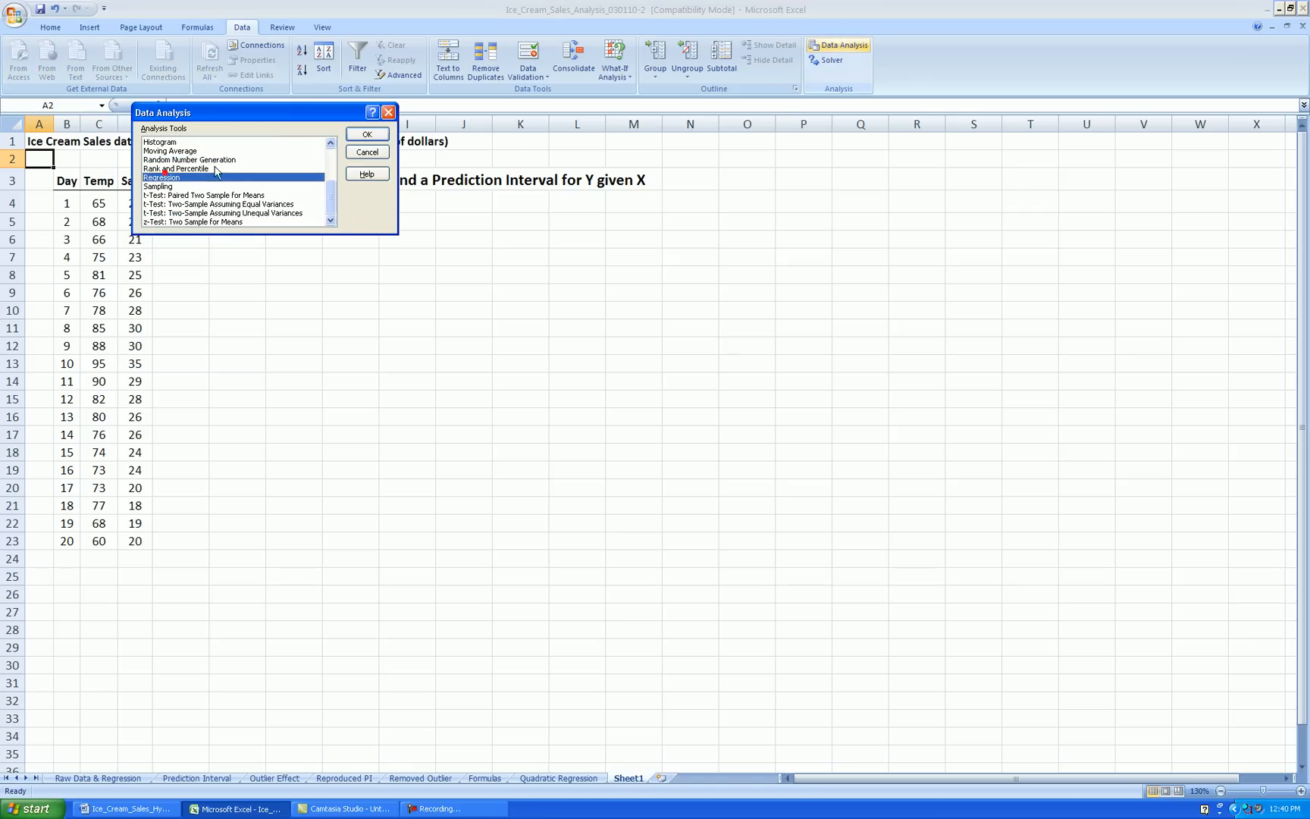
left_click(367, 133)
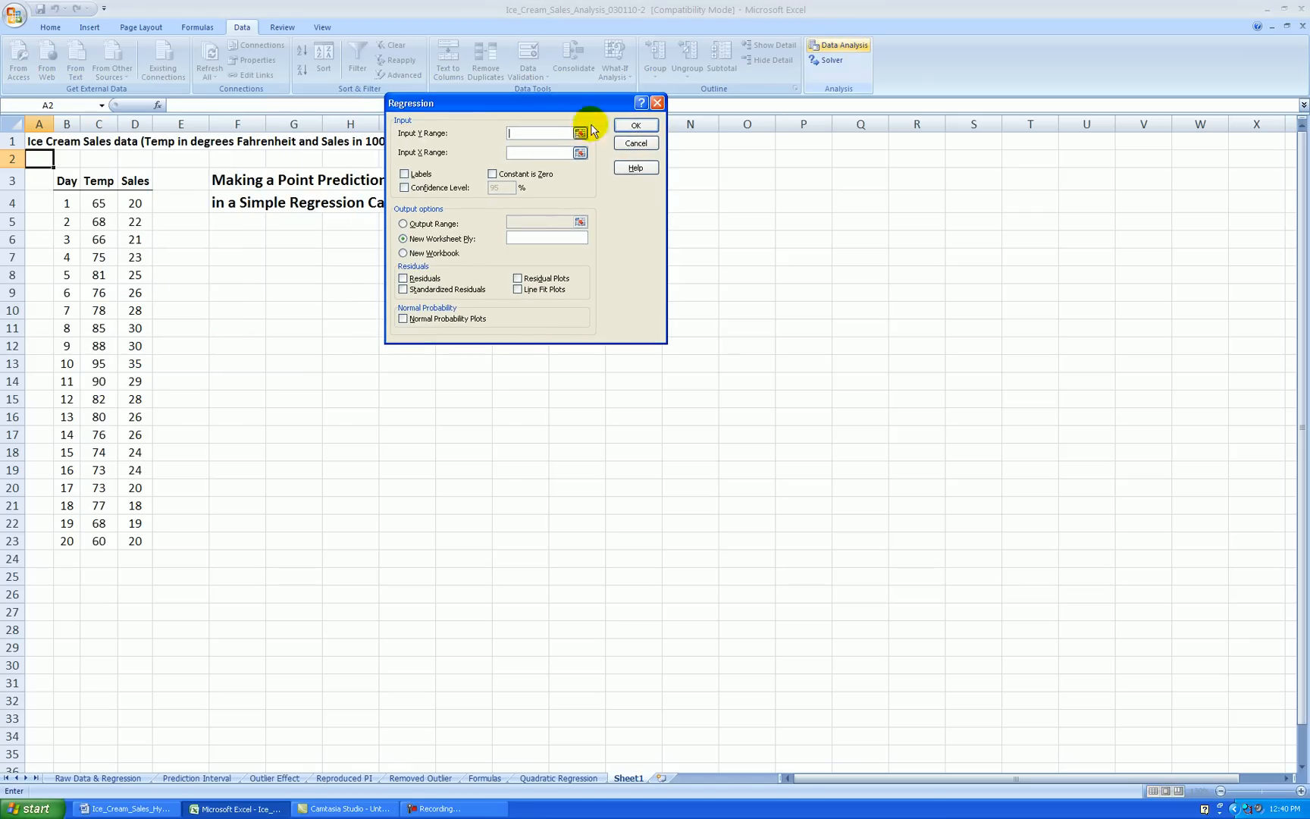
Regress Sales (D3:D23) on Temp (C3:C23) with labels, output at F6 on this sheet.
left_click_drag(135, 180, 135, 201)
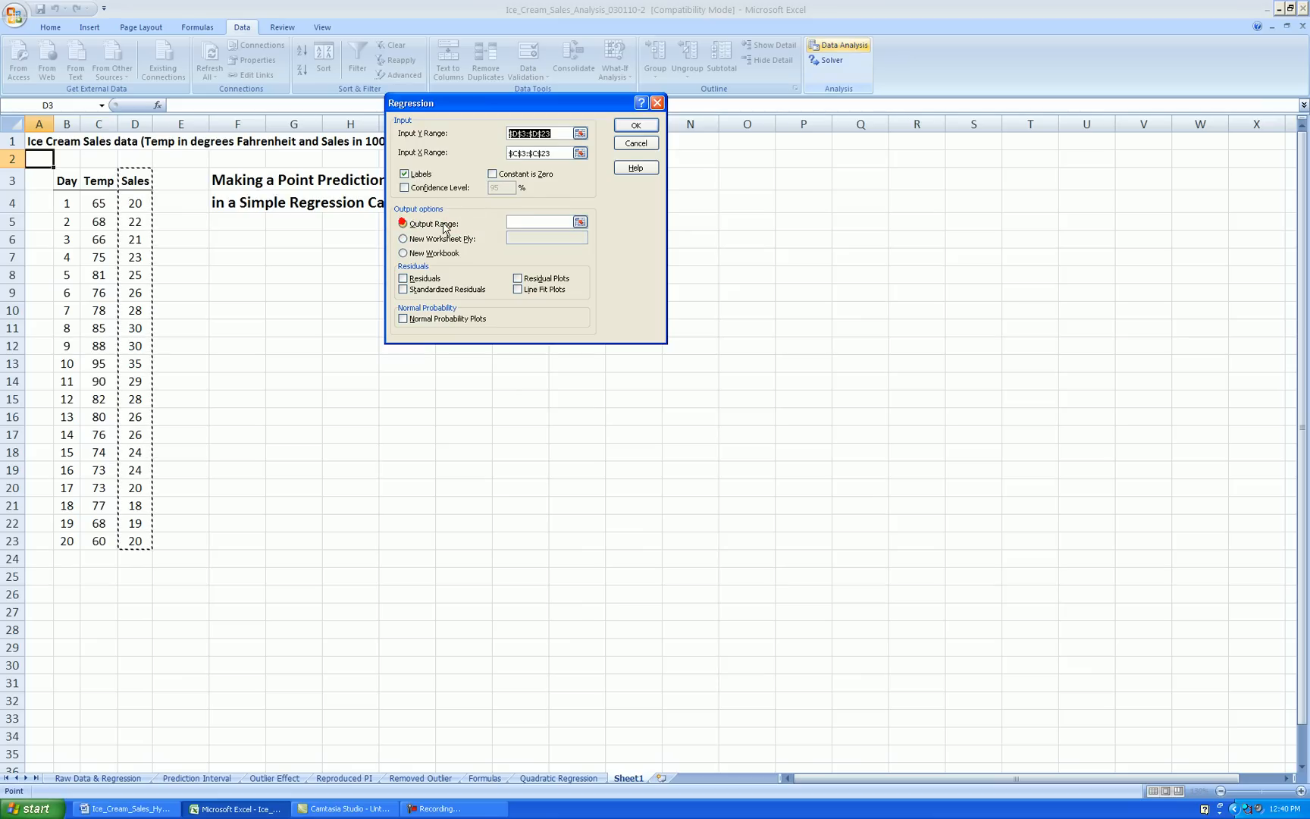
left_click(237, 240)
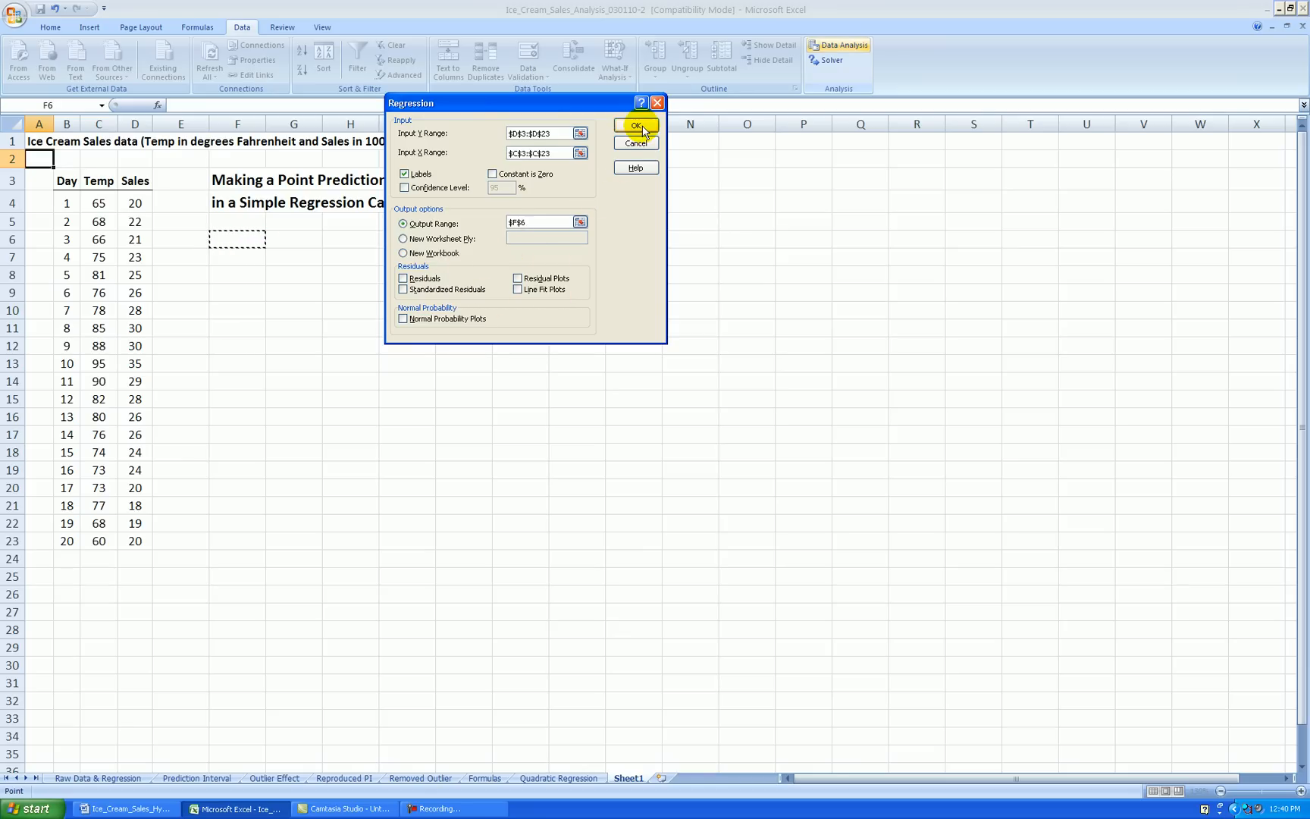
left_click(635, 126)
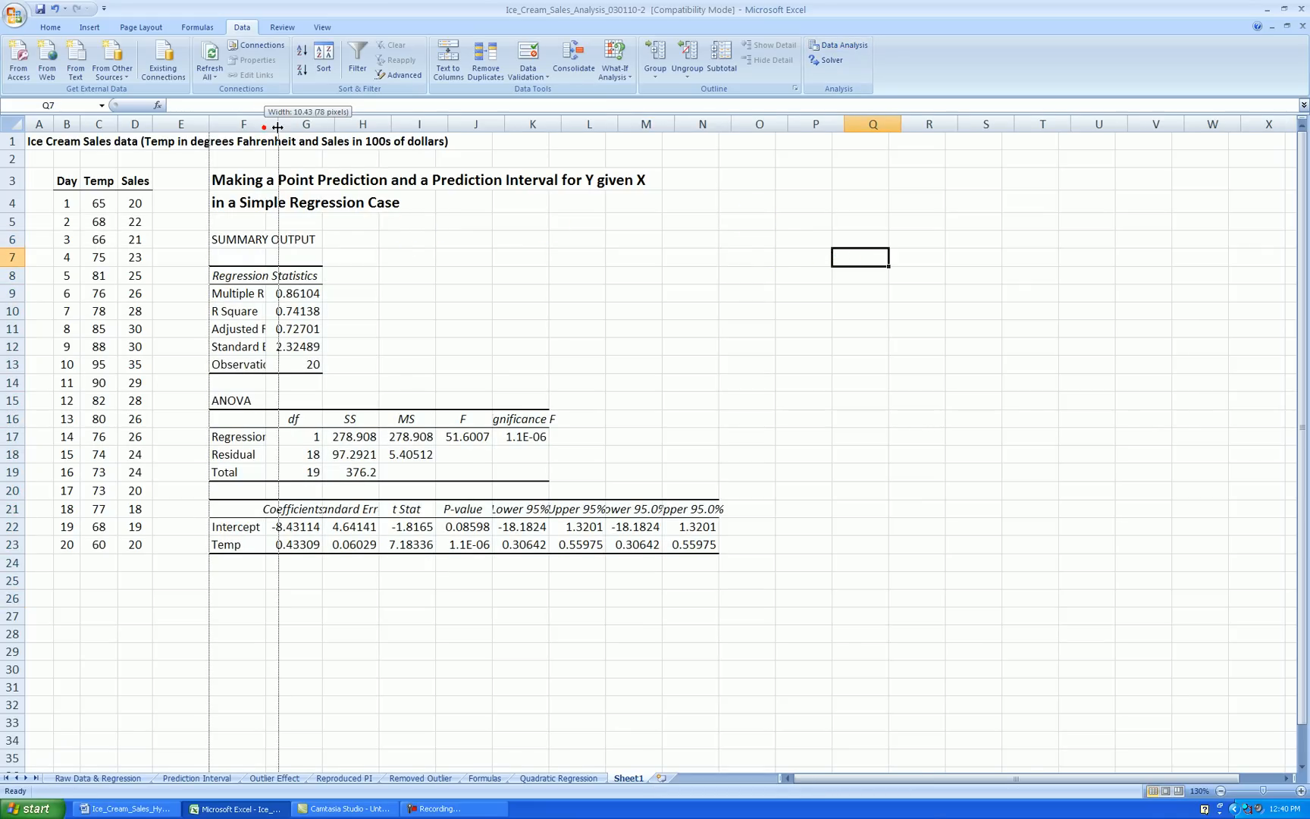
Widen column F, show three decimals, shorten headings like Sign. F, and remove the repeated 95% bound columns.
left_click_drag(276, 125, 285, 126)
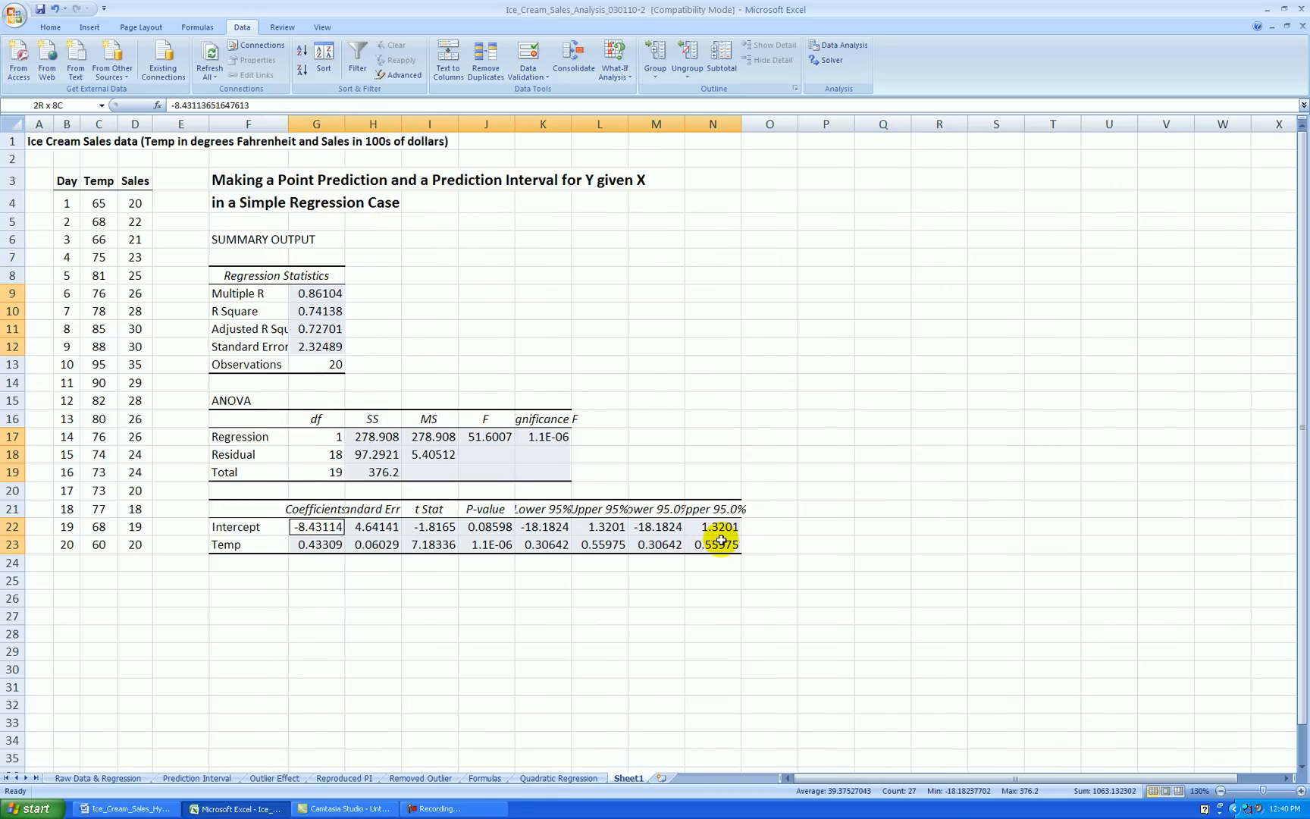
left_click(59, 27)
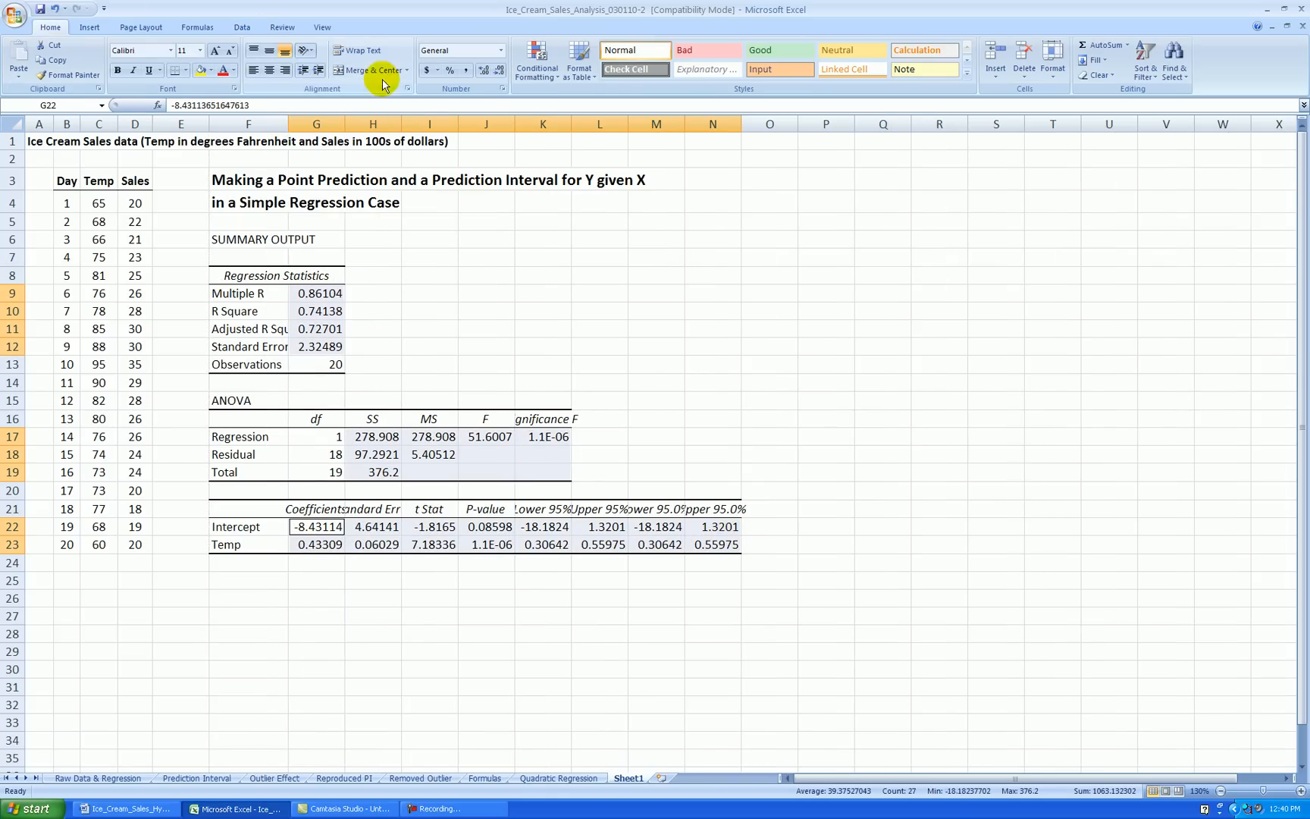
left_click(494, 70)
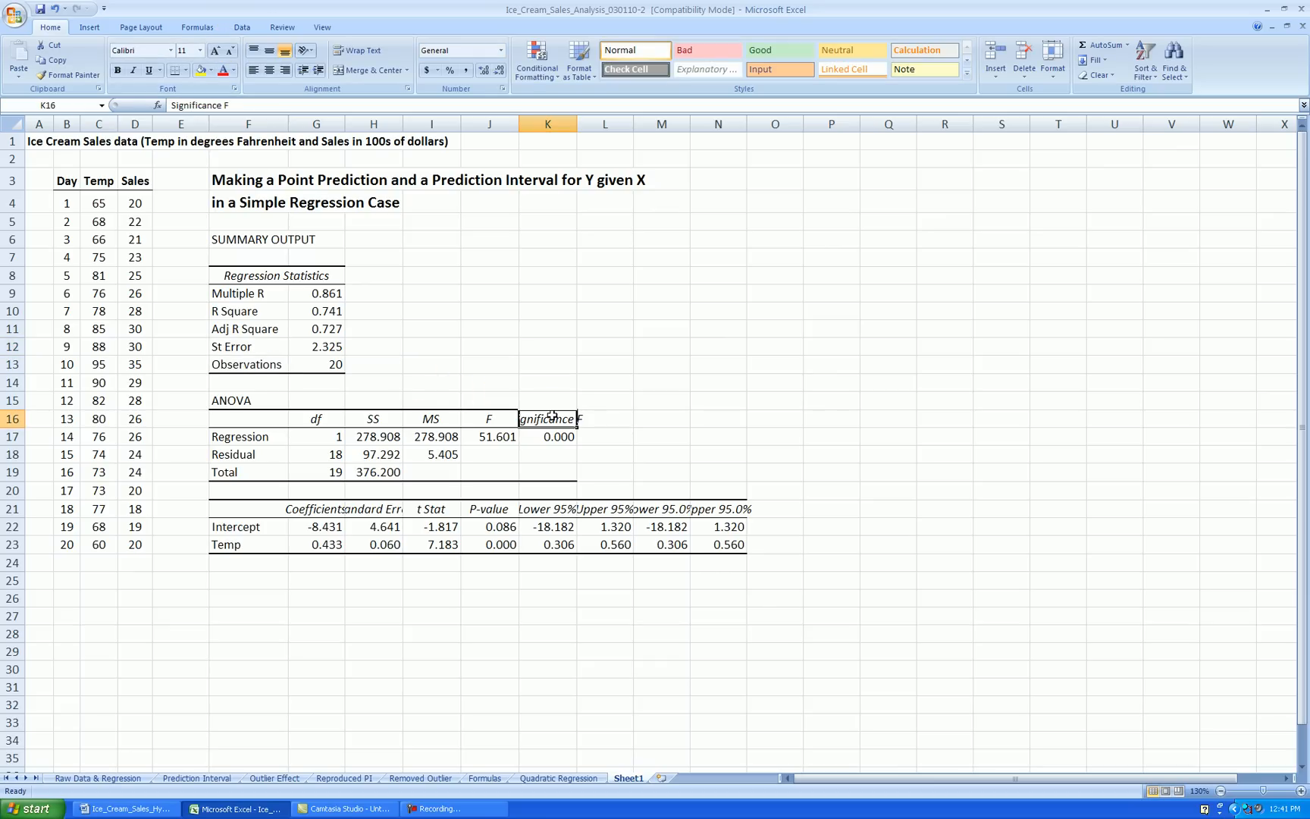
type("Sign. F")
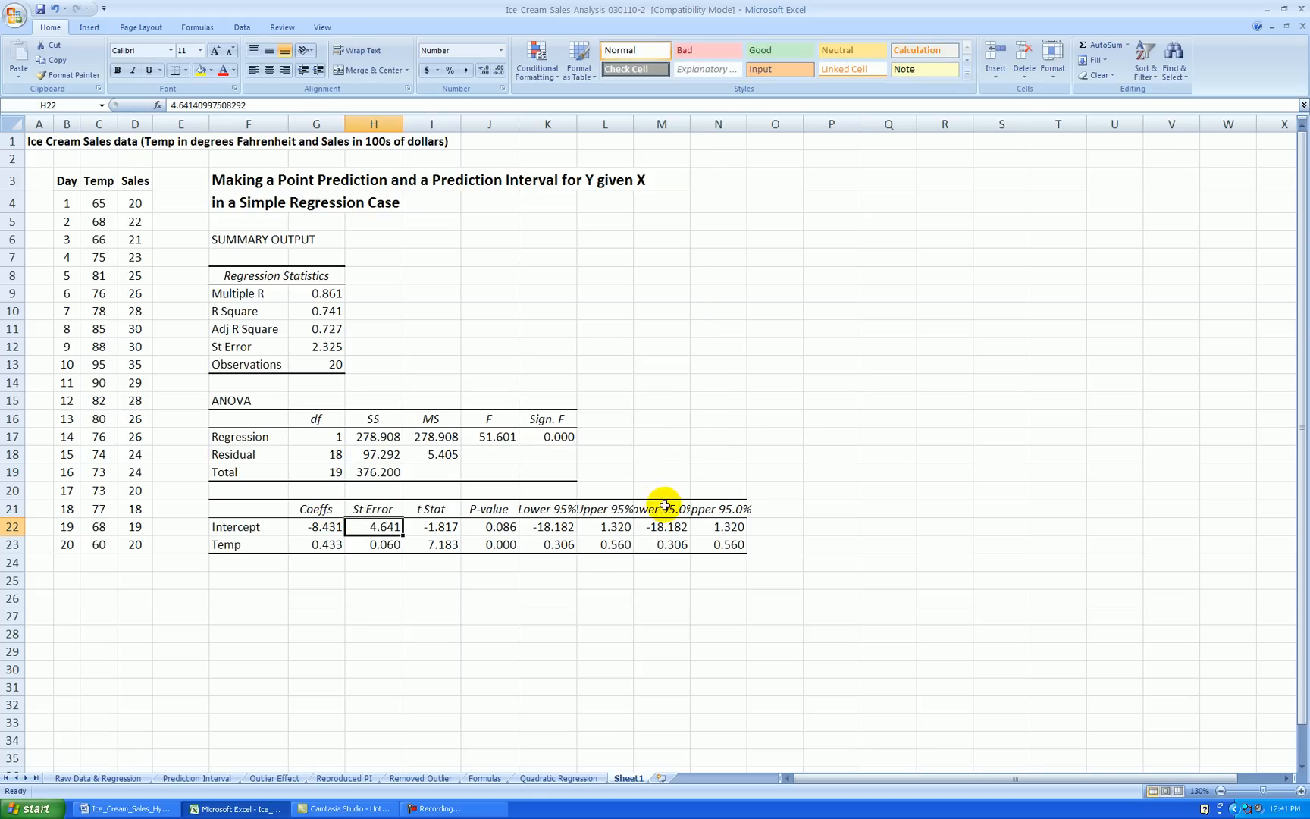
left_click(690, 473)
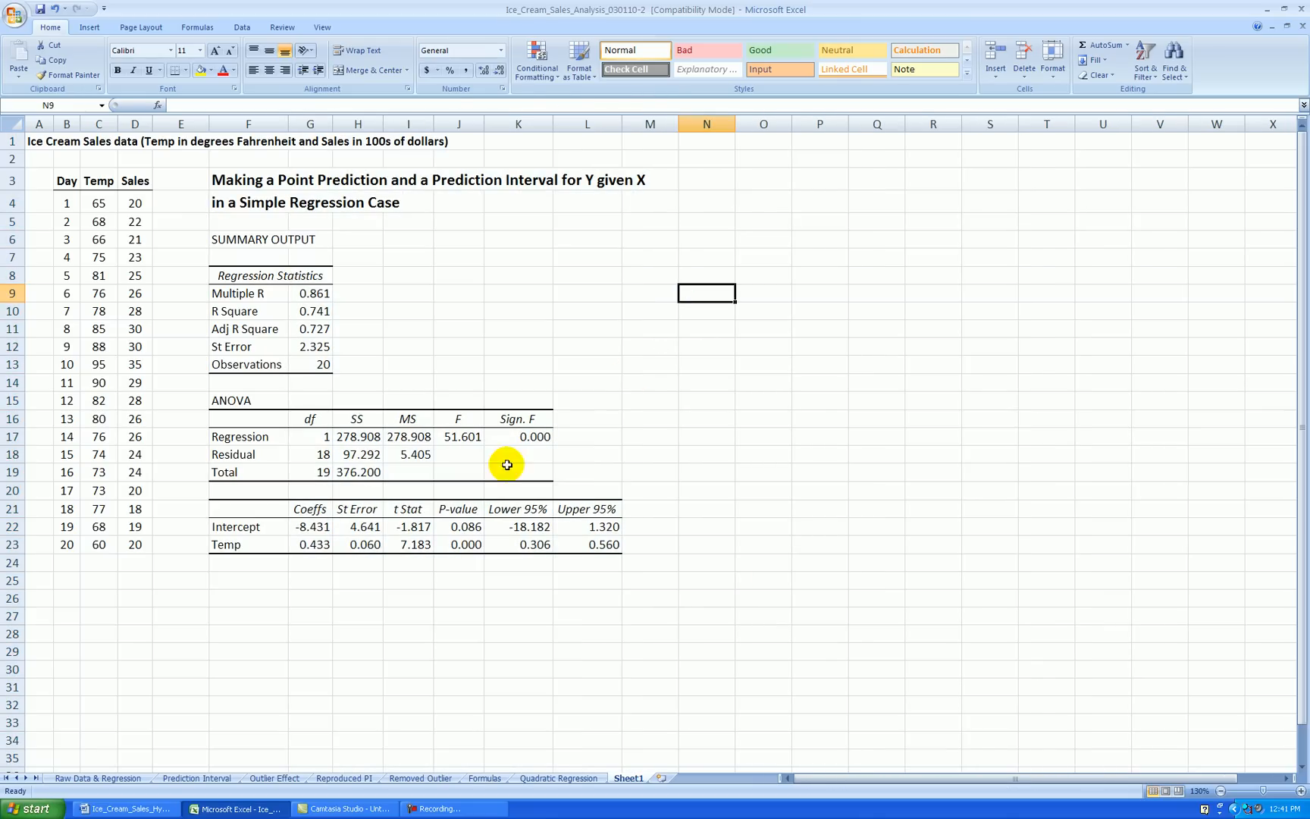
Enter 'The regression equation is Sales-hat = -8.431 + 0.433*Temp' in F25 below the coefficient table.
left_click(248, 579)
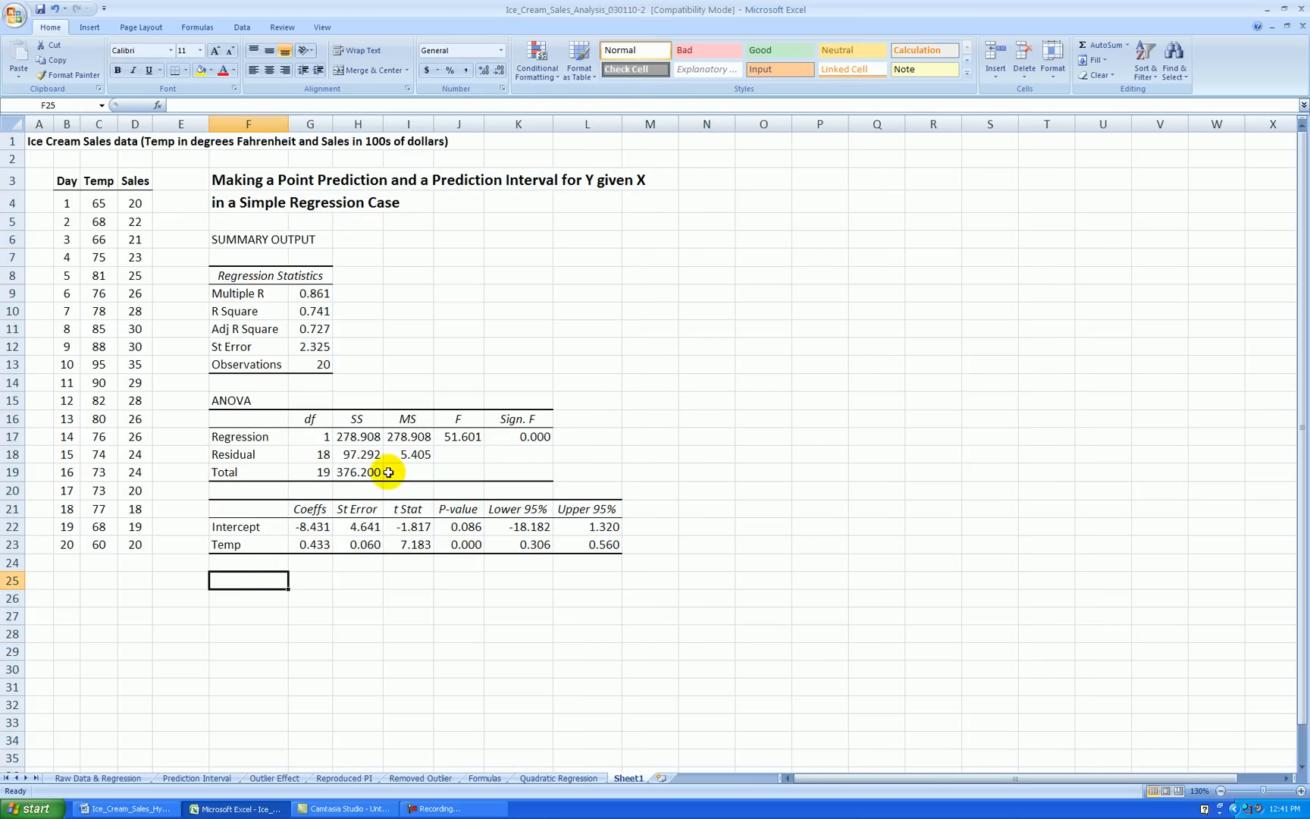
mouse_move(592, 396)
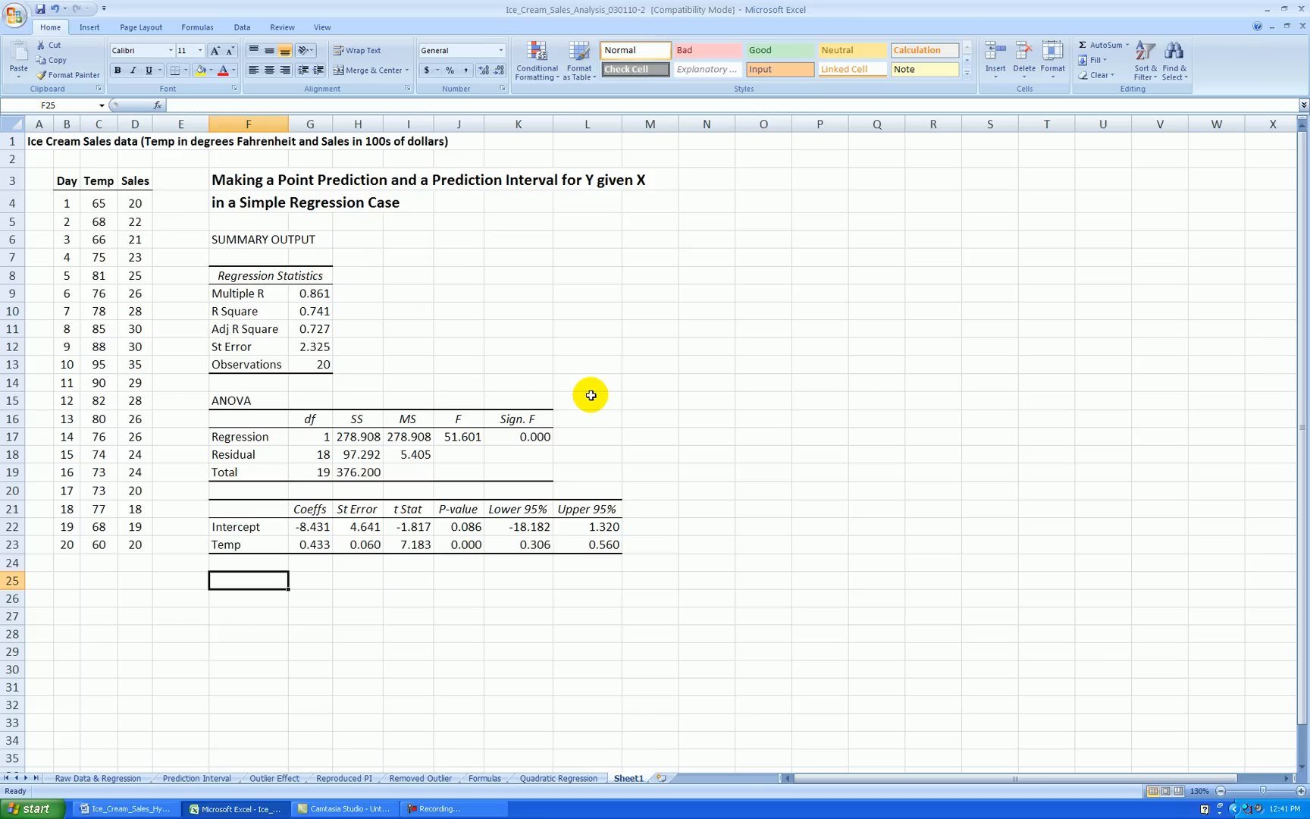
left_click_drag(309, 526, 309, 545)
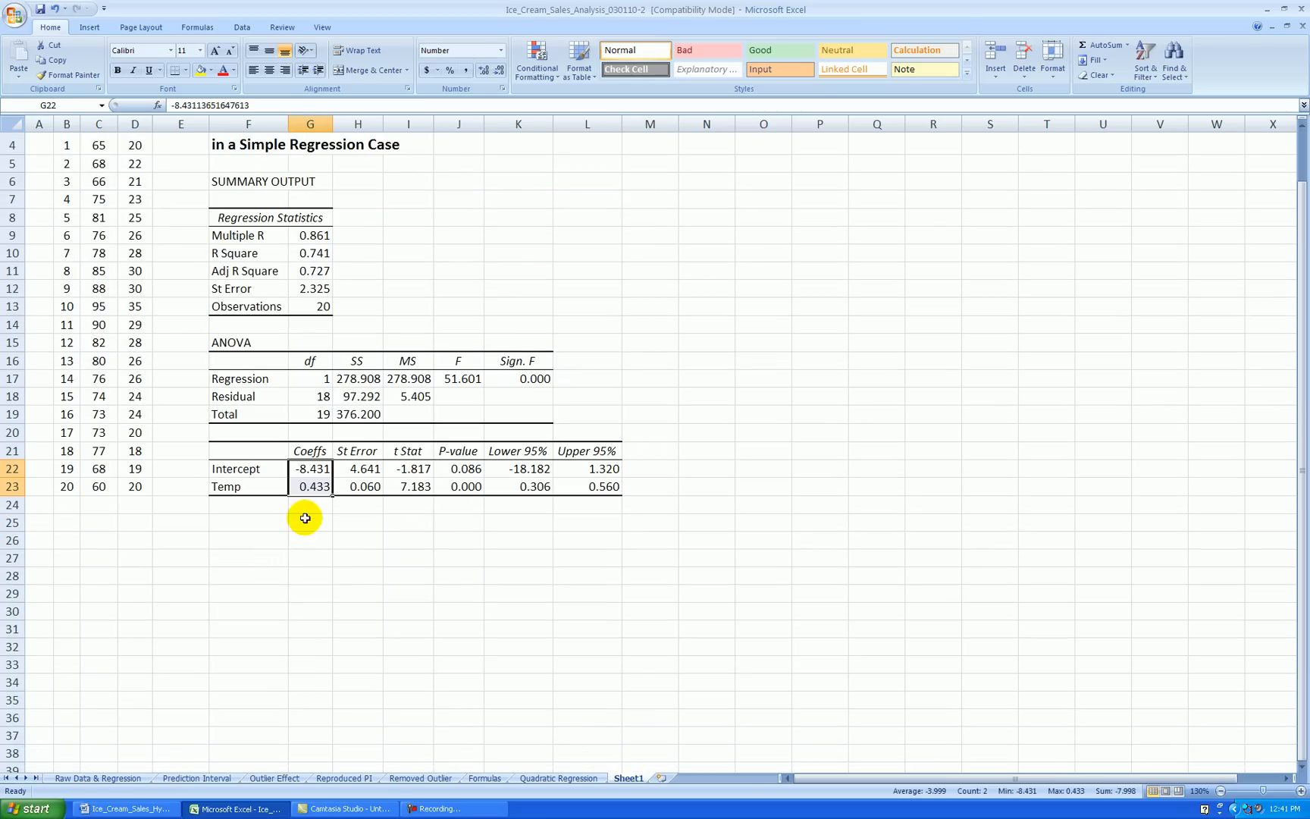
left_click(250, 522)
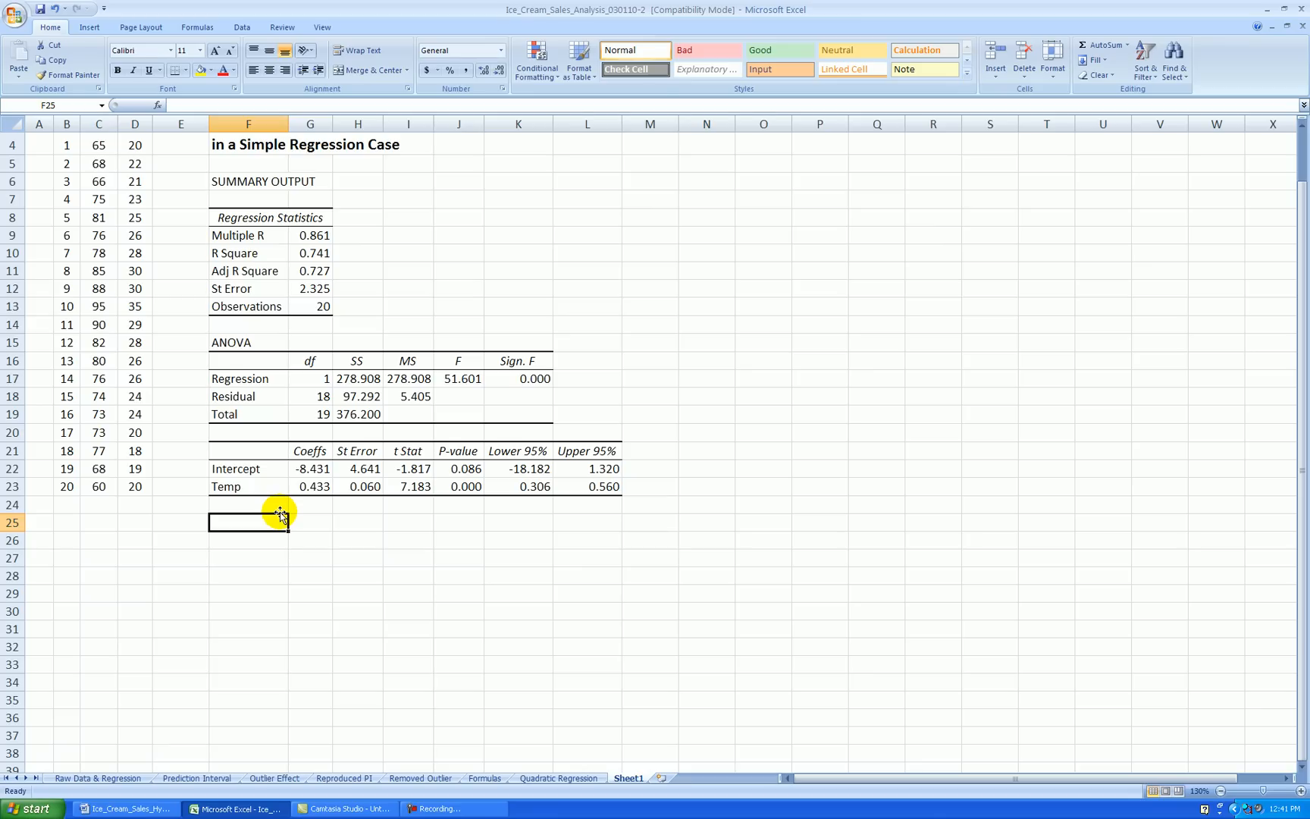
type("The r")
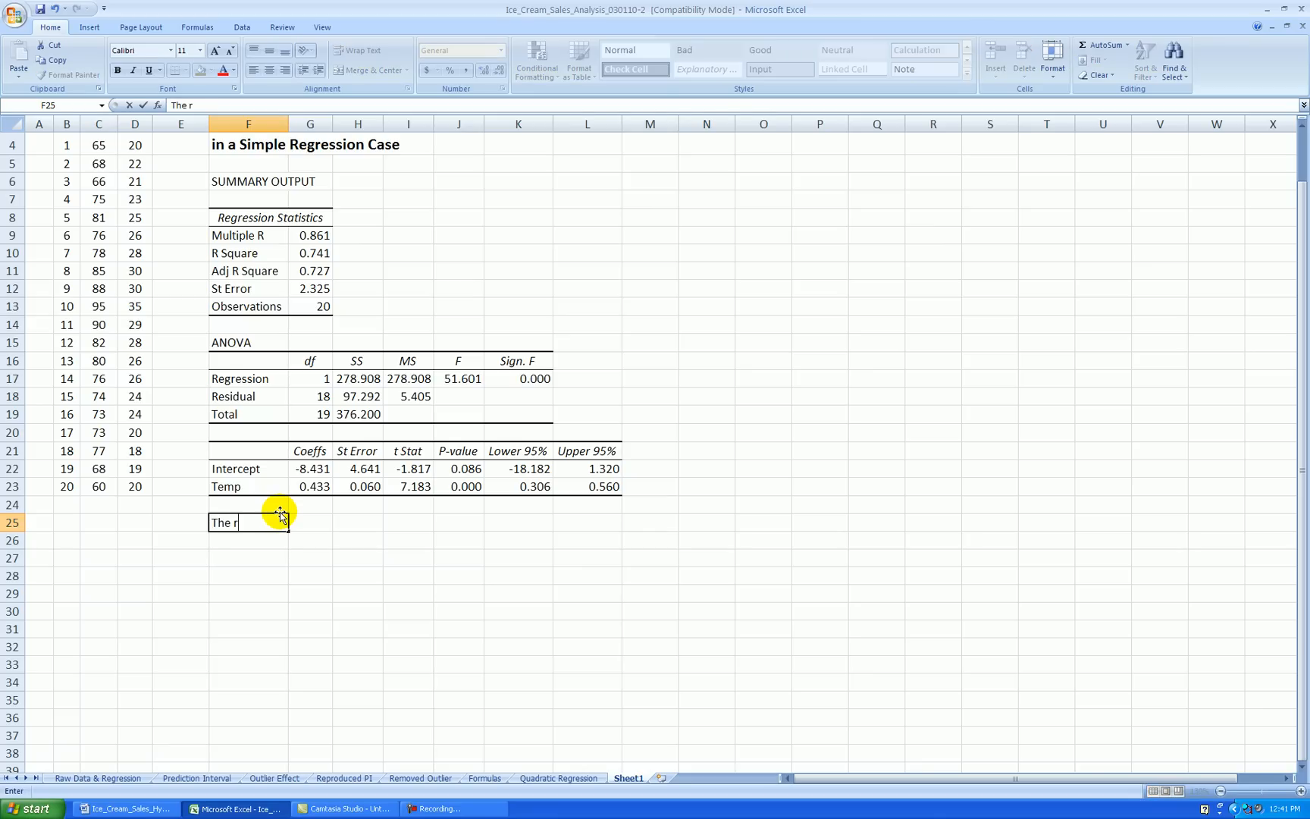
type("egression equa")
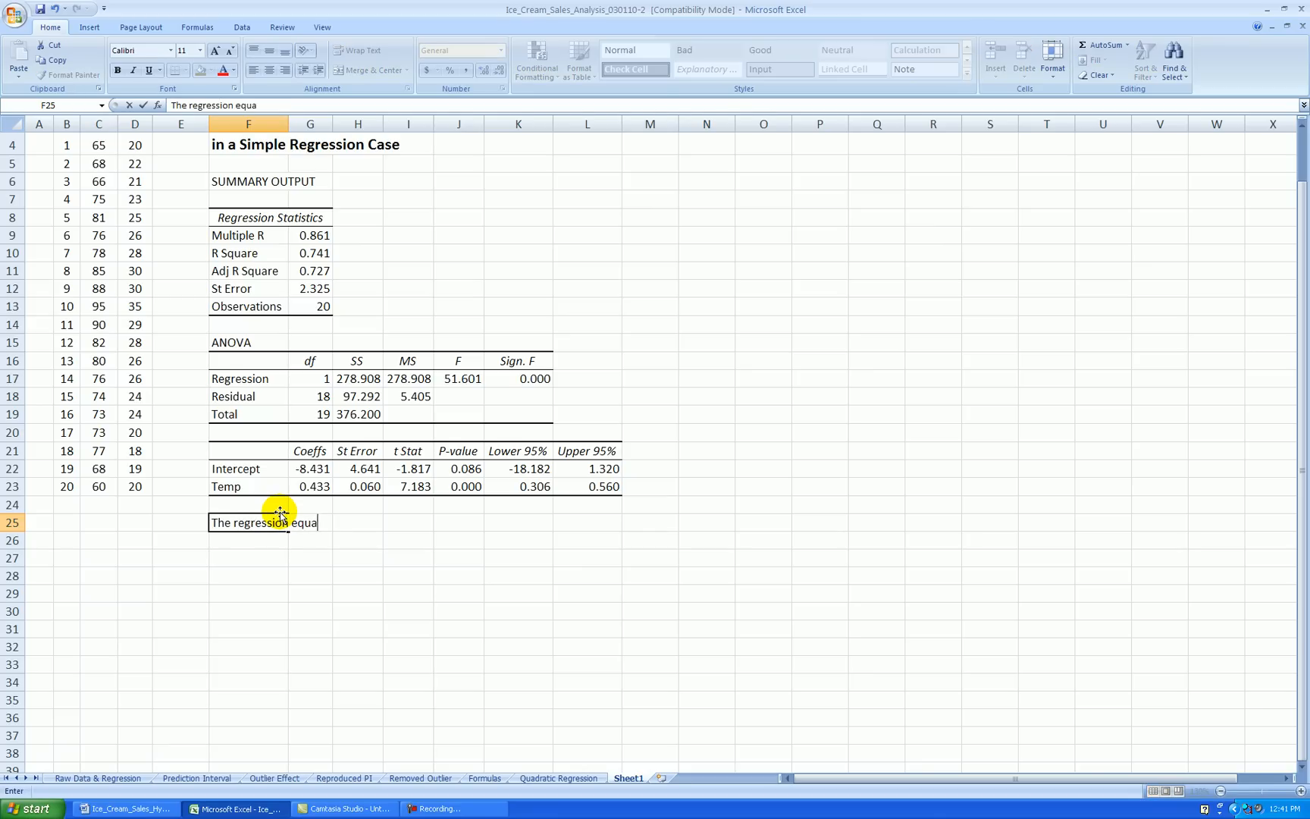
type("tion i")
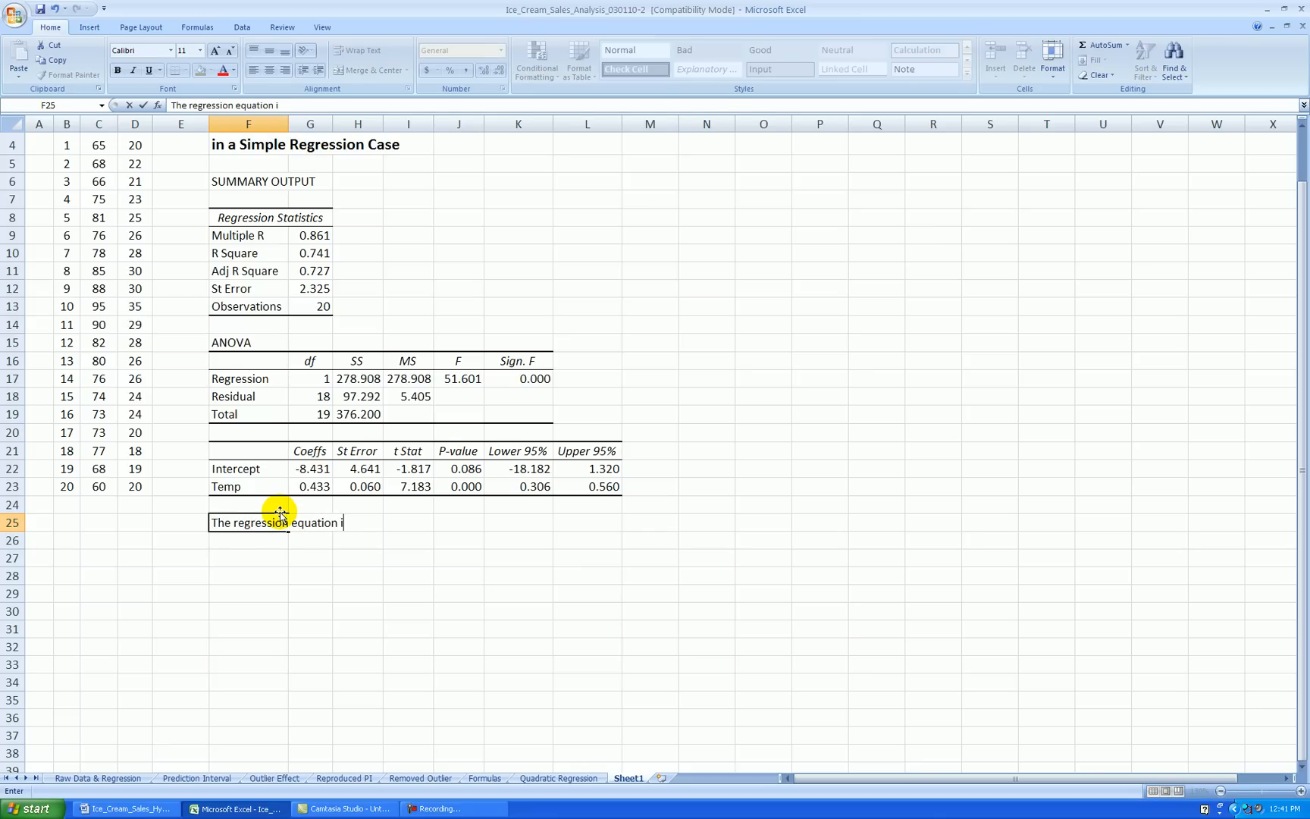
type("s Sales")
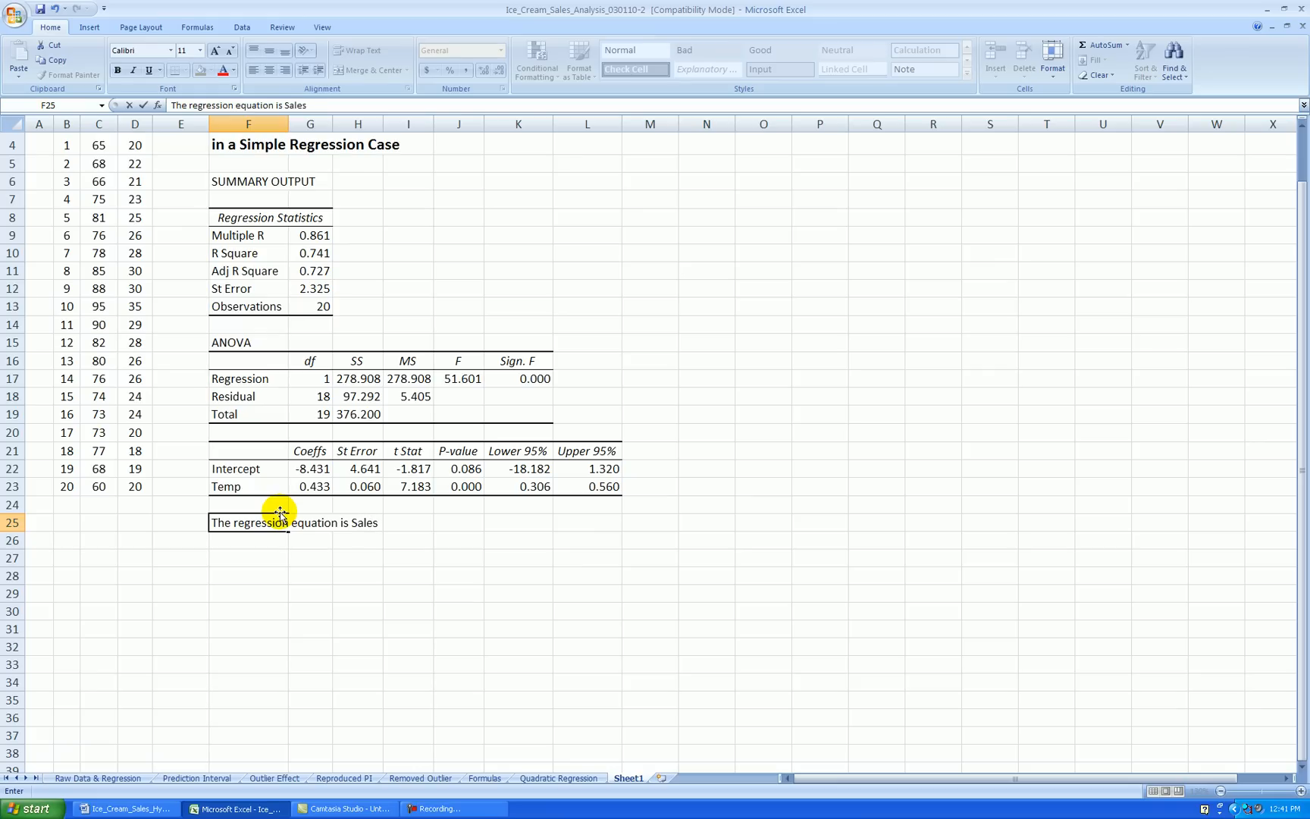
type("-hat =")
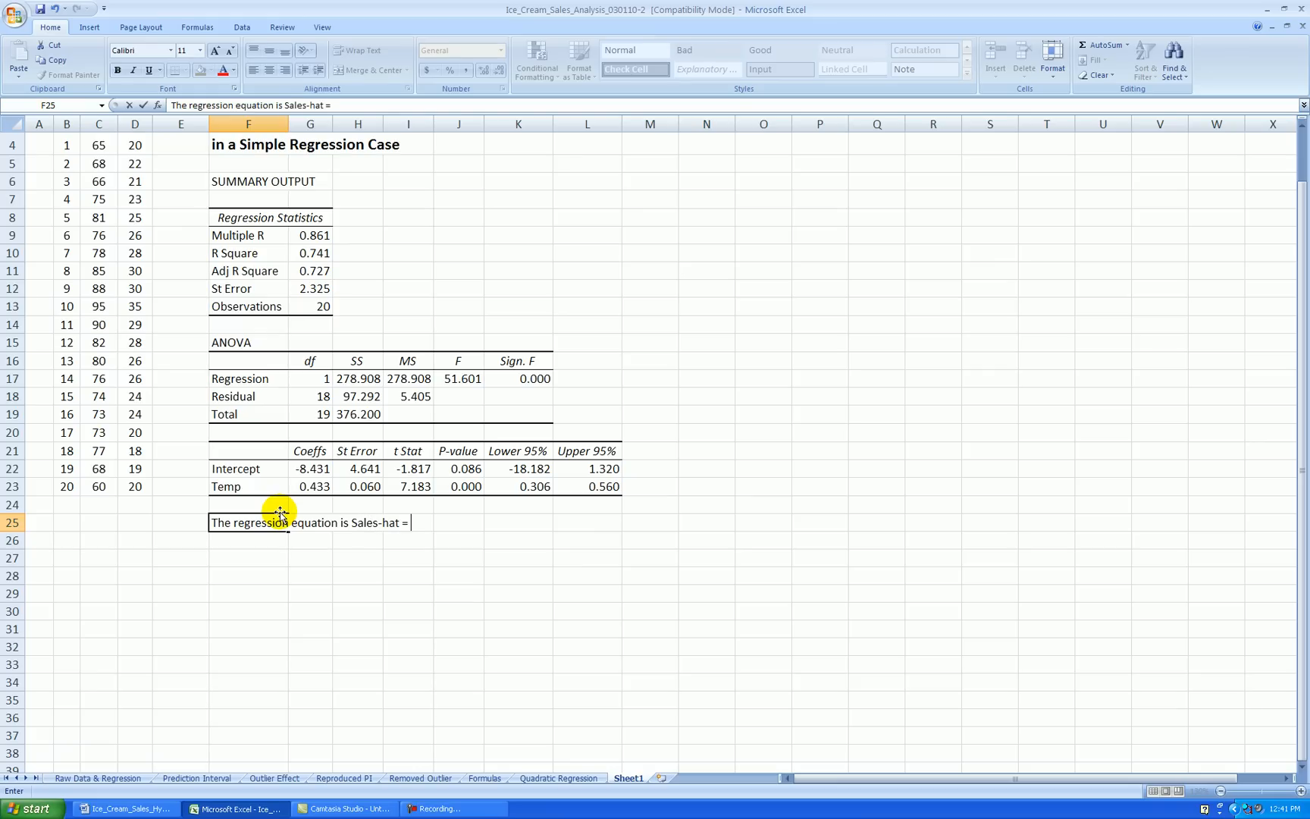
type("-")
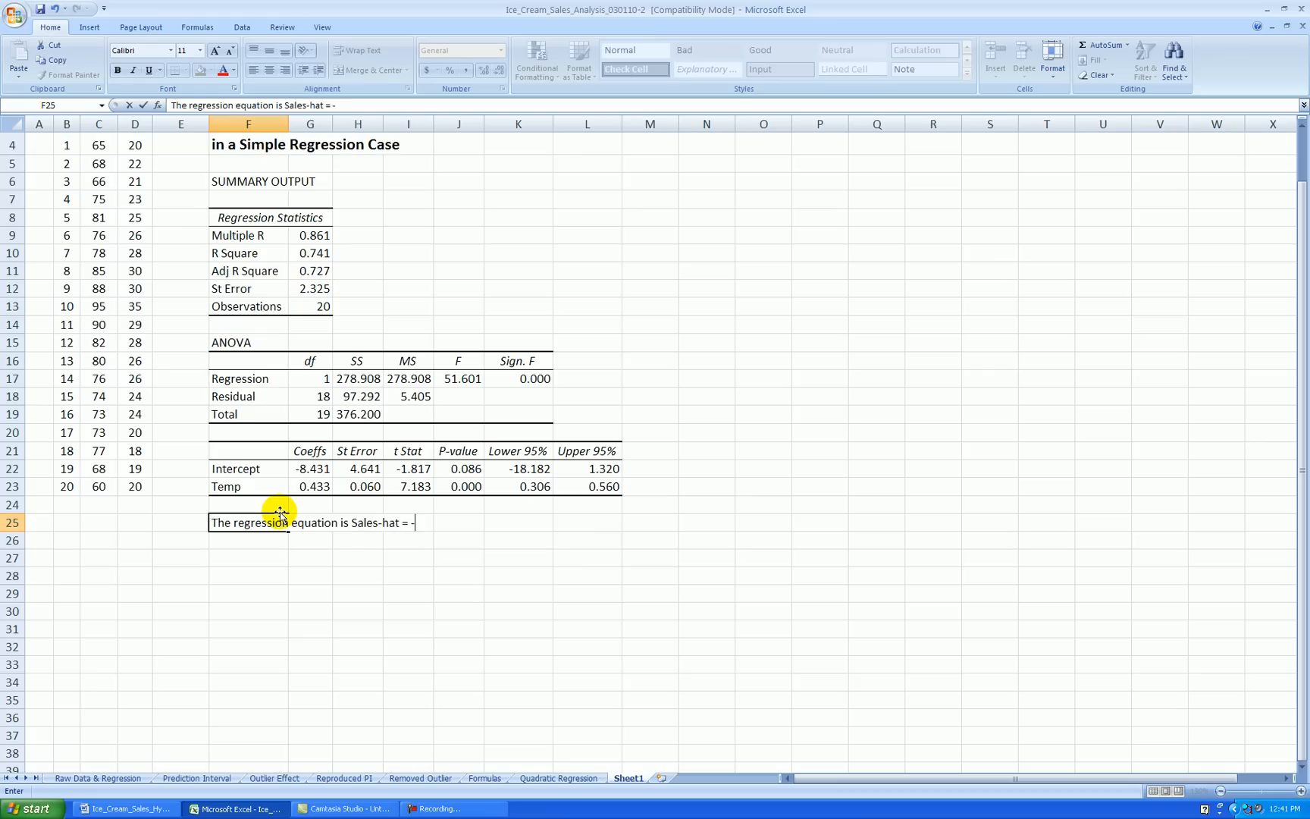
type("8.431 +")
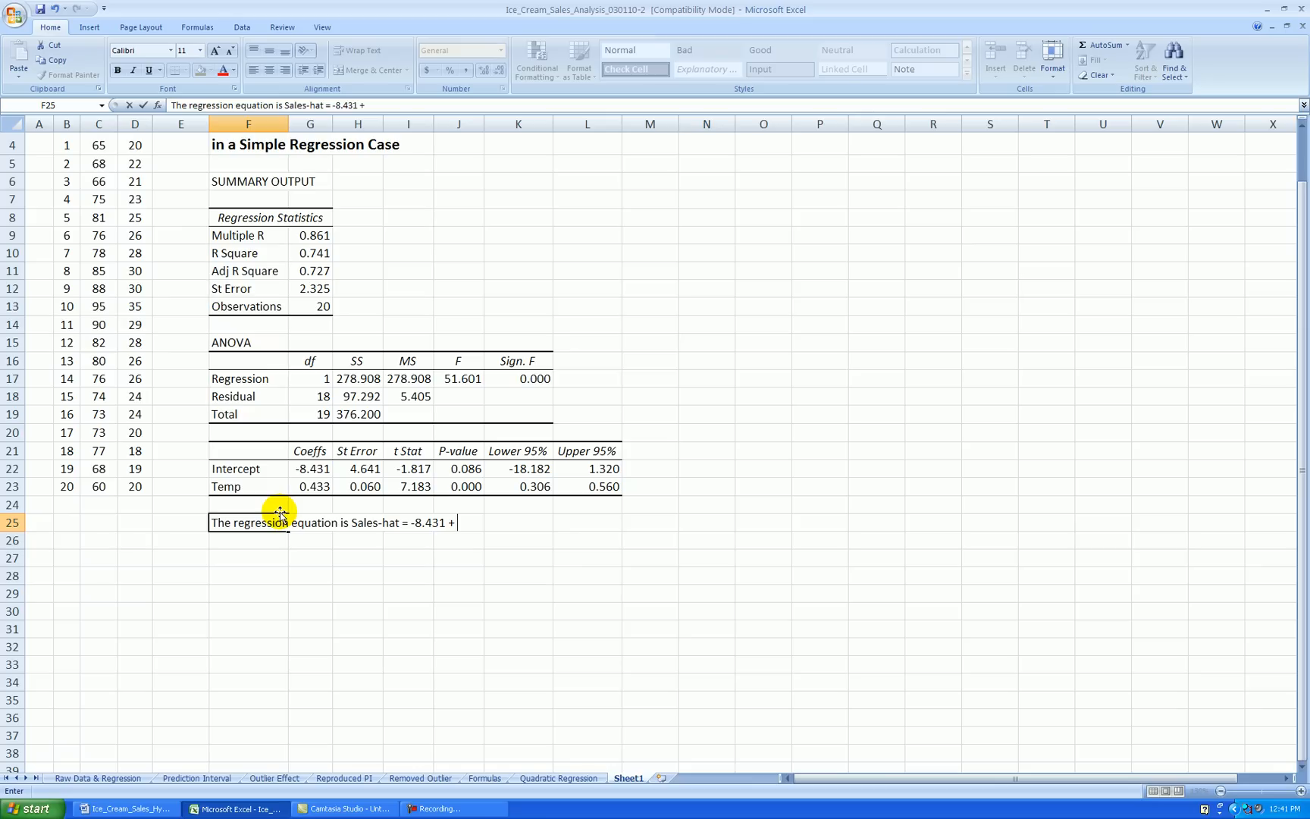
type("0.433*")
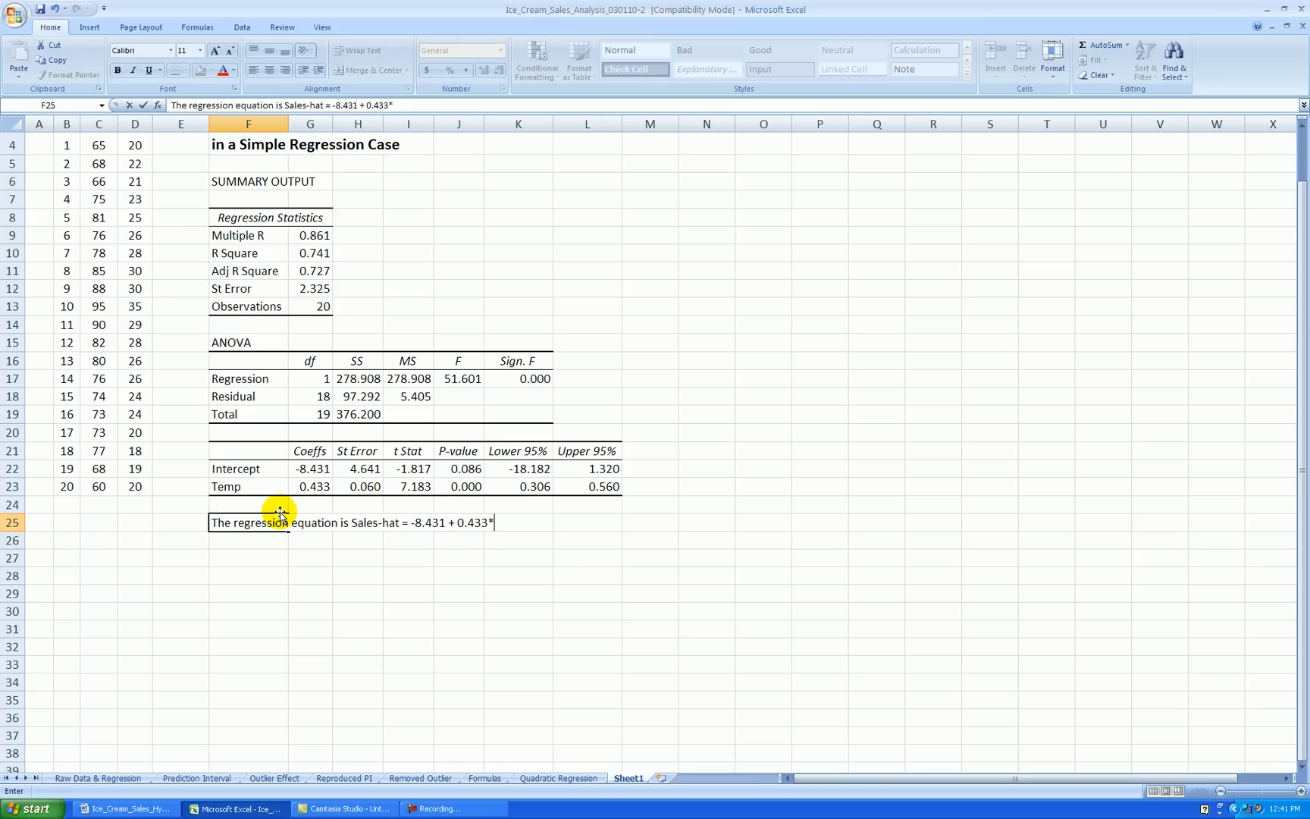
type("Temp")
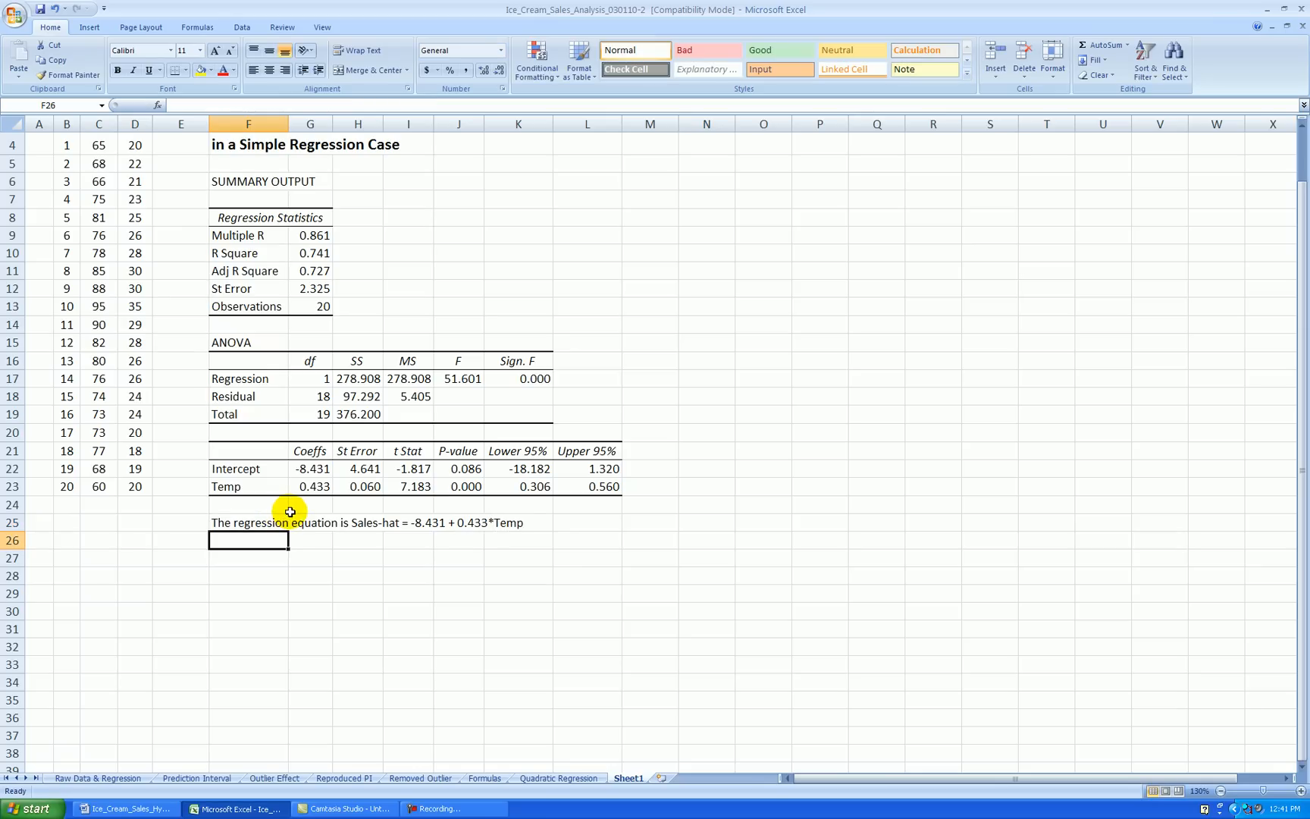
left_click(249, 523)
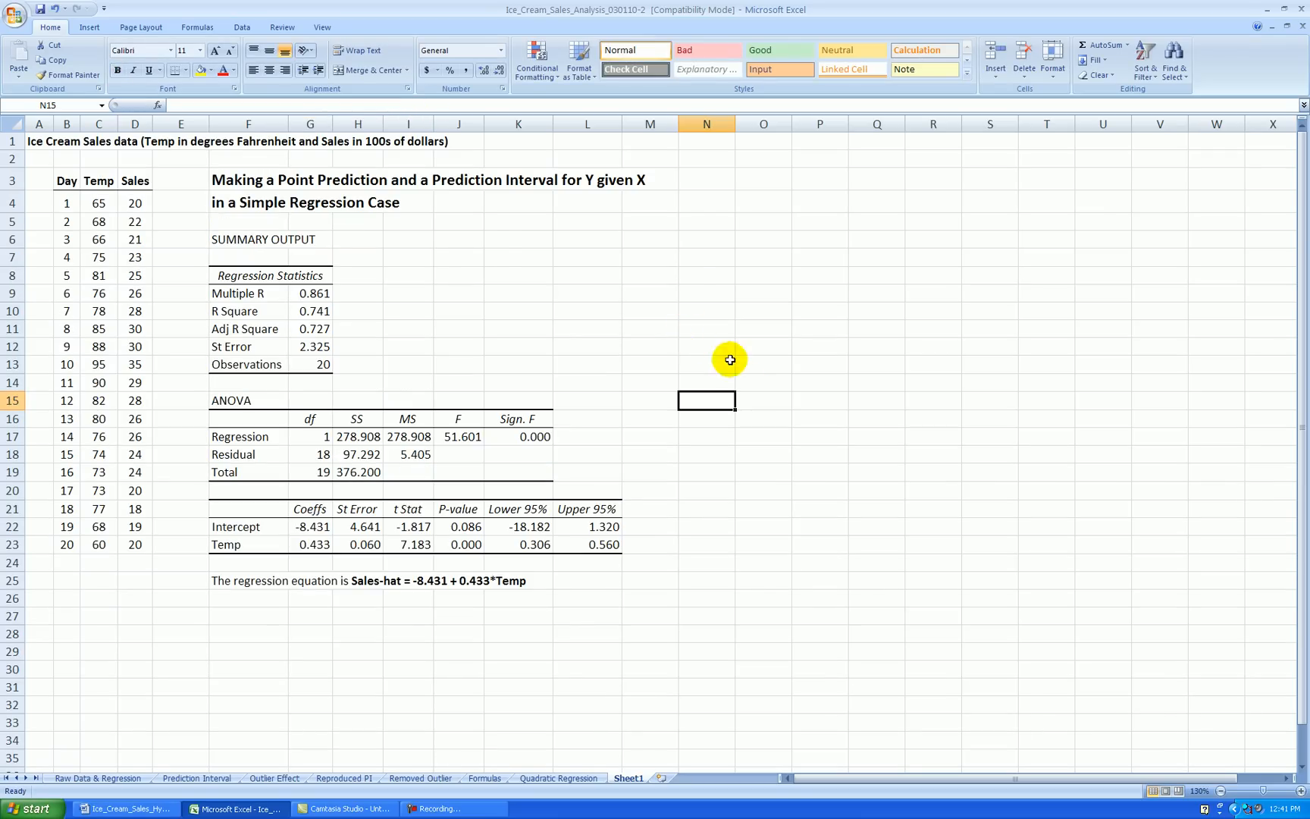
mouse_move(553, 576)
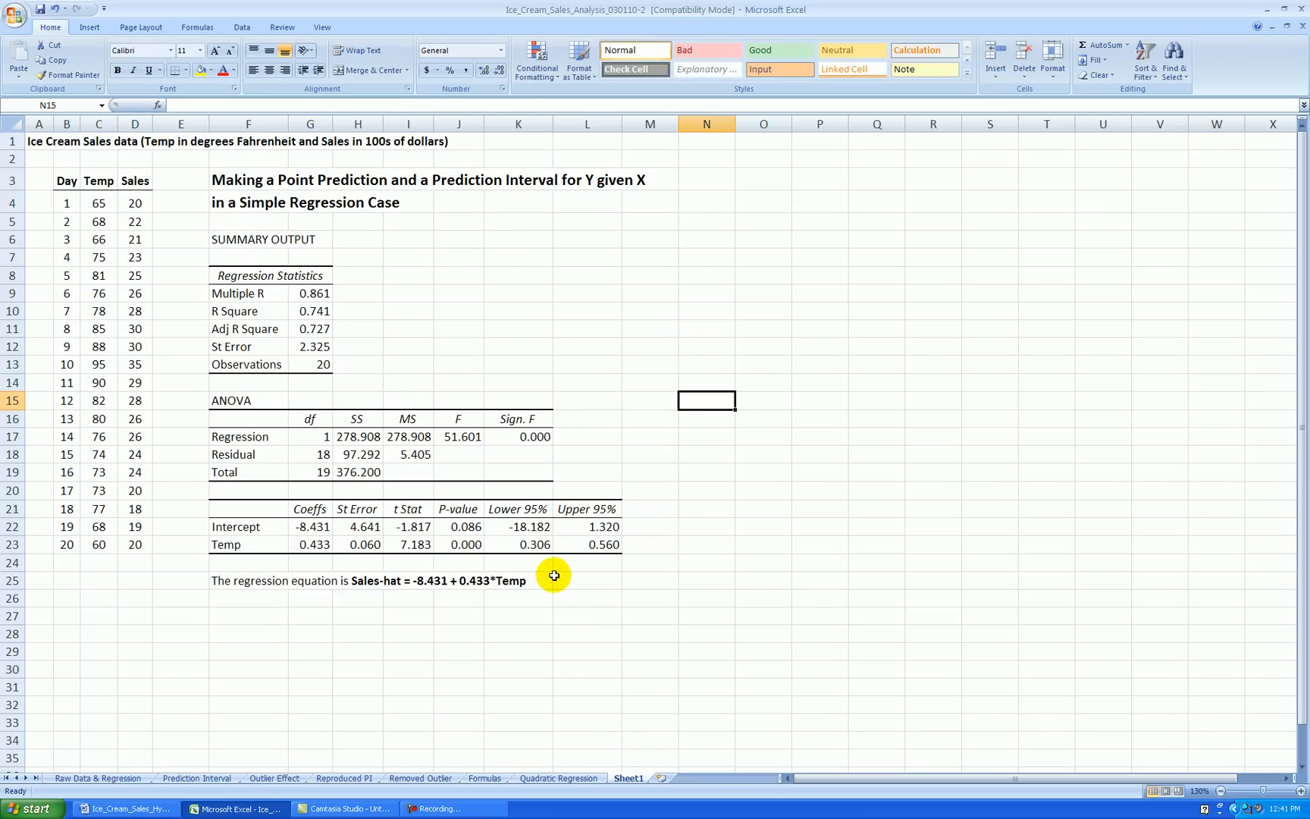
mouse_move(538, 590)
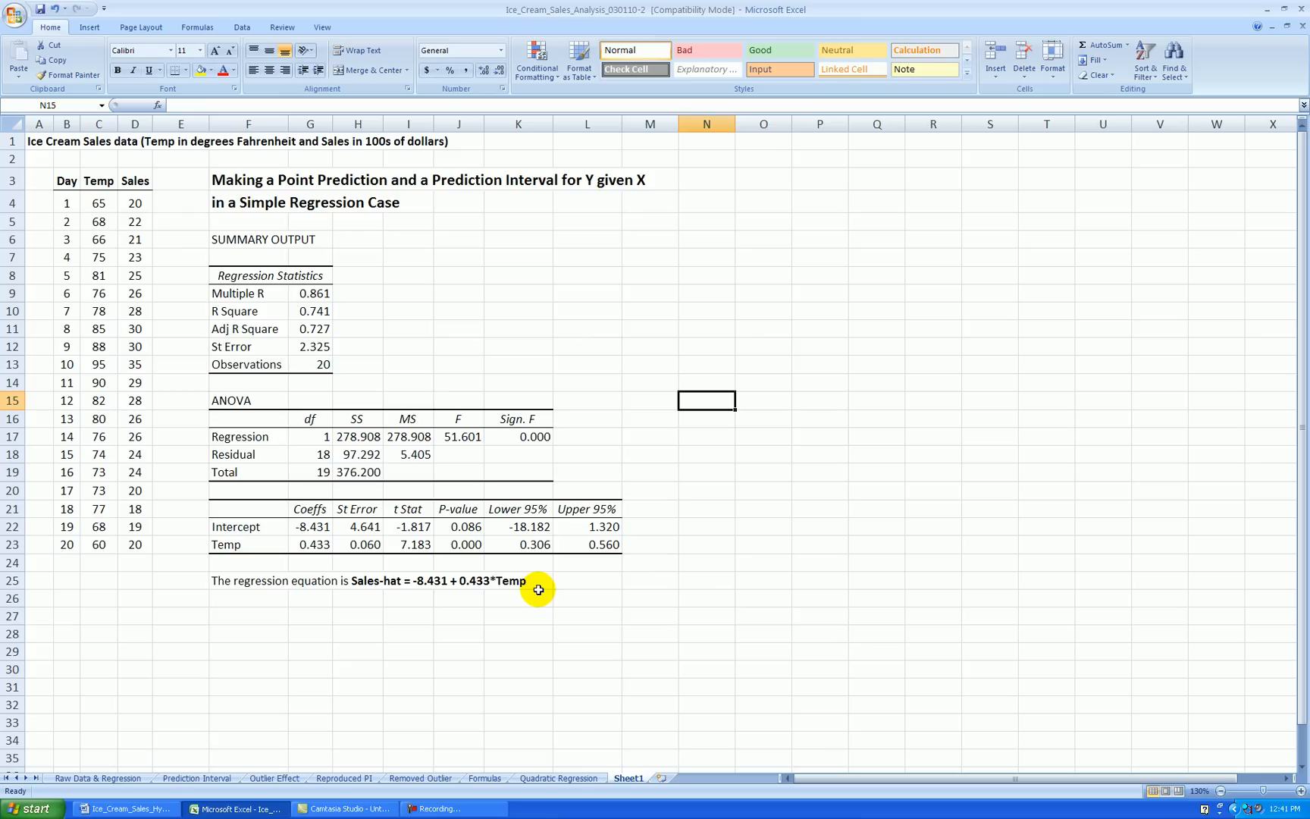
mouse_move(655, 496)
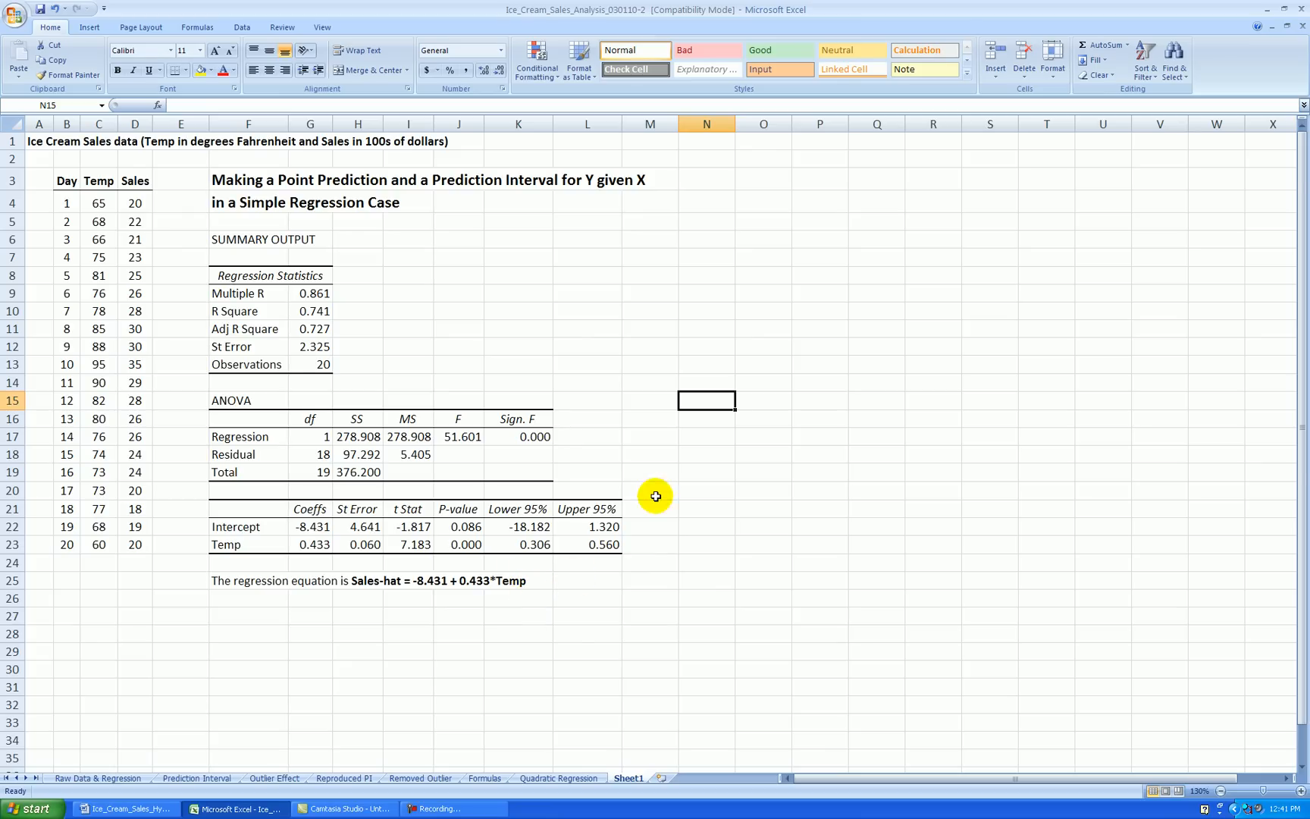
scroll("down", 3)
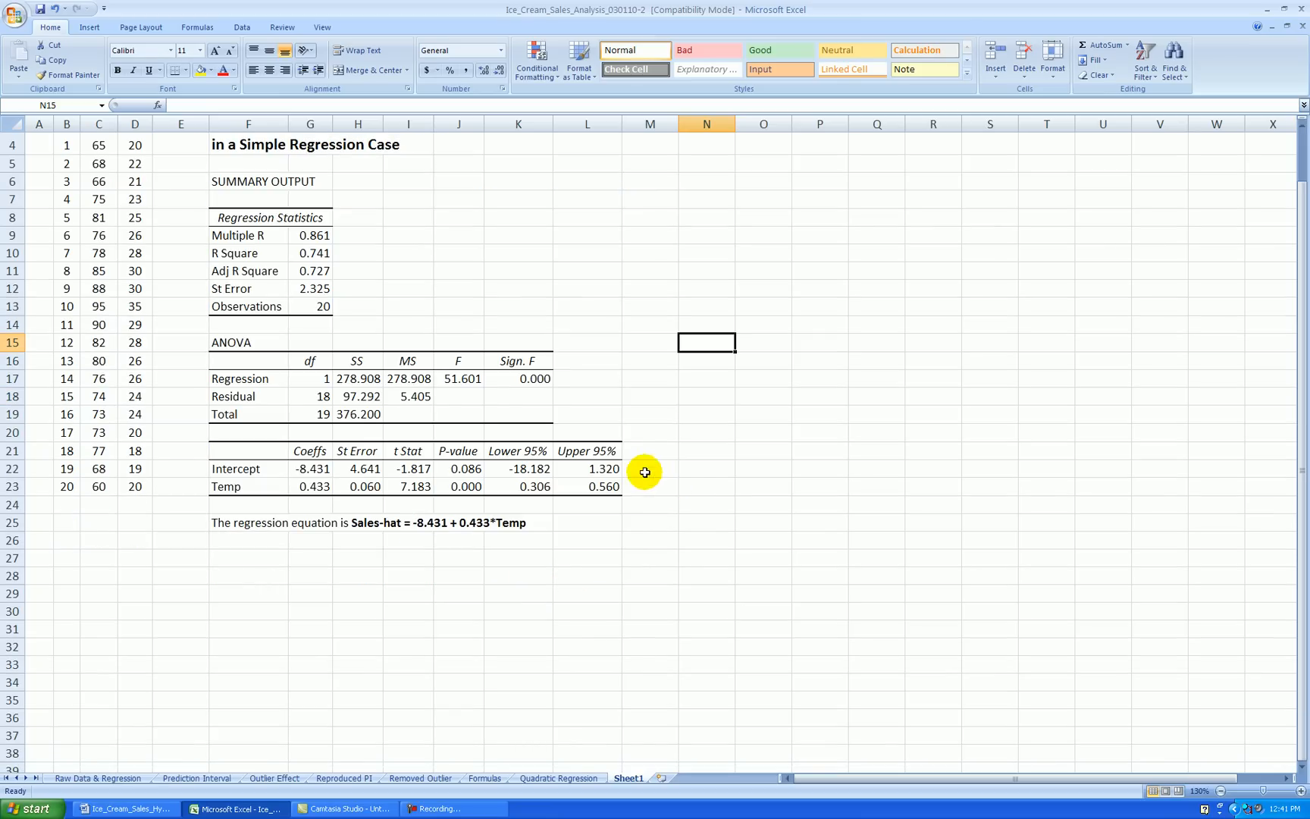
mouse_move(652, 465)
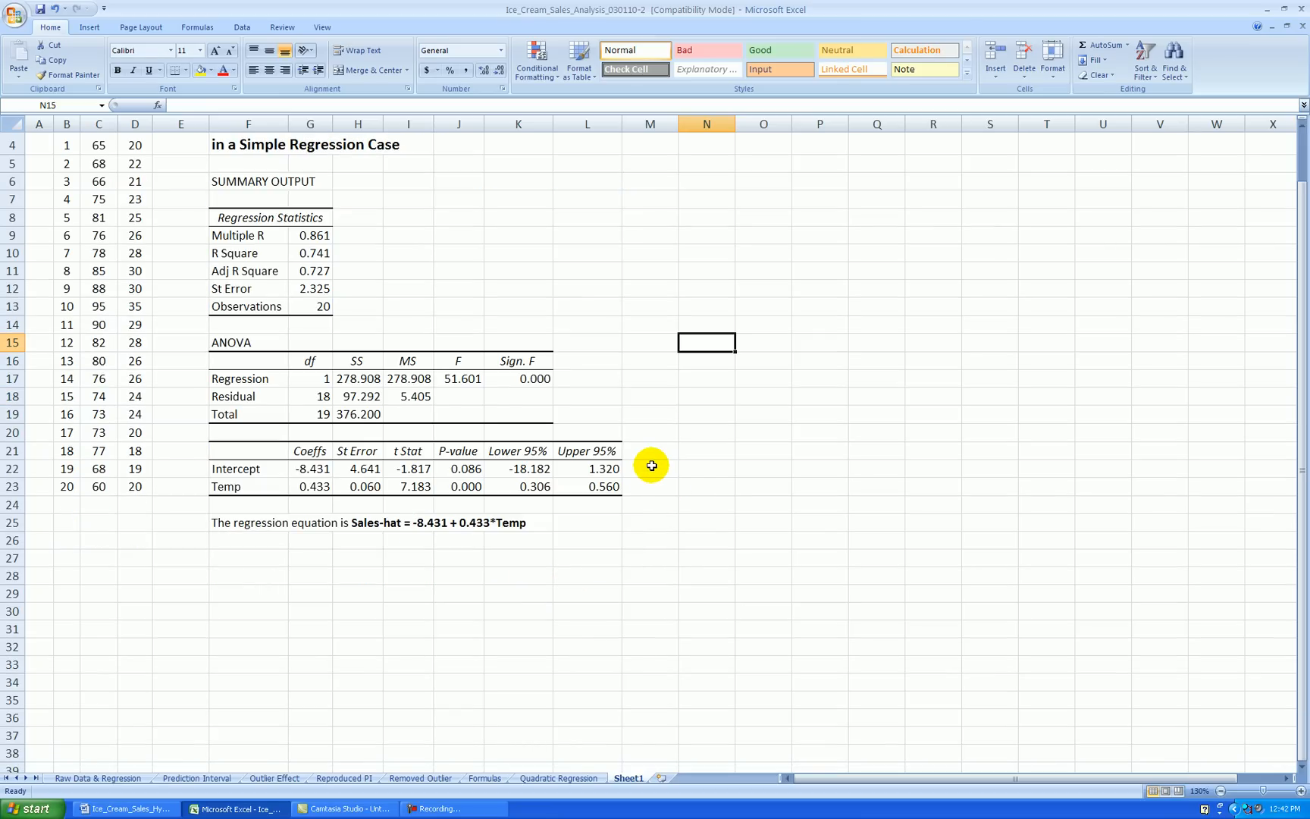
mouse_move(731, 412)
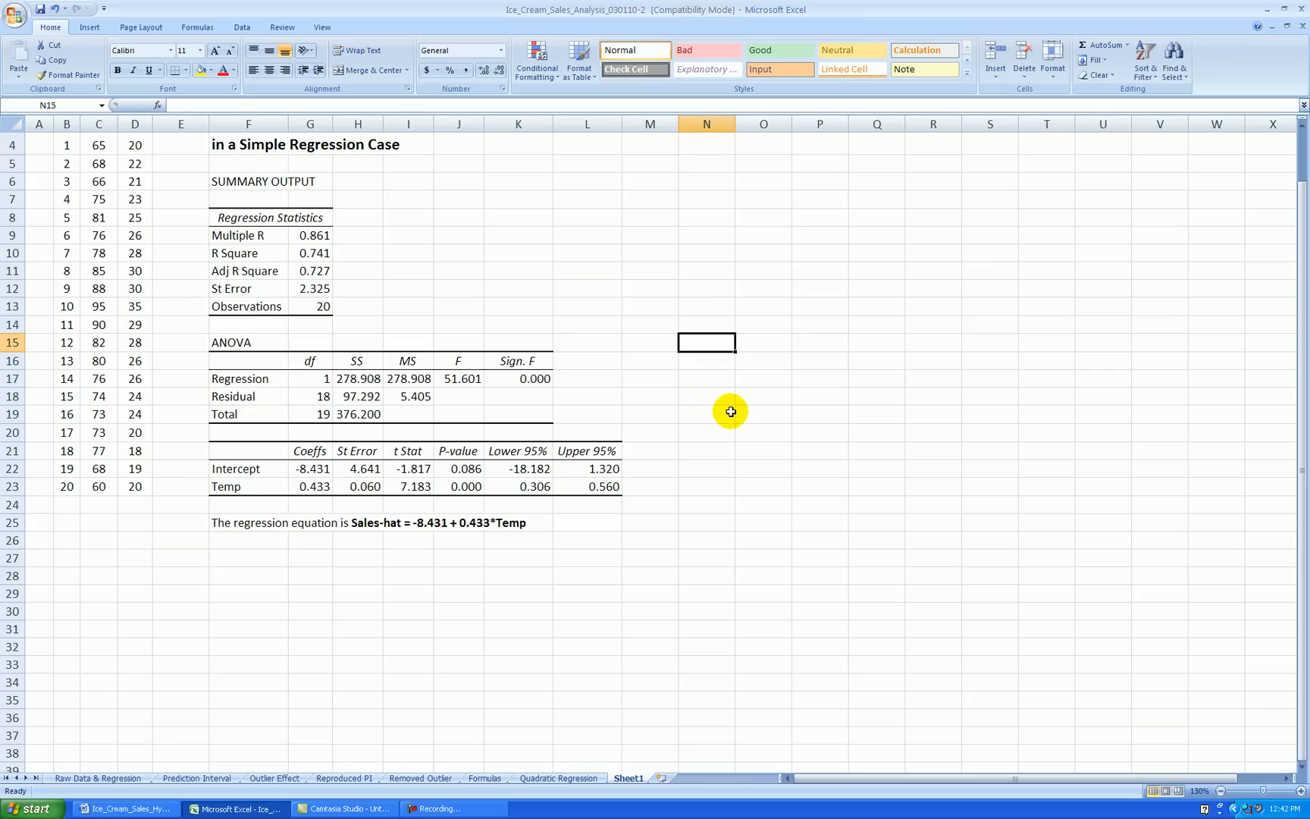
mouse_move(717, 422)
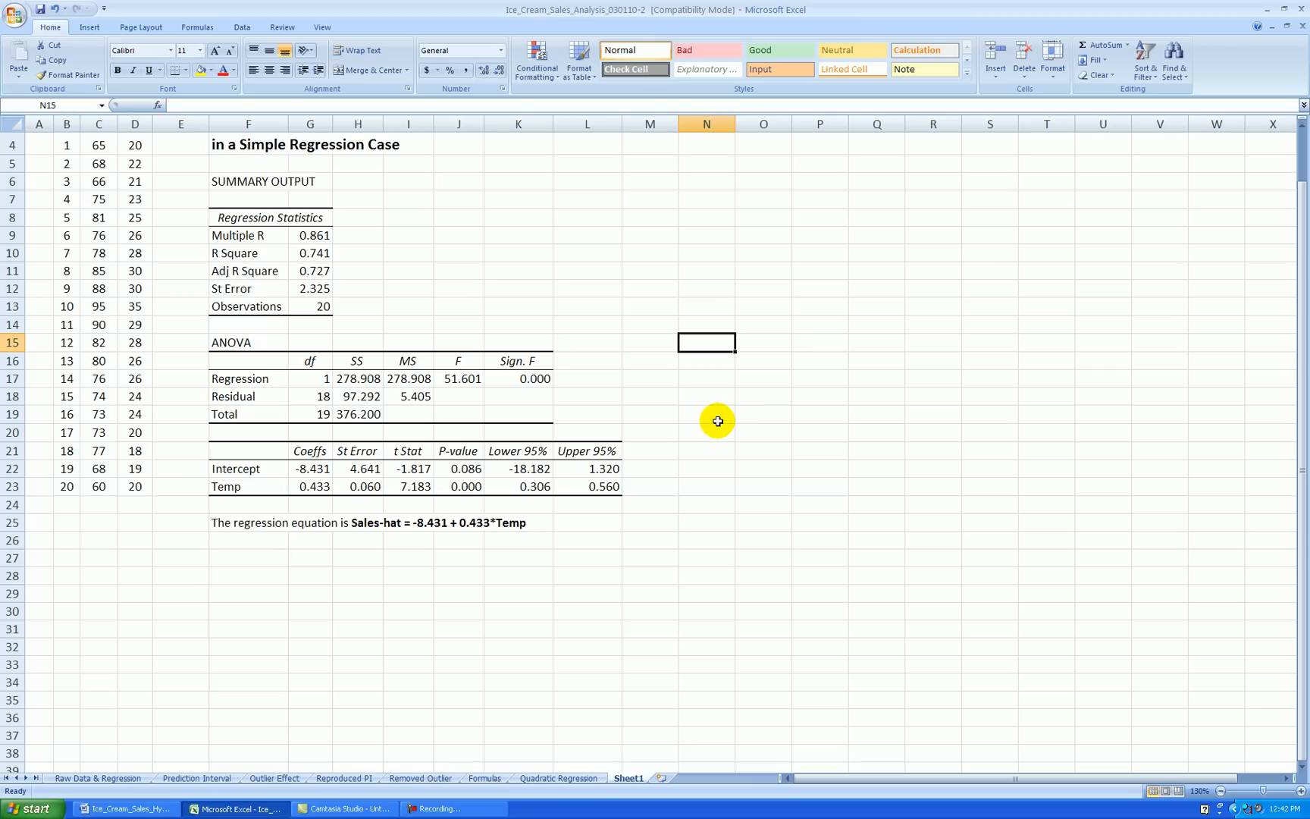
mouse_move(699, 450)
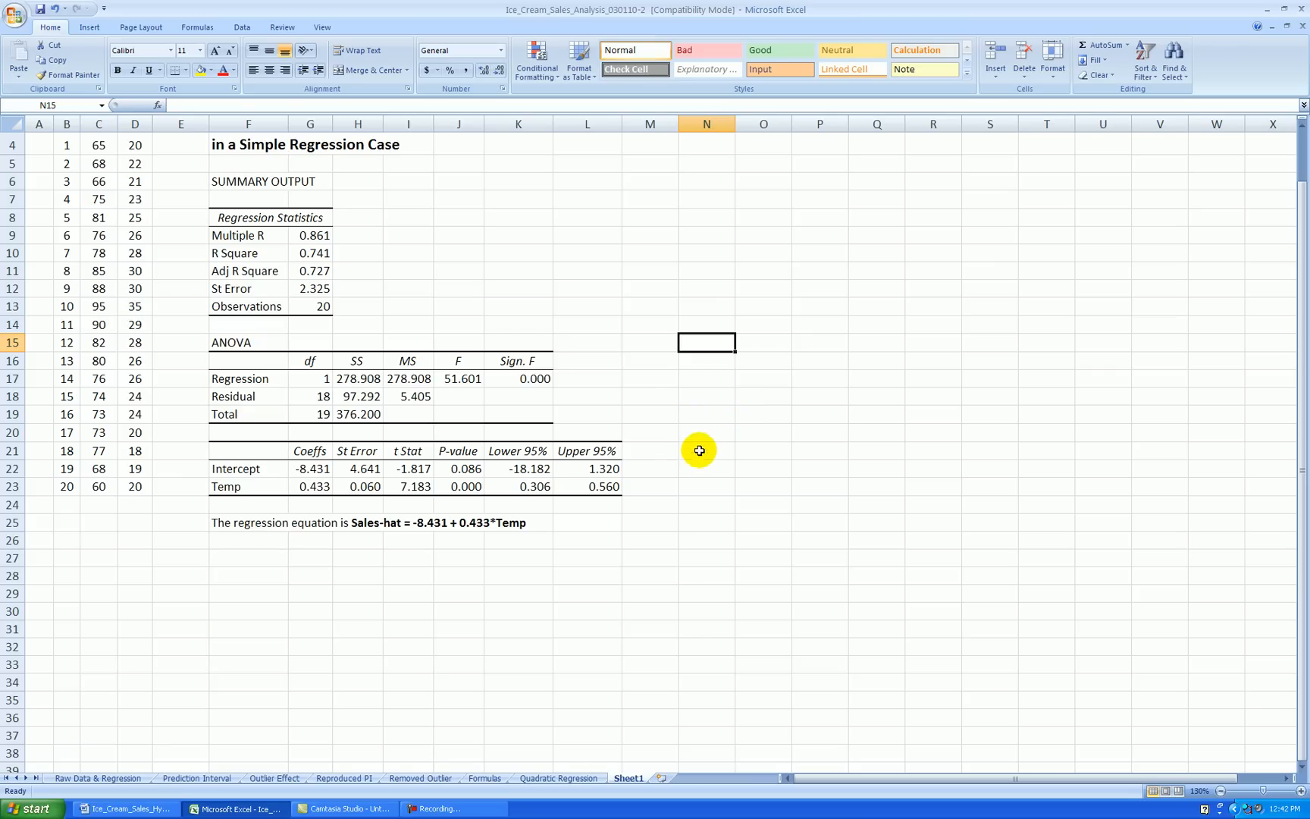
mouse_move(662, 473)
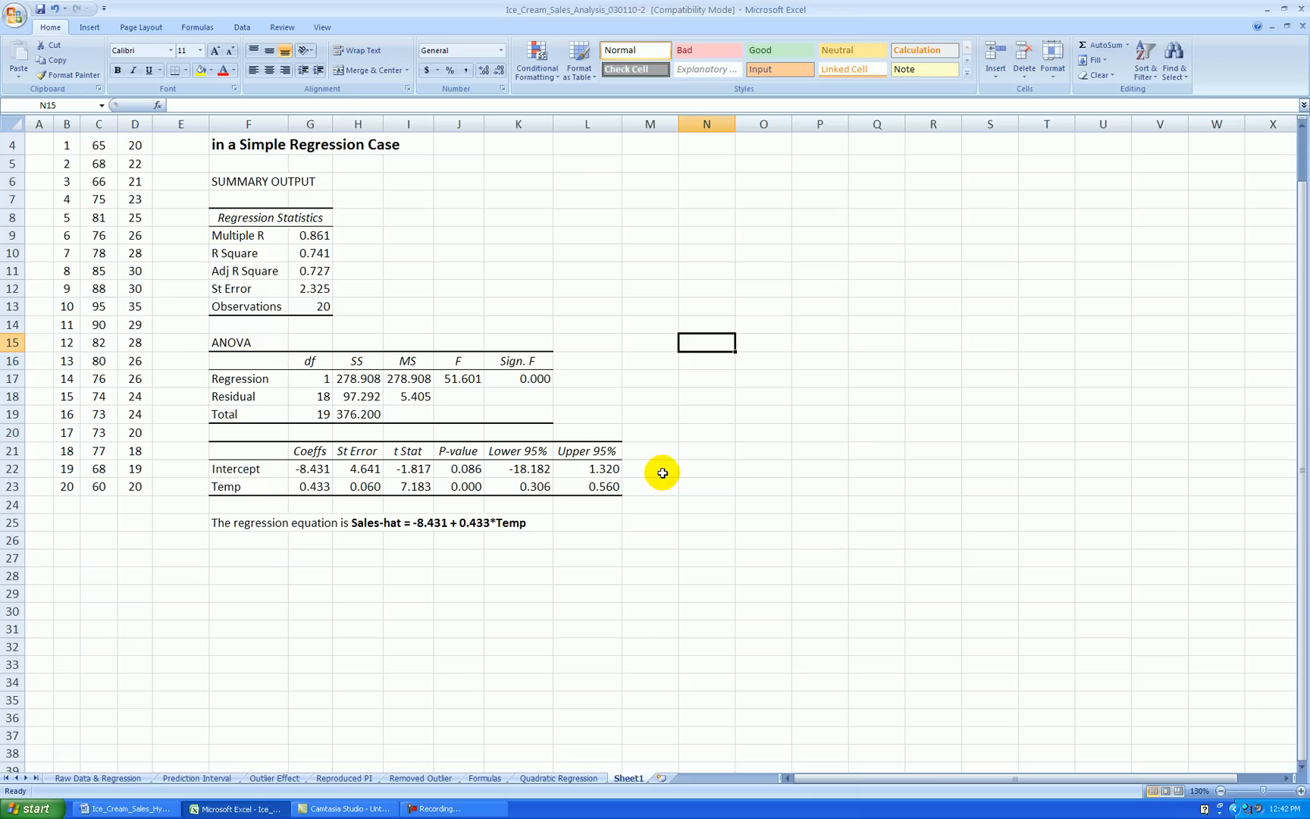
mouse_move(667, 468)
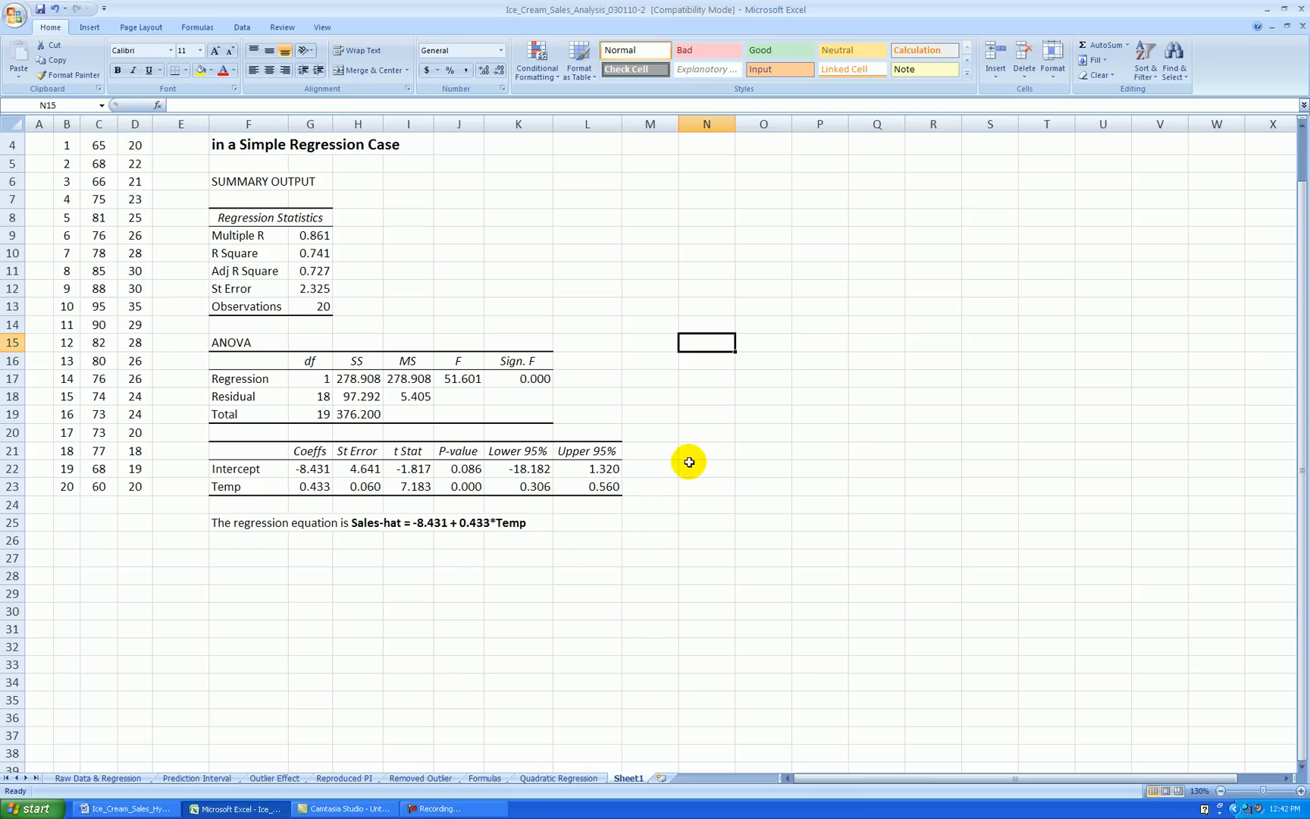
mouse_move(673, 450)
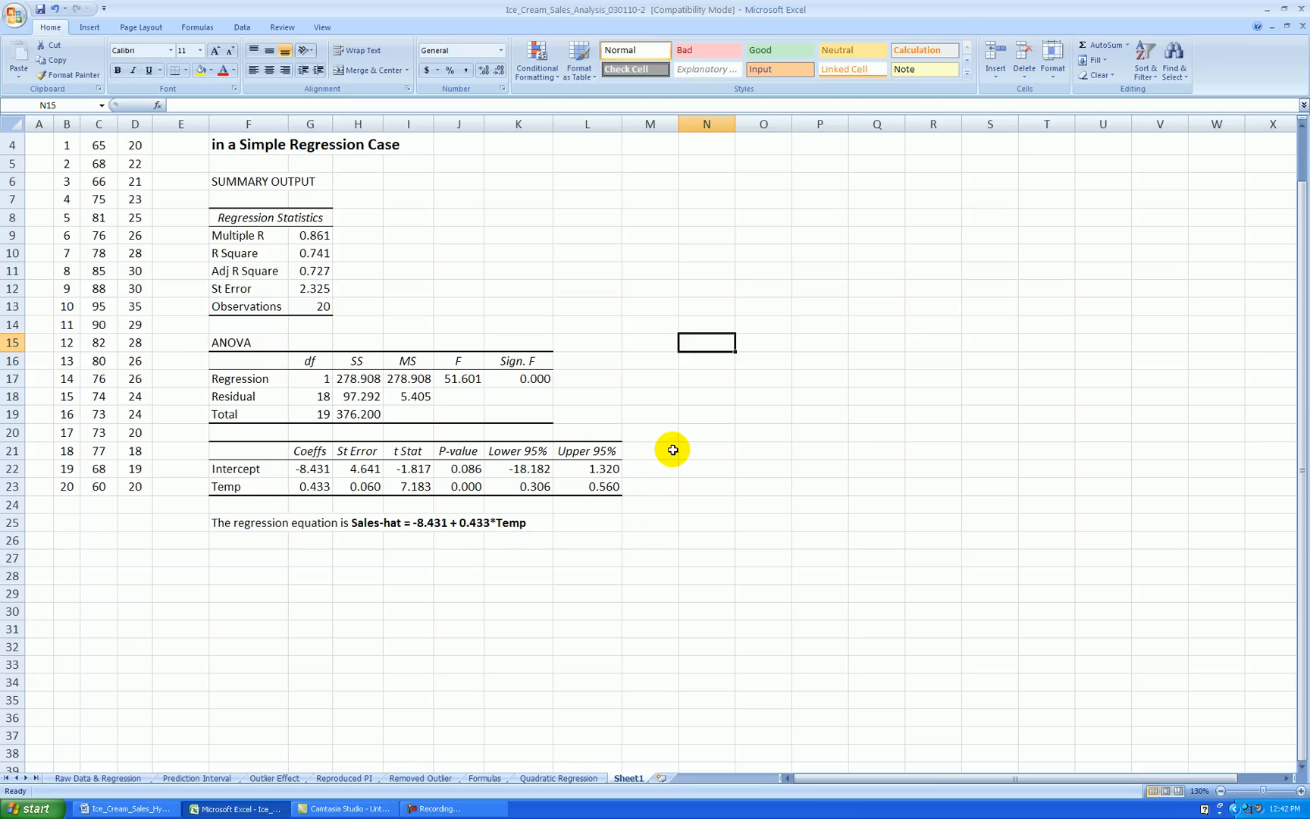
mouse_move(628, 455)
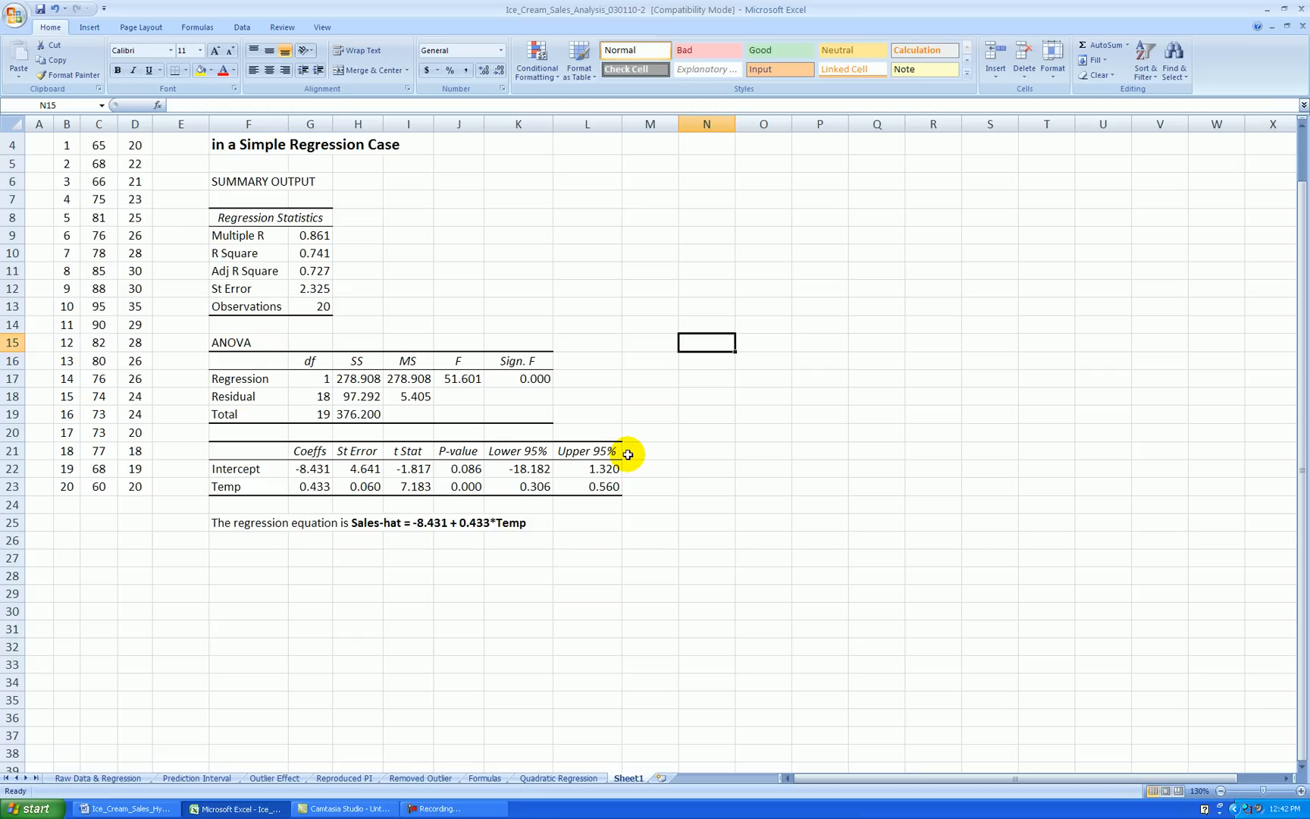
mouse_move(630, 448)
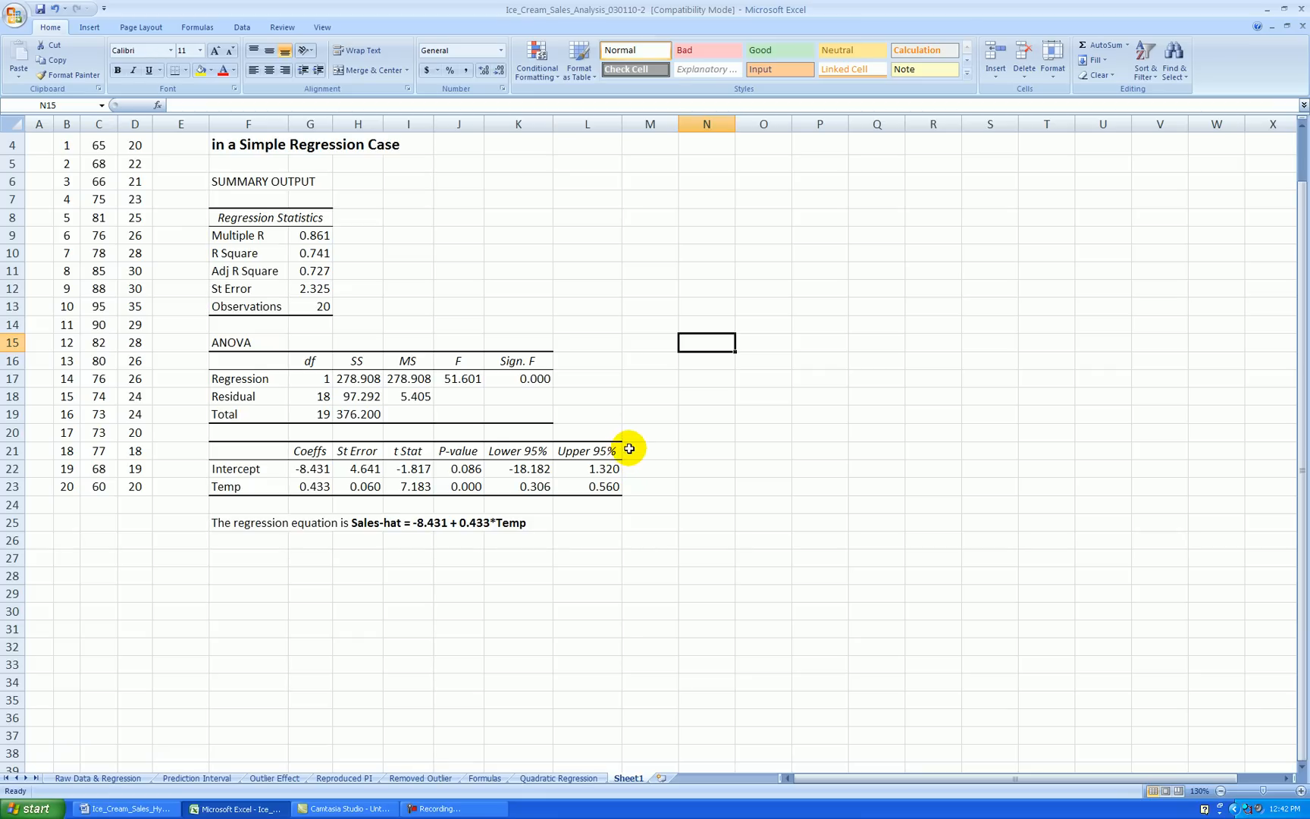
mouse_move(314, 560)
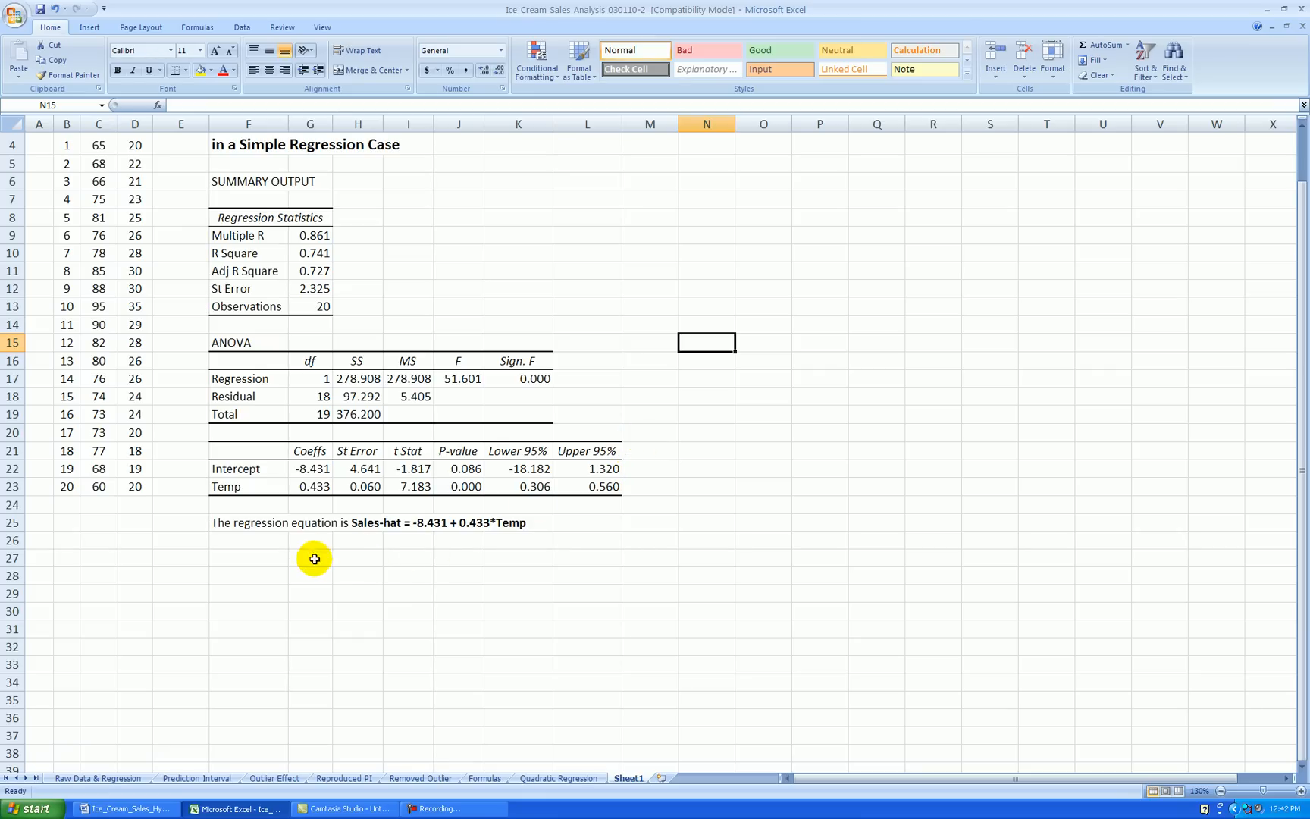
mouse_move(597, 539)
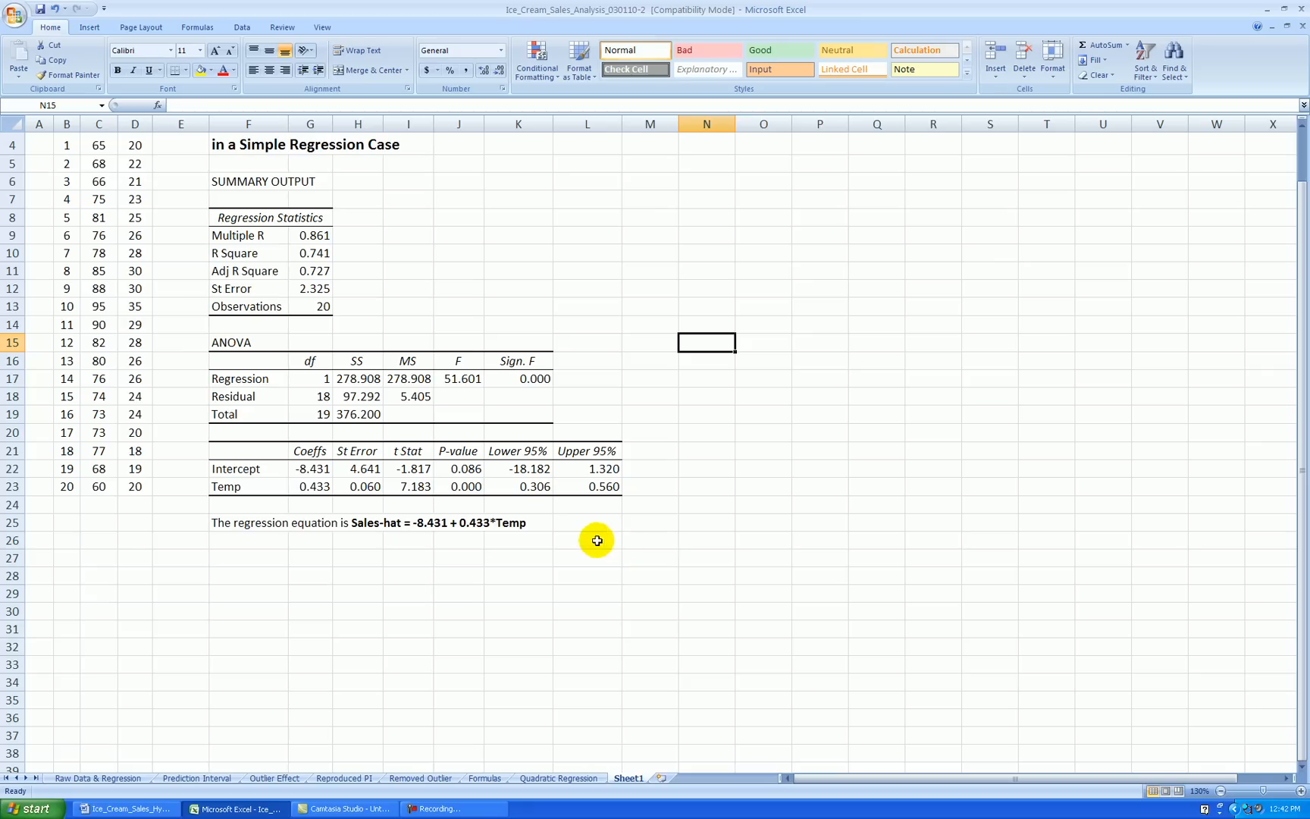
mouse_move(400, 513)
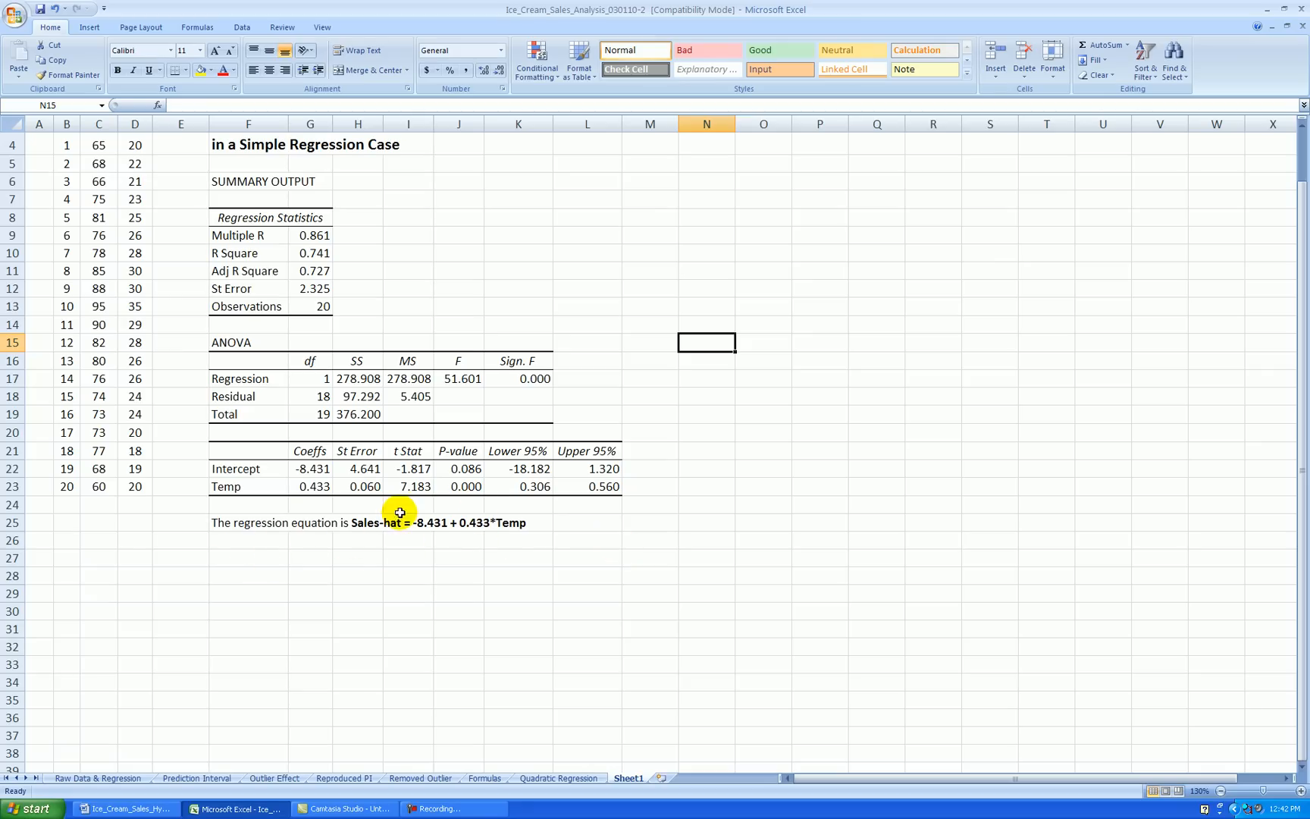
mouse_move(479, 542)
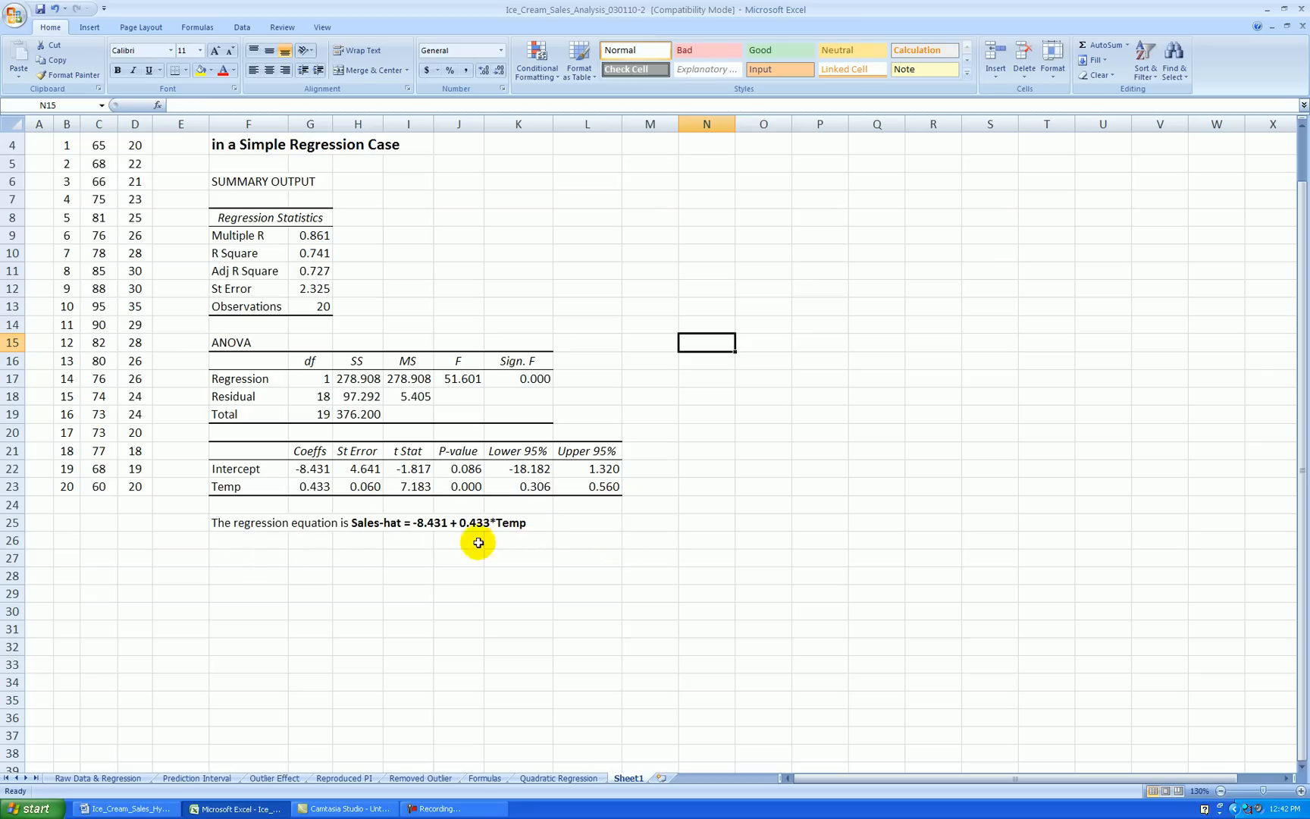
mouse_move(267, 558)
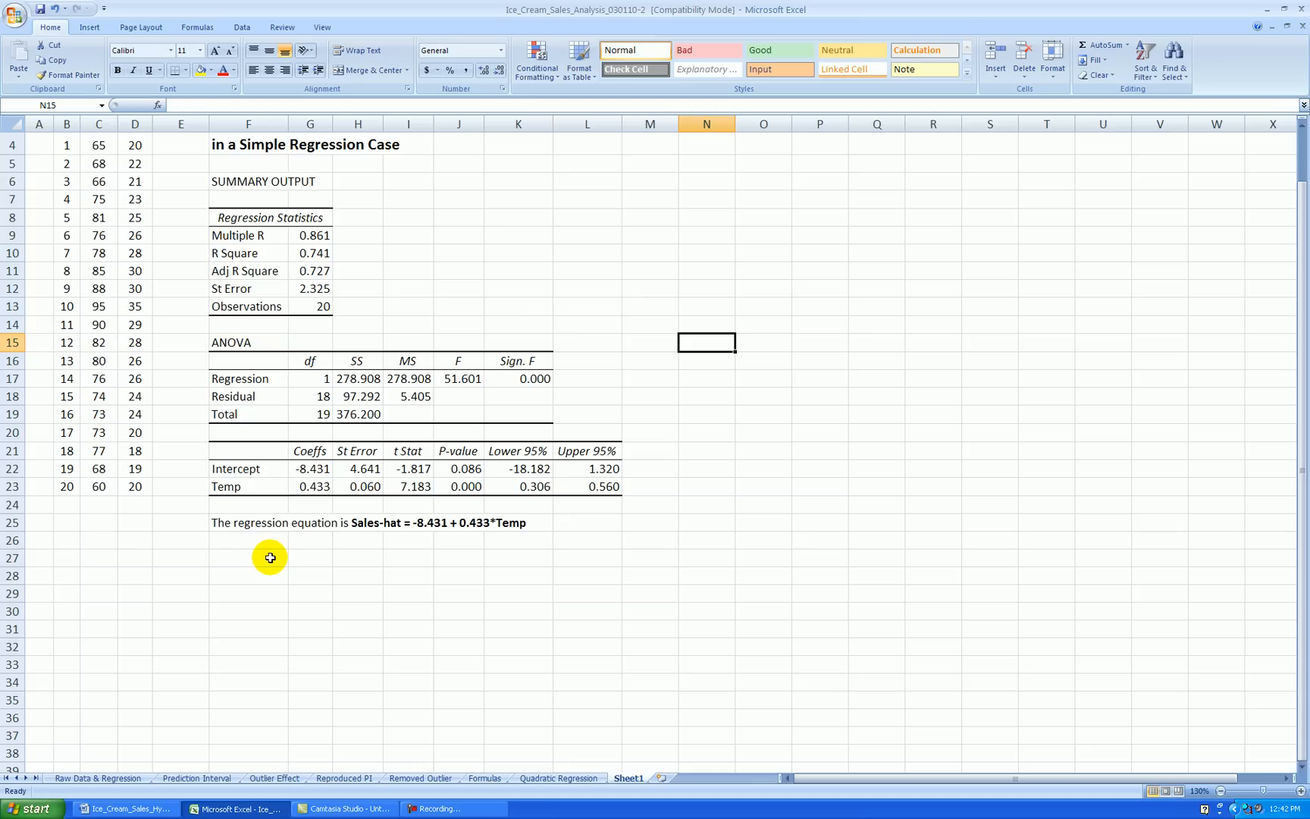
mouse_move(267, 558)
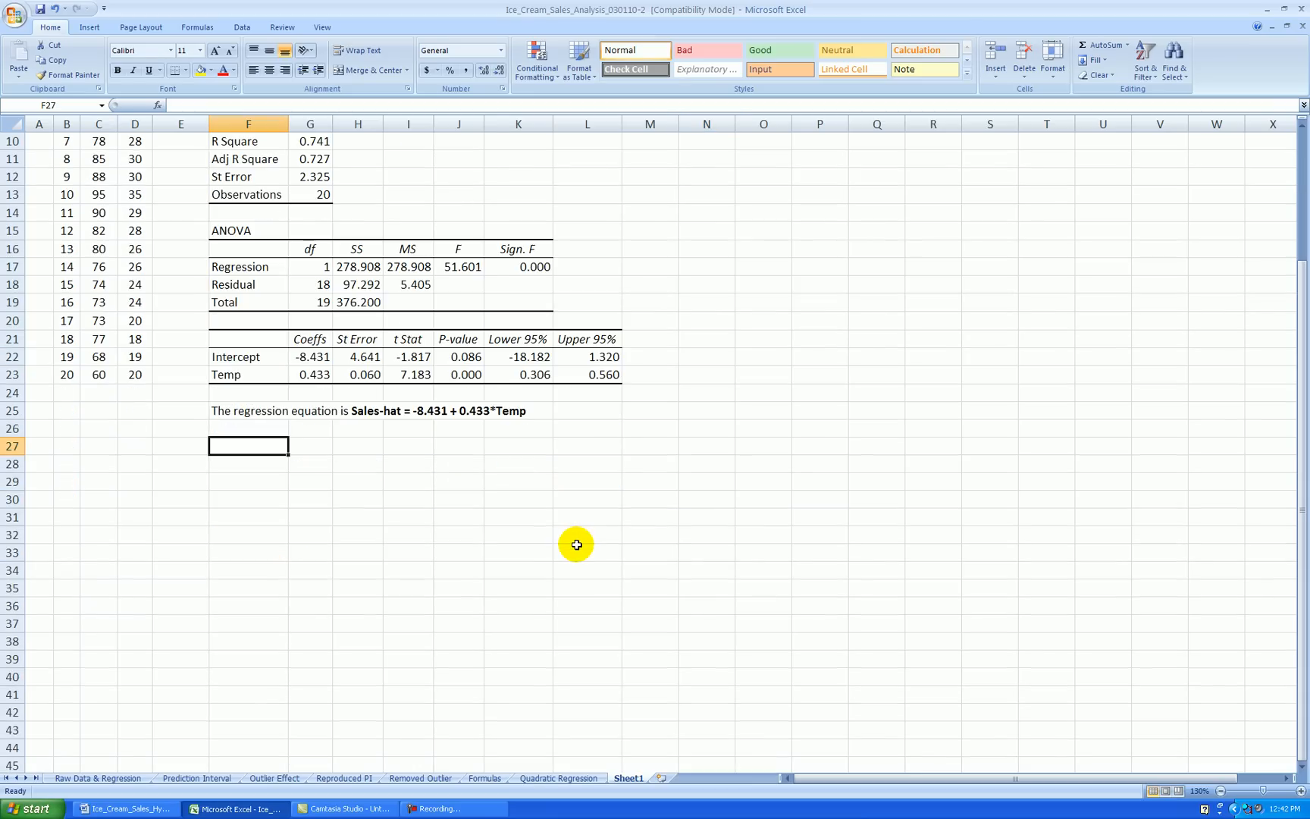
mouse_move(497, 482)
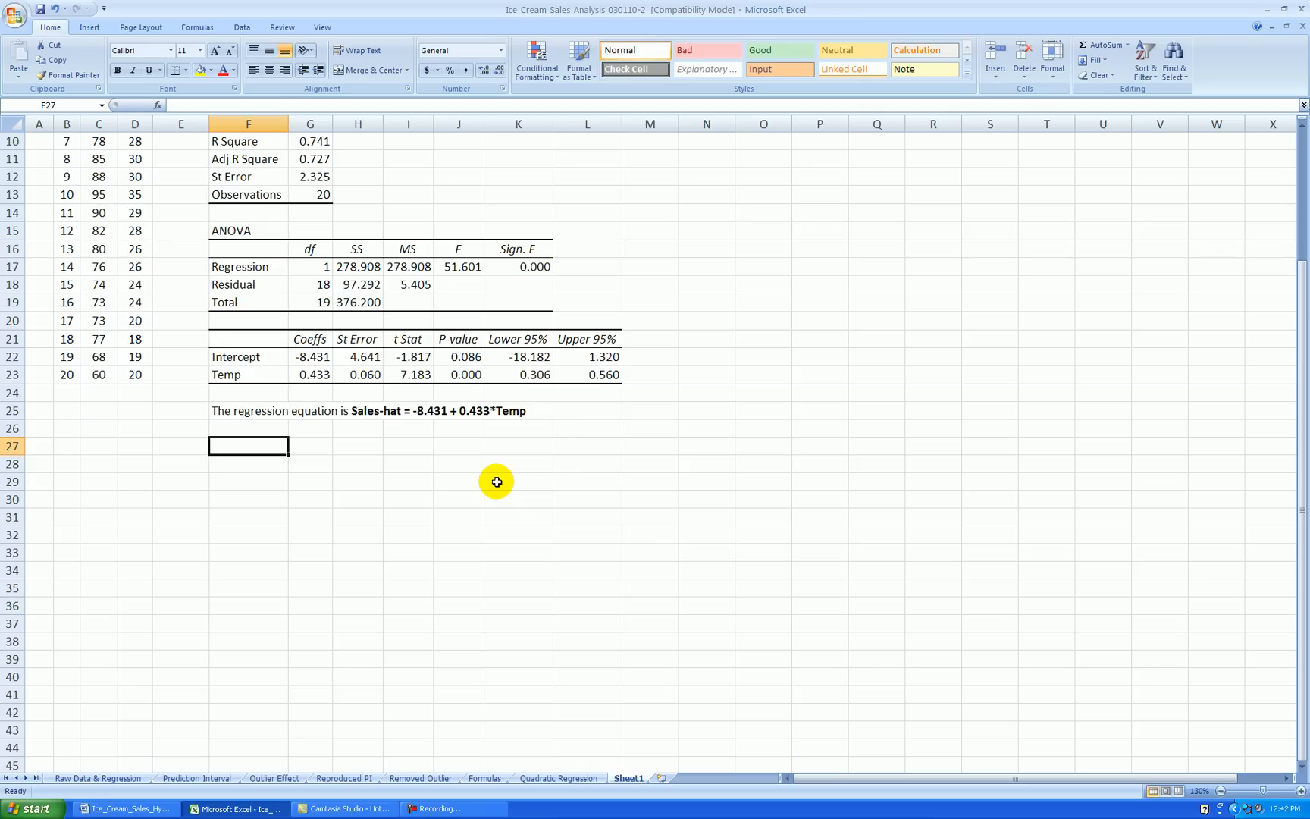
Enter 'Desired Prediction Level:' with value 0.9 shown as 90%.
type("Des")
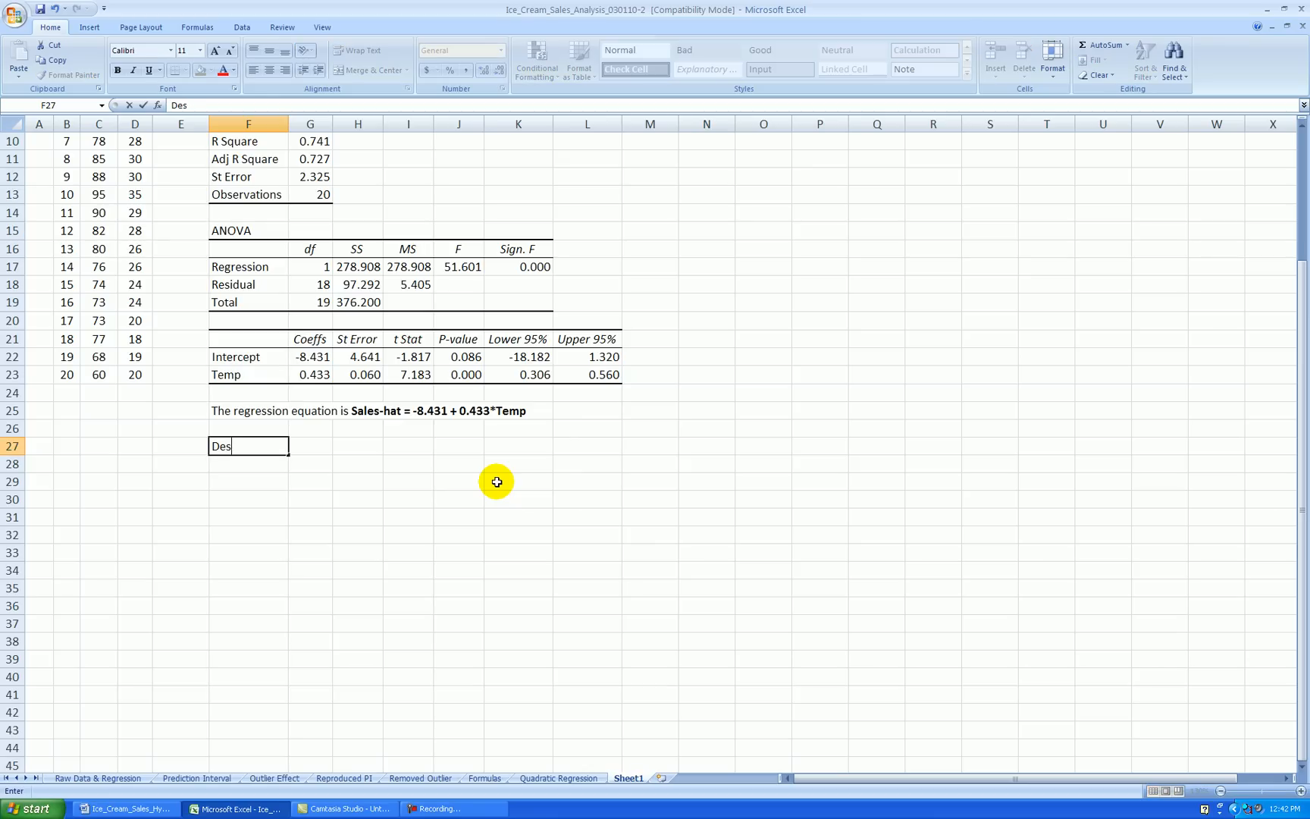
type("ired")
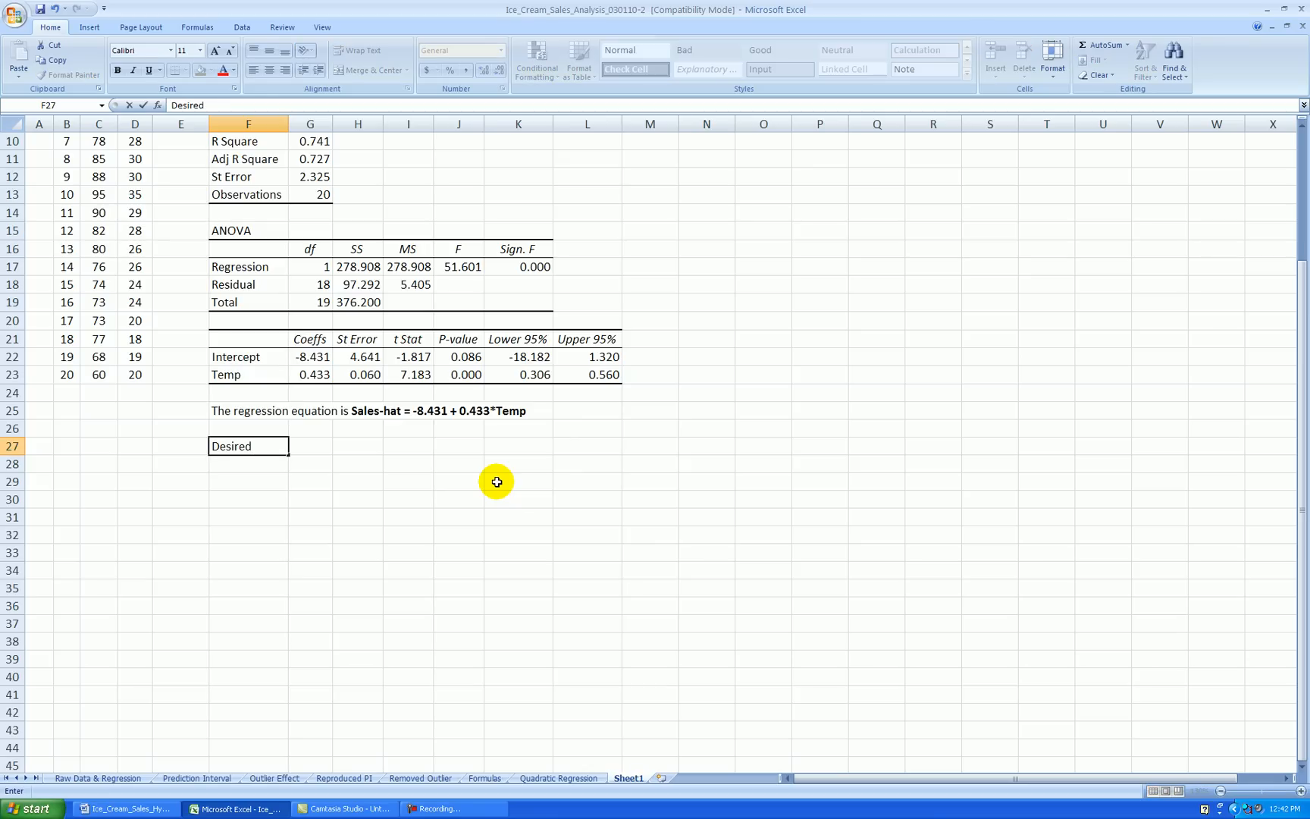
type("Prediction Level:")
left_click(356, 446)
type(".")
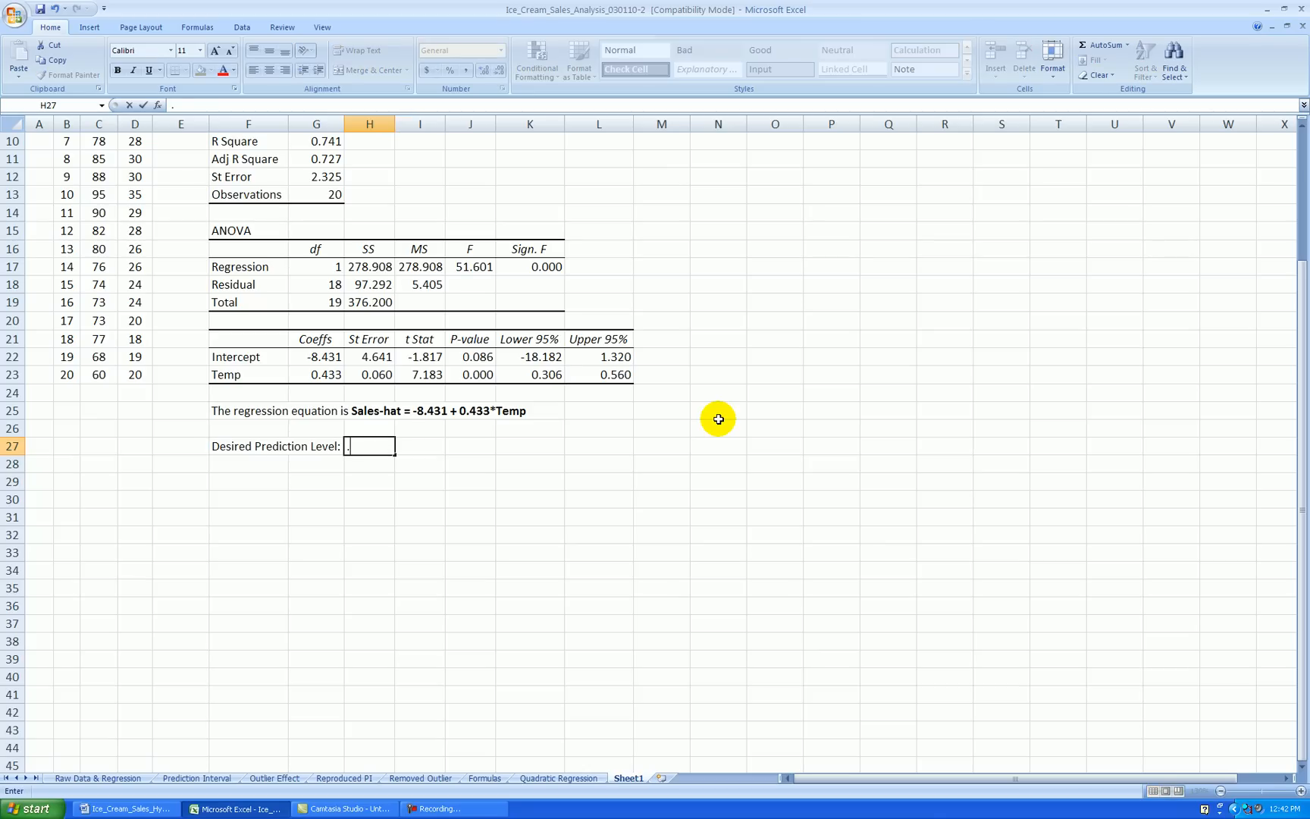
type("0.9")
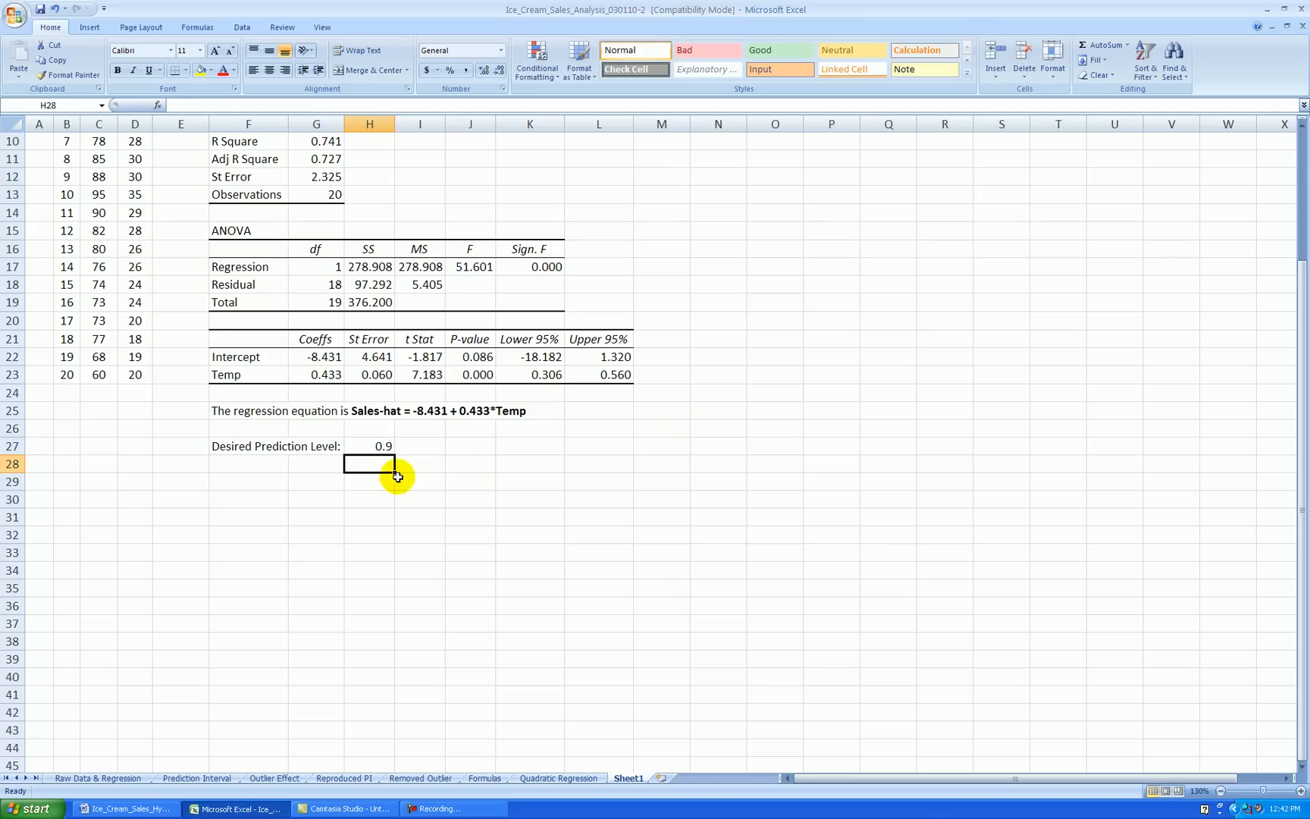
left_click(368, 446)
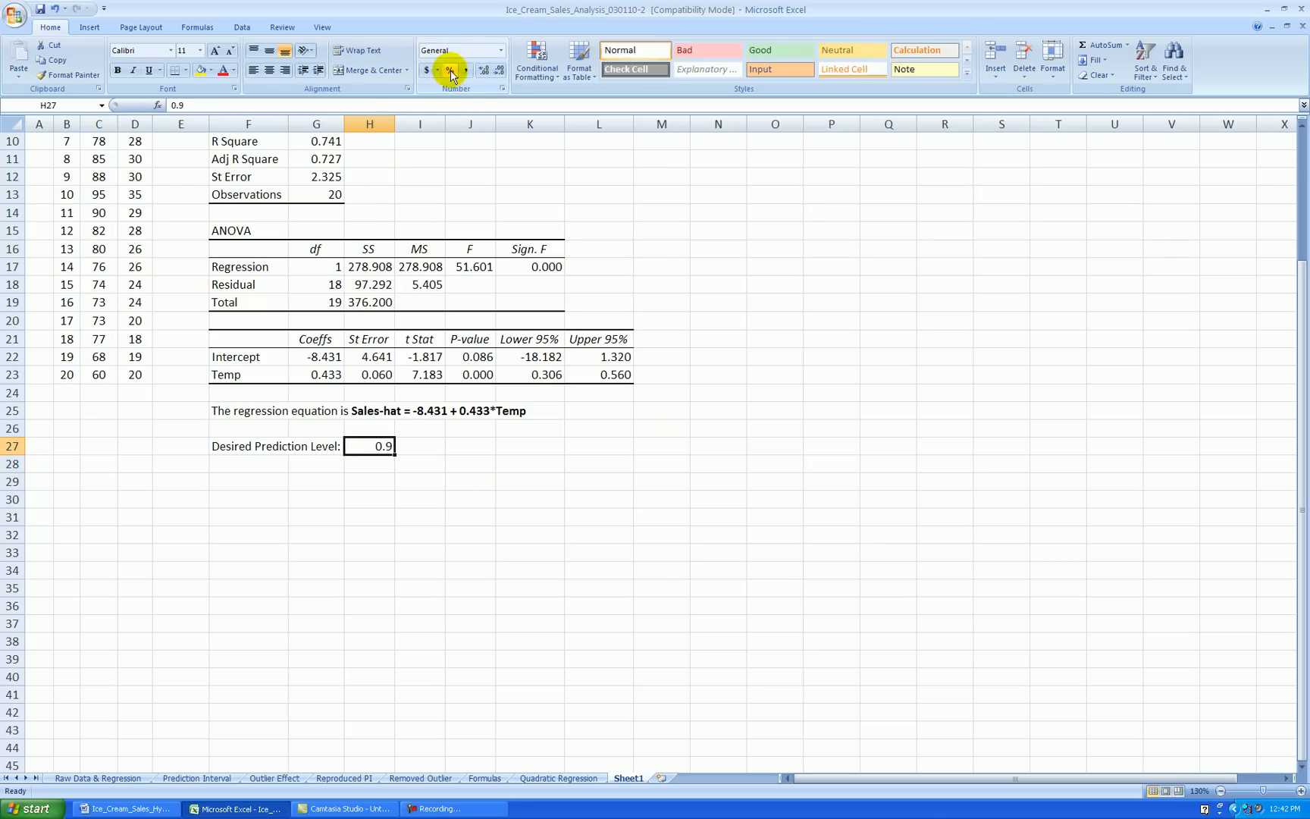
left_click(449, 70)
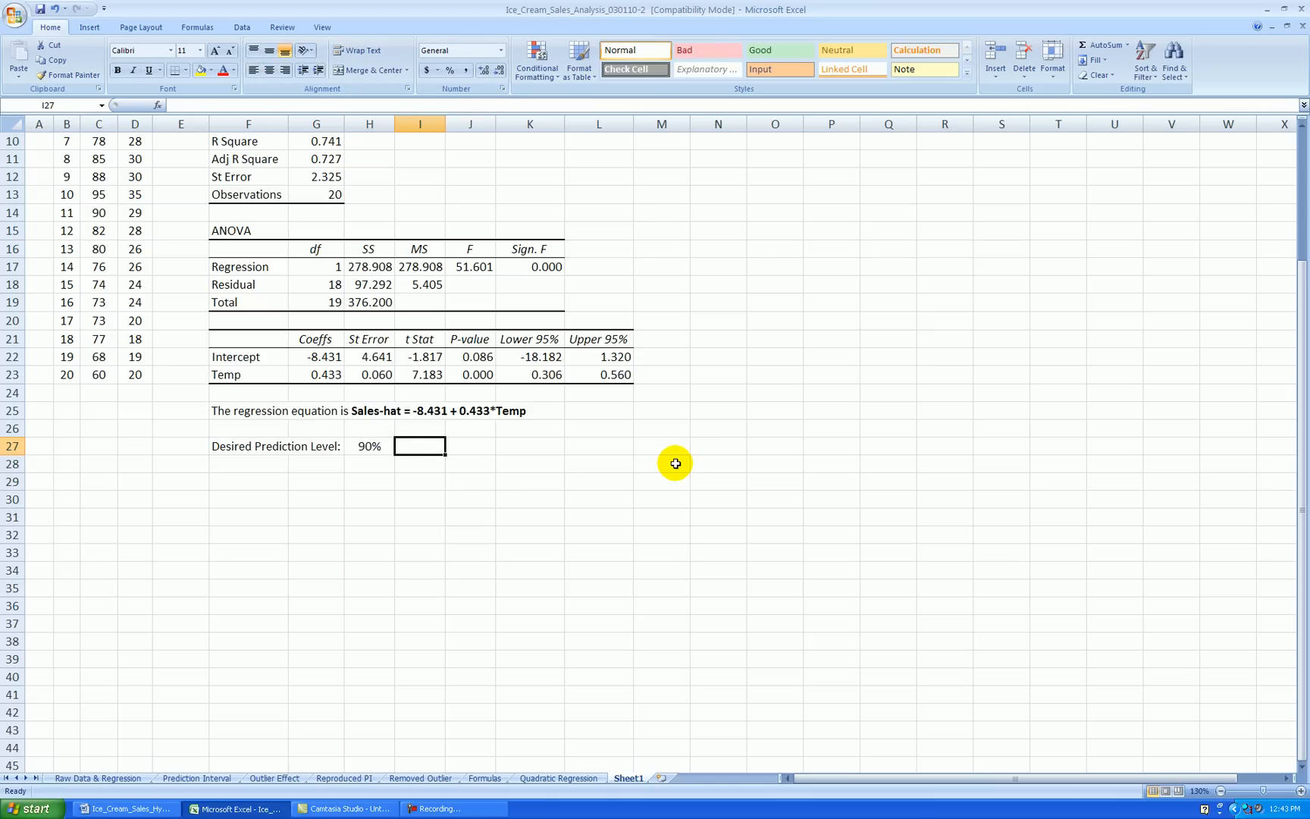
Add 'Alpha =' computed as =1-H27, shown as 10%.
type("Alpha =")
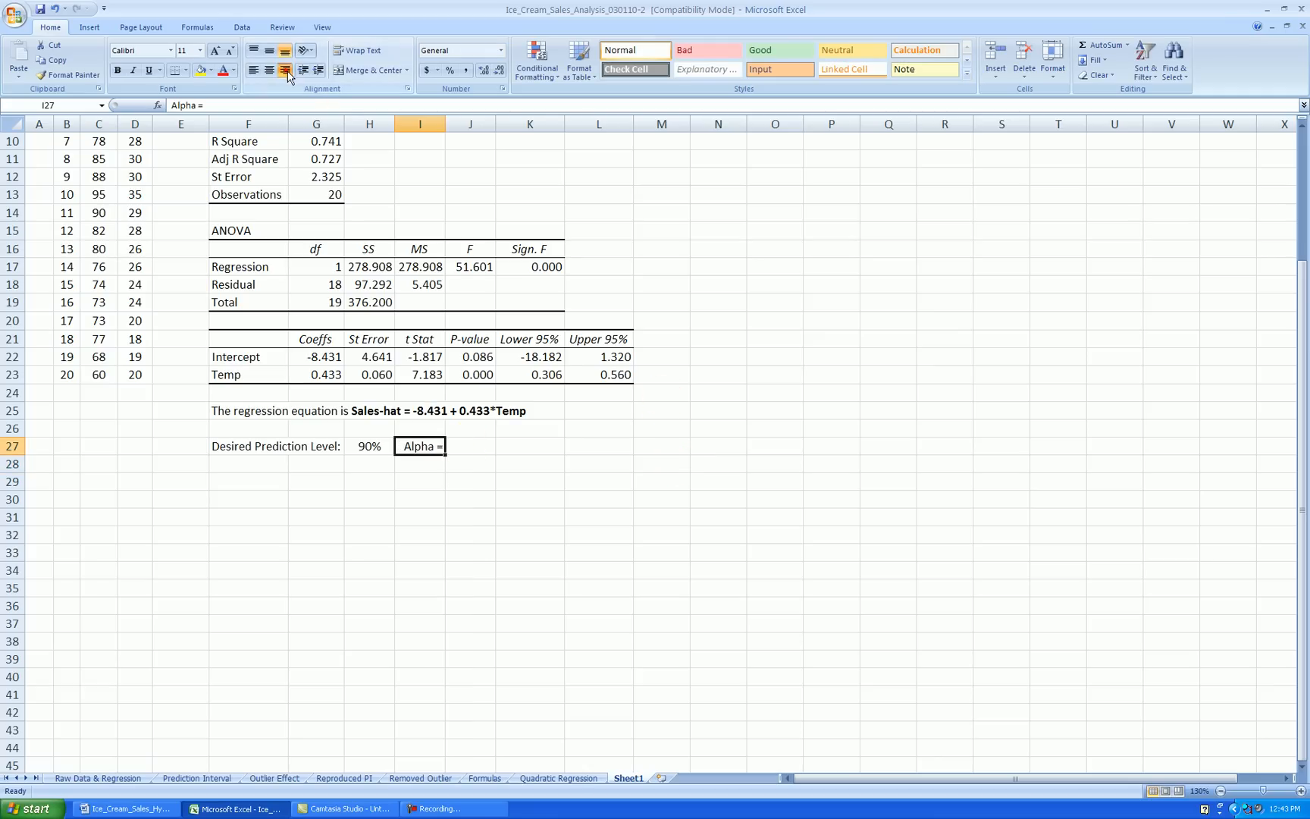
type("1")
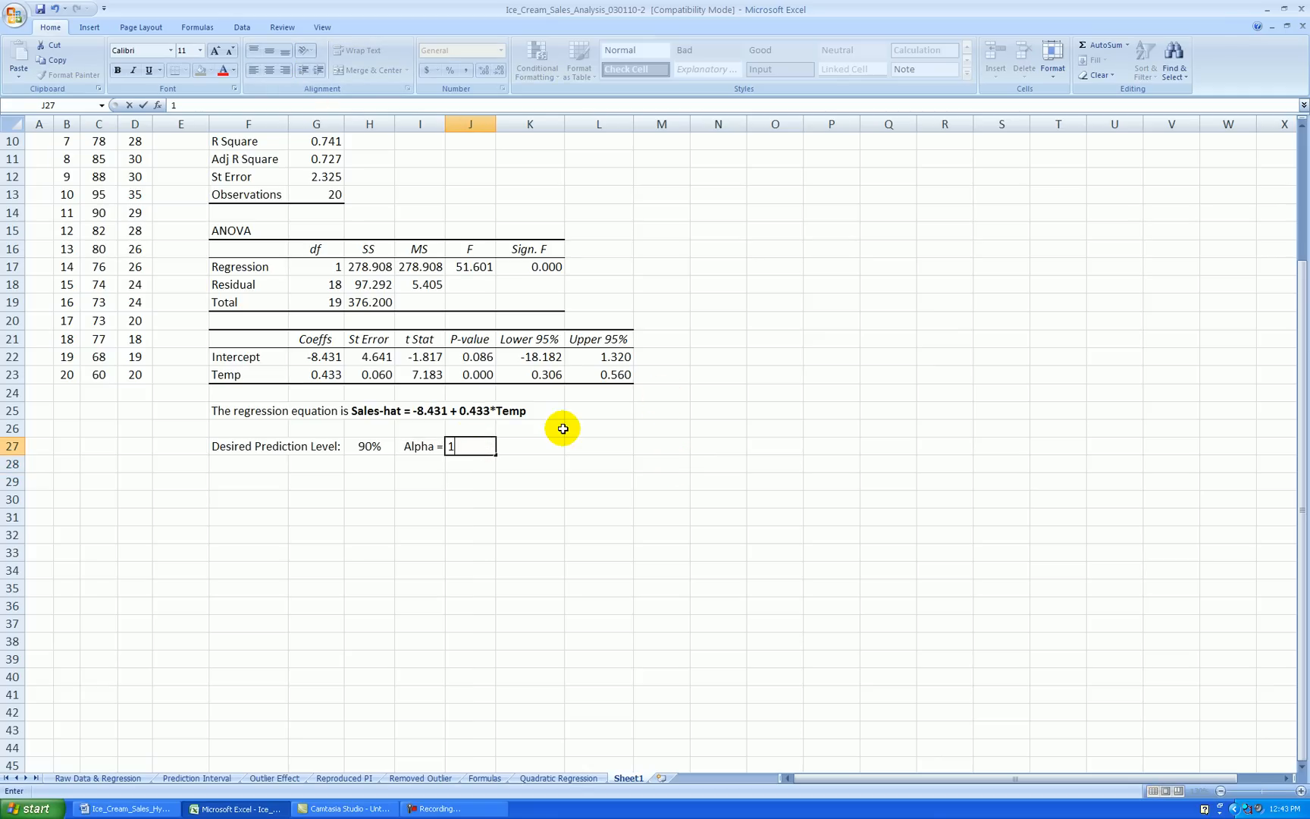
type("=")
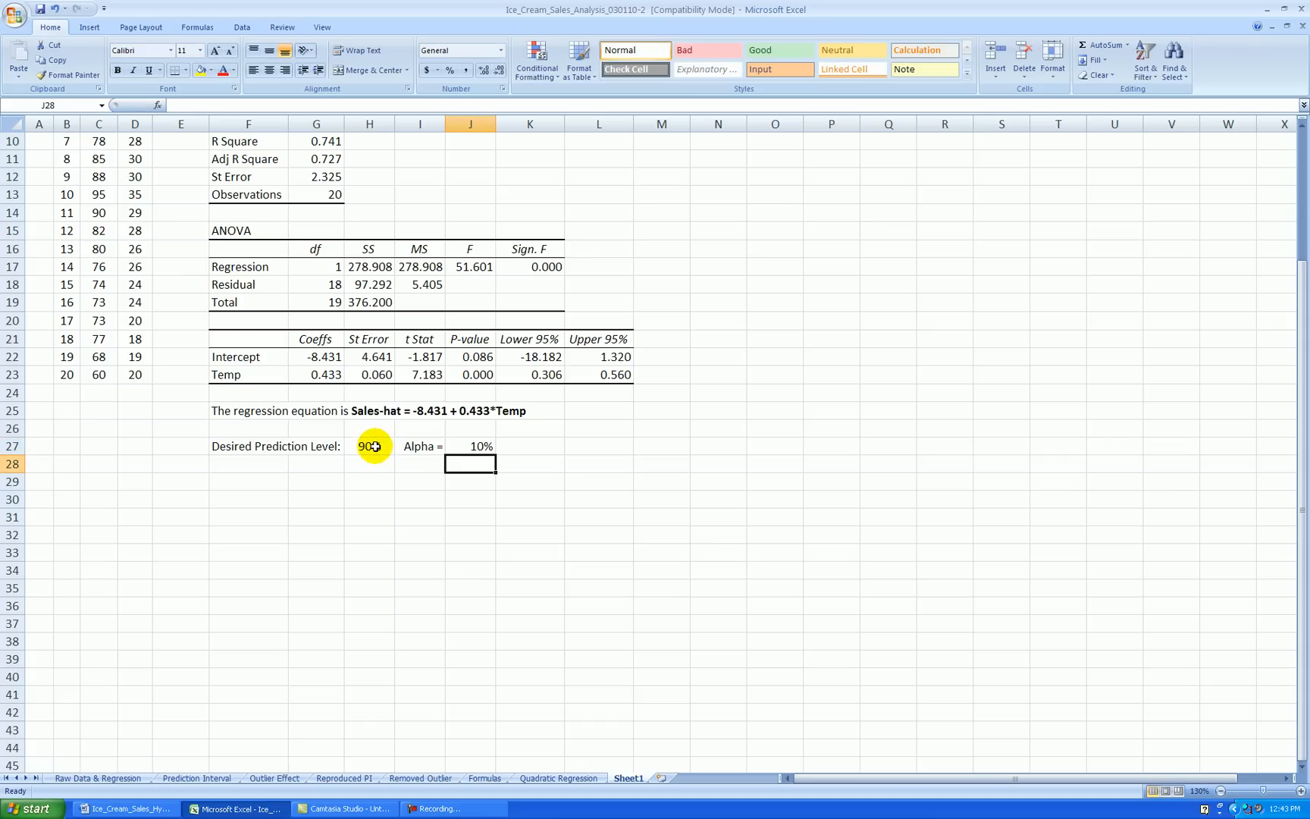
left_click(602, 411)
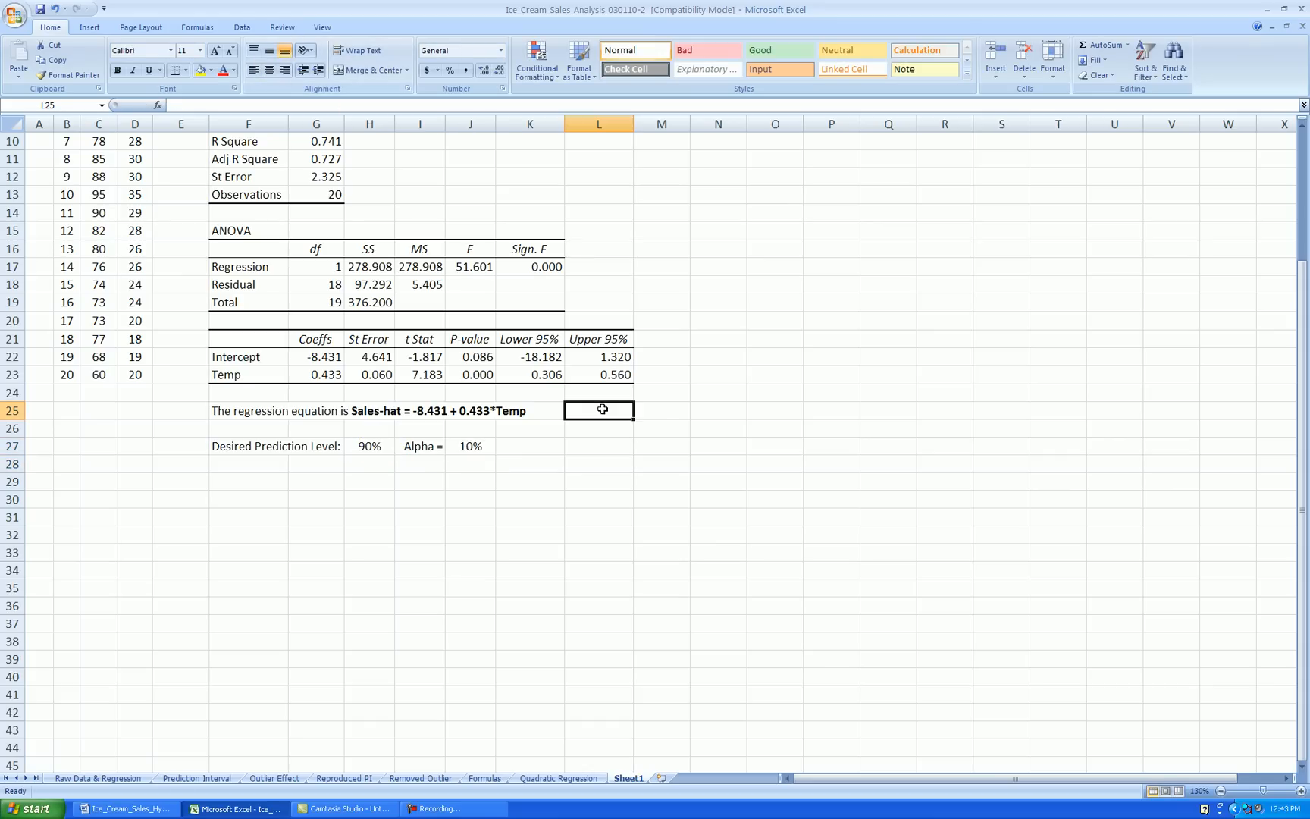
mouse_move(634, 524)
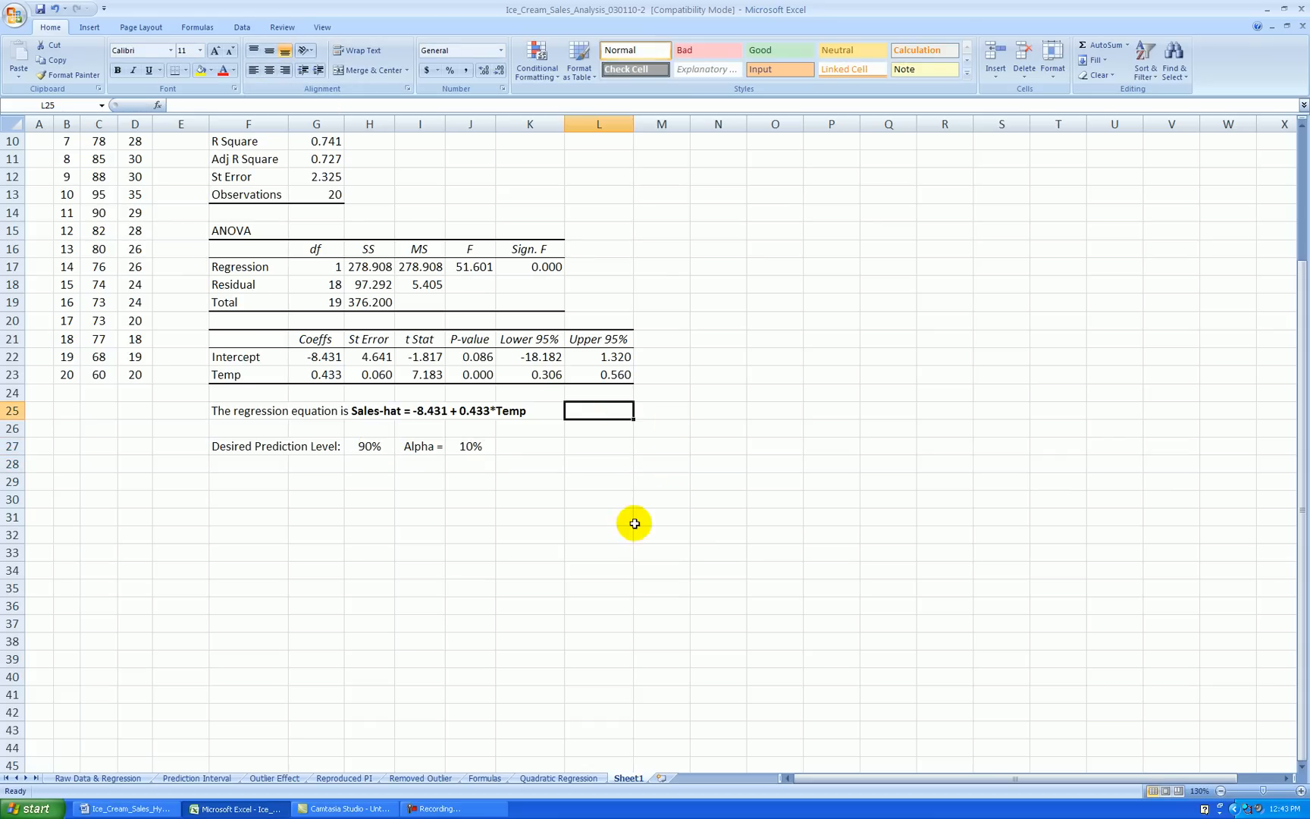
mouse_move(548, 466)
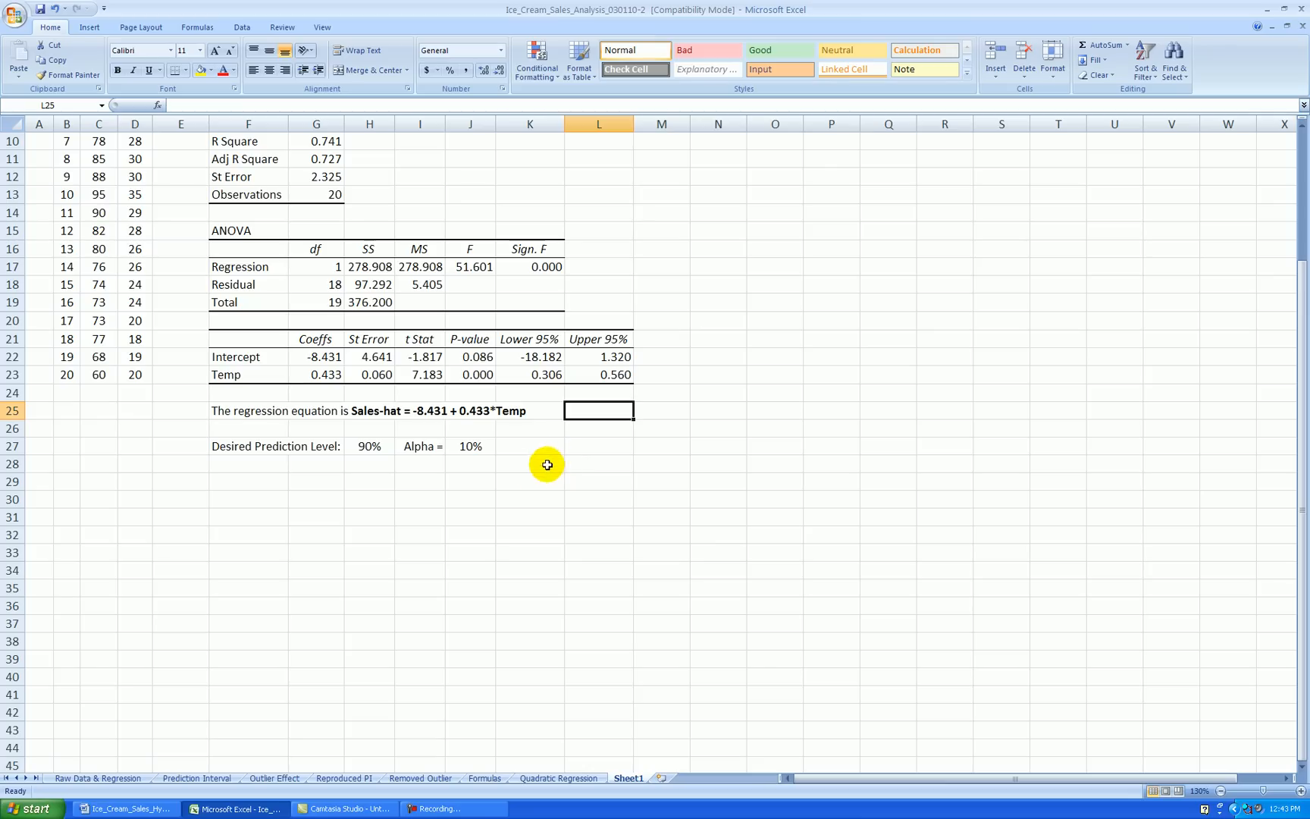
Label the prediction table: 'Prediction at Temp' 70 and a 'Point Prediction' heading.
left_click(247, 482)
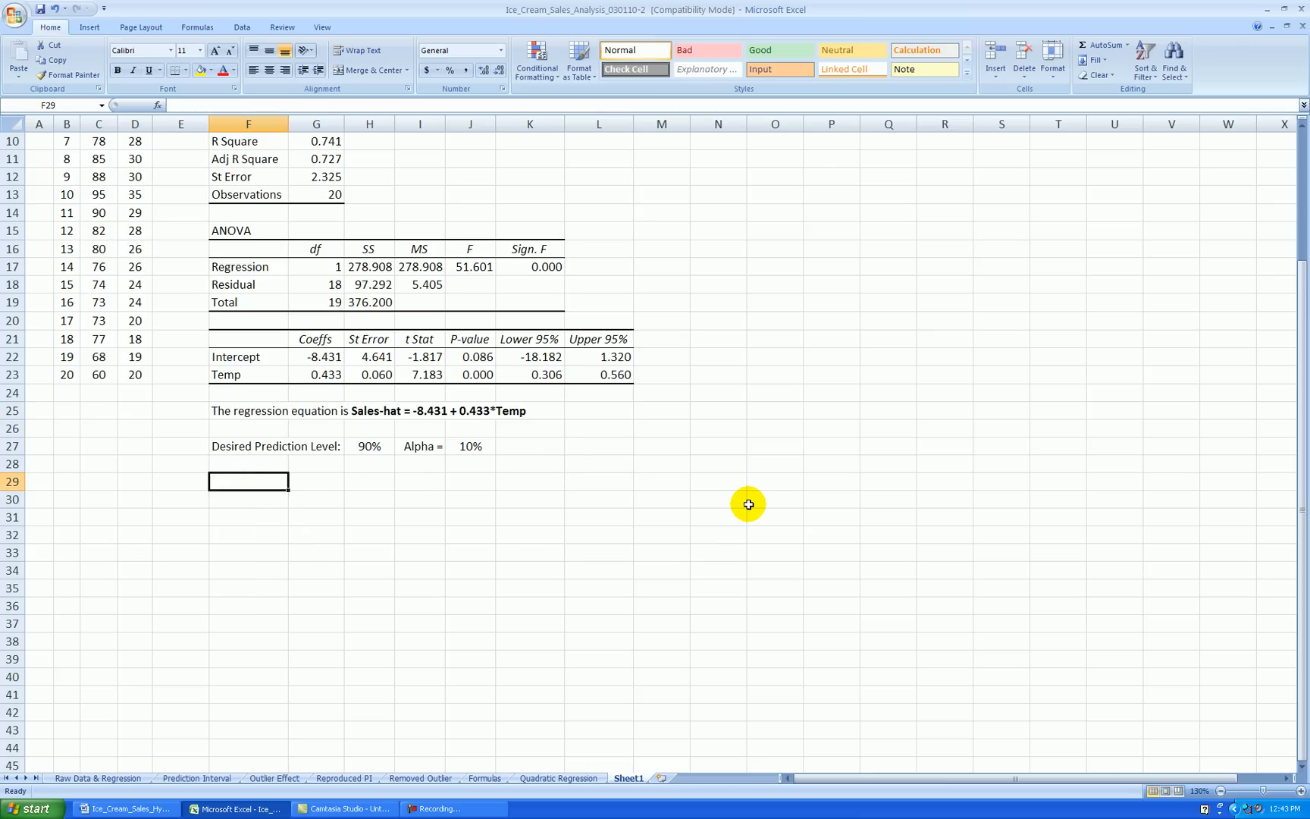
type("P")
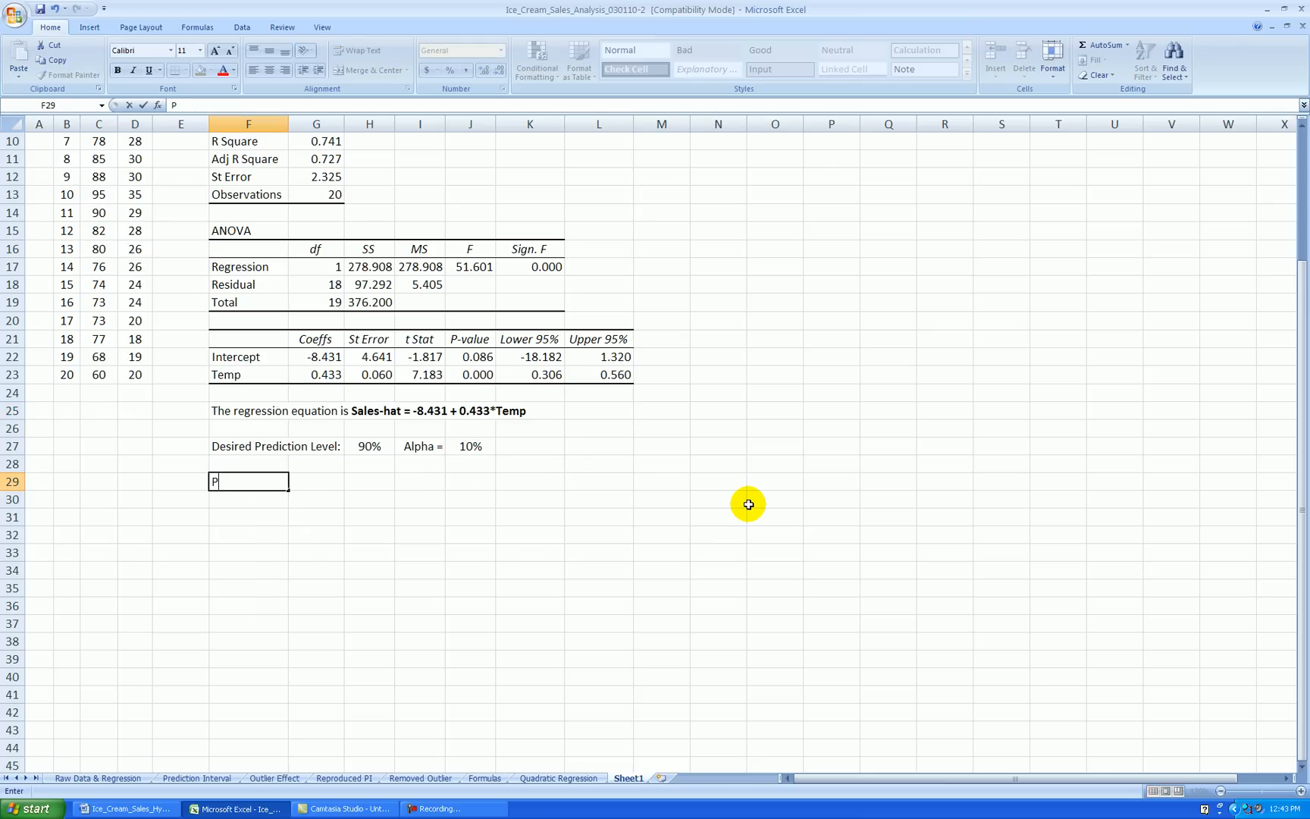
type("rediction")
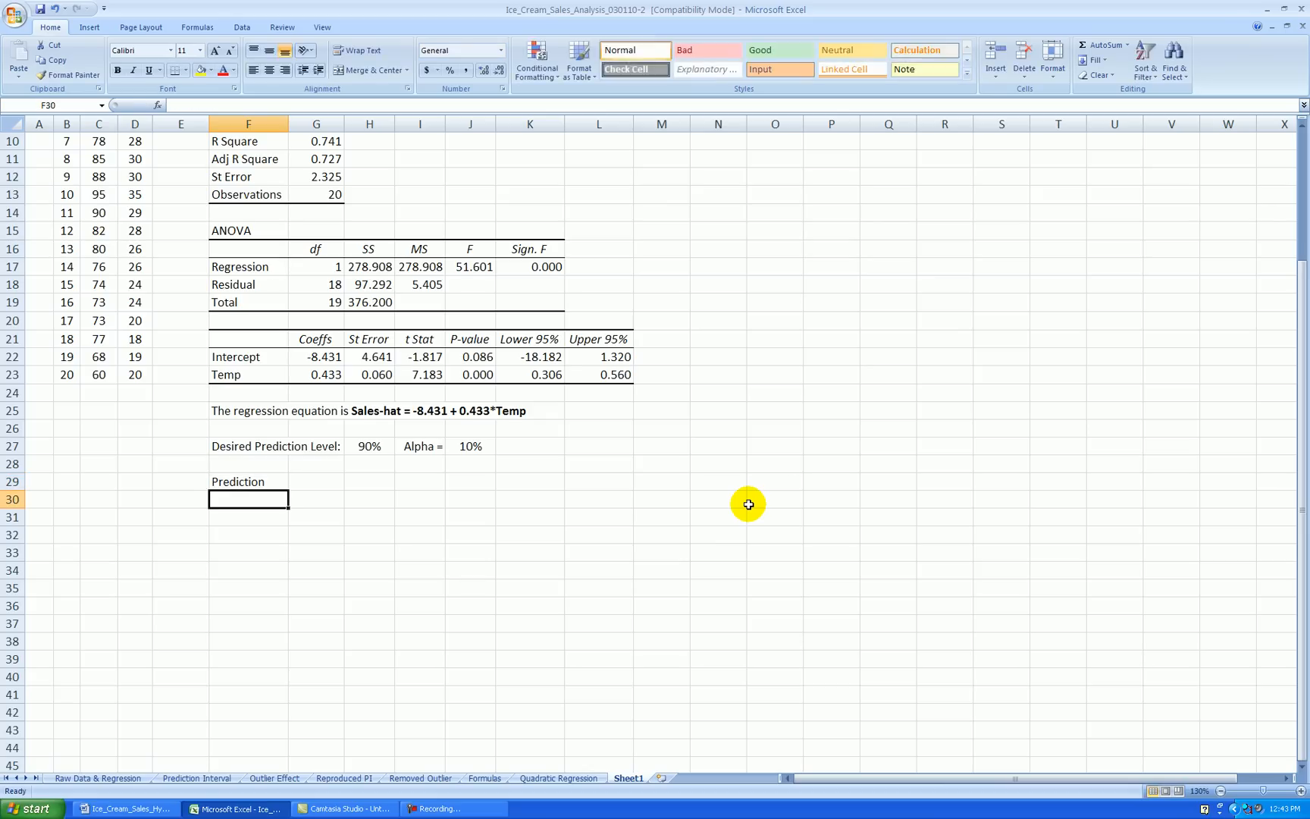
type("at Temp")
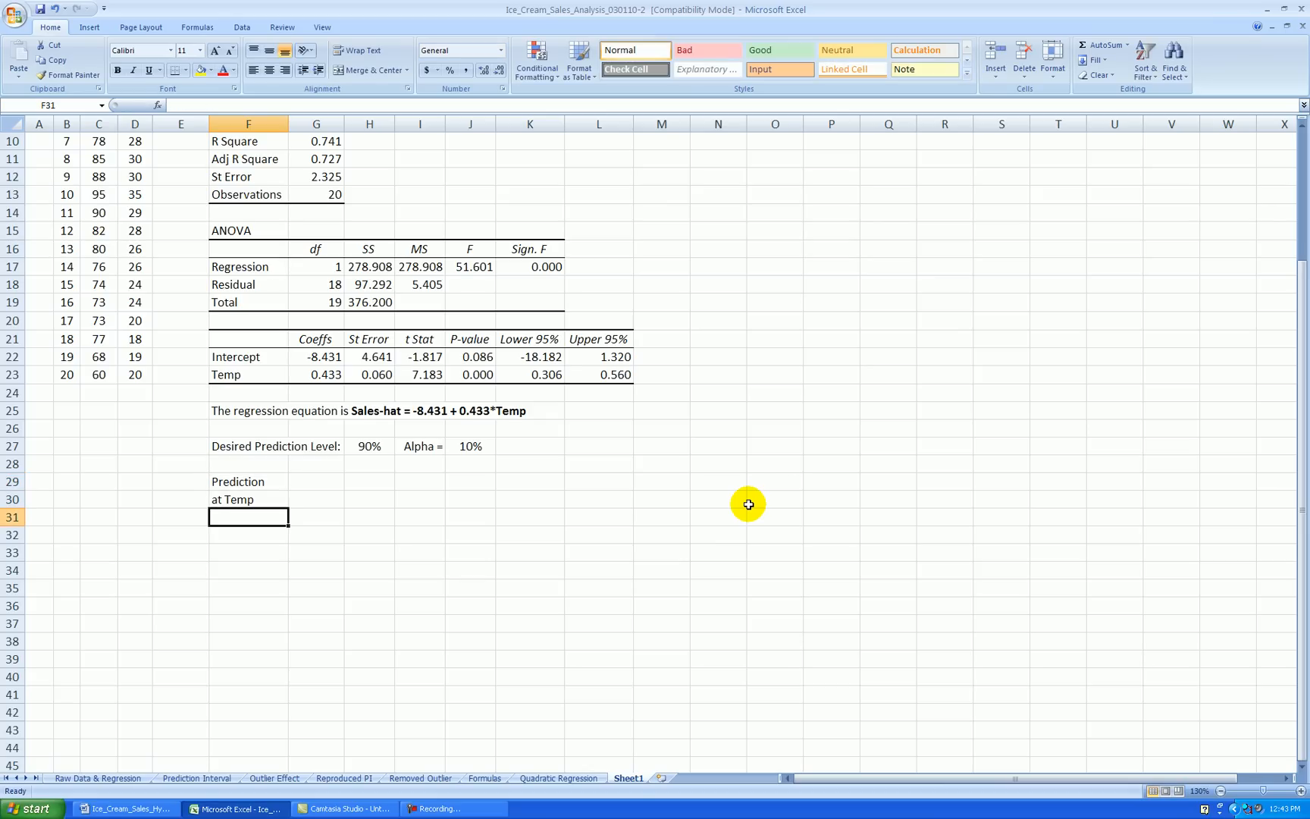
type("70")
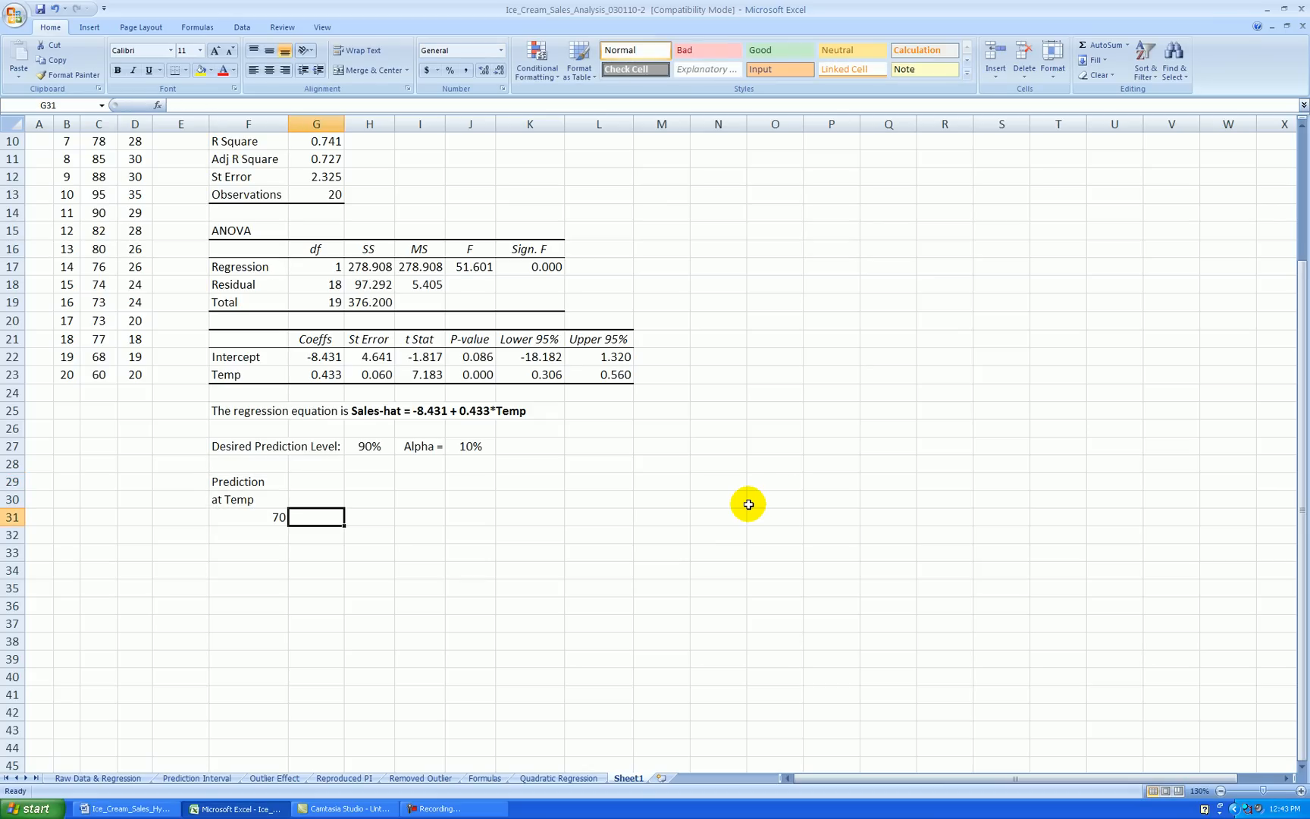
left_click_drag(248, 480, 661, 511)
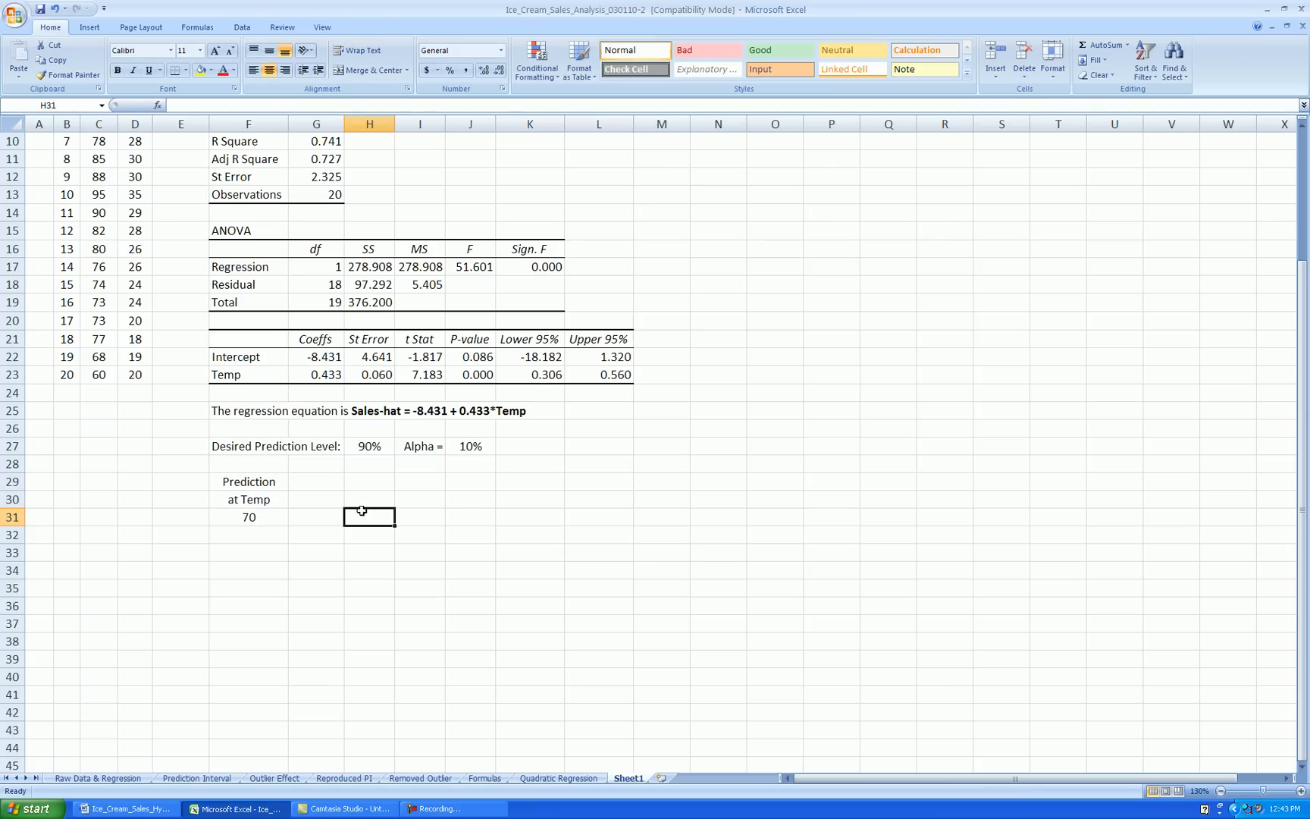
left_click(316, 482)
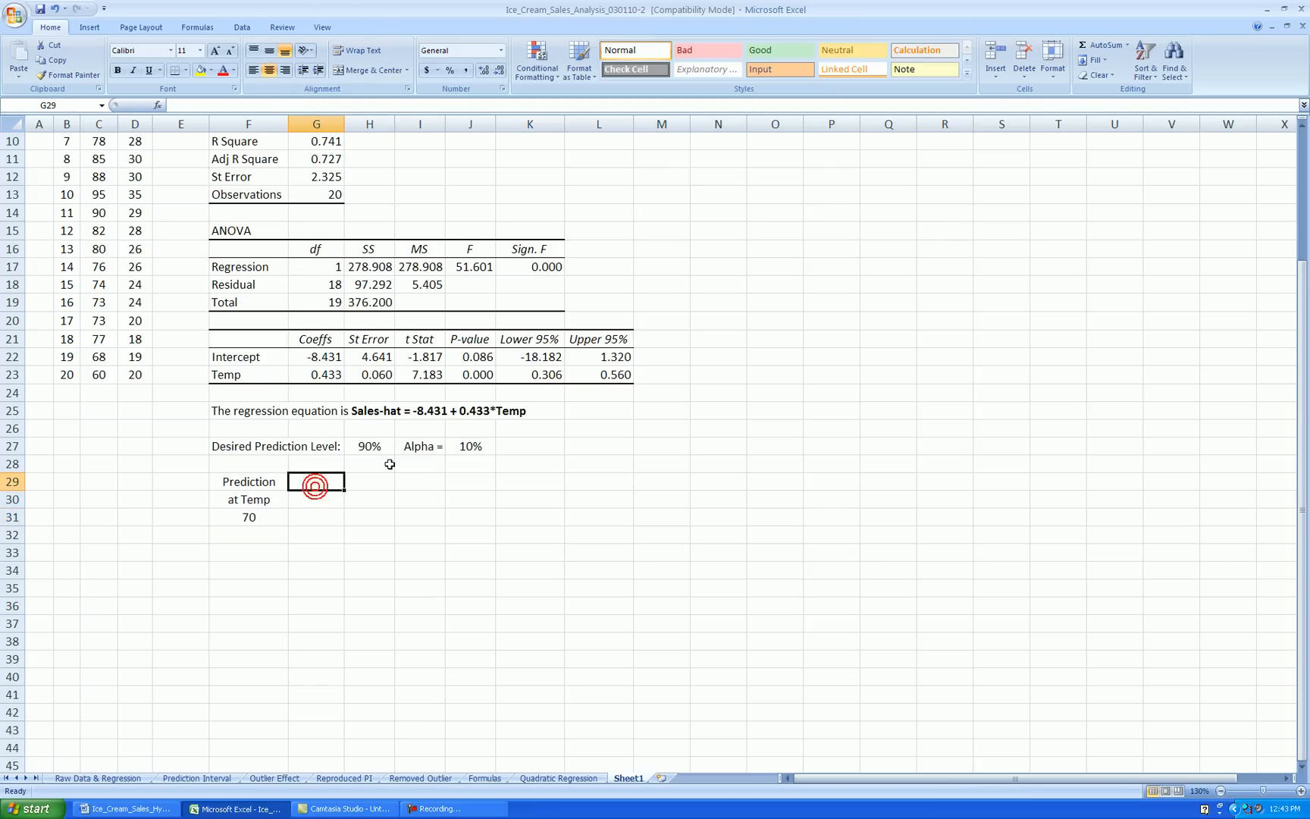
type("Point")
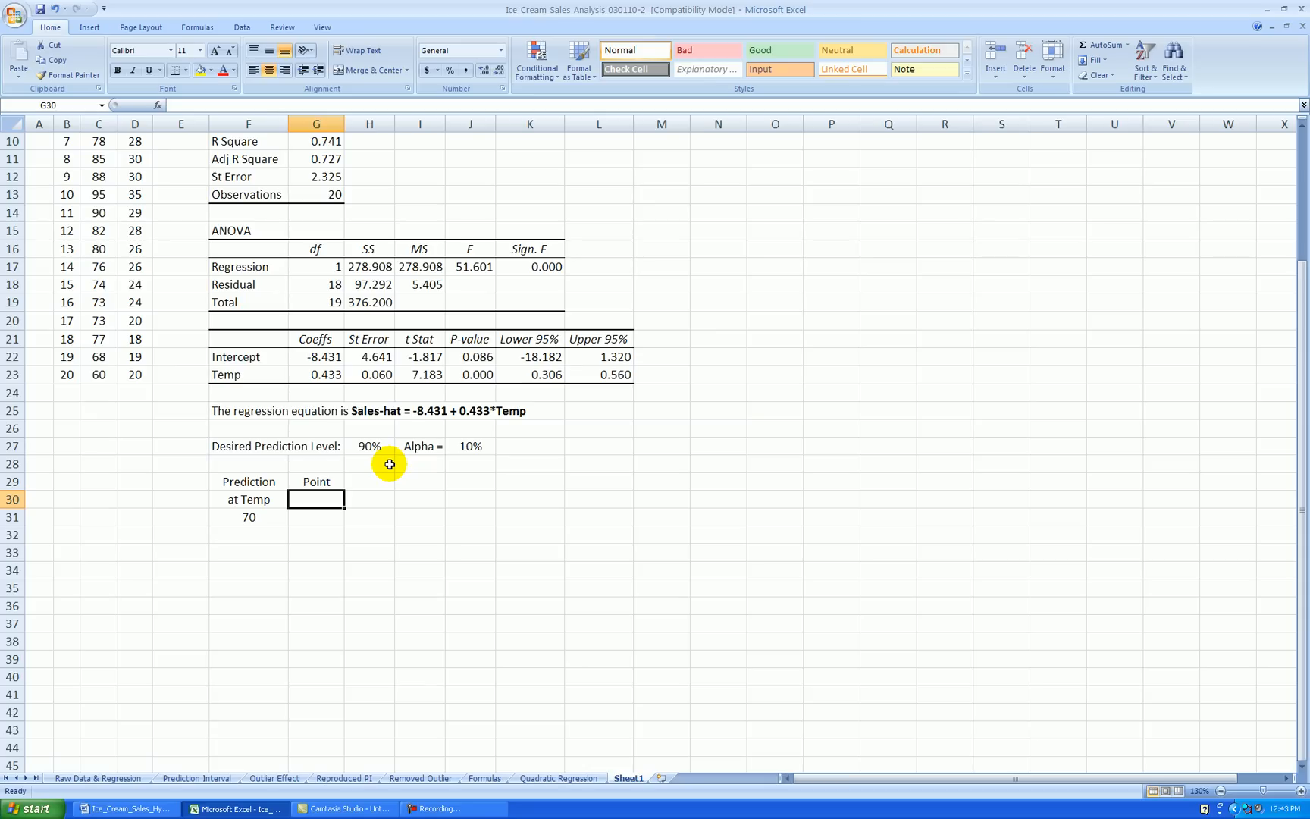
type("Prediction")
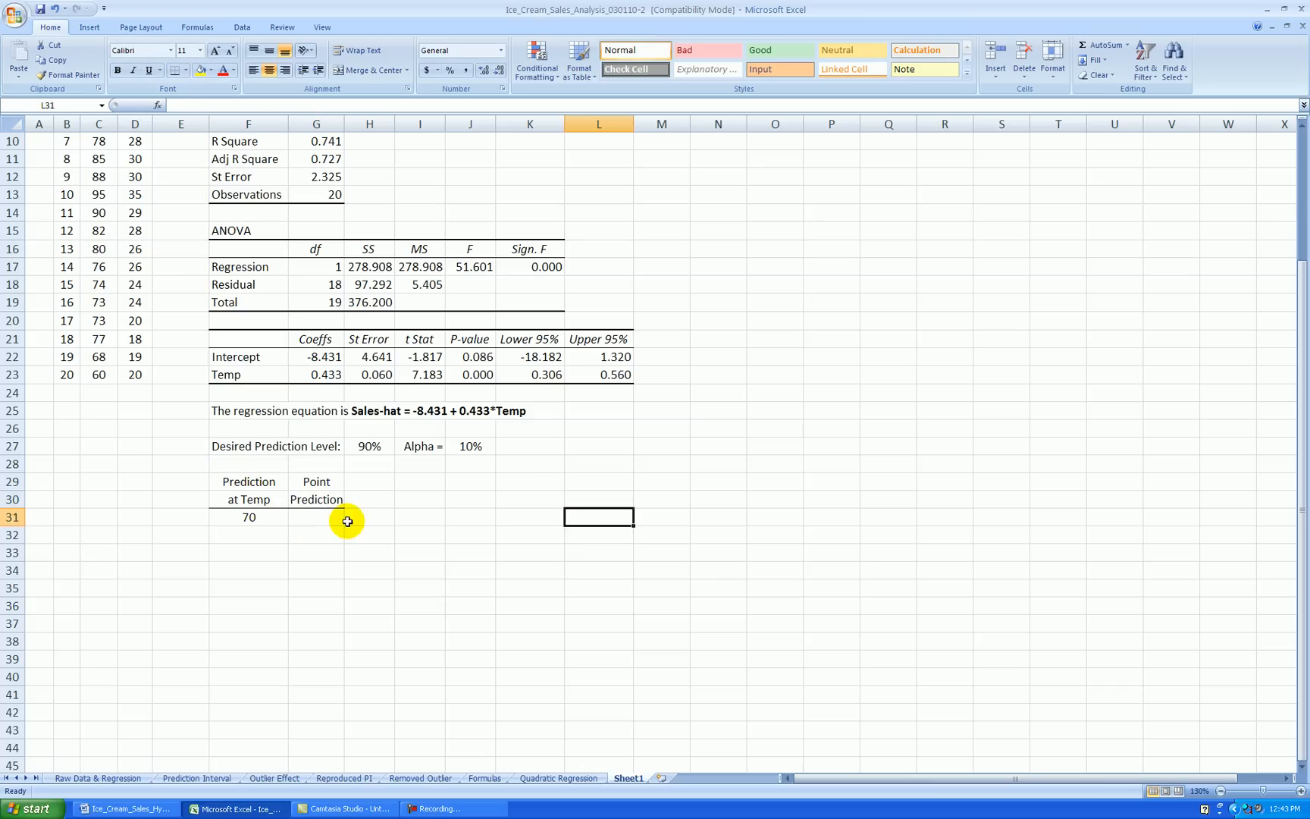
Compute the point prediction =G22+G23*F31 for temp 70, shown as 21.88.
left_click(316, 517)
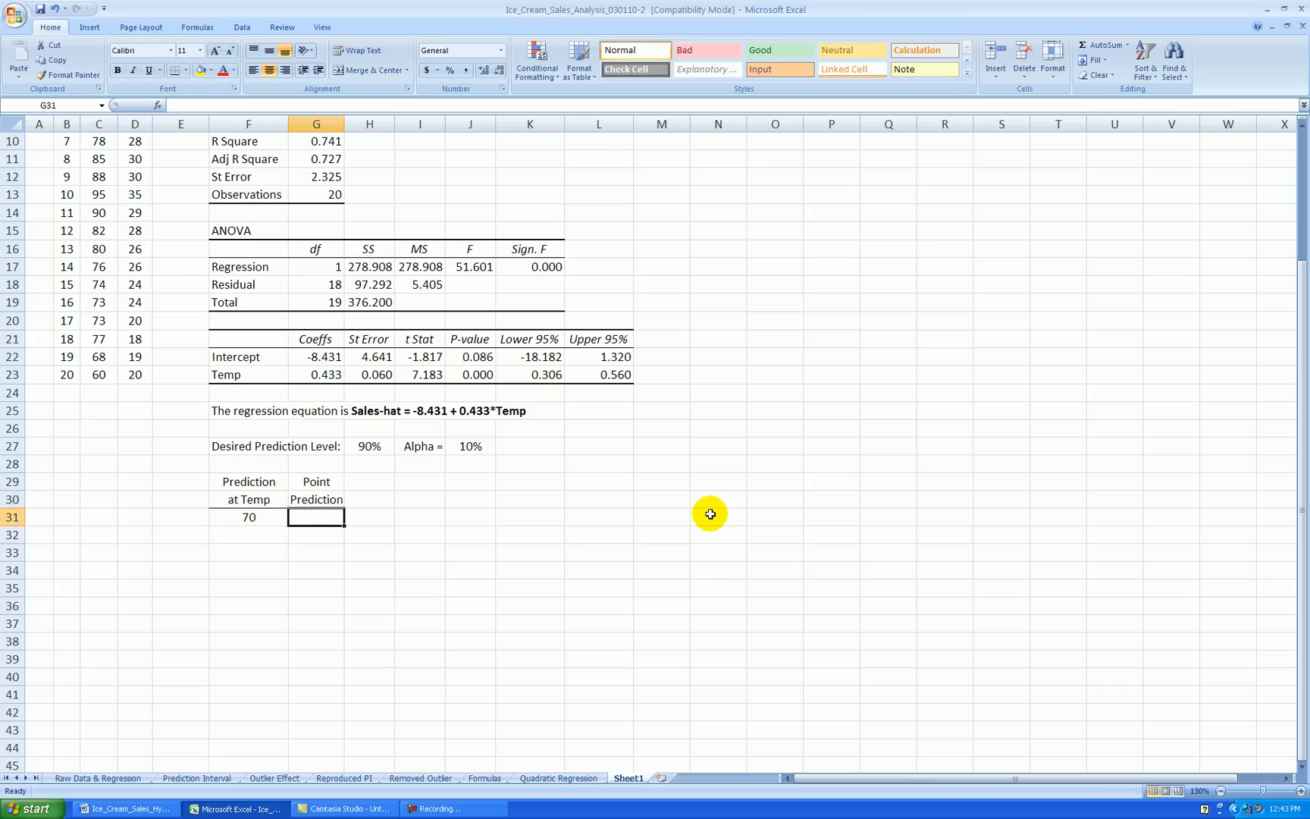
mouse_move(361, 448)
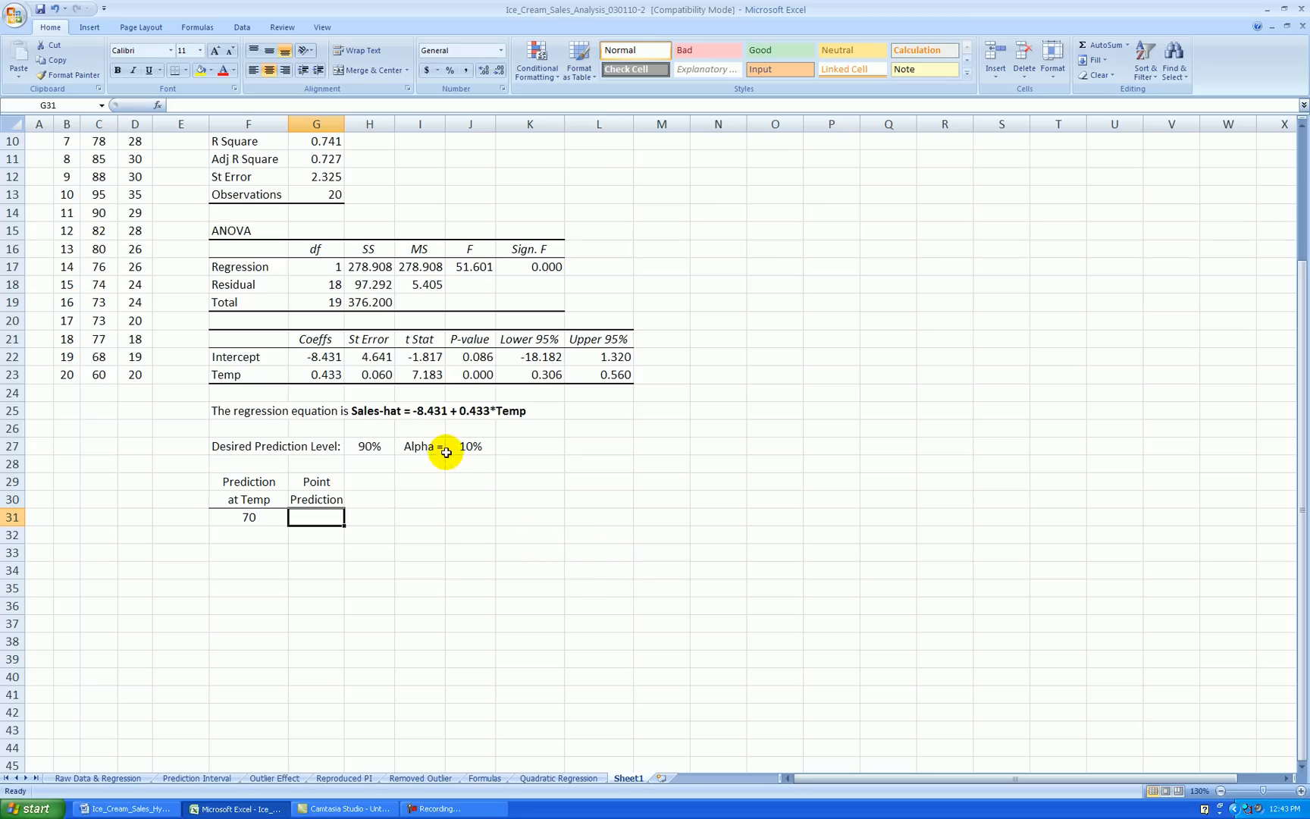
mouse_move(531, 515)
type("=G22")
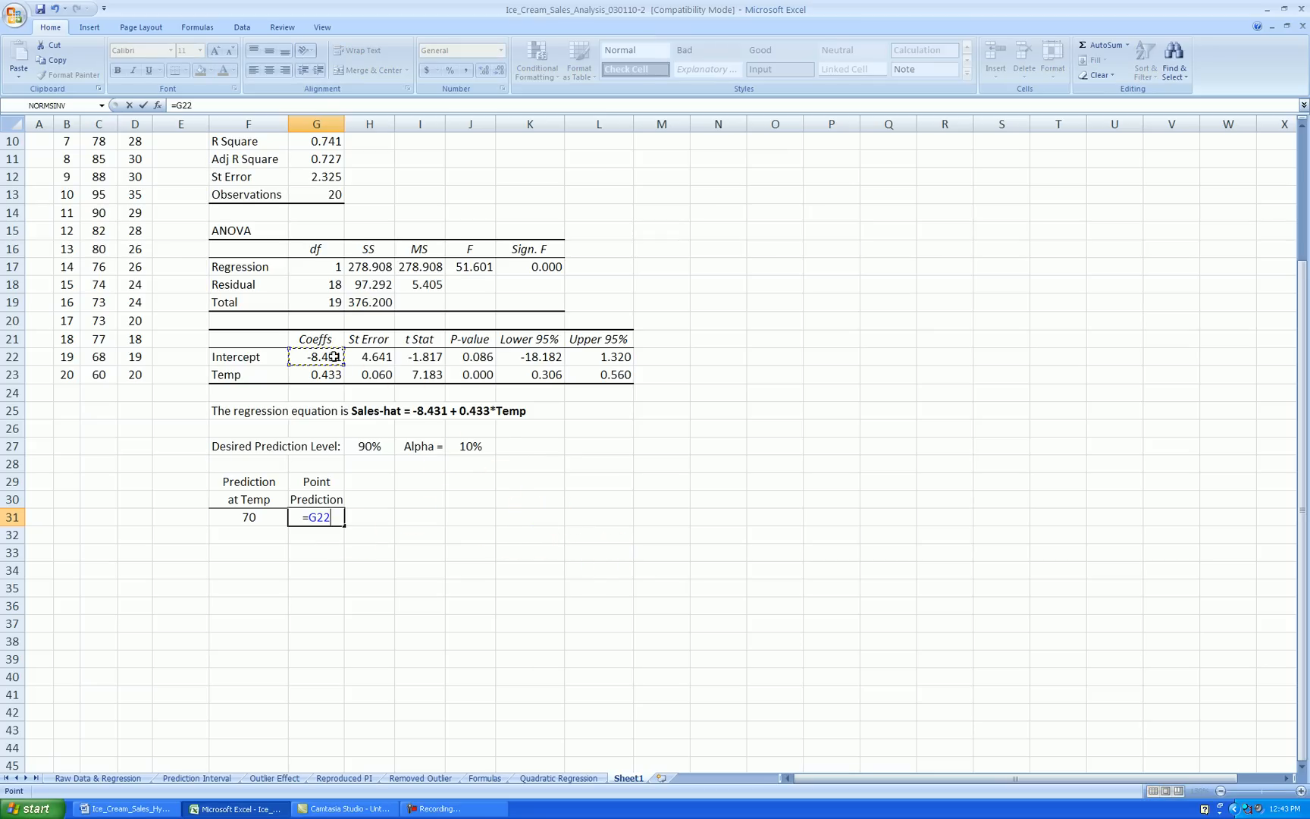
type("+G23*")
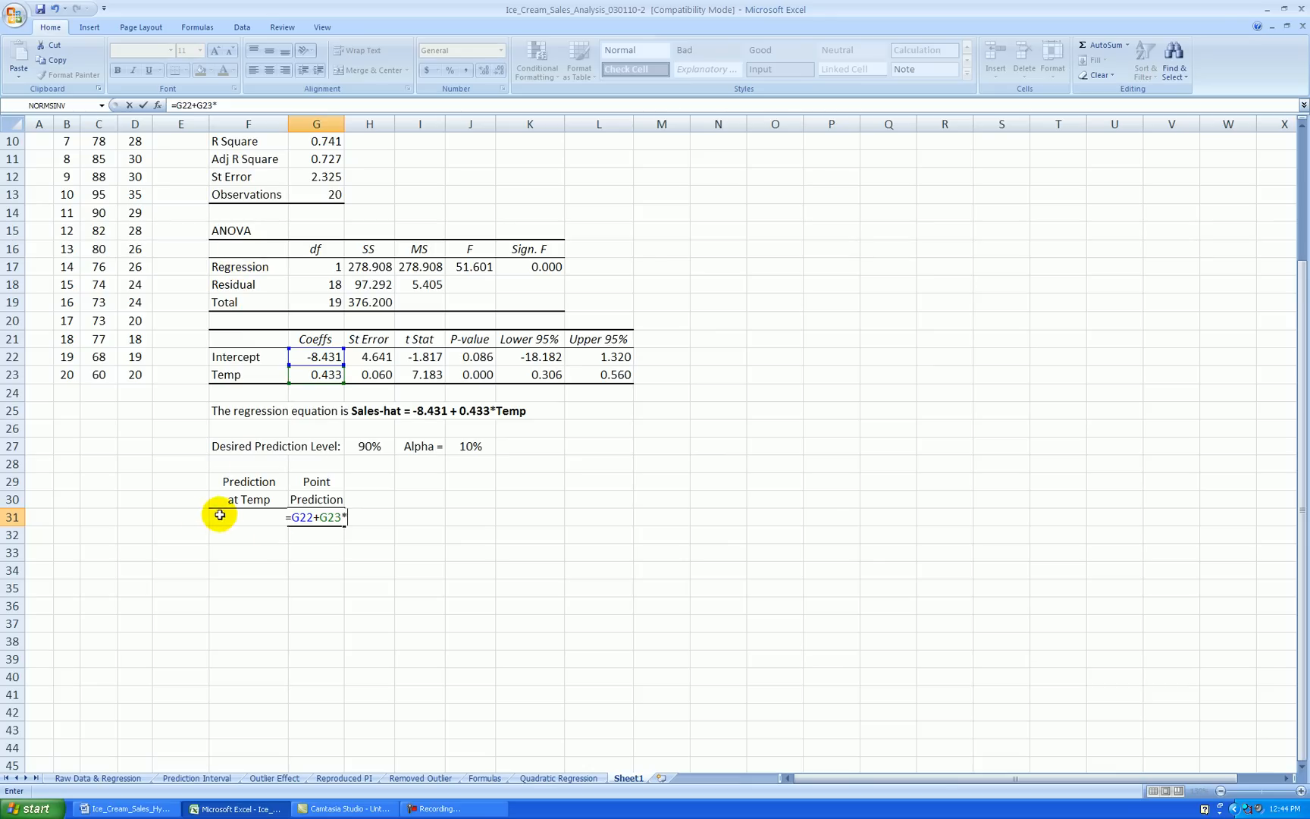
mouse_move(260, 519)
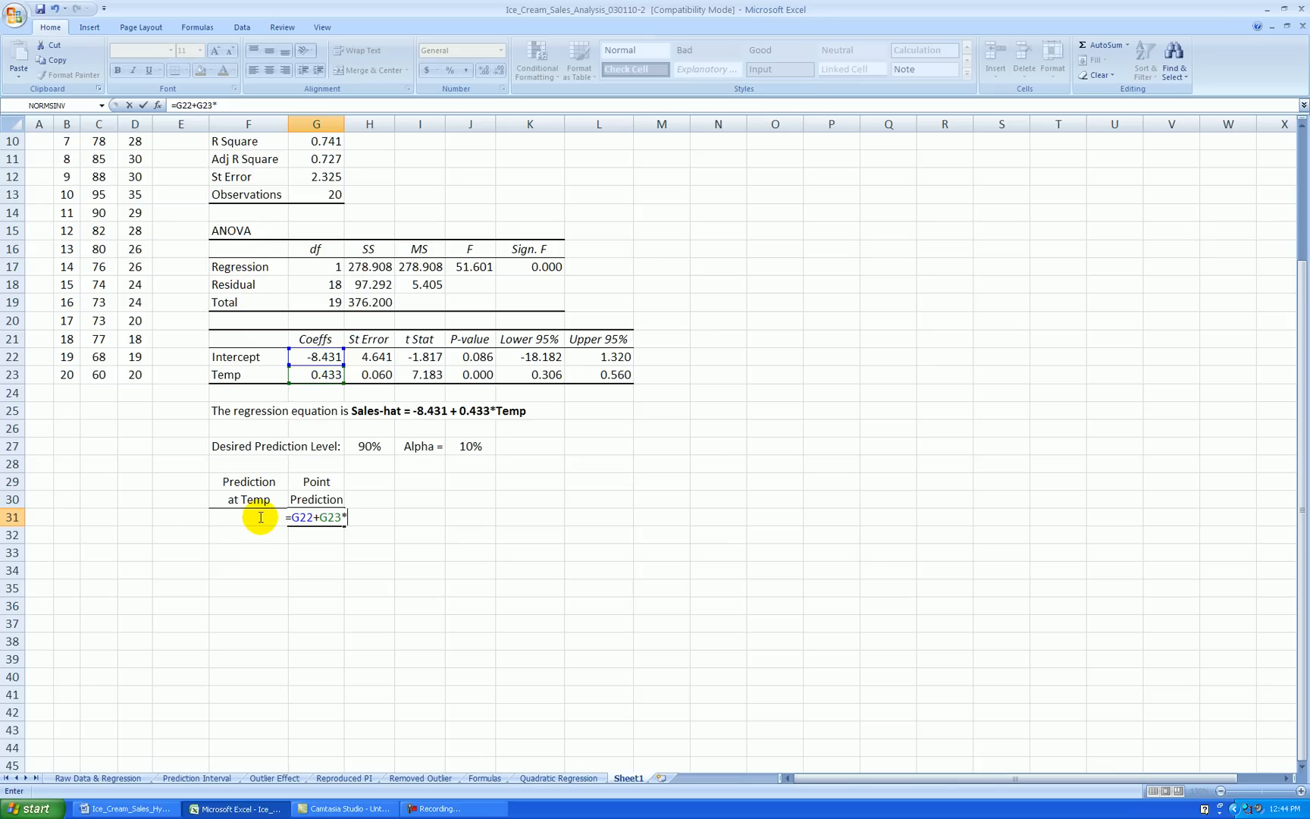
type("F")
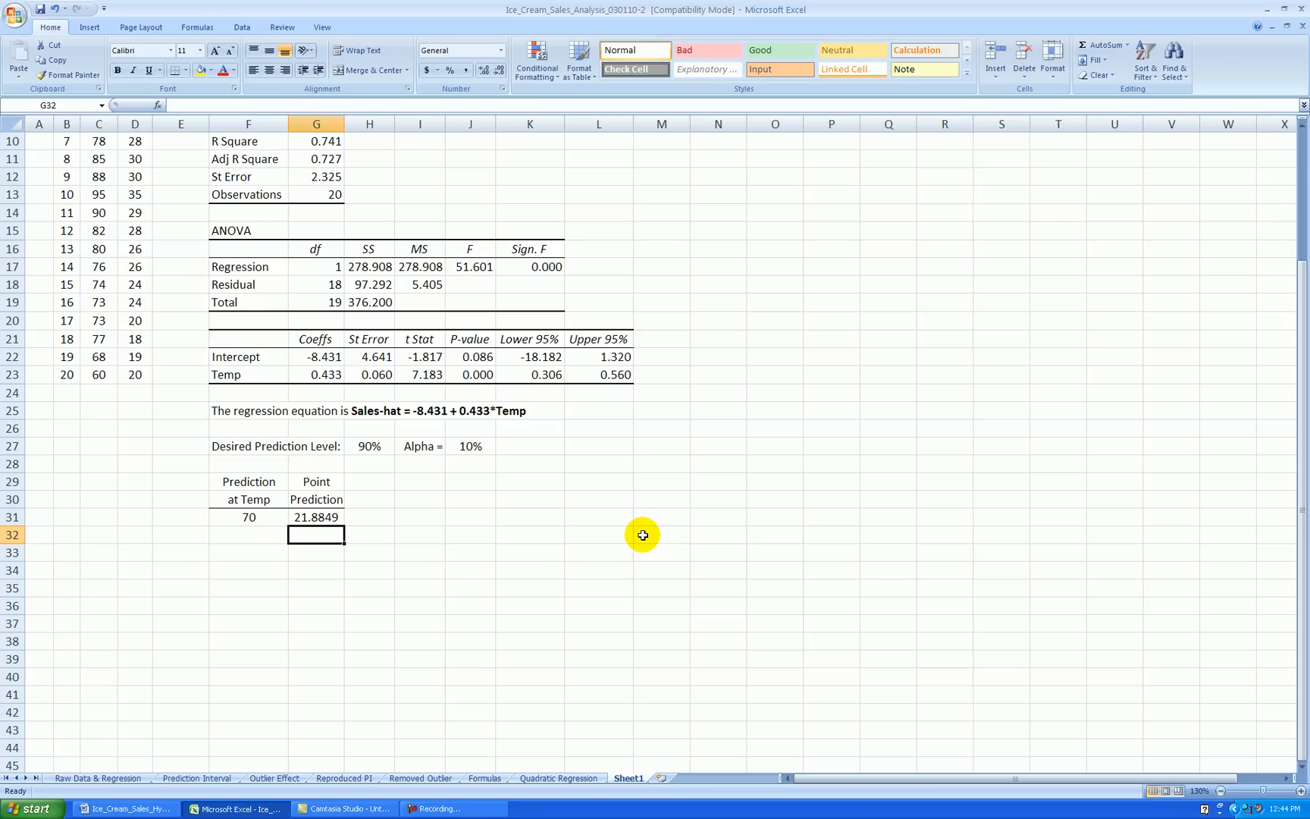
left_click(316, 517)
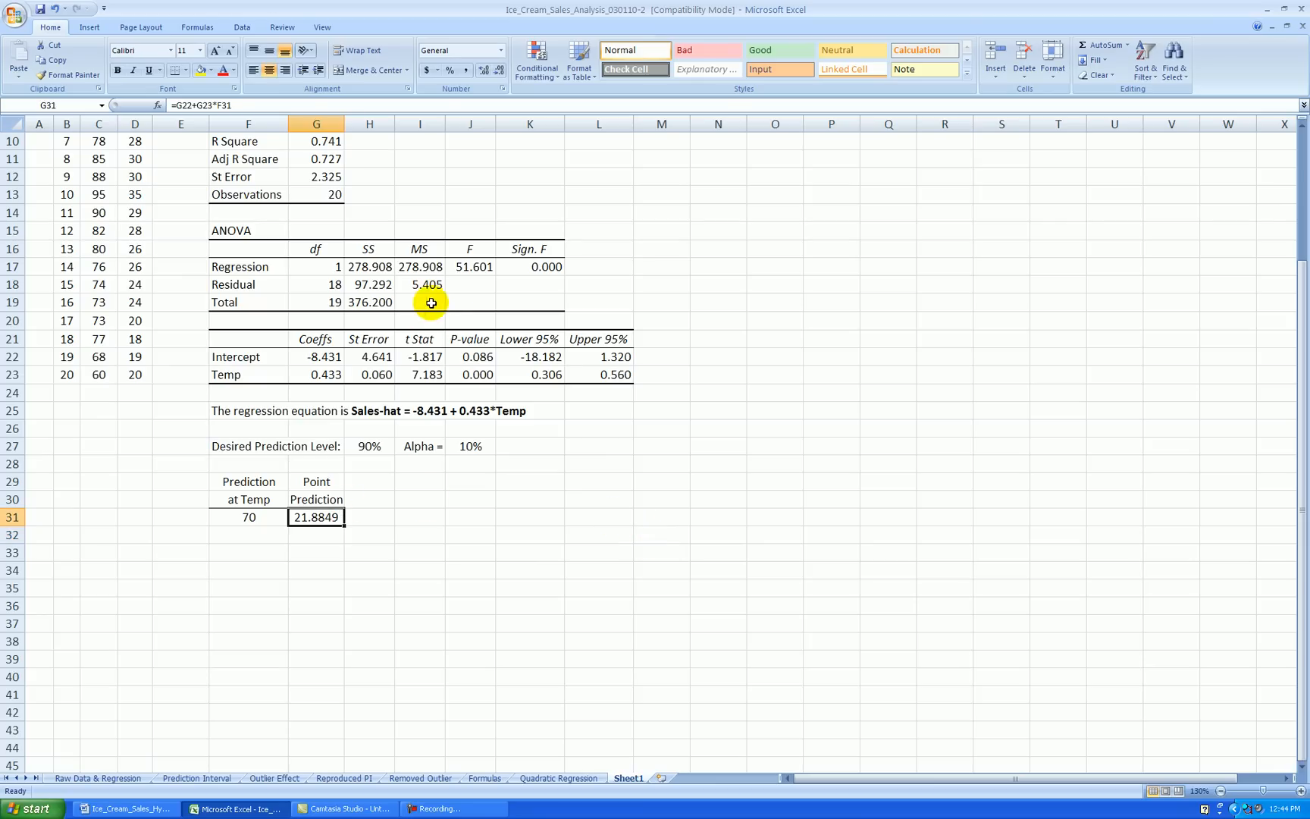
left_click(503, 69)
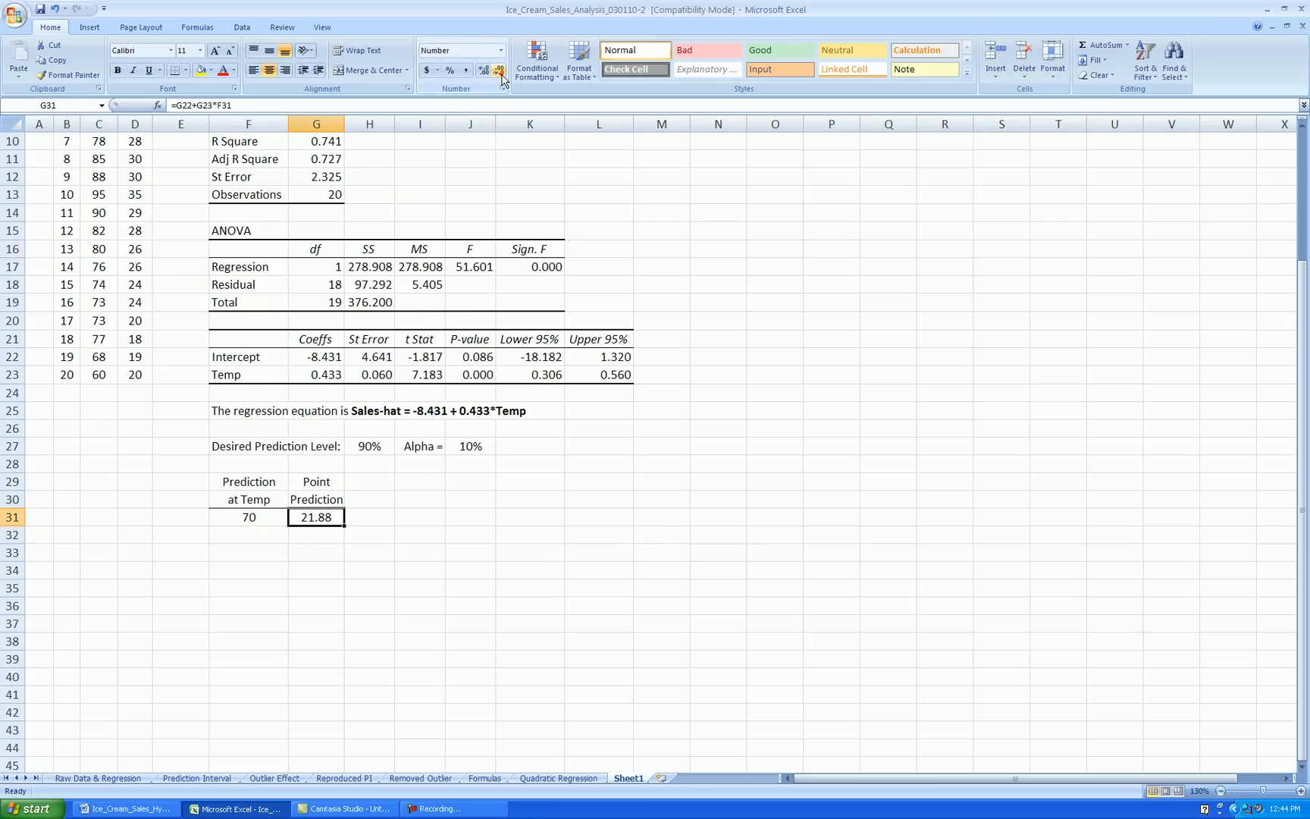
left_click(470, 499)
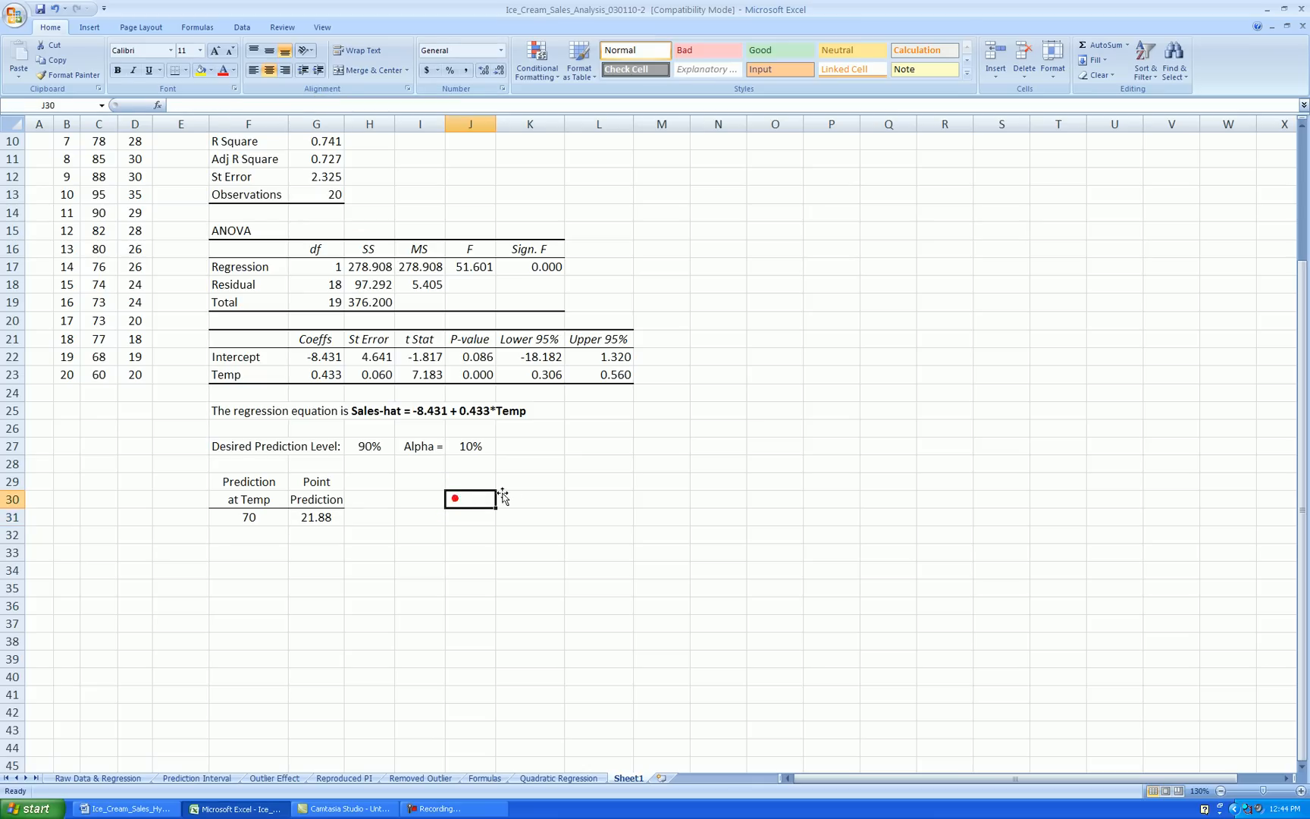
left_click(315, 516)
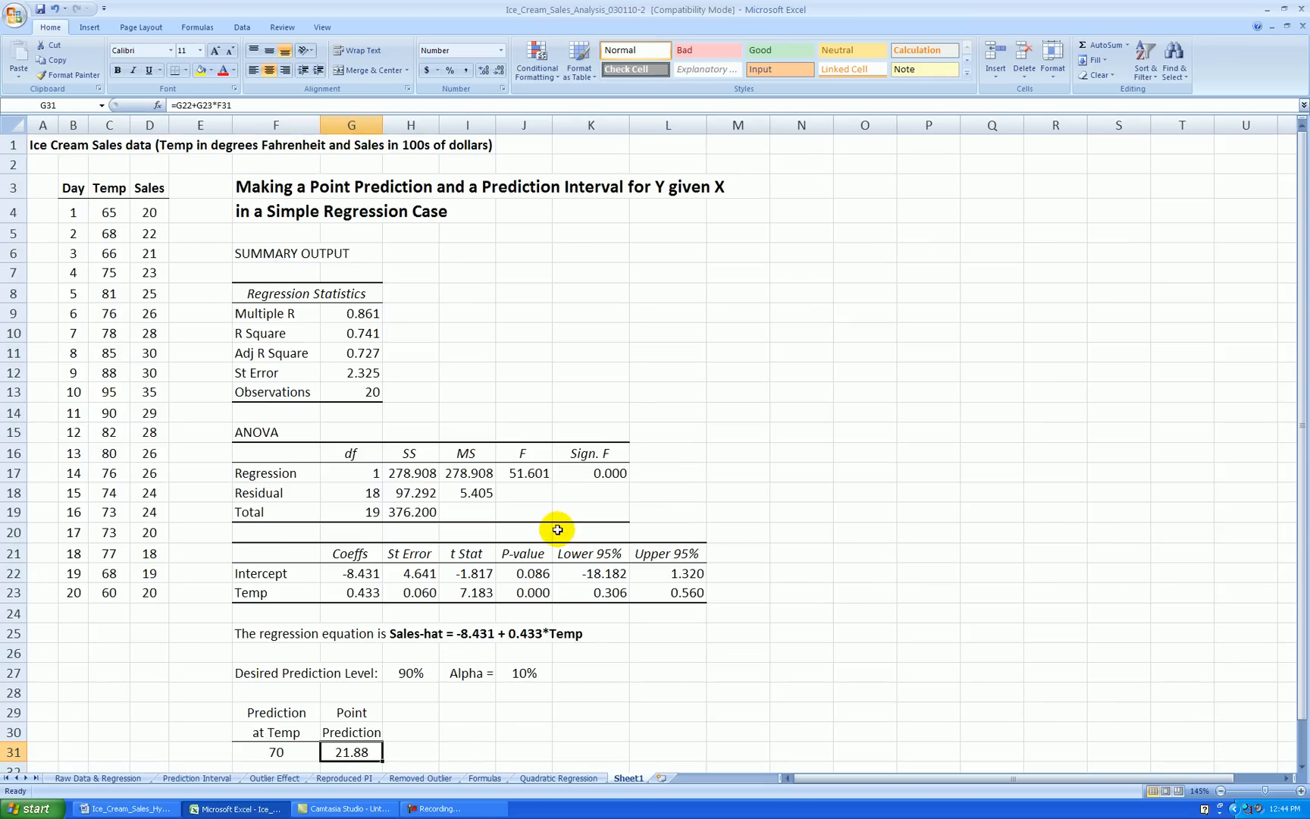
scroll("down", 3)
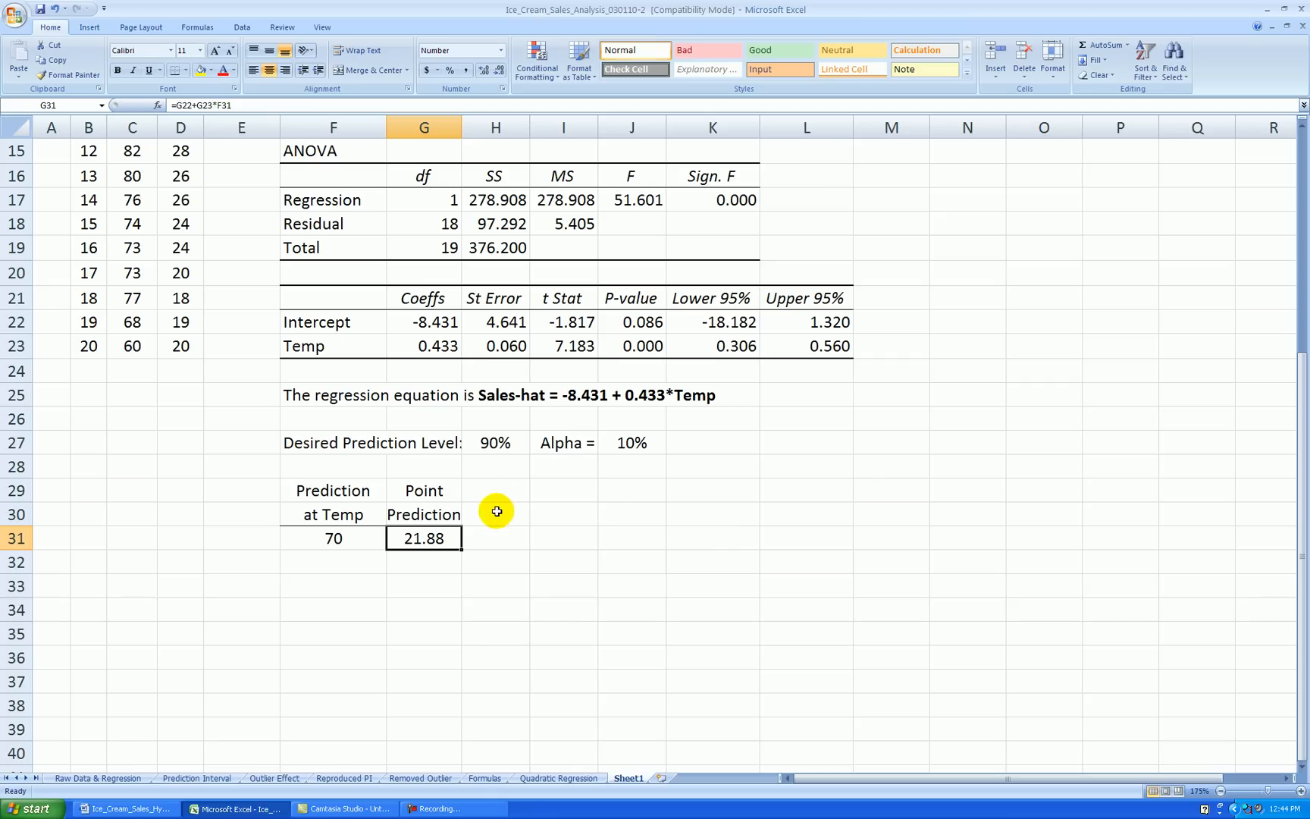
mouse_move(531, 521)
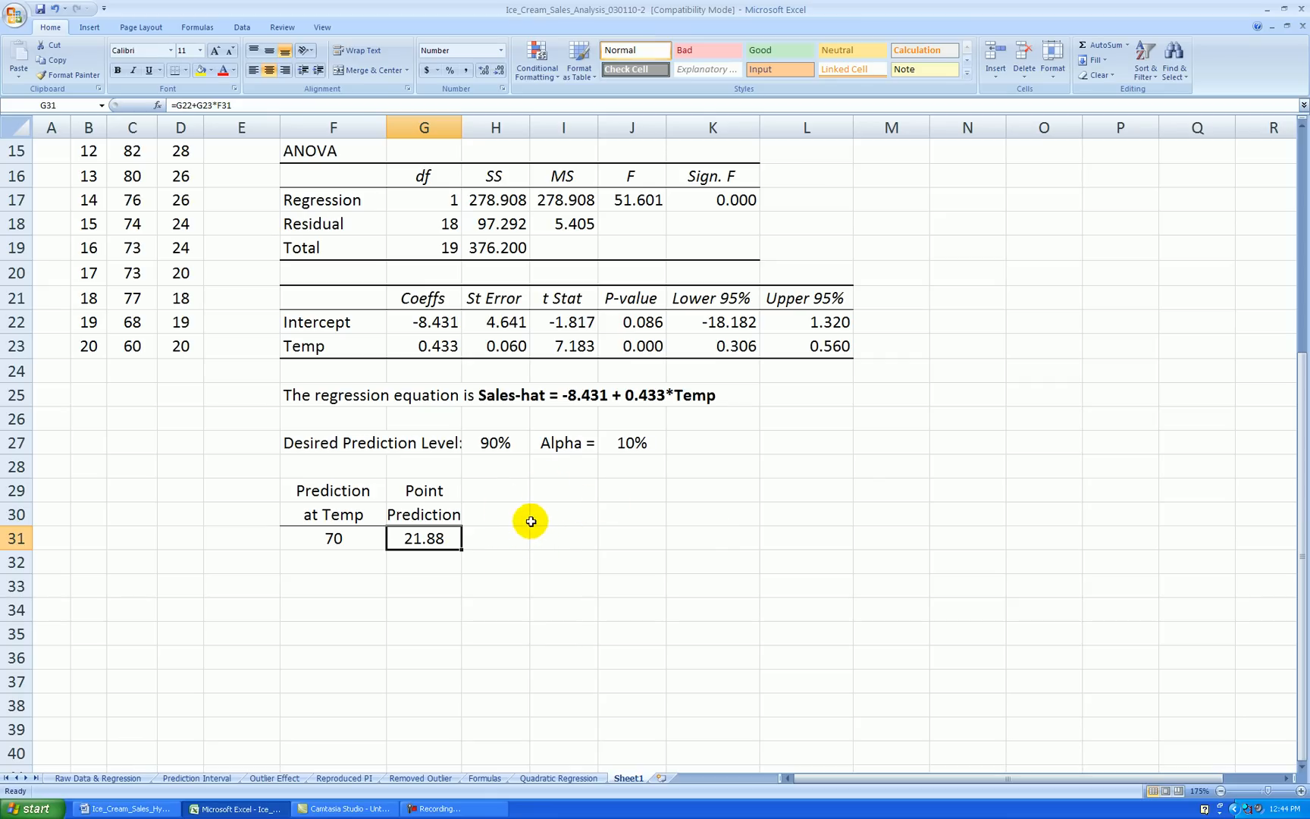
mouse_move(708, 485)
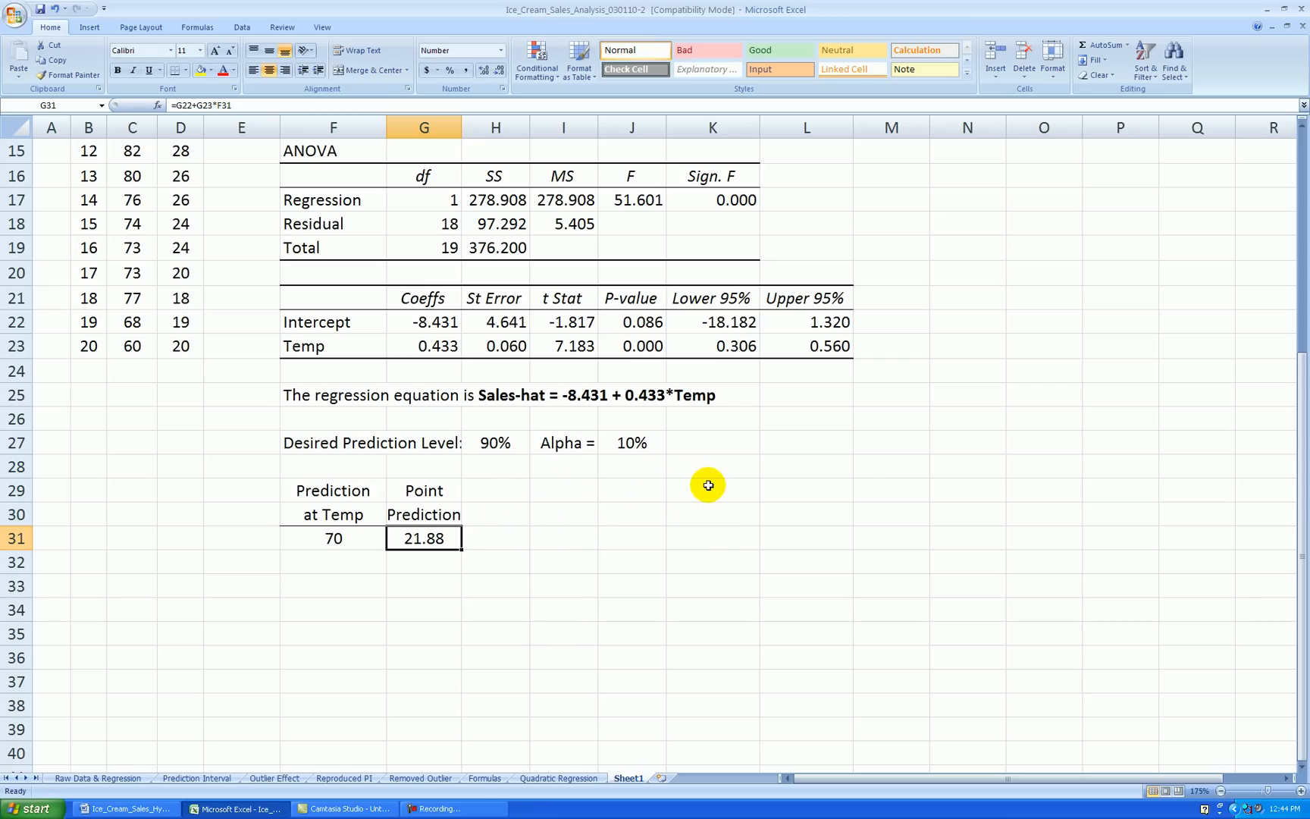
mouse_move(462, 540)
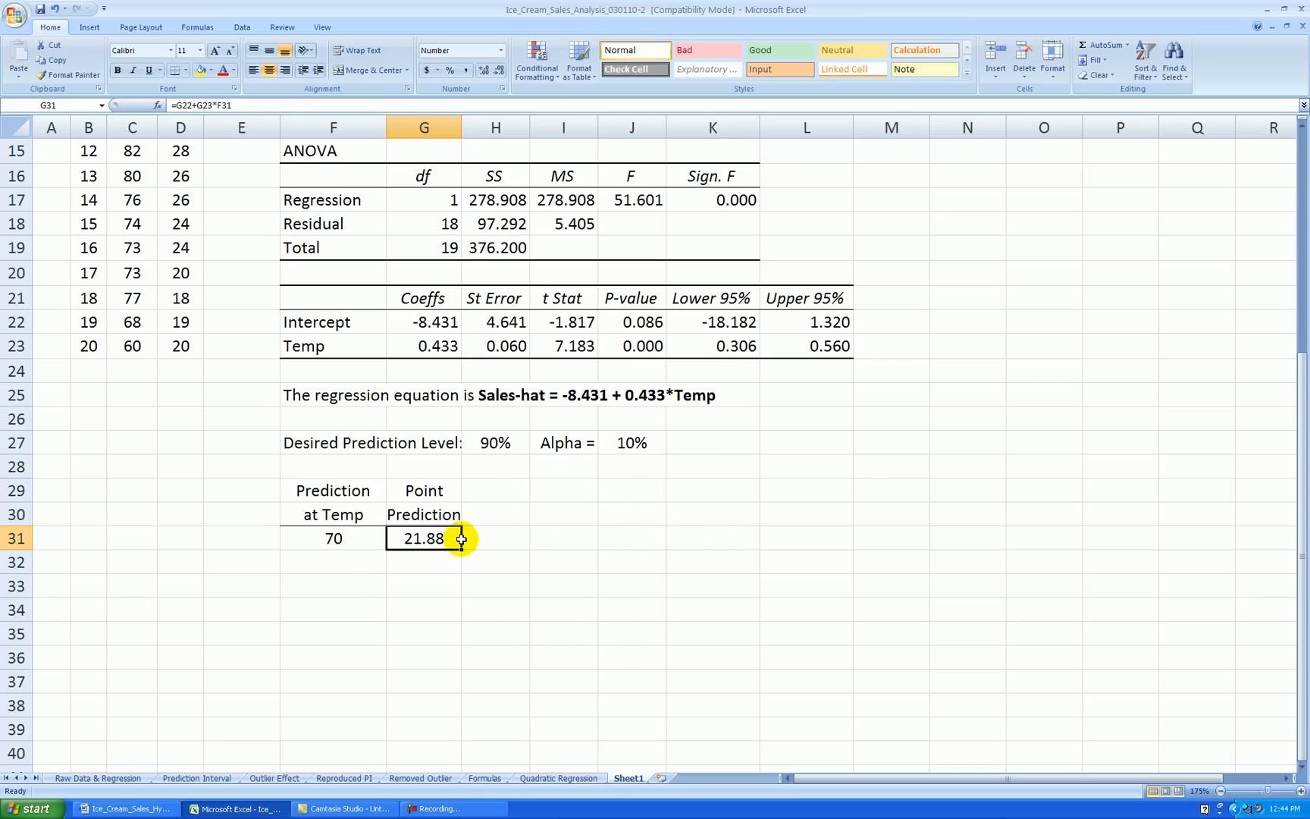
mouse_move(622, 576)
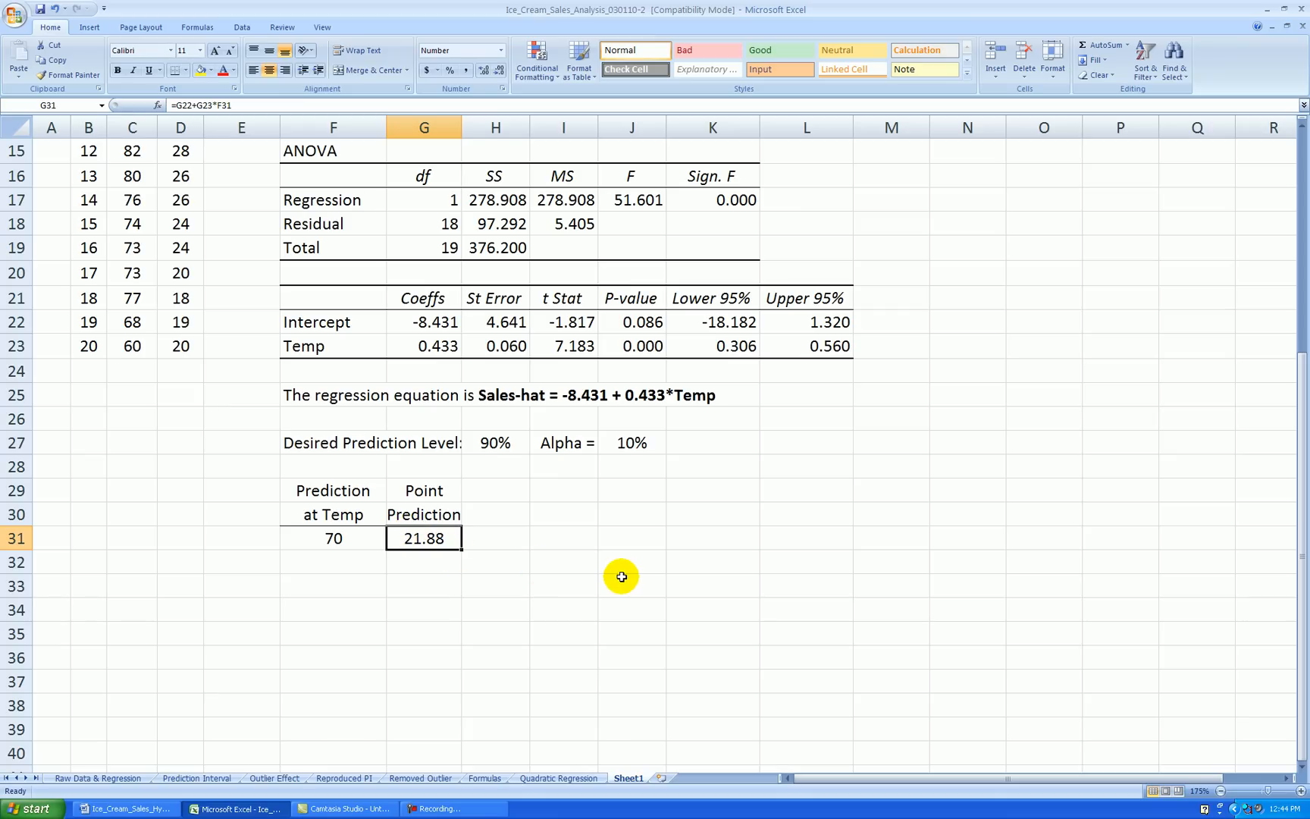
mouse_move(457, 515)
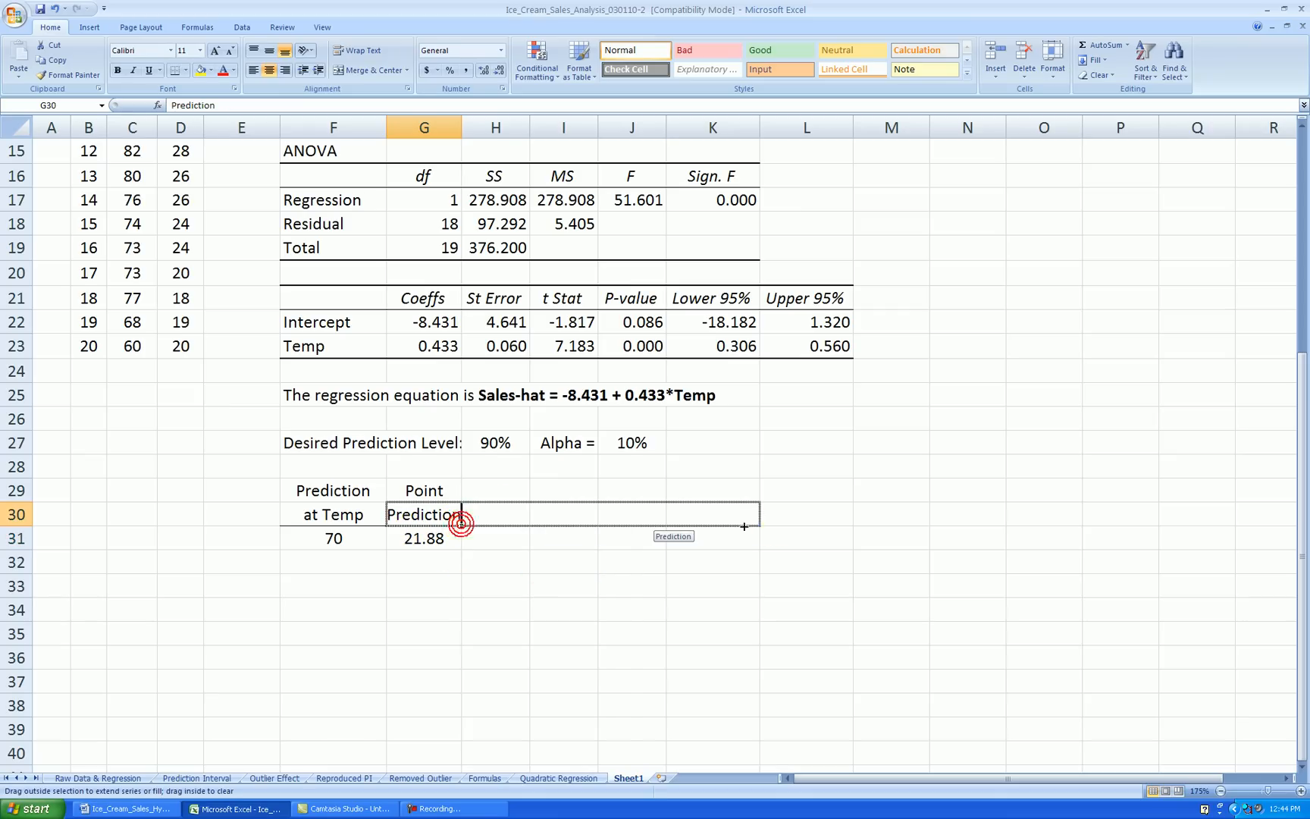
Copy the Prediction label across and head the next columns t-value and St. Error of Pred.
left_click_drag(462, 522, 743, 526)
type("t-value")
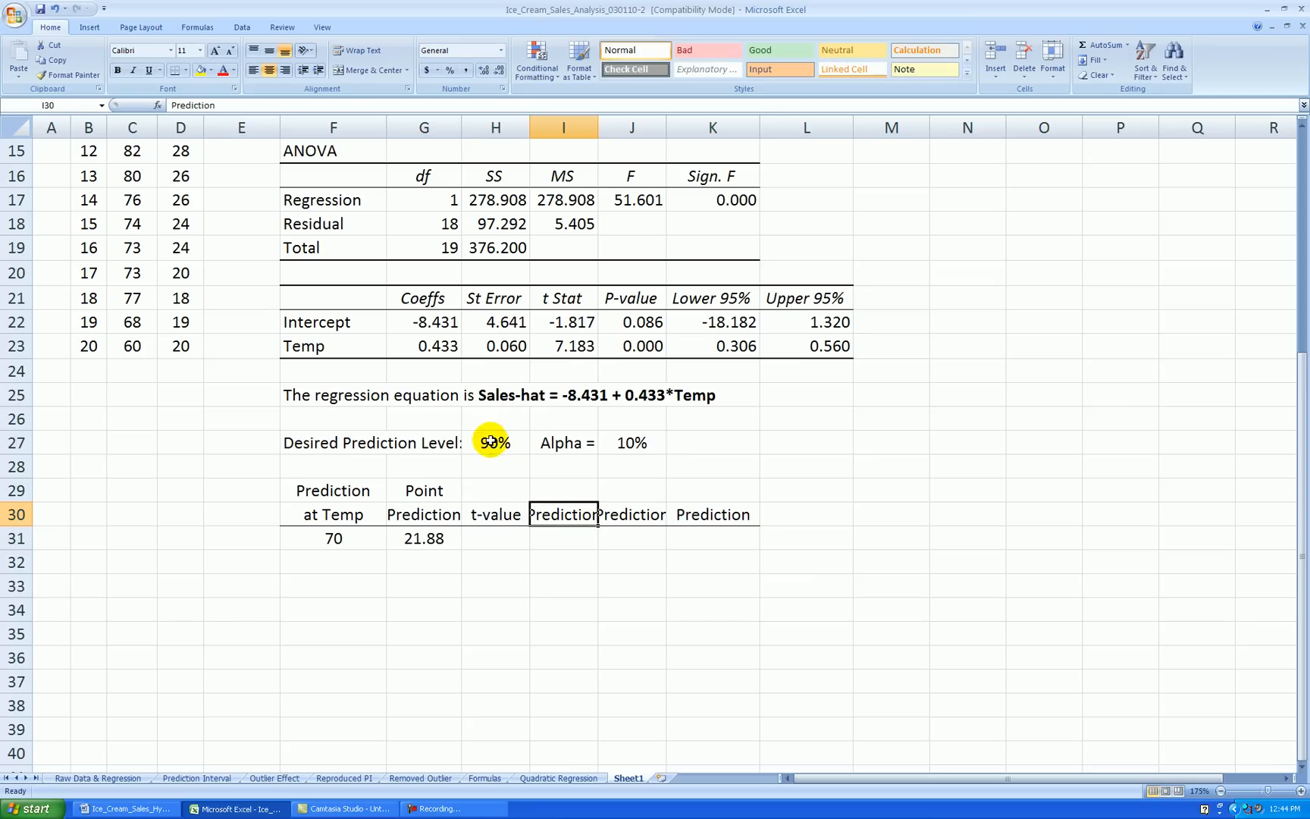
mouse_move(516, 537)
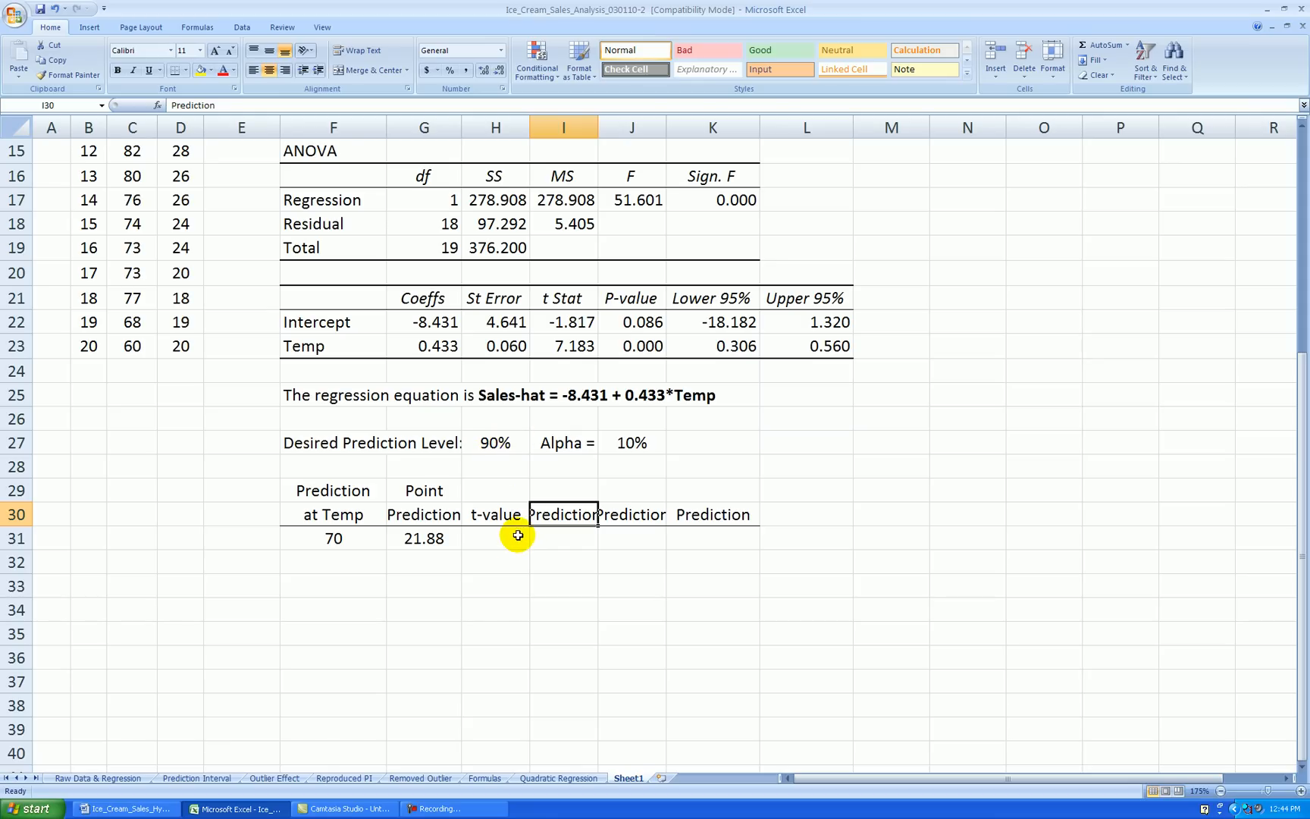
mouse_move(493, 470)
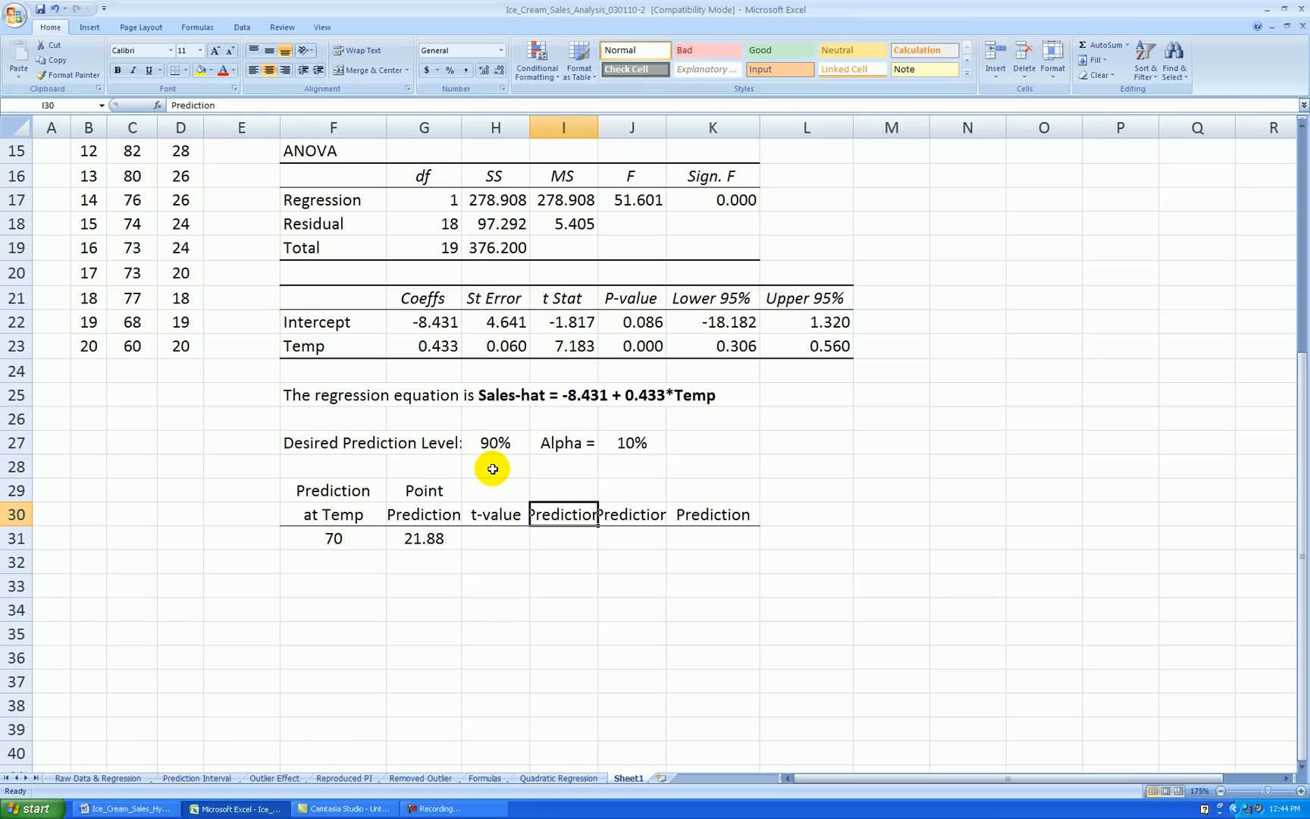
mouse_move(661, 513)
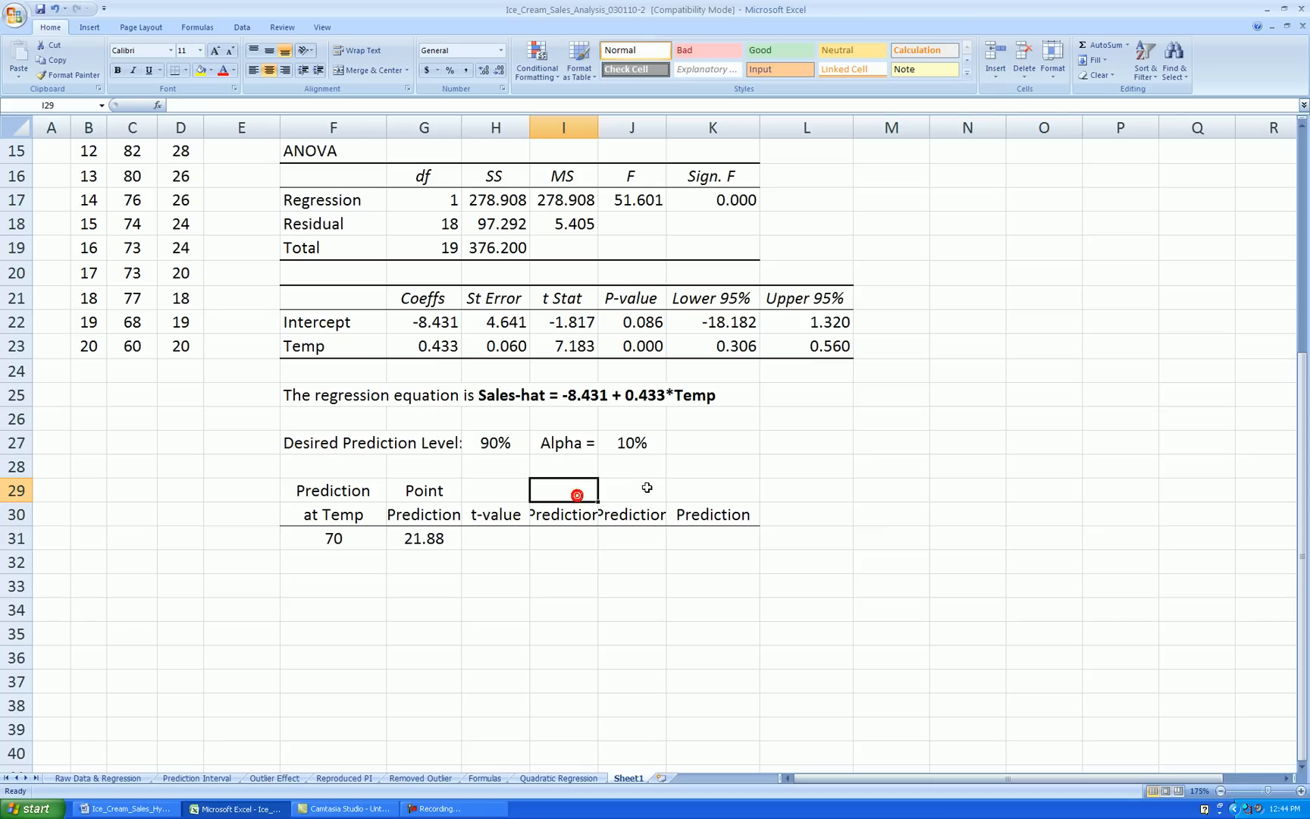
type("St. Error")
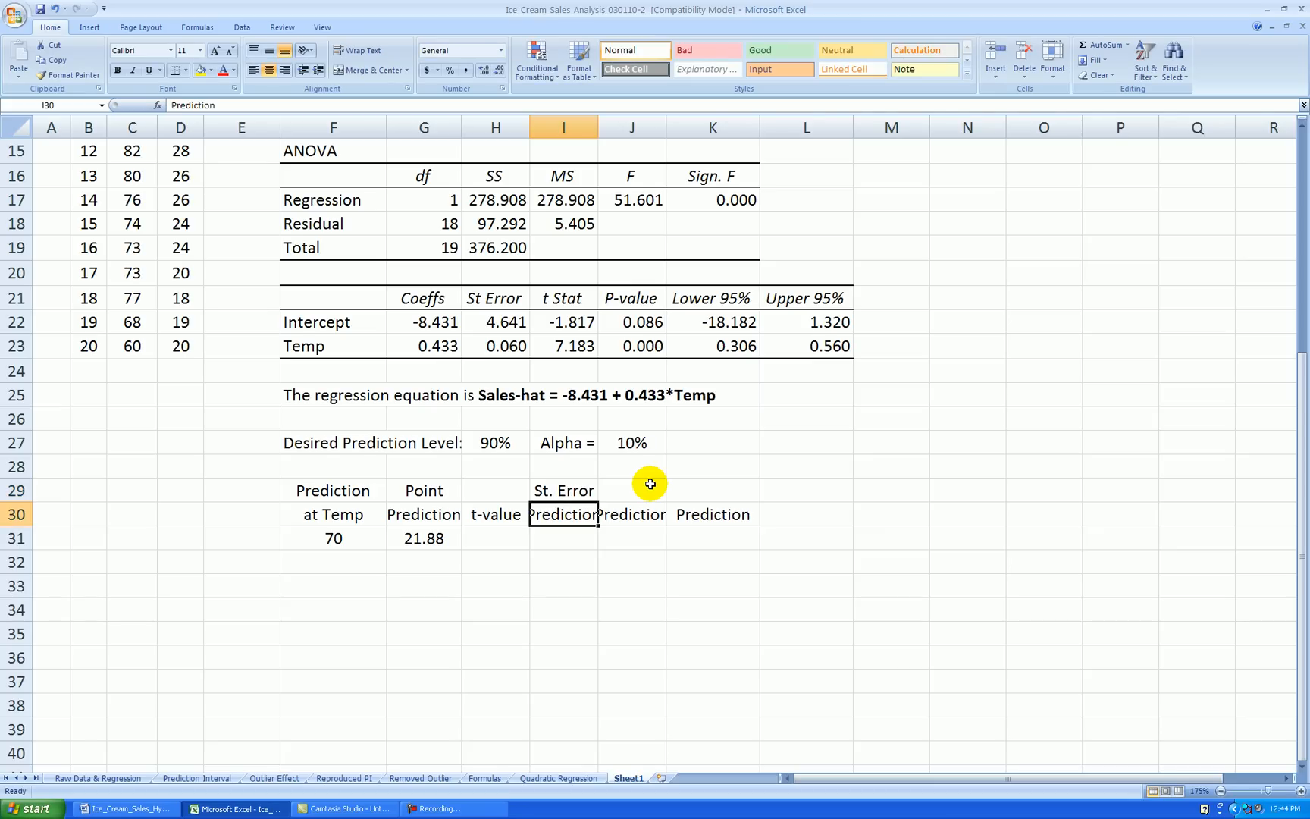
type("of Pred.")
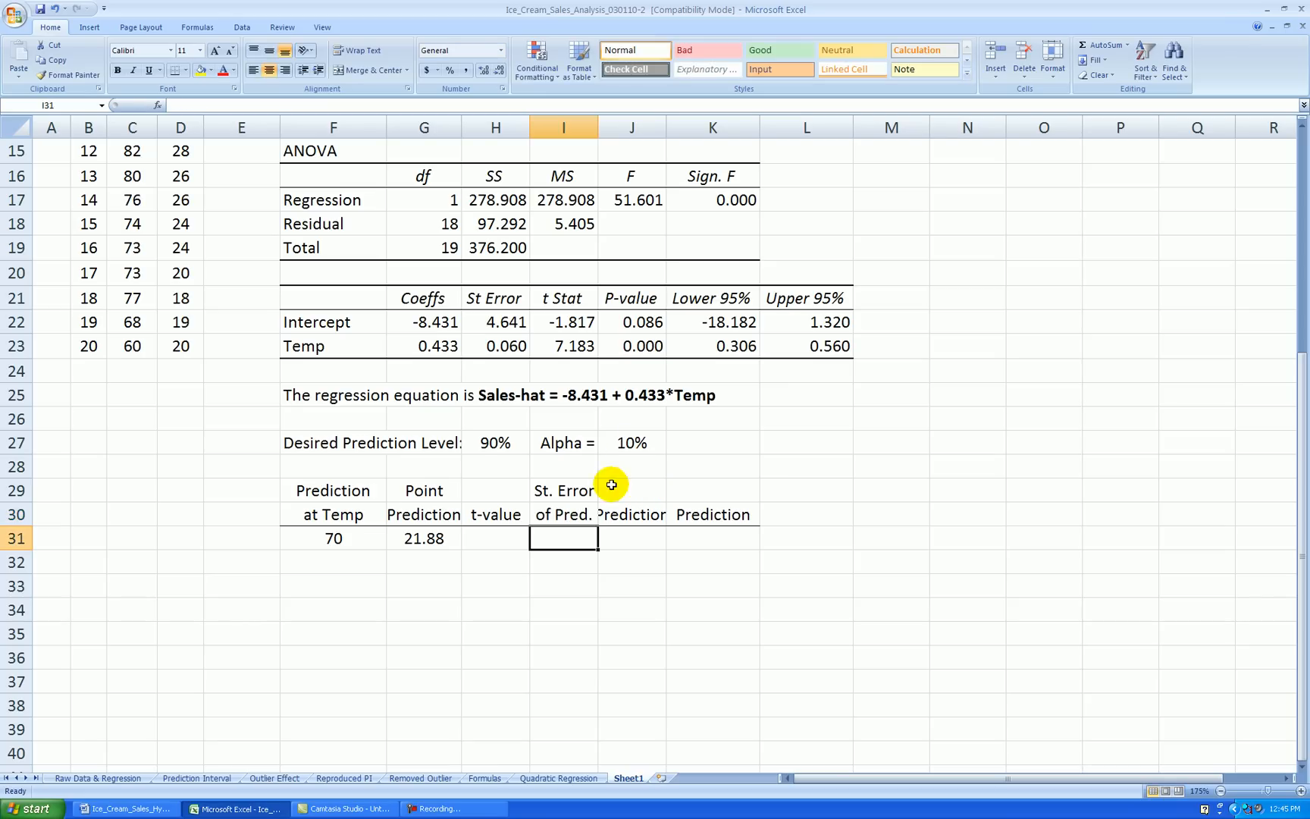
mouse_move(607, 492)
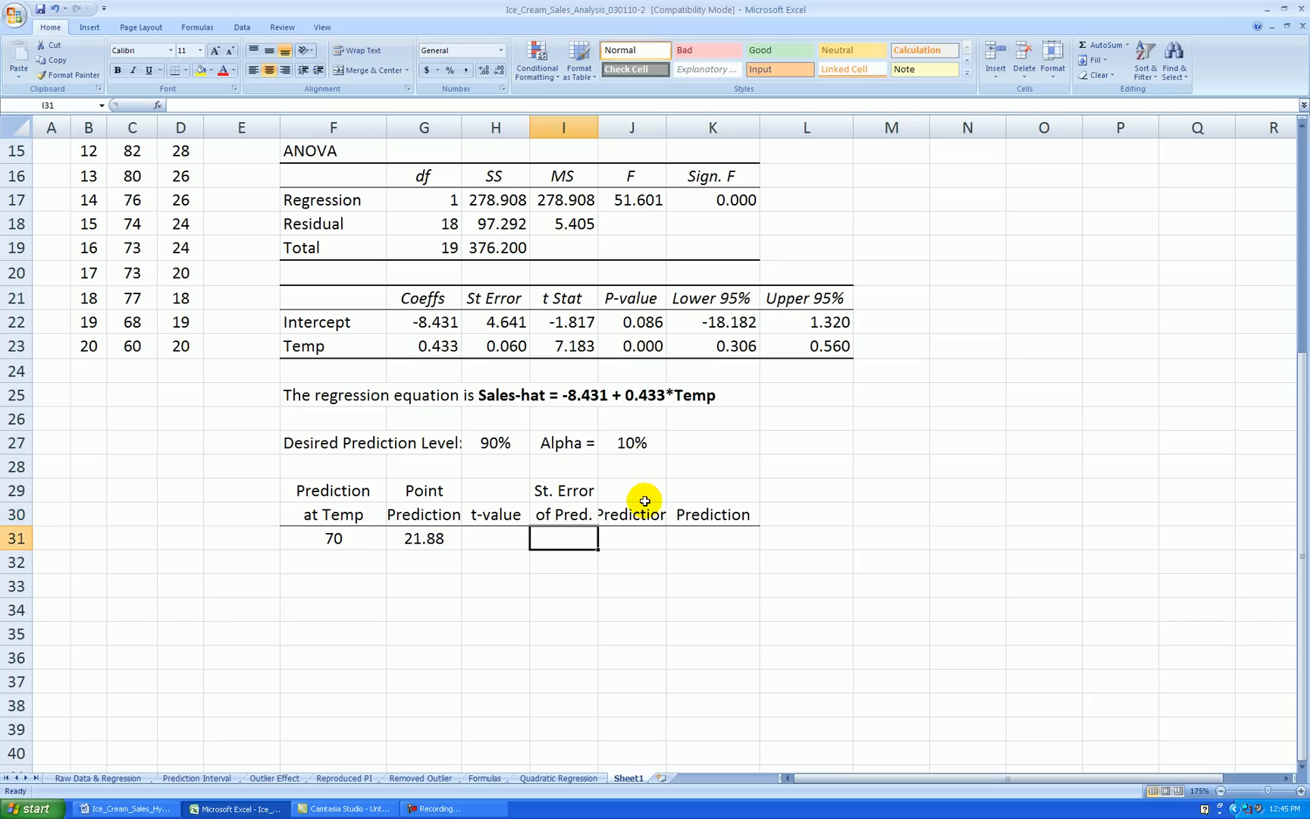
left_click(637, 492)
type("Margin")
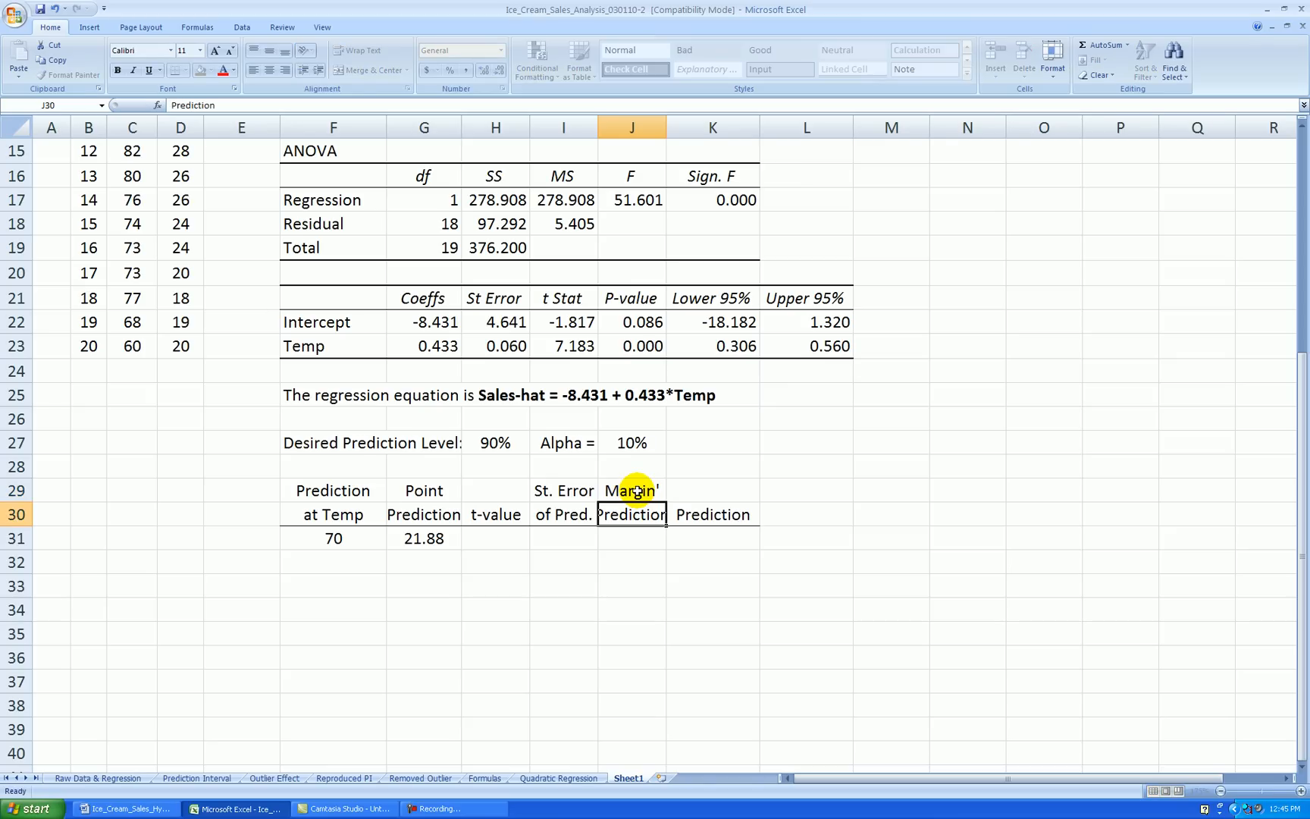
Head the remaining columns Margin of Error, Lower/Upper Bound and Interval Width, widening them to fit.
double_click(632, 490)
type("L")
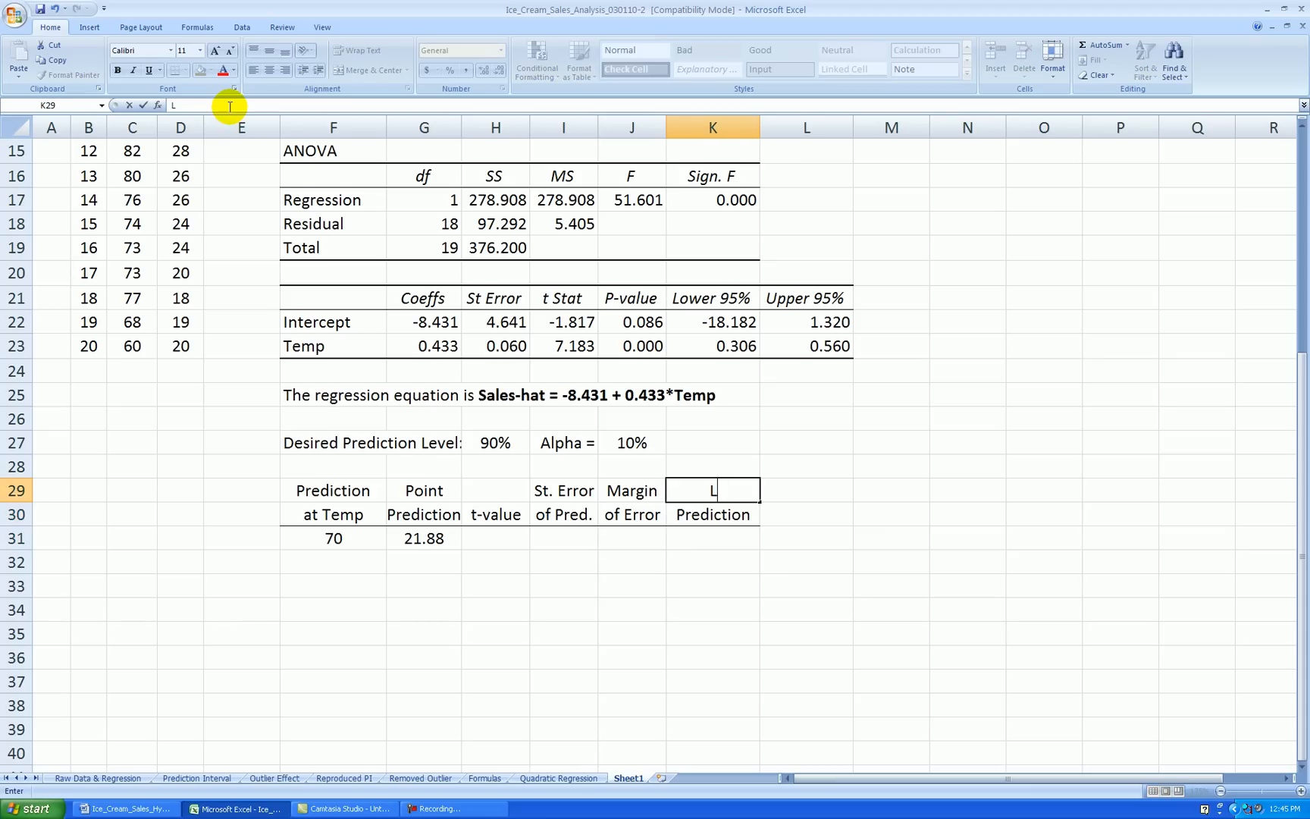
type("Bound")
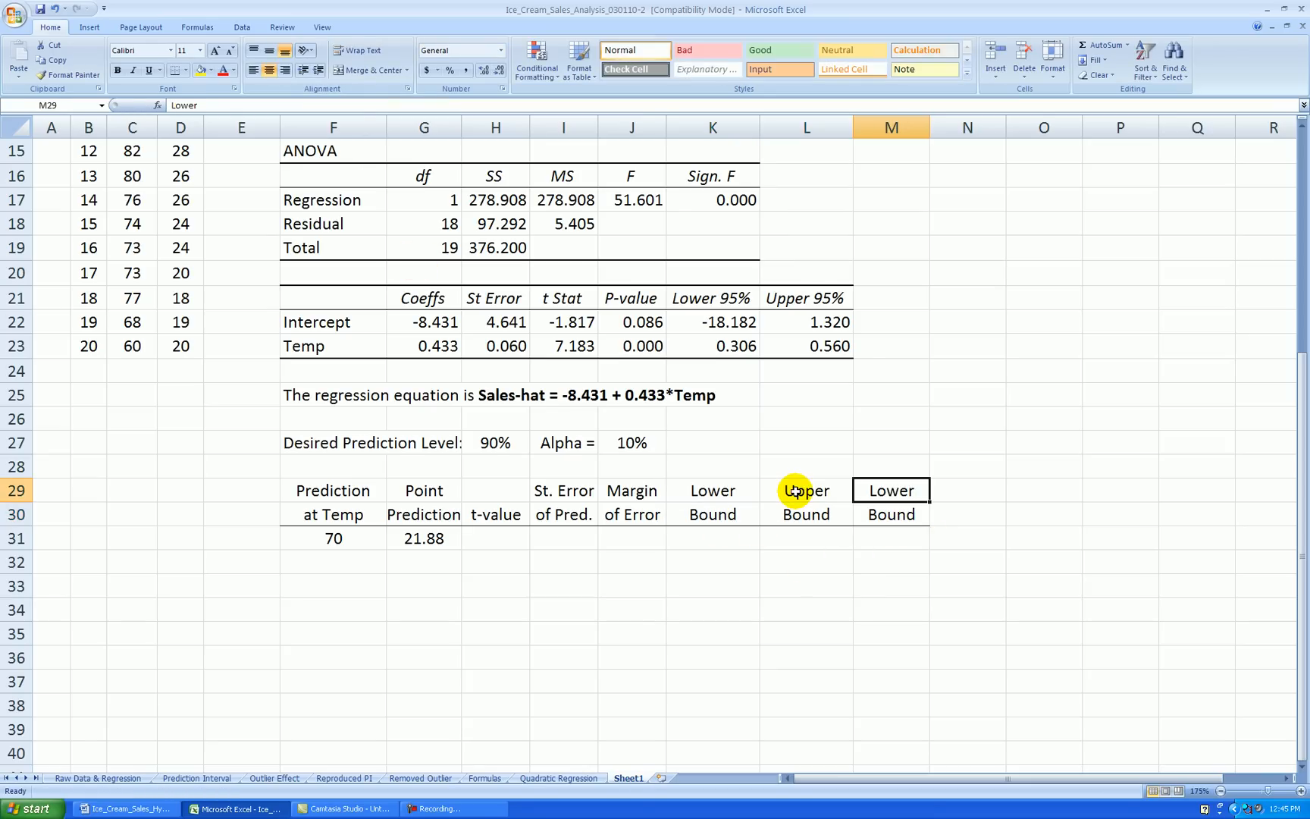
type("Interval")
left_click(892, 514)
type("Width")
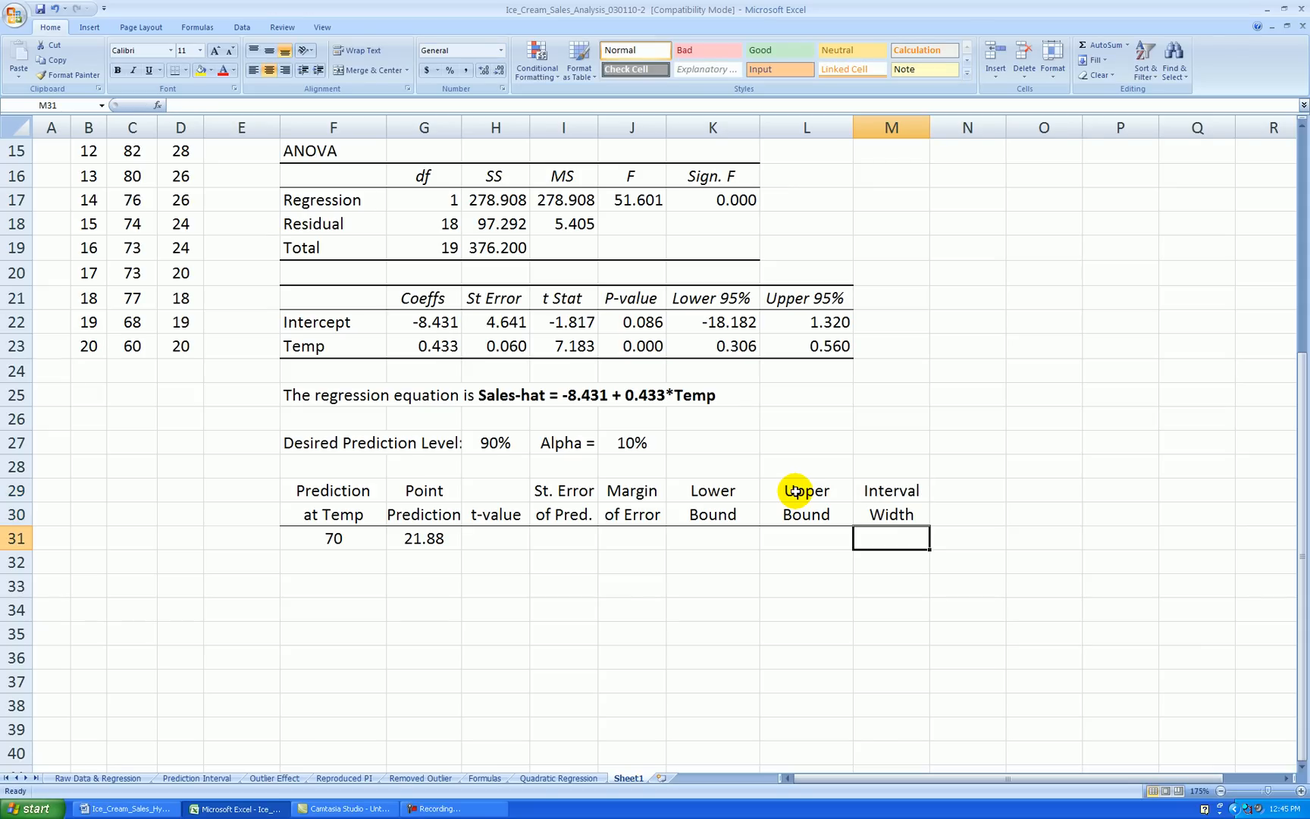
mouse_move(940, 545)
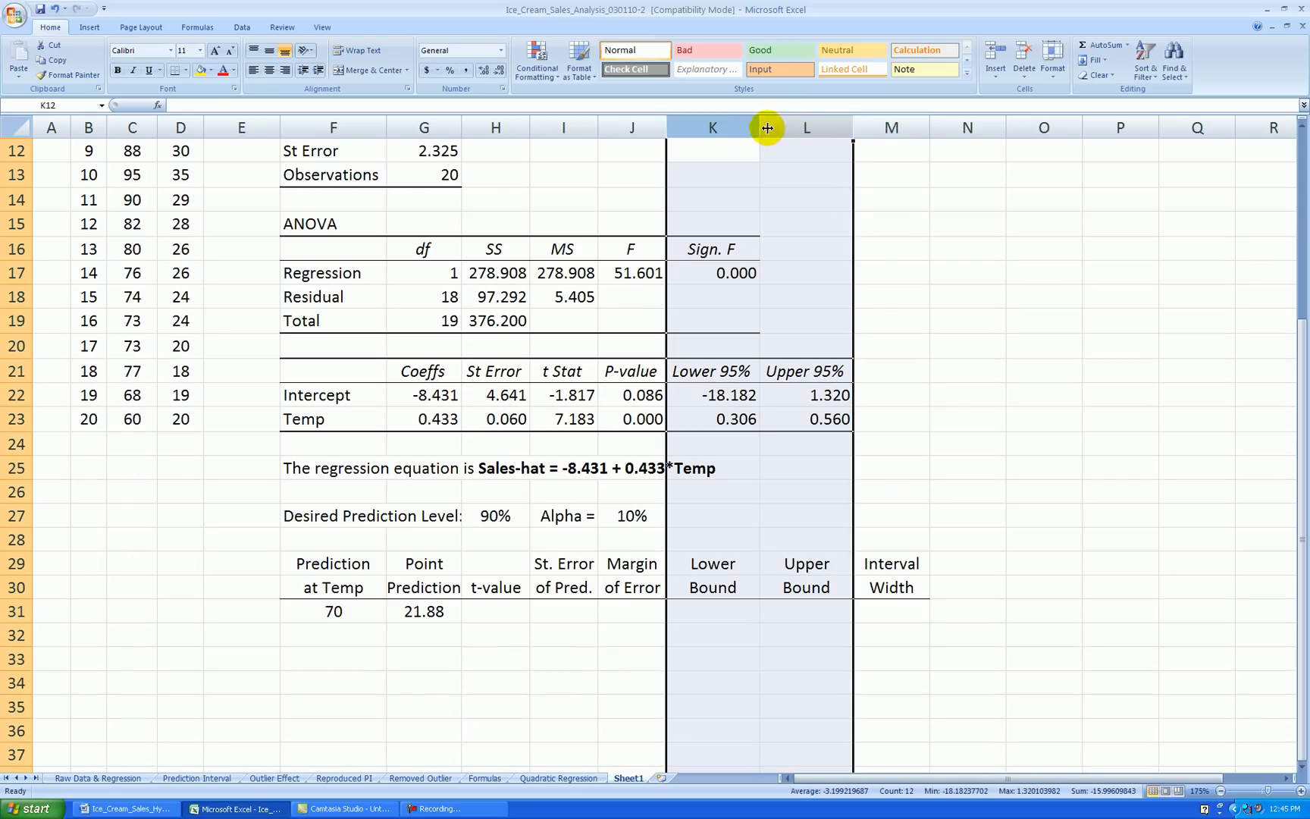
left_click(957, 297)
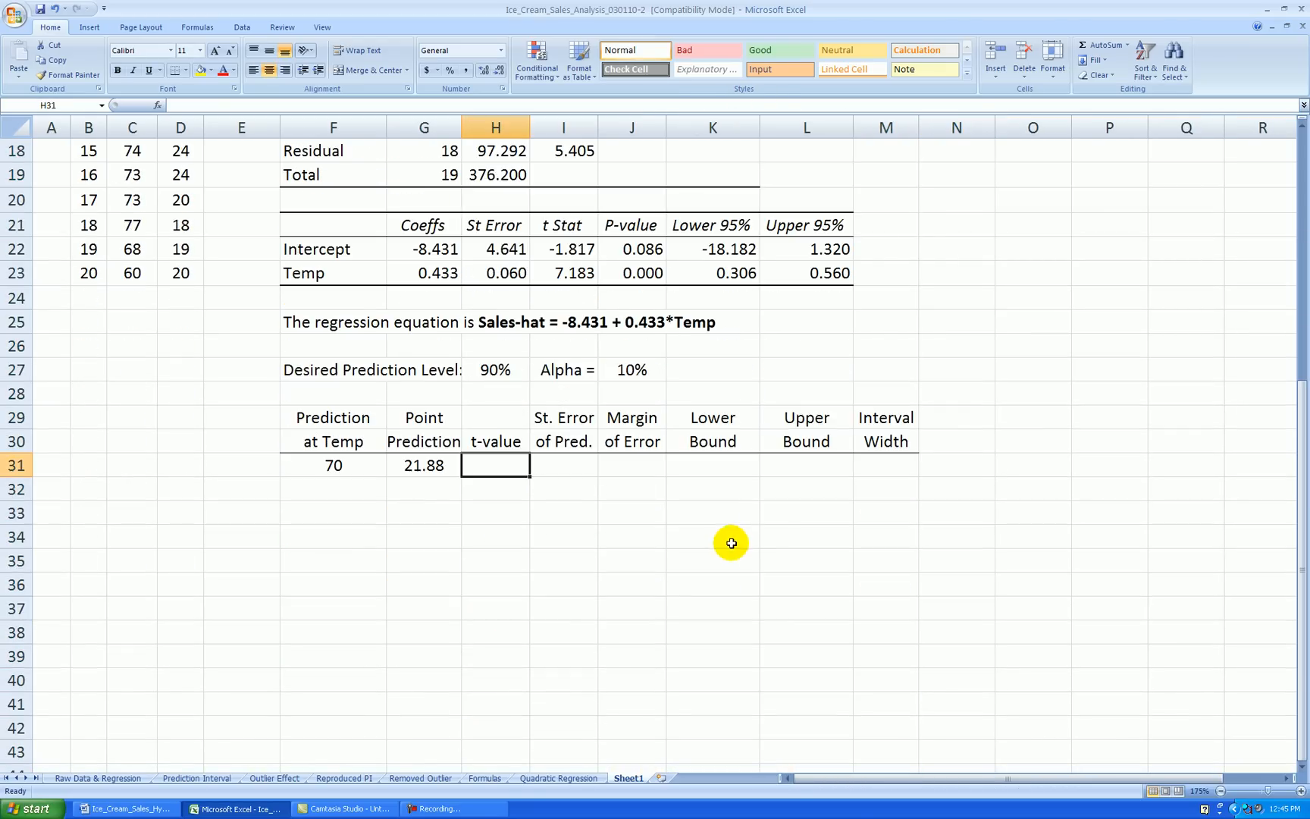
mouse_move(755, 520)
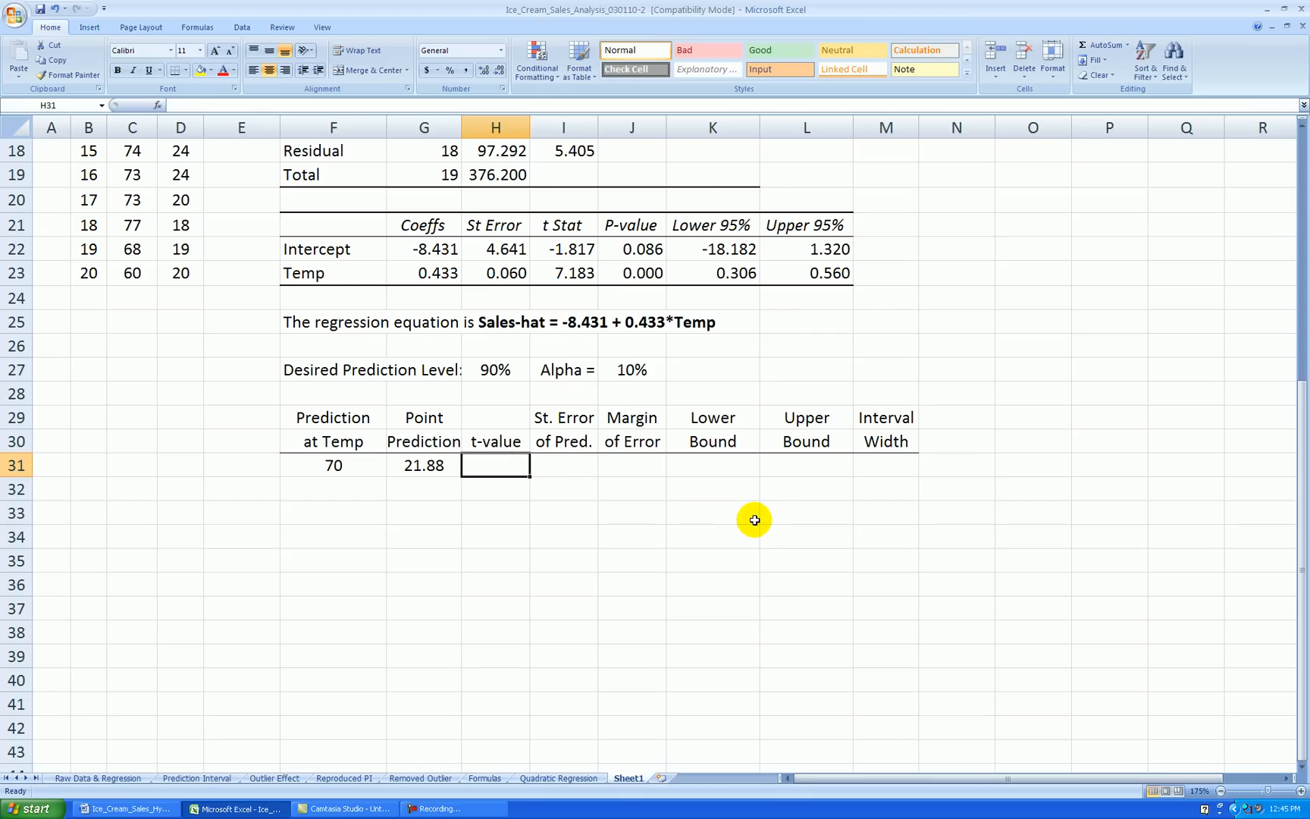
mouse_move(446, 810)
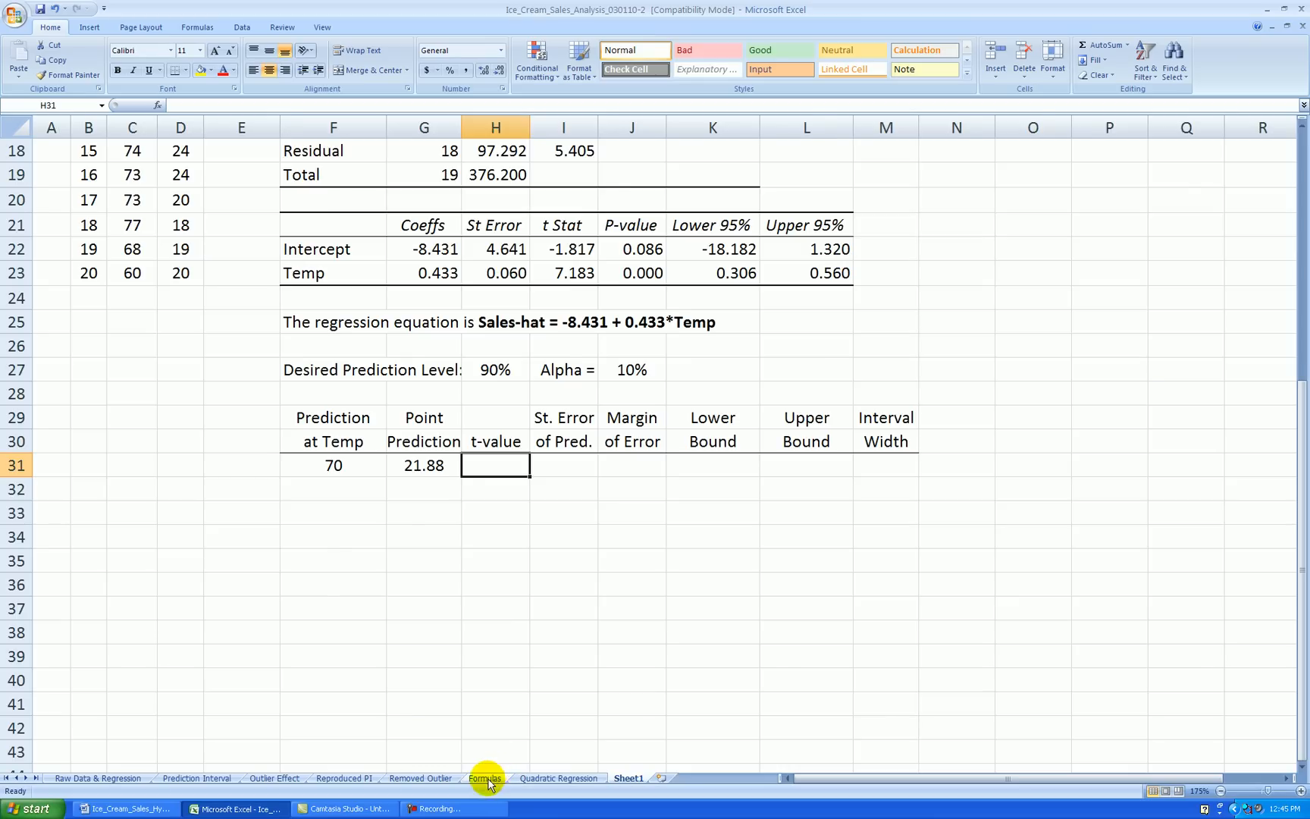
Copy the prediction-interval equation picture from the Formulas sheet to Sheet1.
left_click(485, 778)
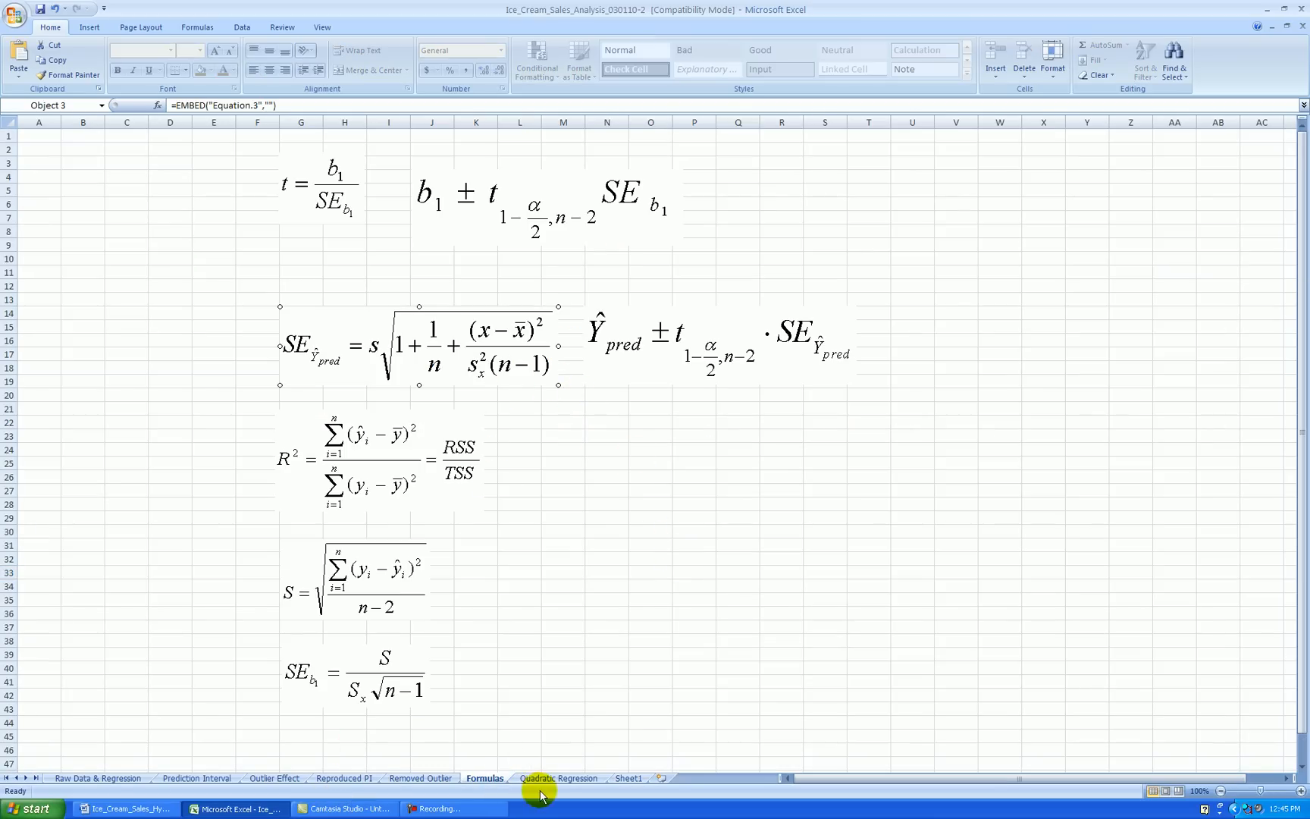
left_click(624, 778)
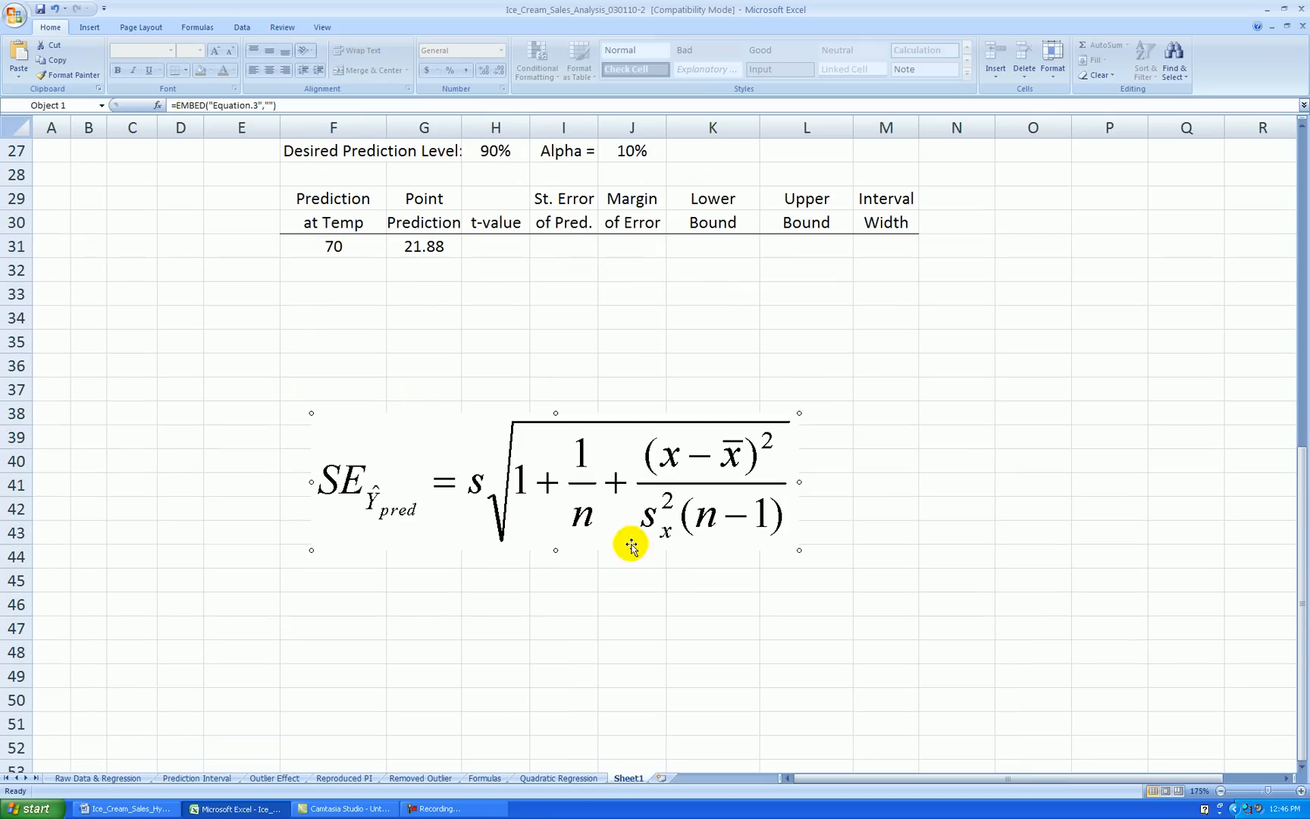
mouse_move(660, 529)
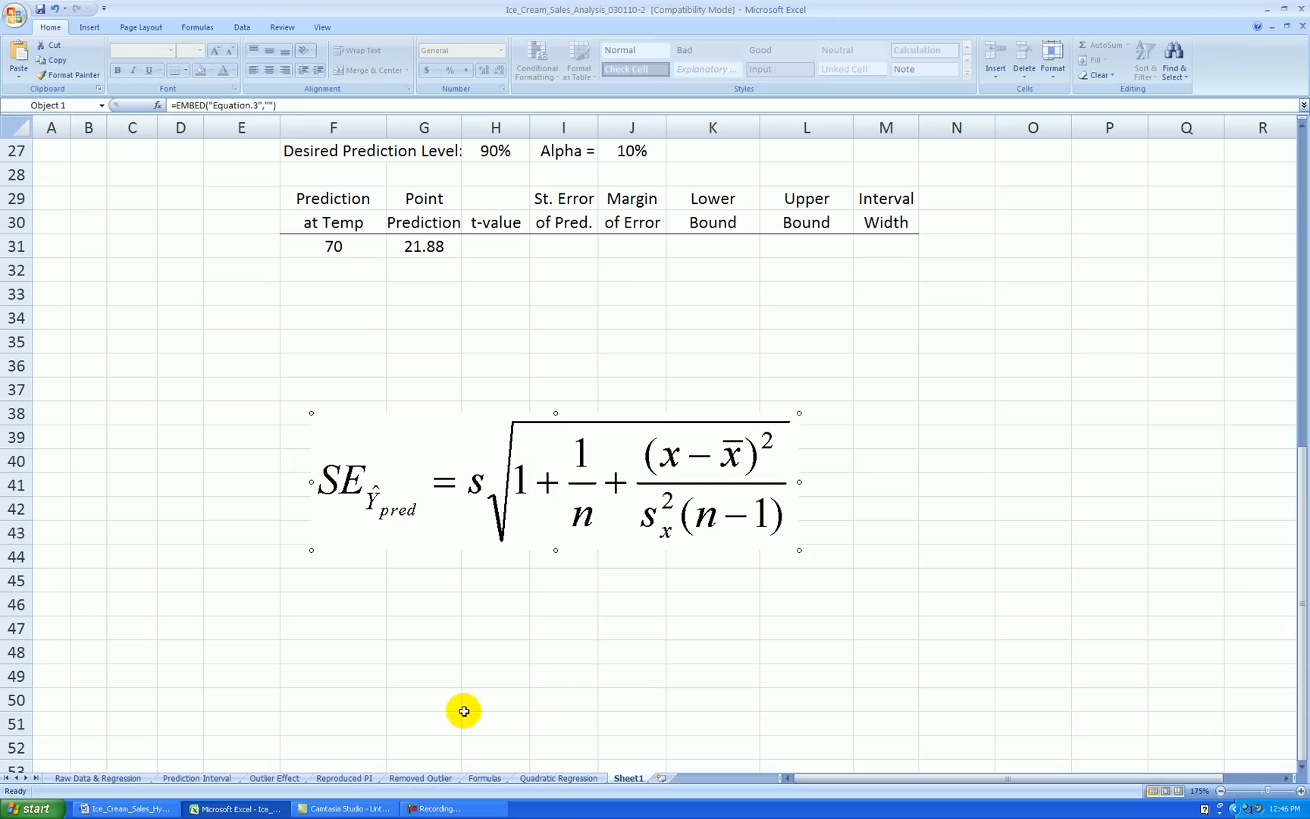
left_click(484, 777)
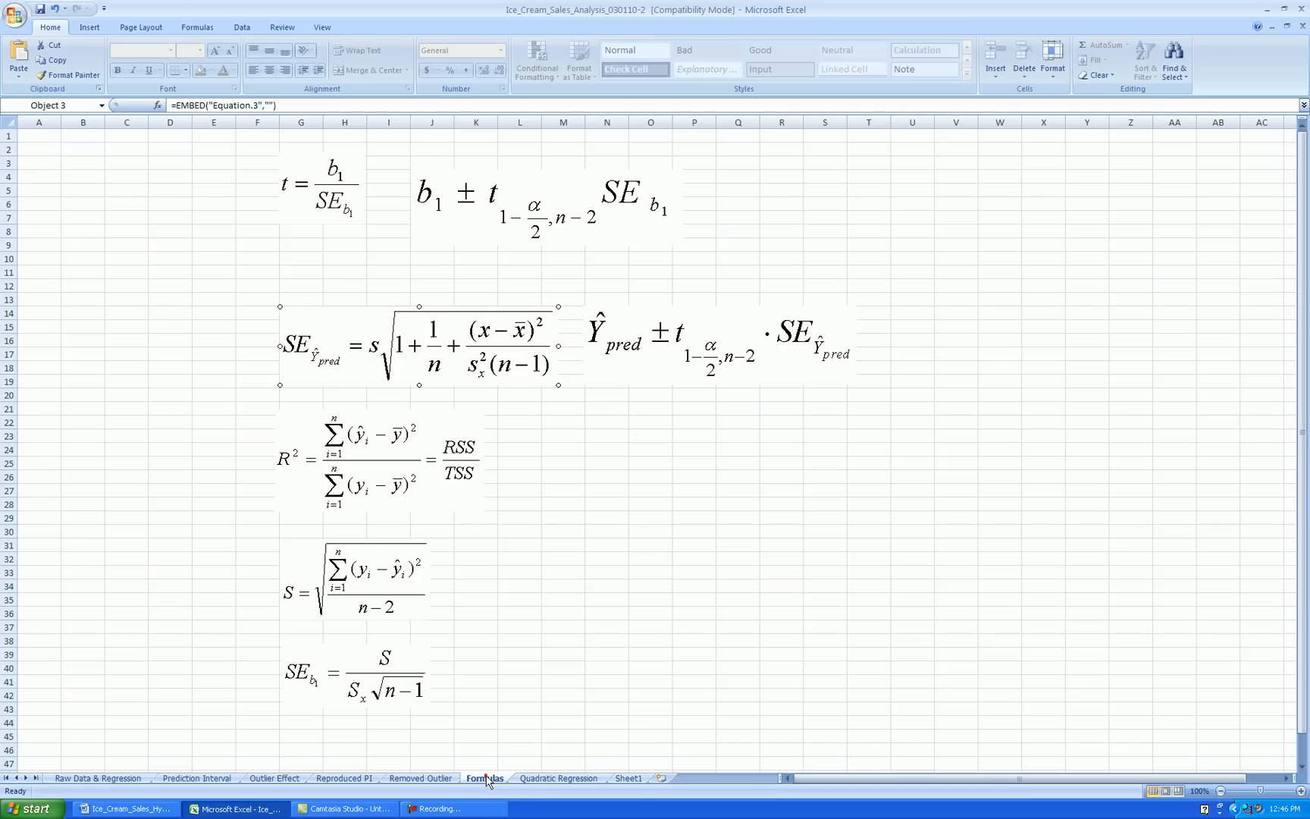
left_click(698, 358)
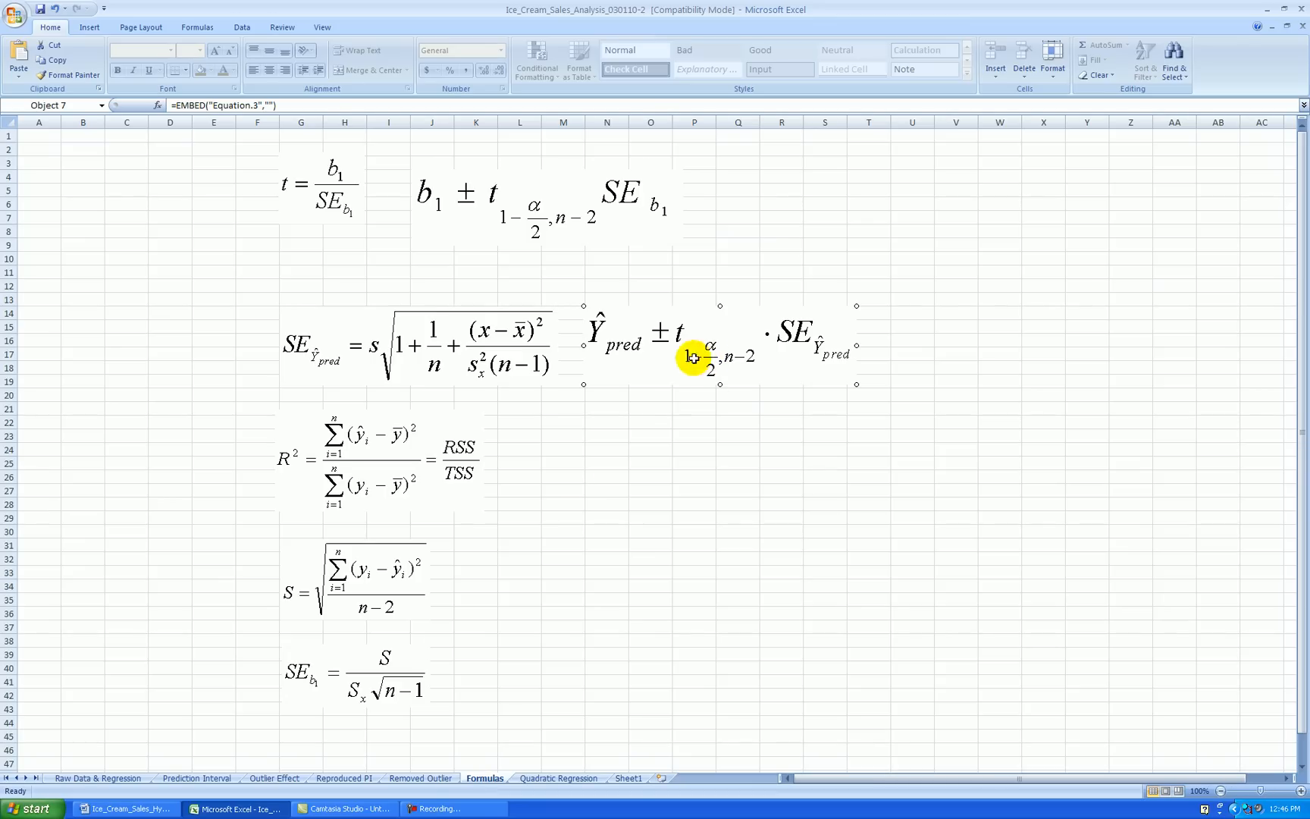
left_click(630, 778)
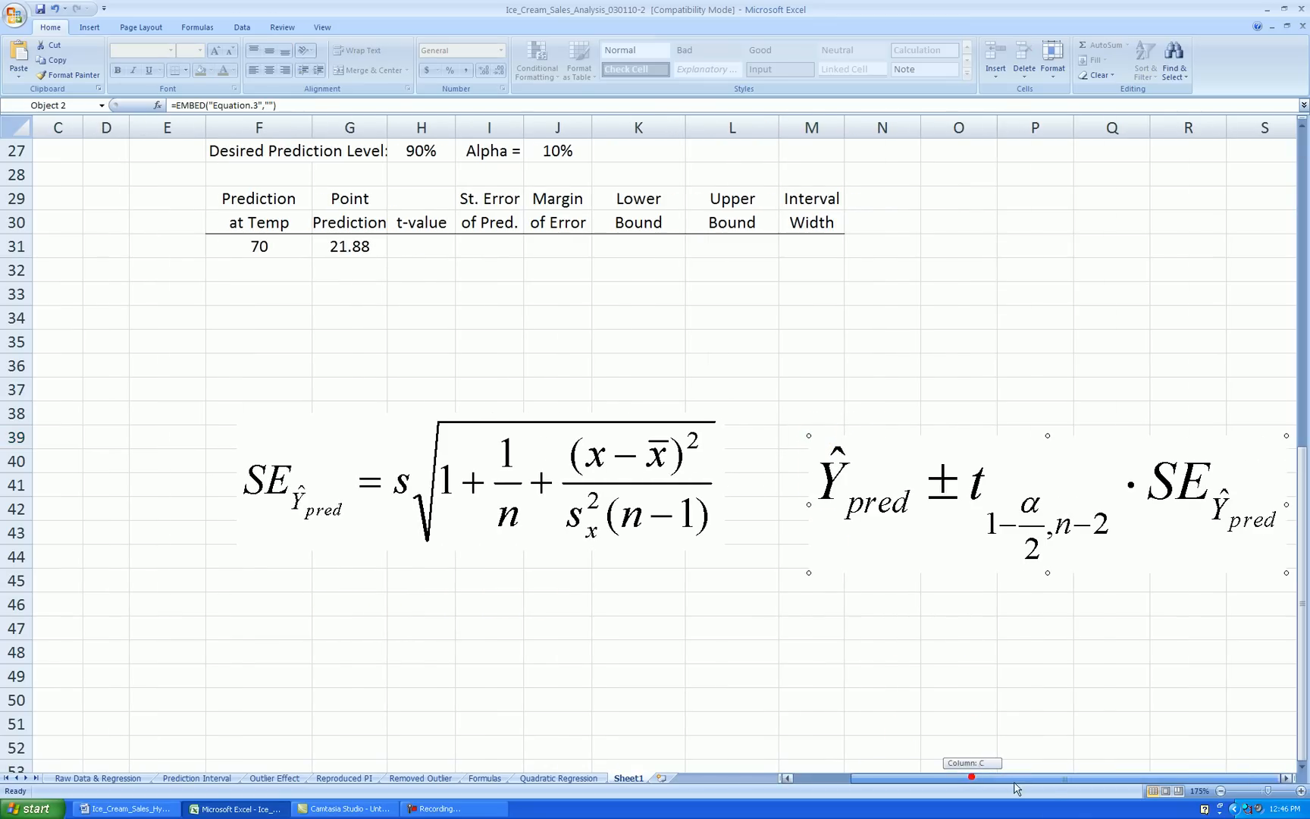
Place it beside the SE equation below the prediction table and select the empty t-value cell.
scroll("down", 3)
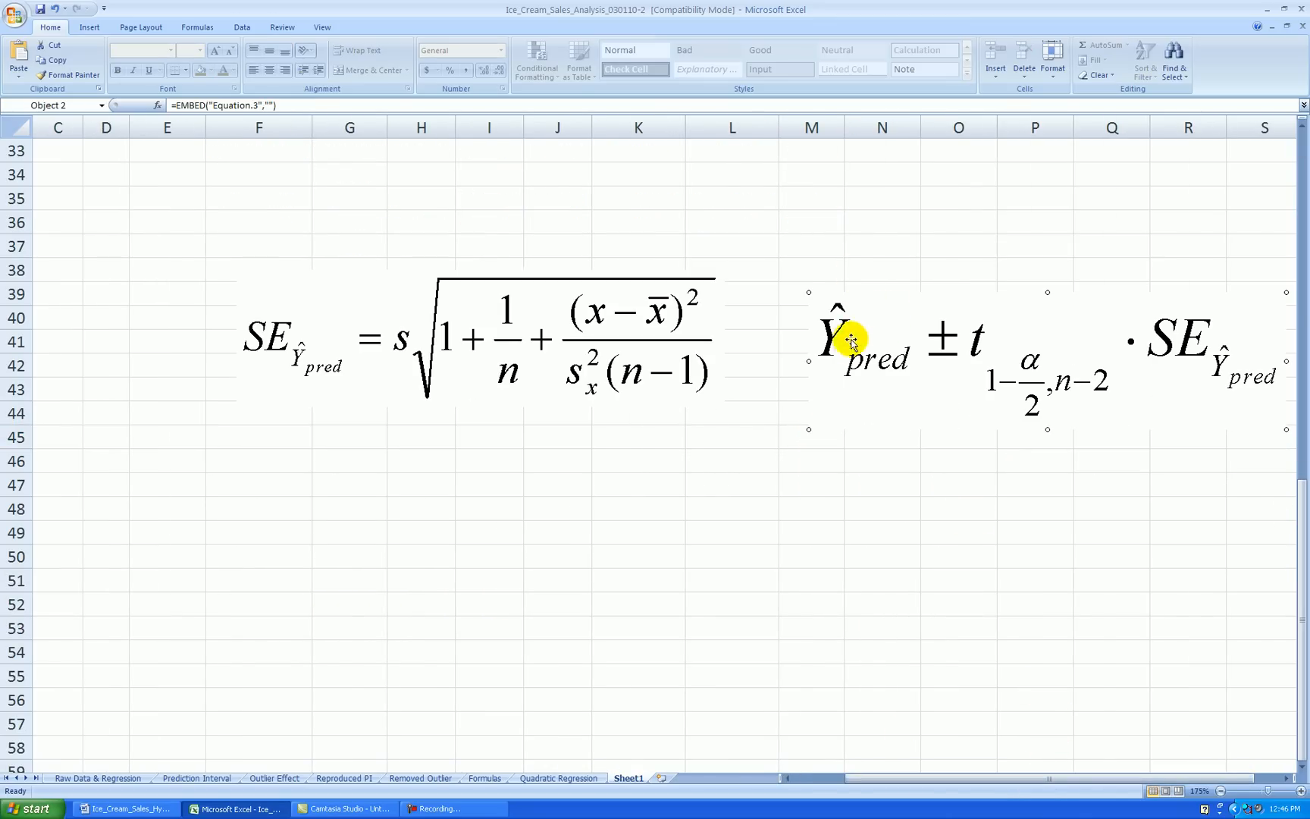
mouse_move(1222, 370)
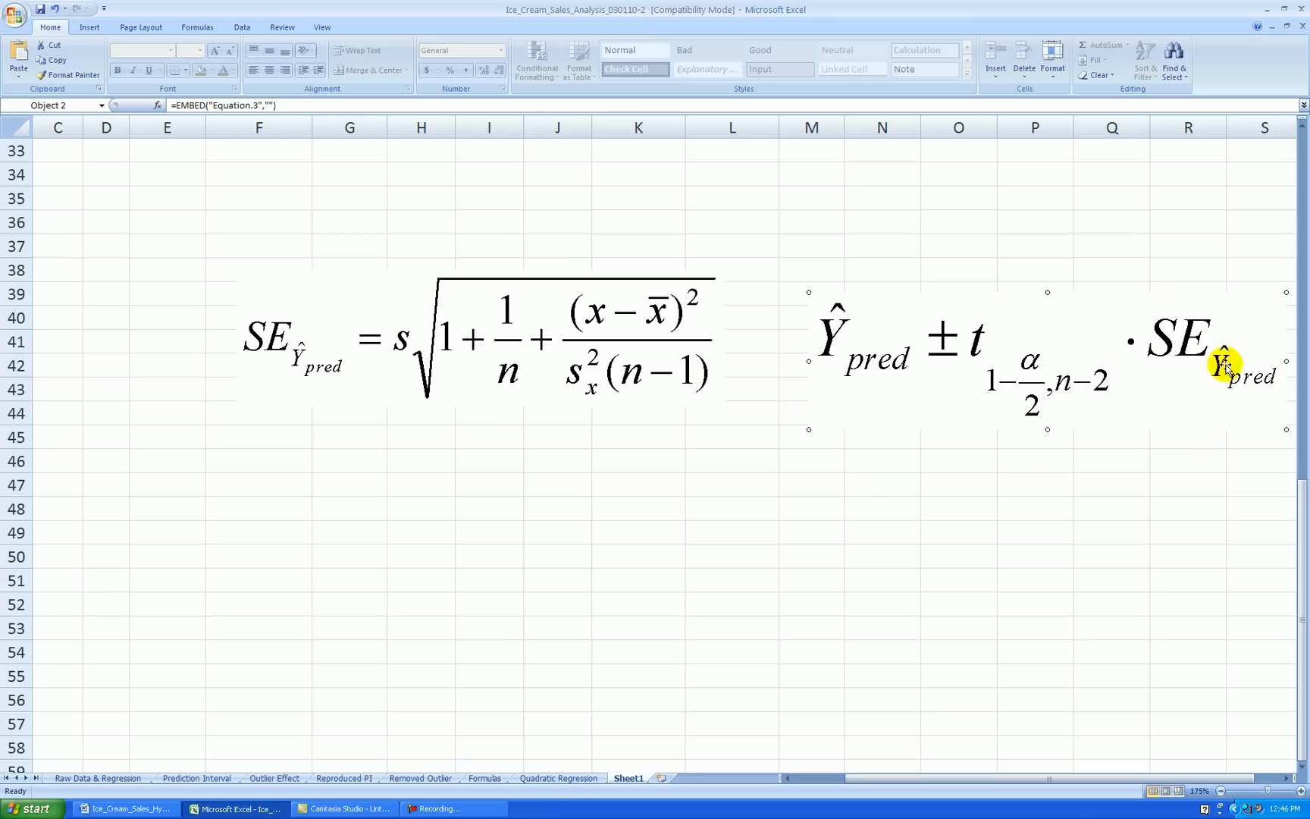
mouse_move(1058, 397)
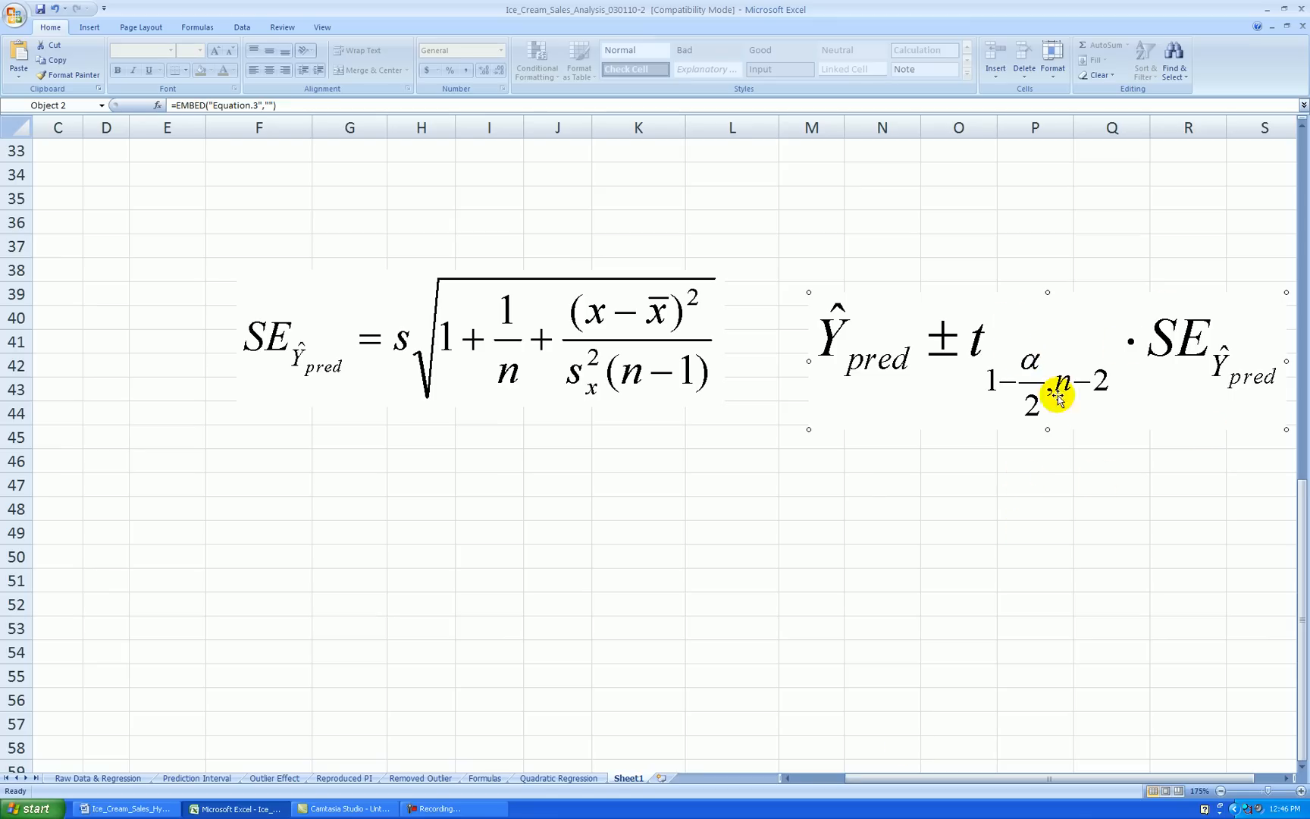
scroll("right", 3)
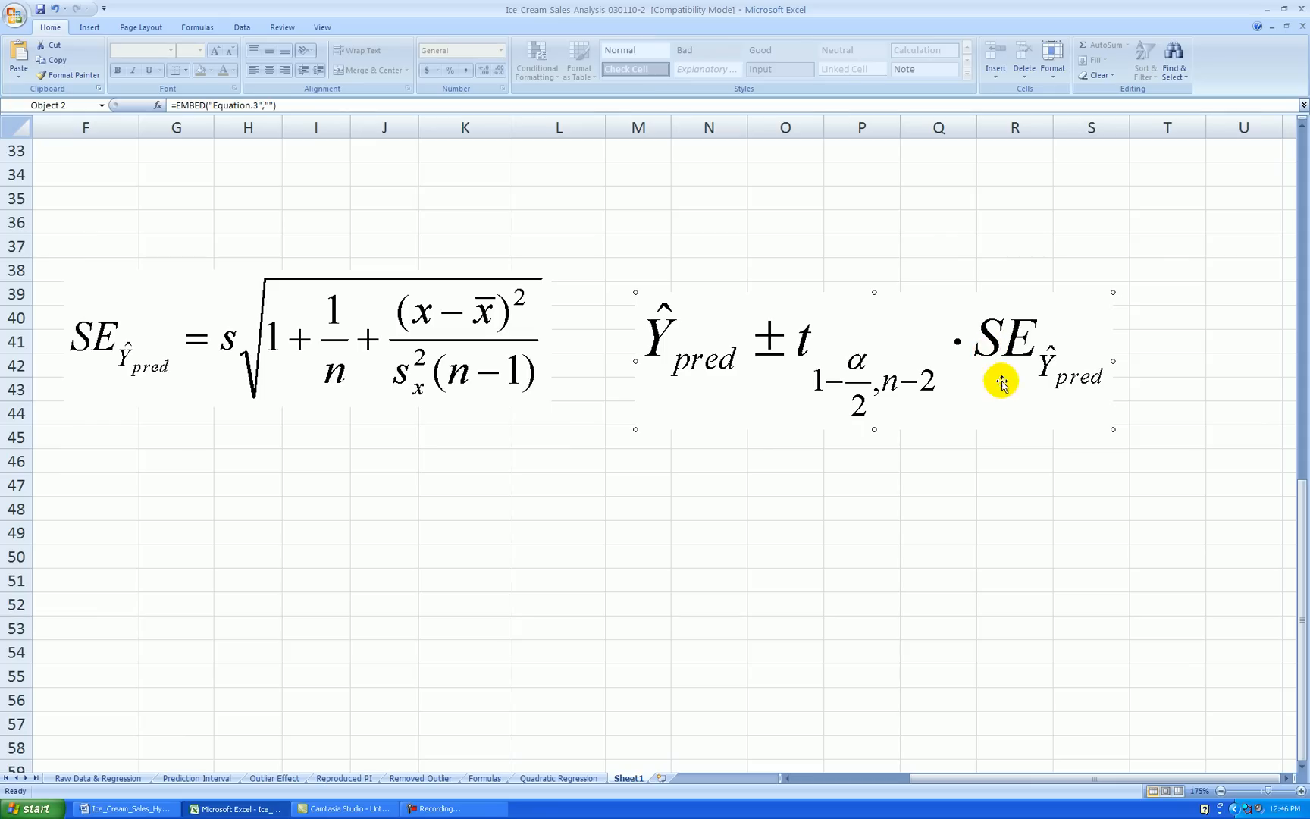
mouse_move(192, 365)
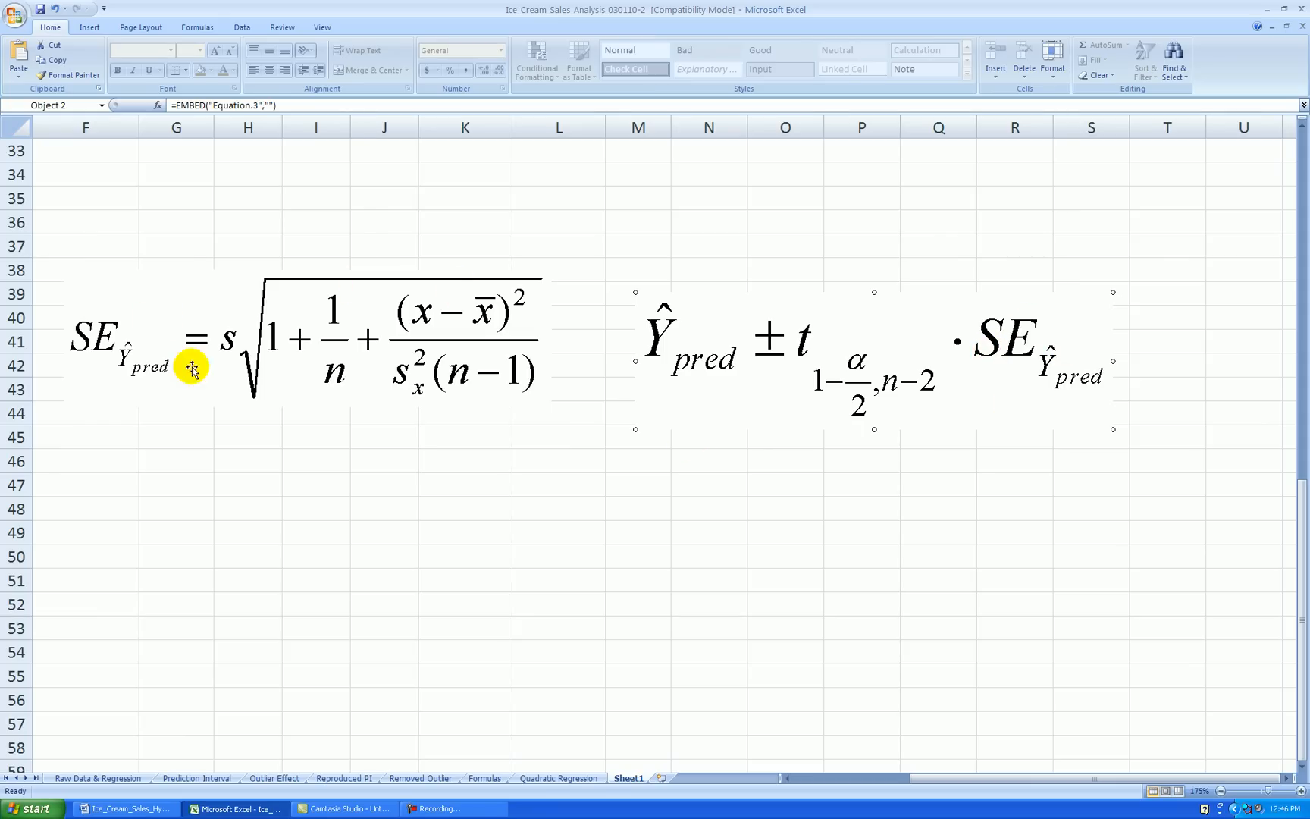
mouse_move(321, 392)
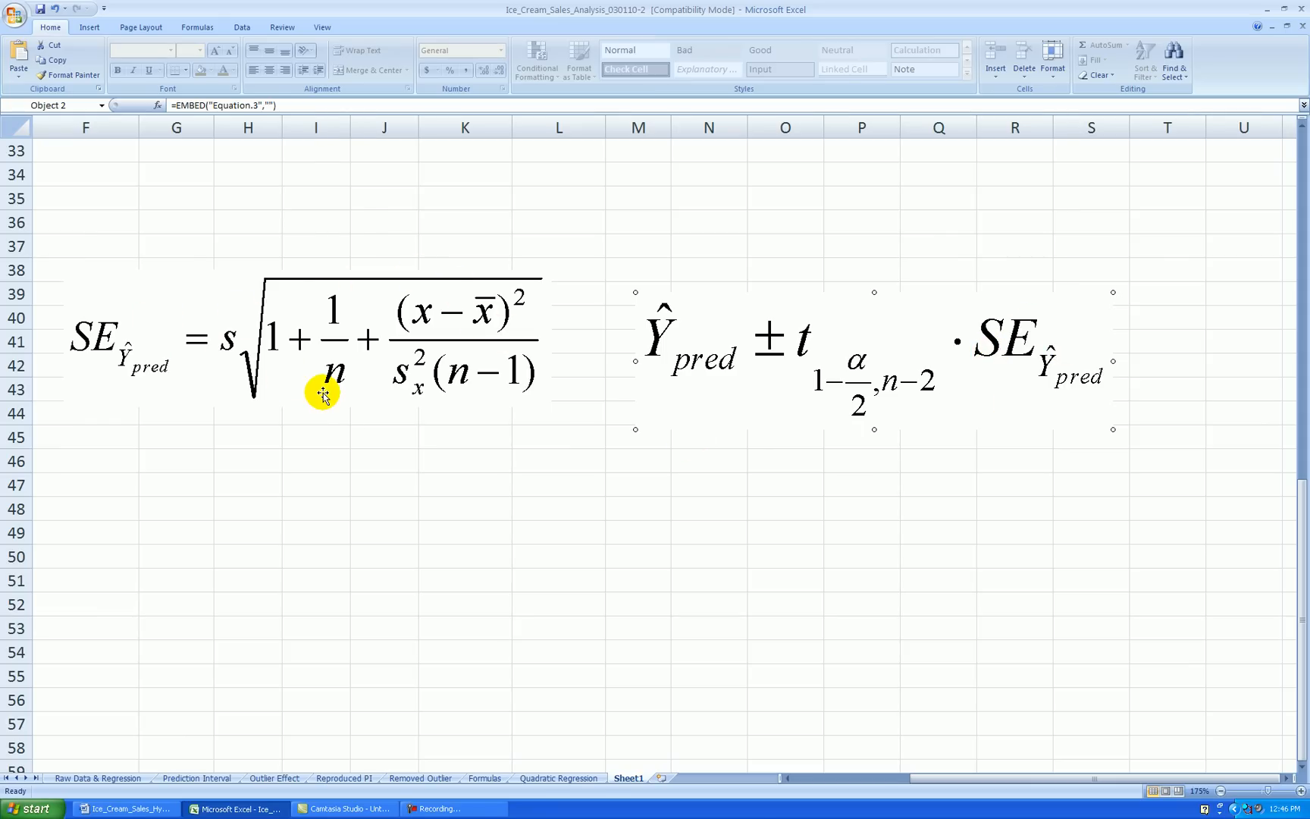
mouse_move(861, 378)
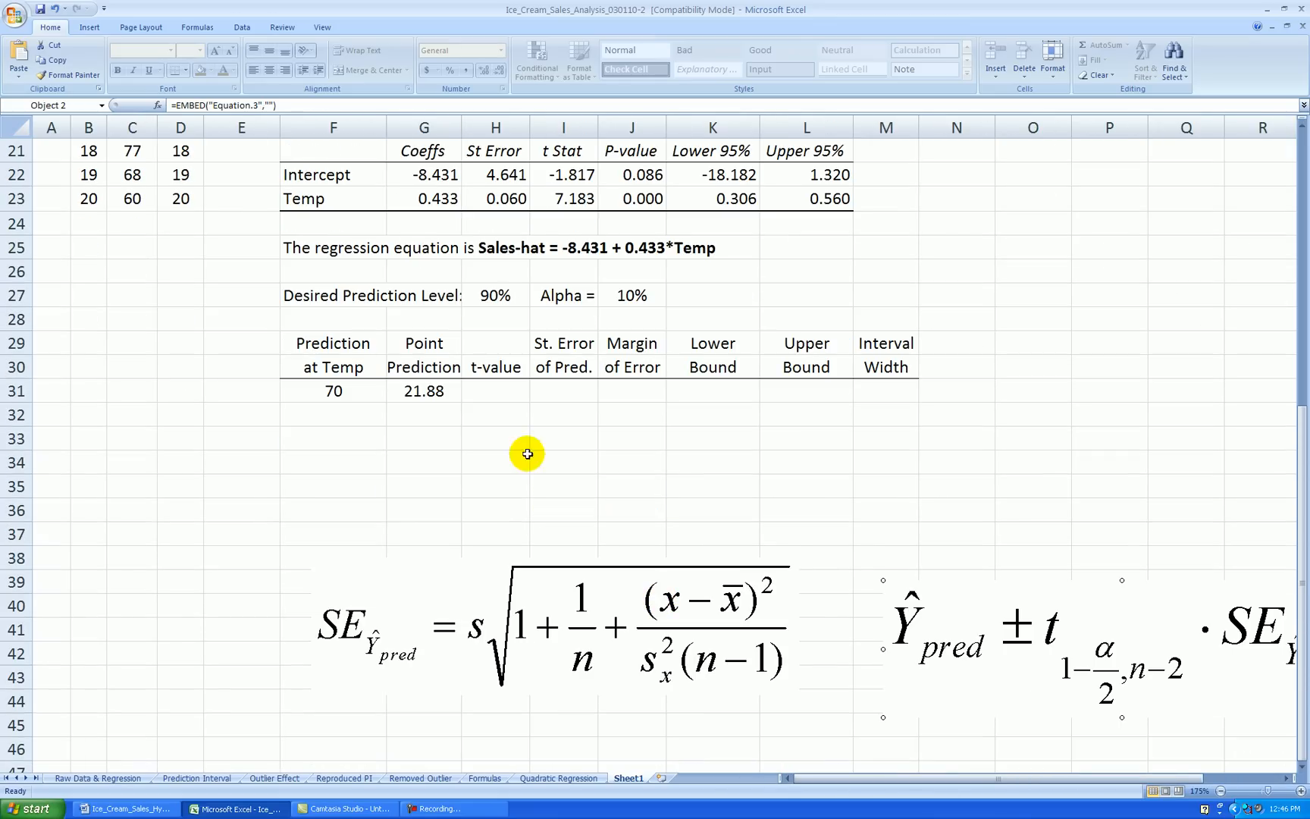
scroll("down", 3)
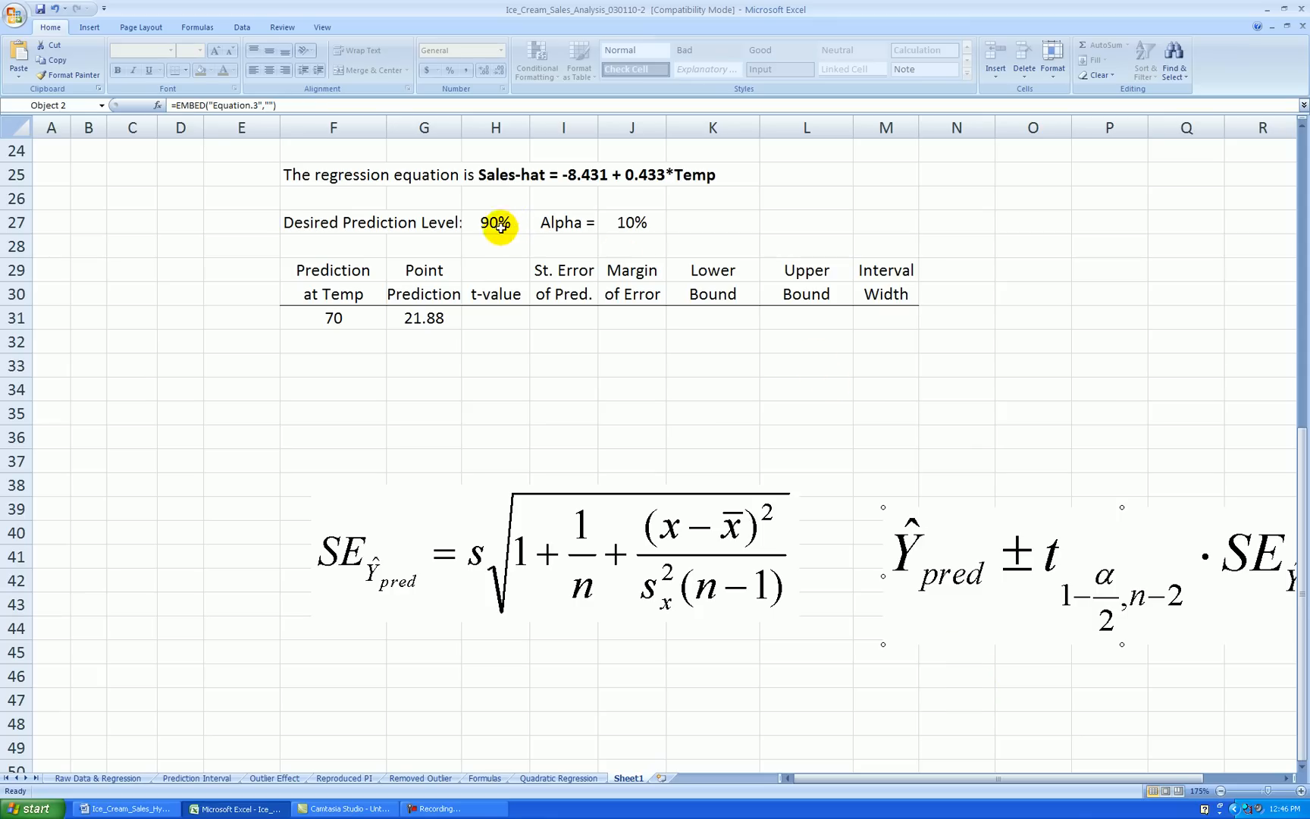
mouse_move(640, 473)
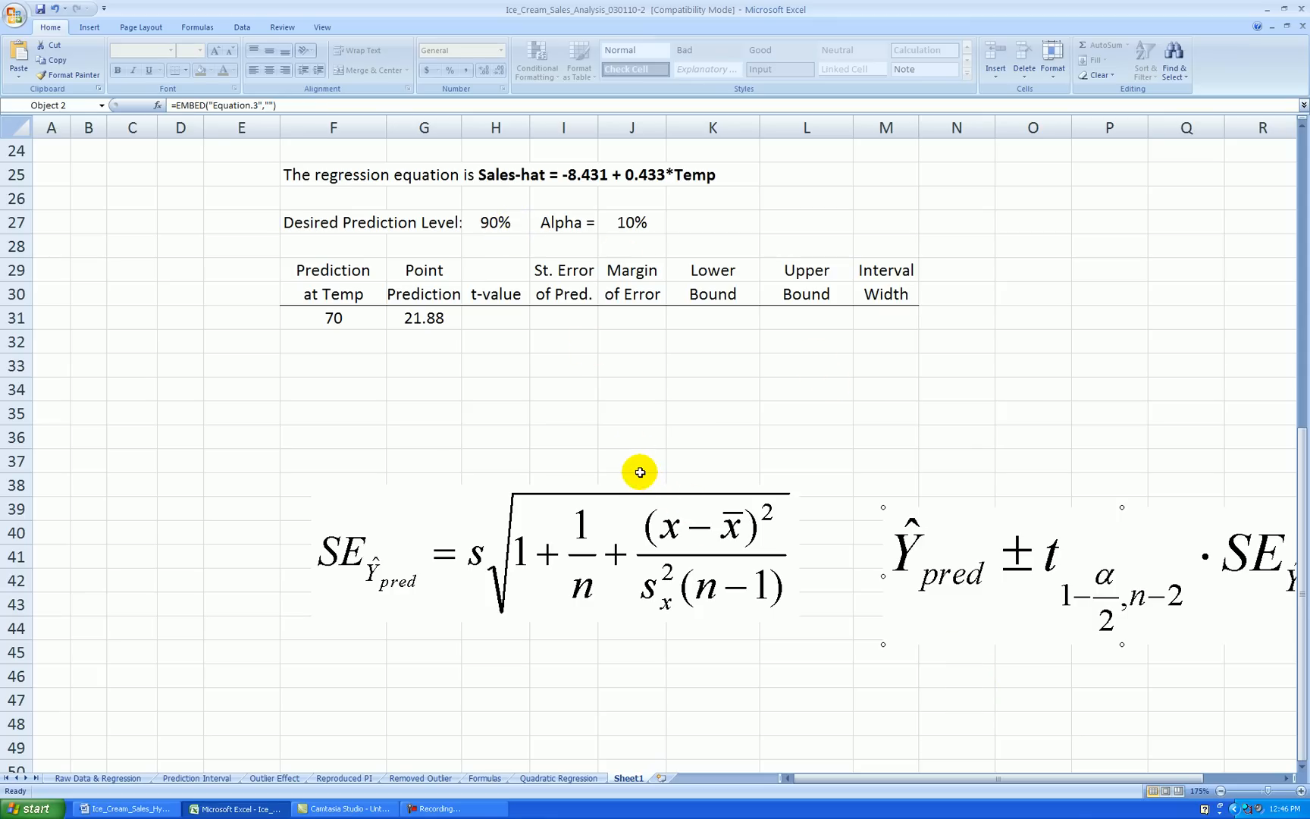
left_click(495, 318)
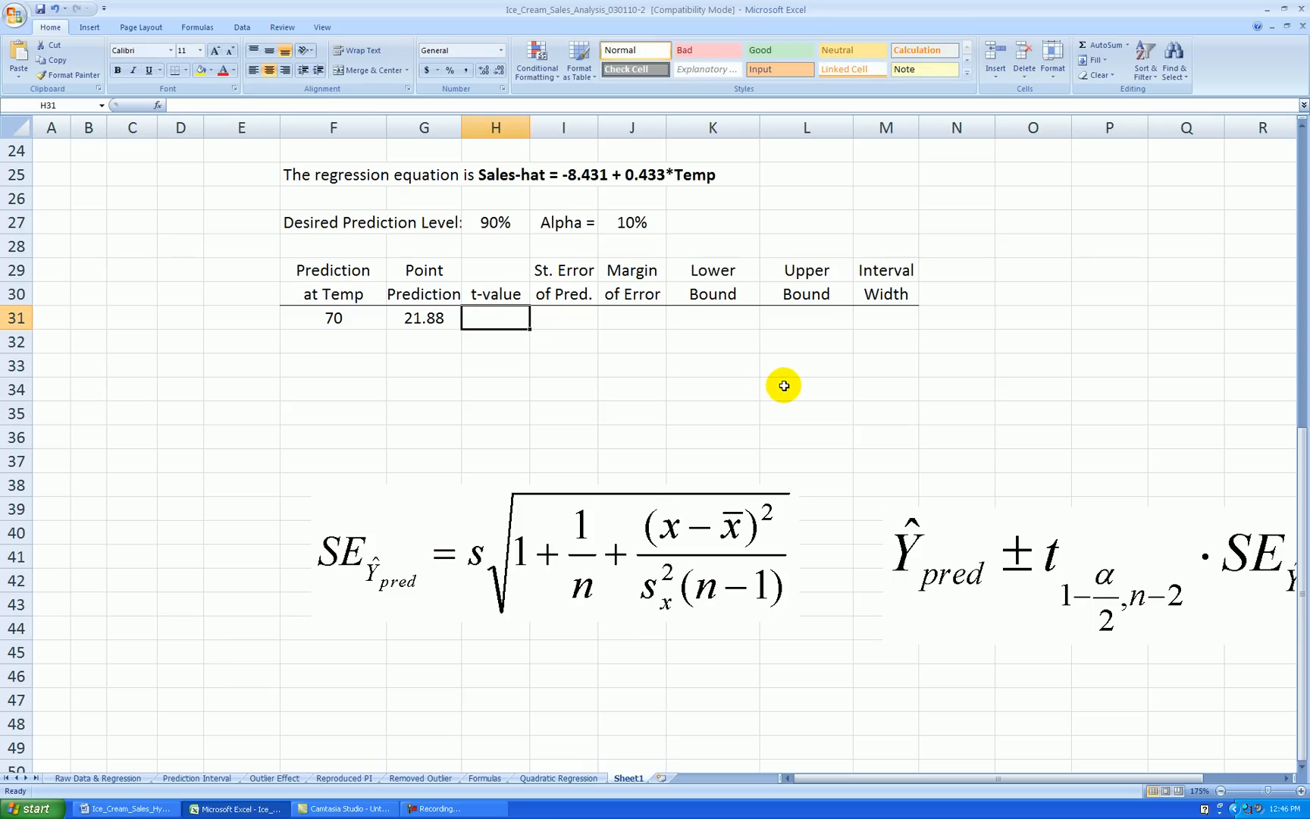
scroll("down", 3)
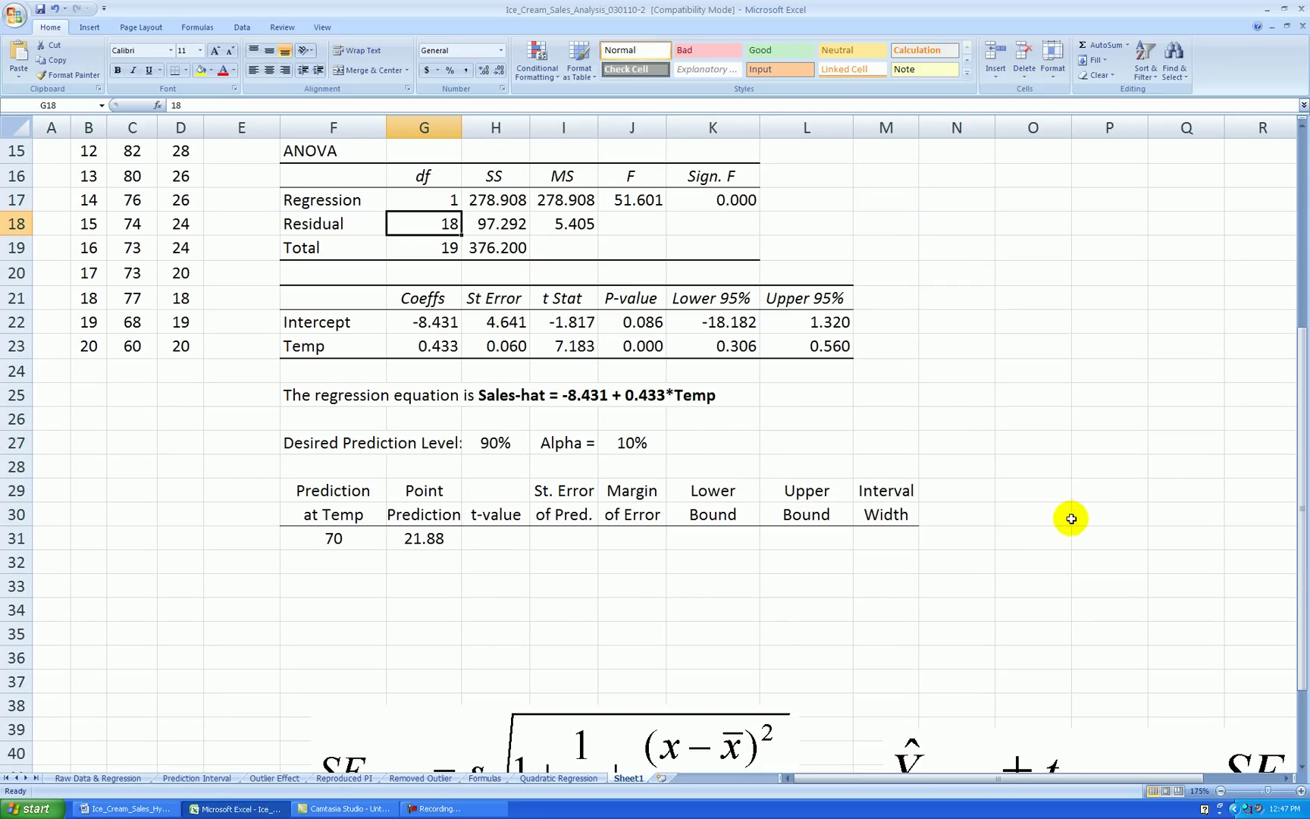
mouse_move(533, 283)
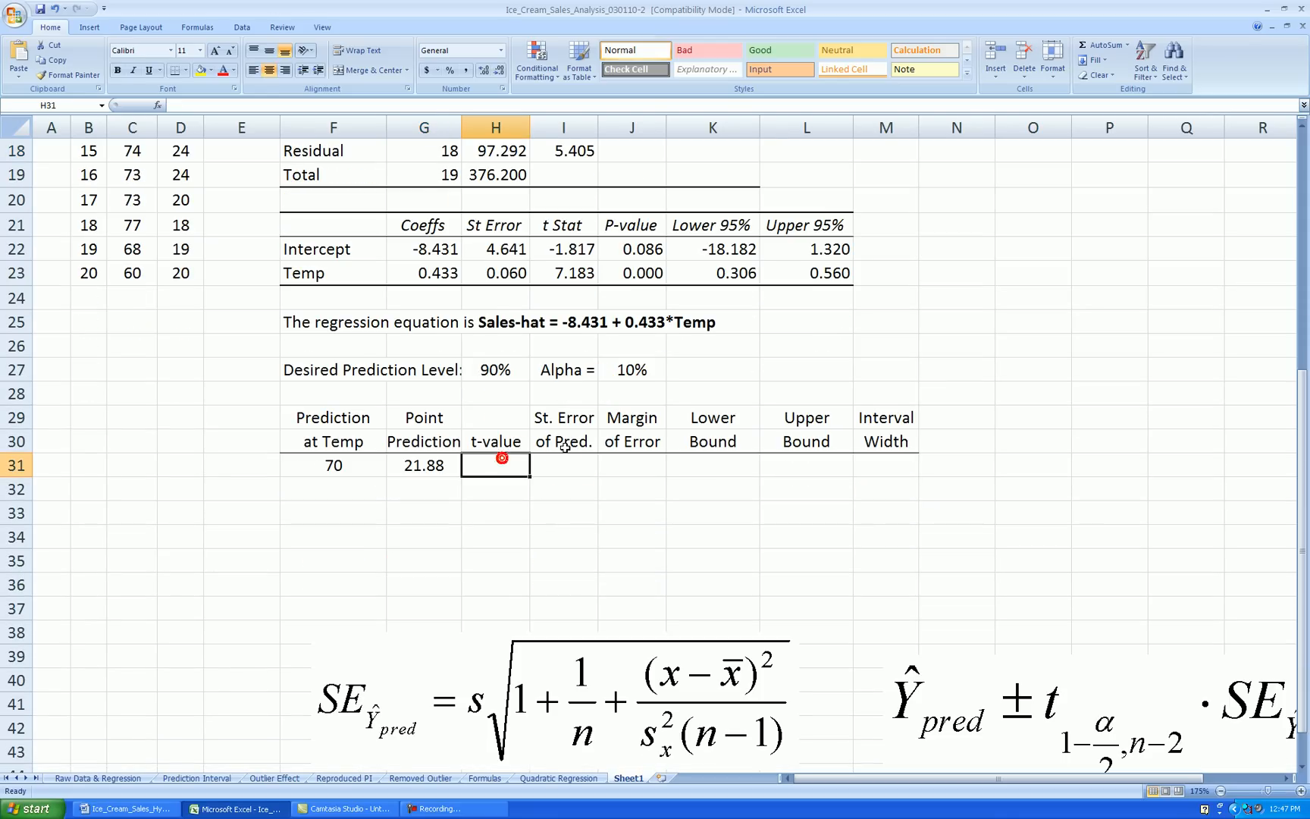
Enter =TINV(J27,G18) for alpha 10% and 18 residual df, giving t-value 1.734.
scroll("down", 3)
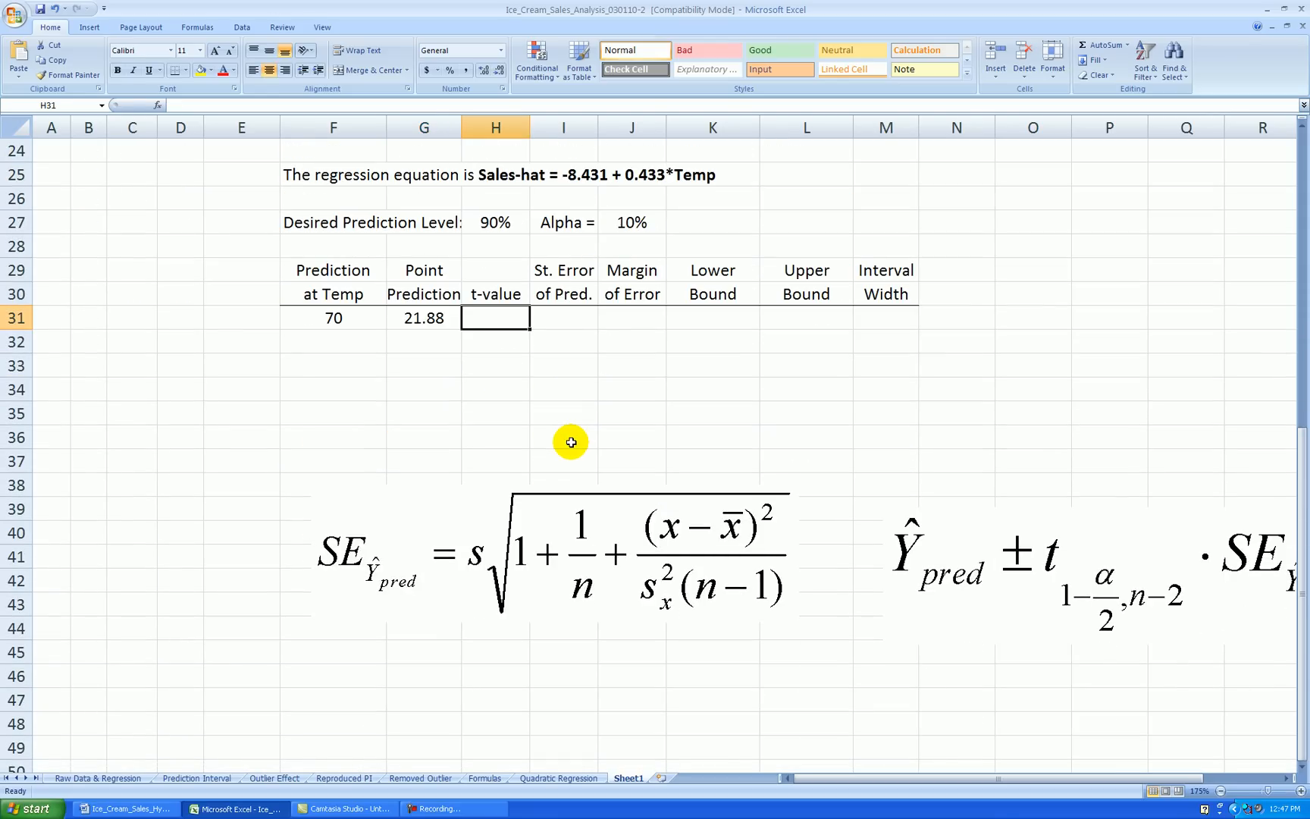
type("=tinv(")
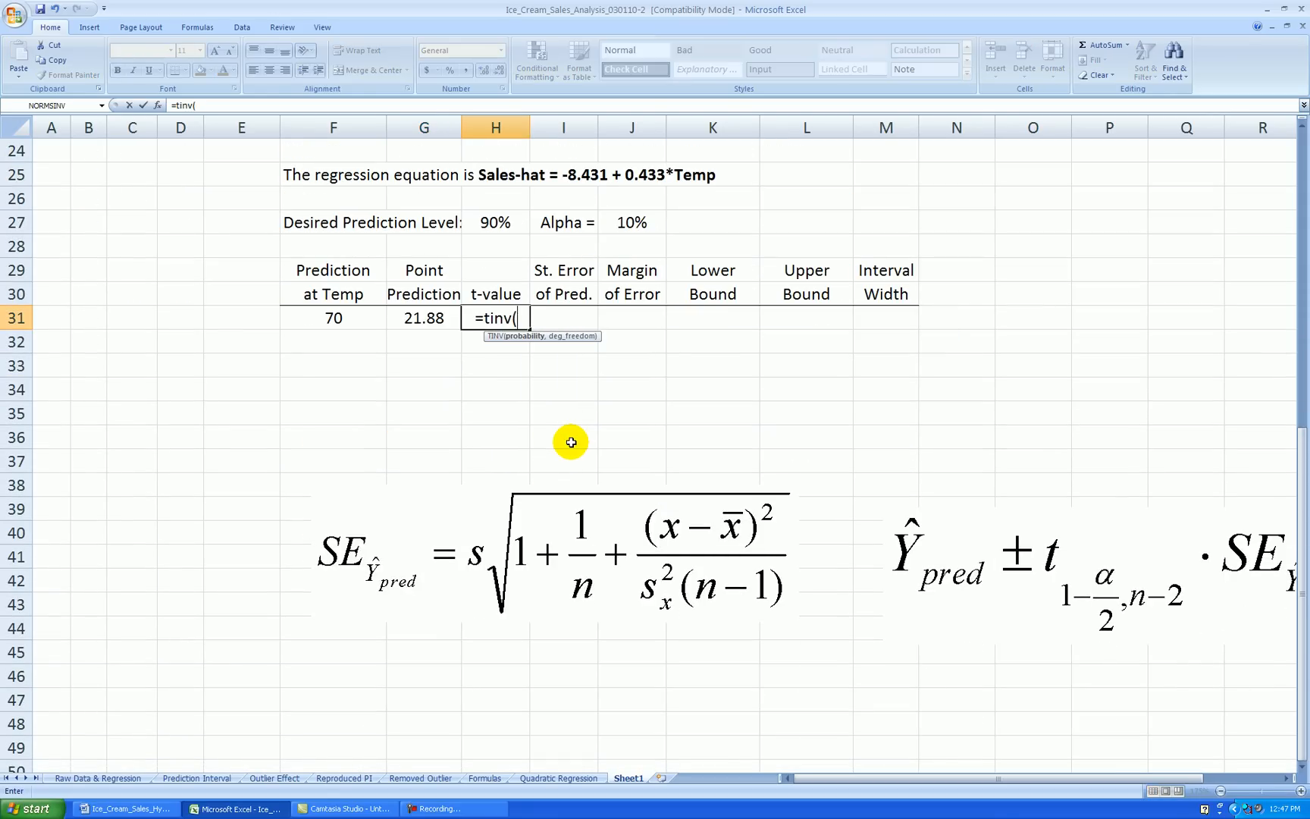
left_click(631, 221)
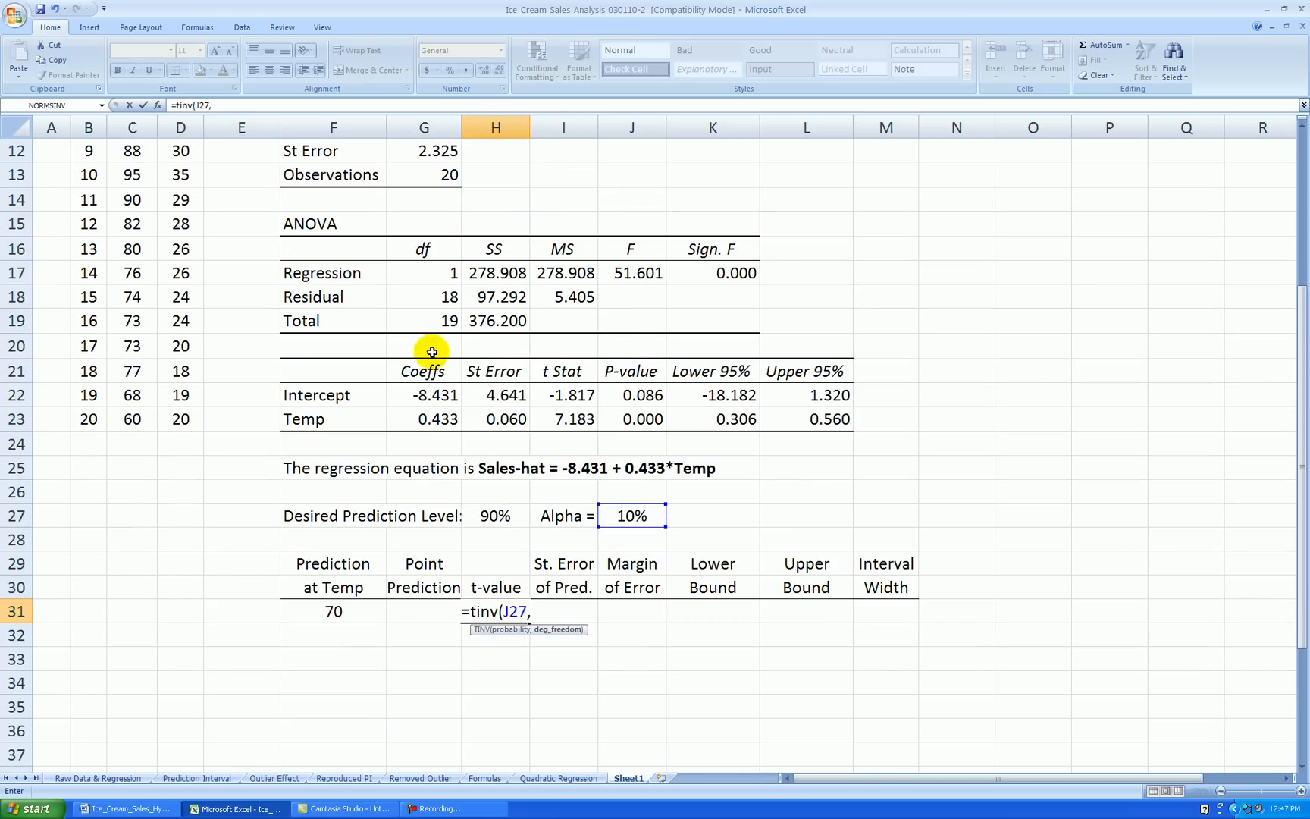
left_click(423, 297)
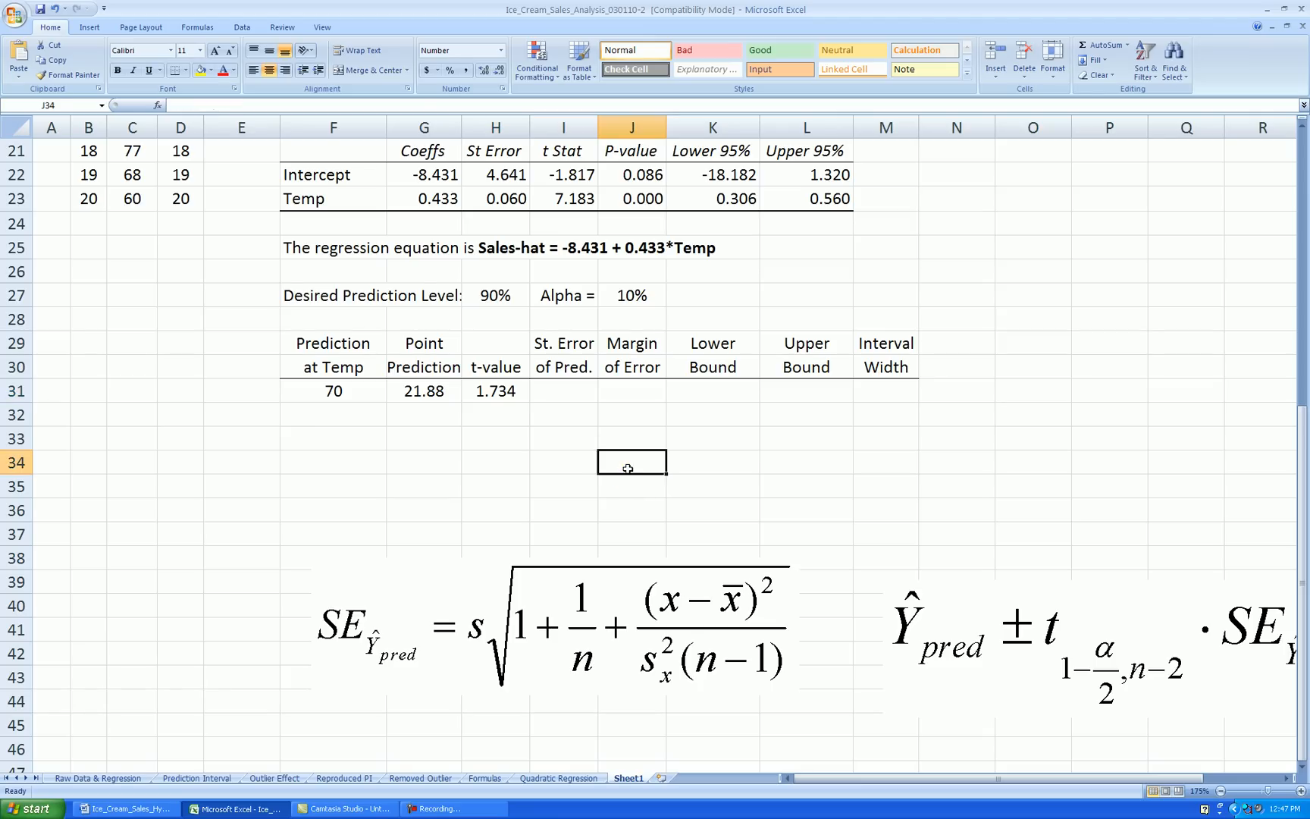
left_click(563, 389)
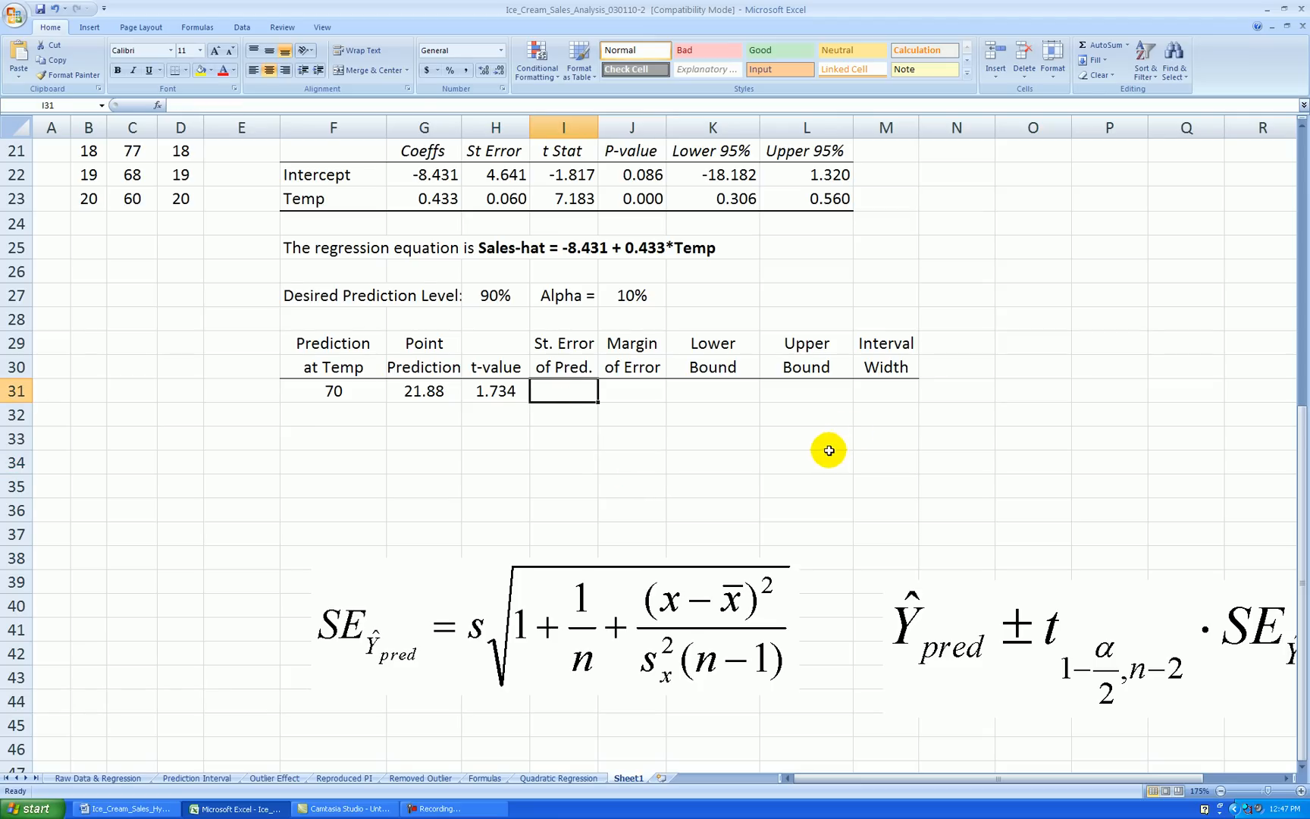
mouse_move(751, 490)
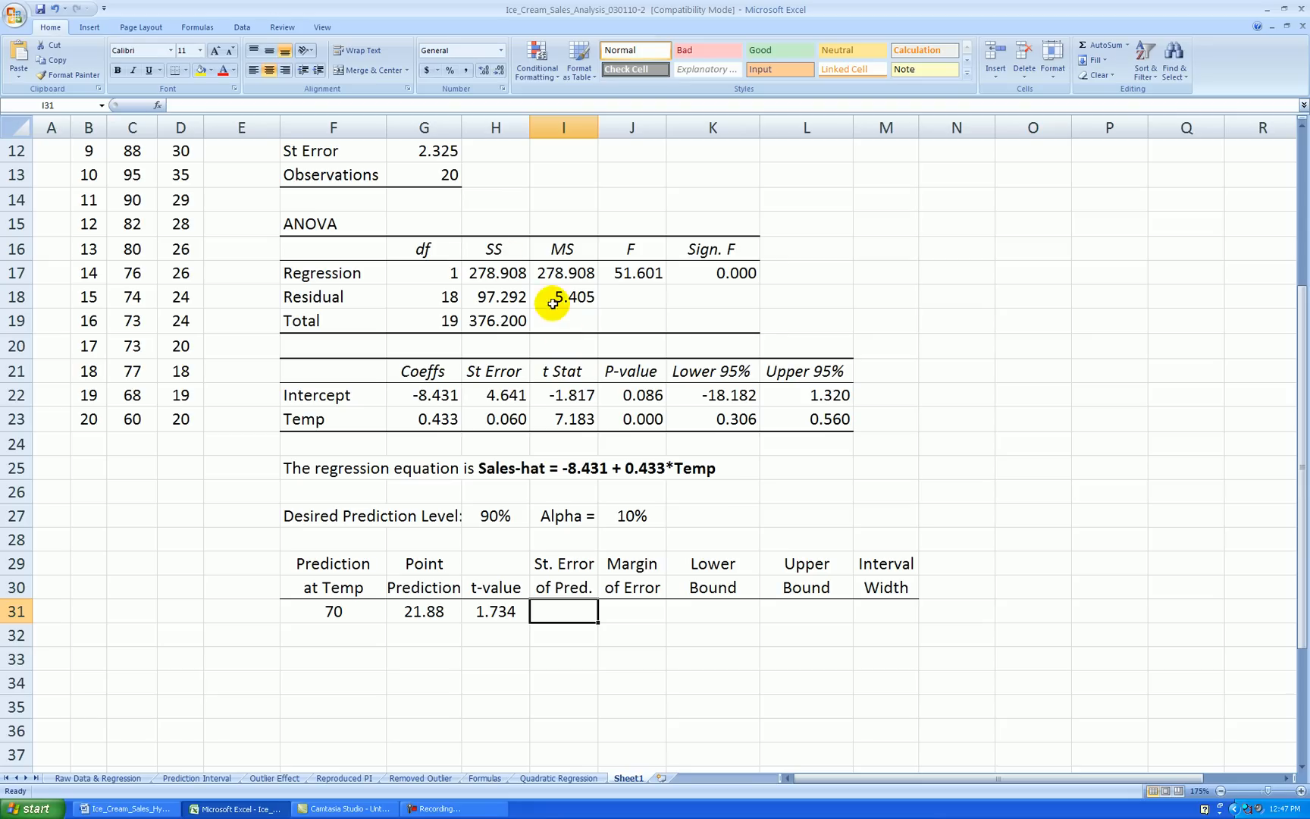
scroll("down", 3)
type("Mean =")
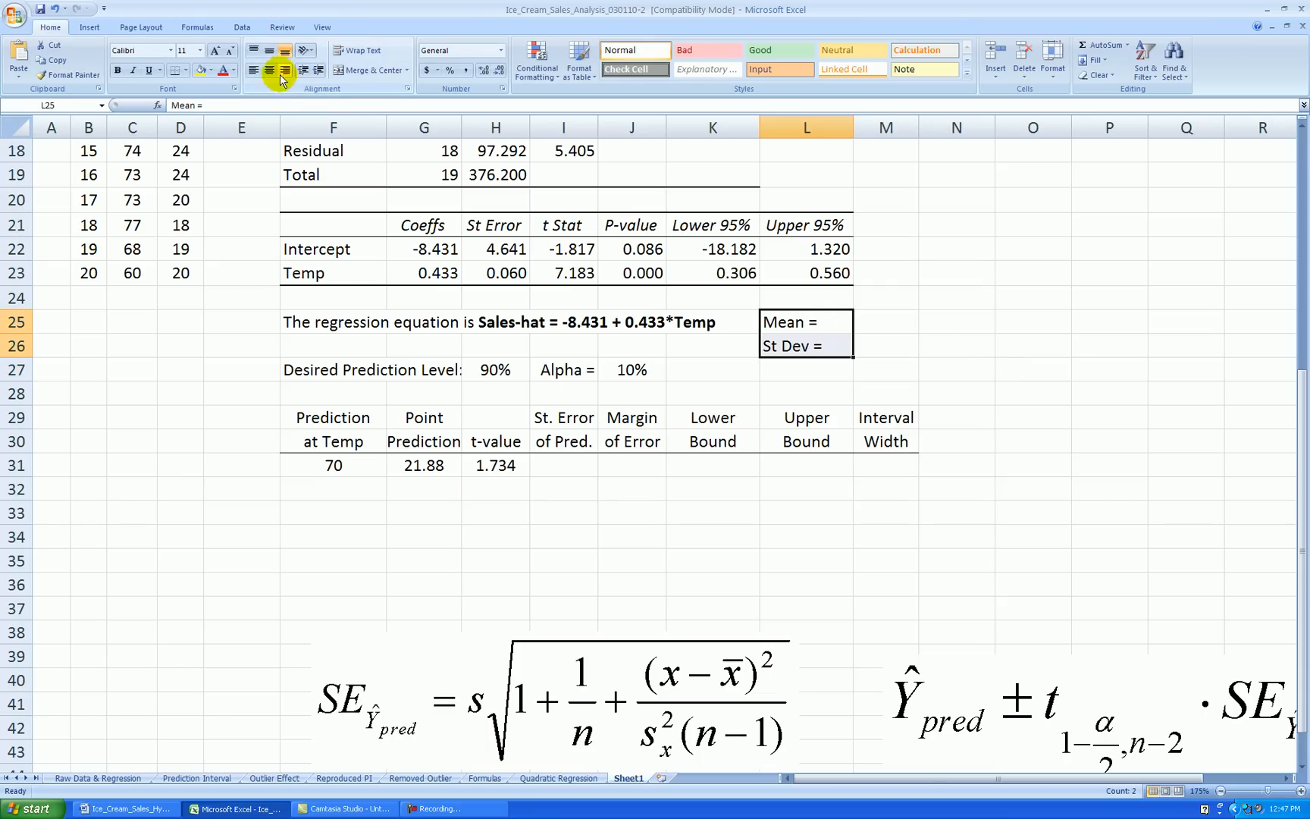
left_click(886, 322)
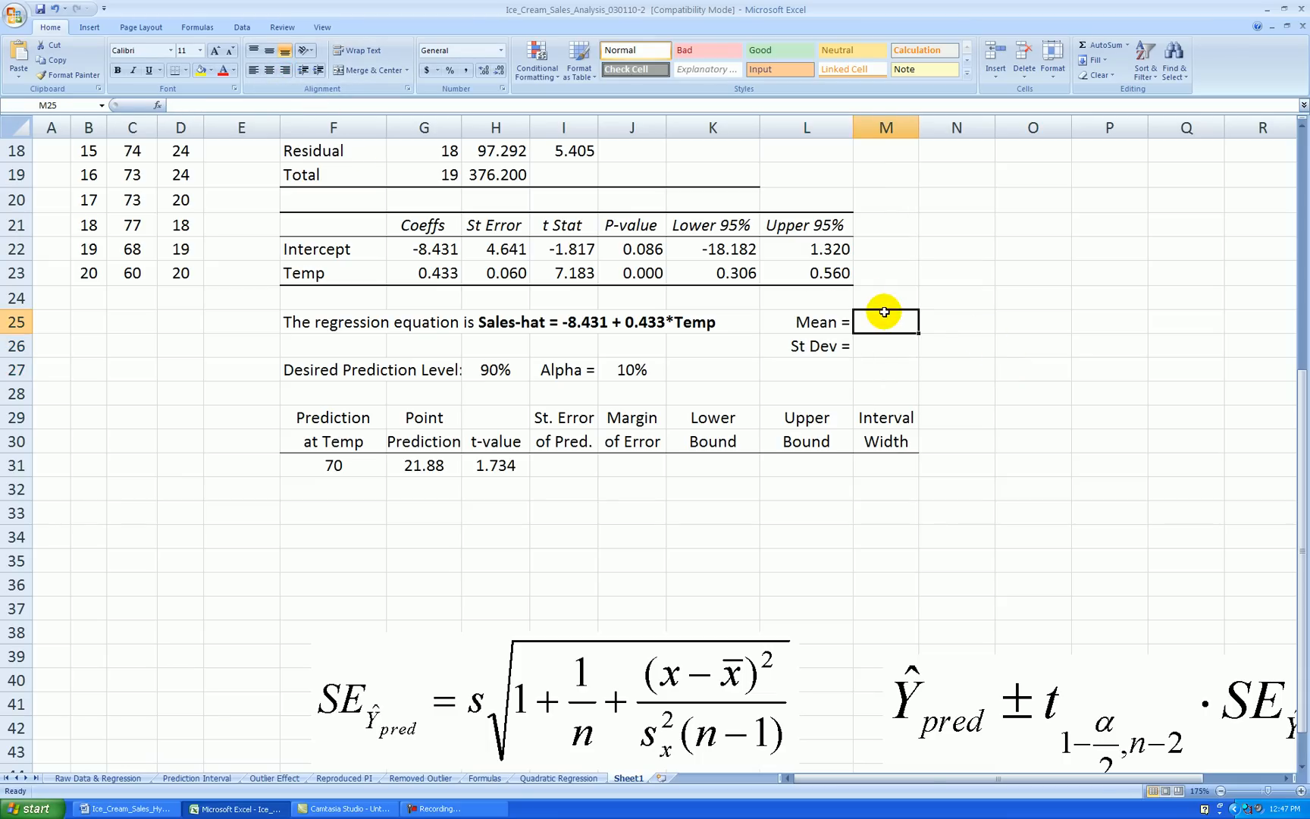
type("=average(")
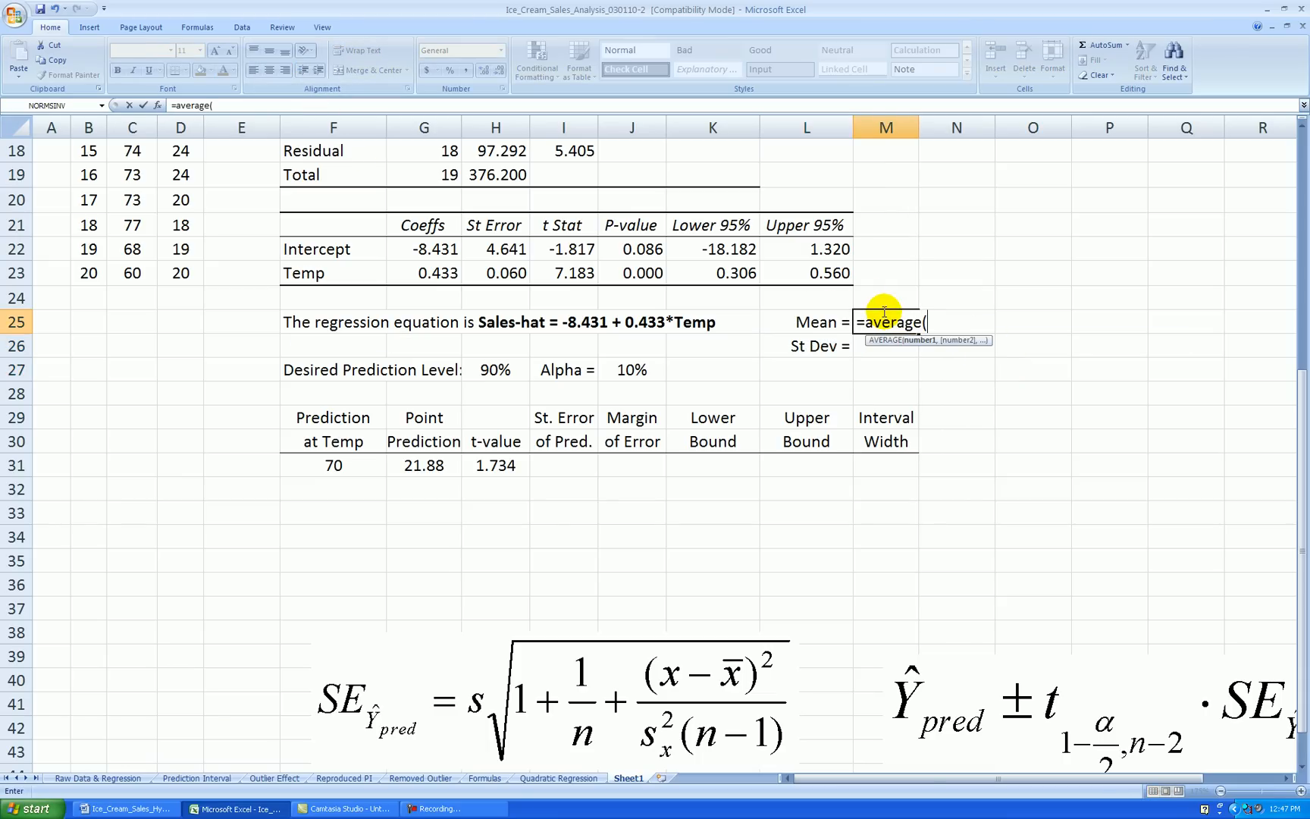
left_click_drag(132, 185, 131, 452)
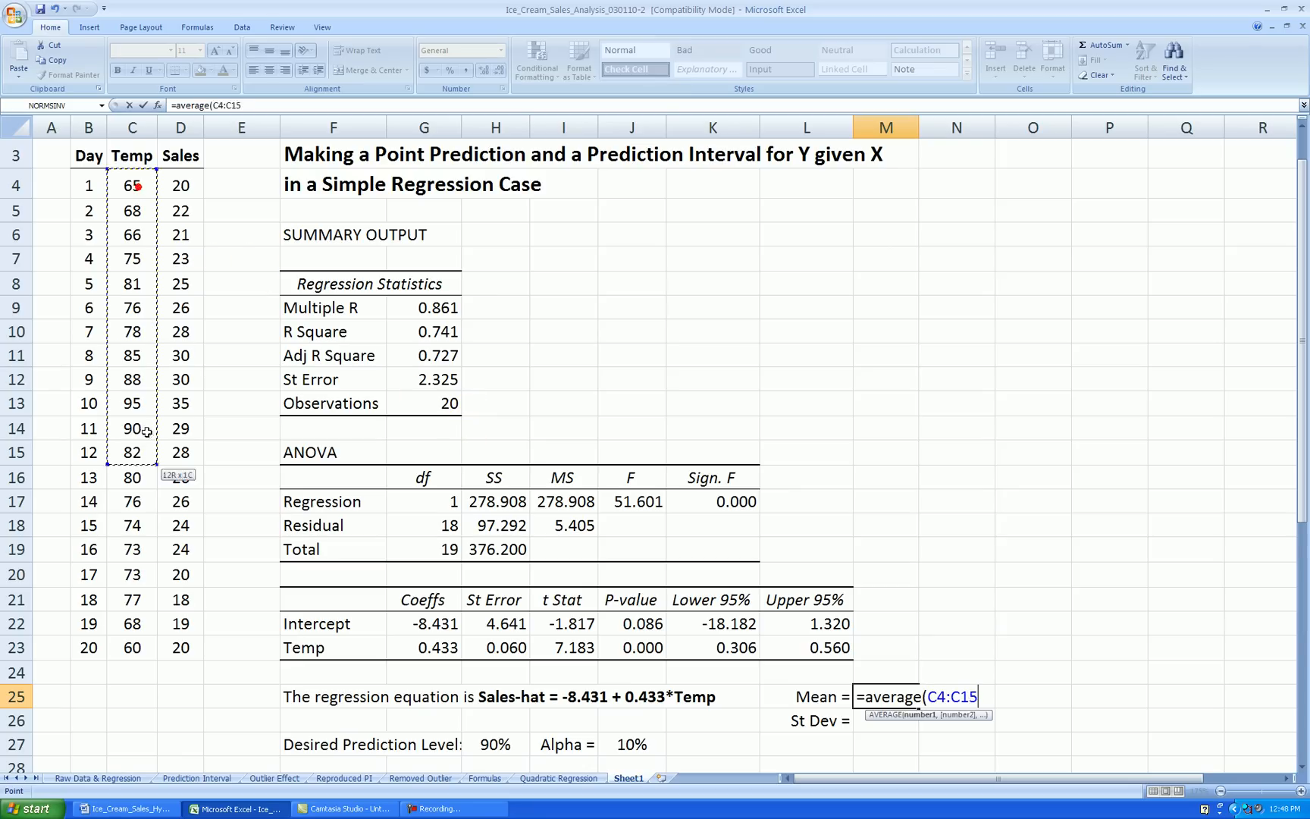
key("Enter")
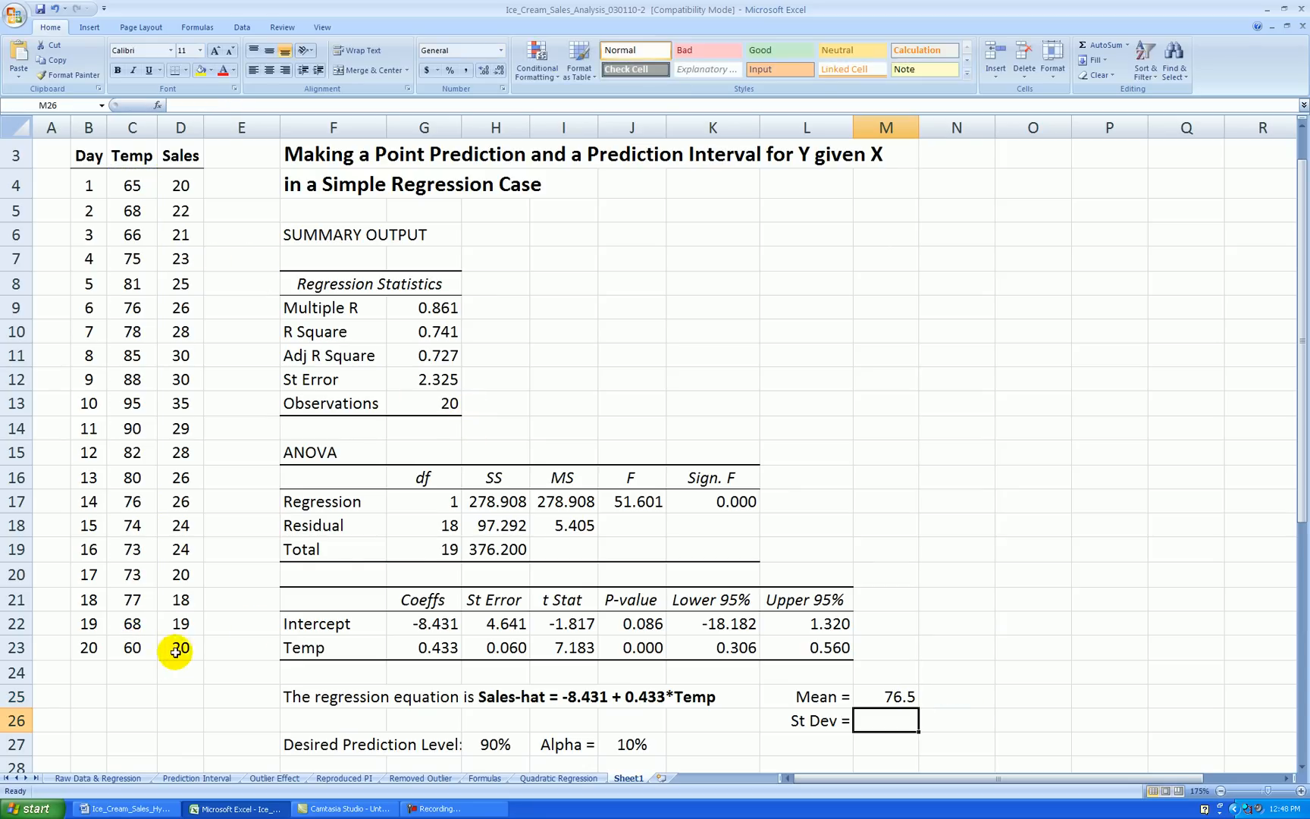
type("=st")
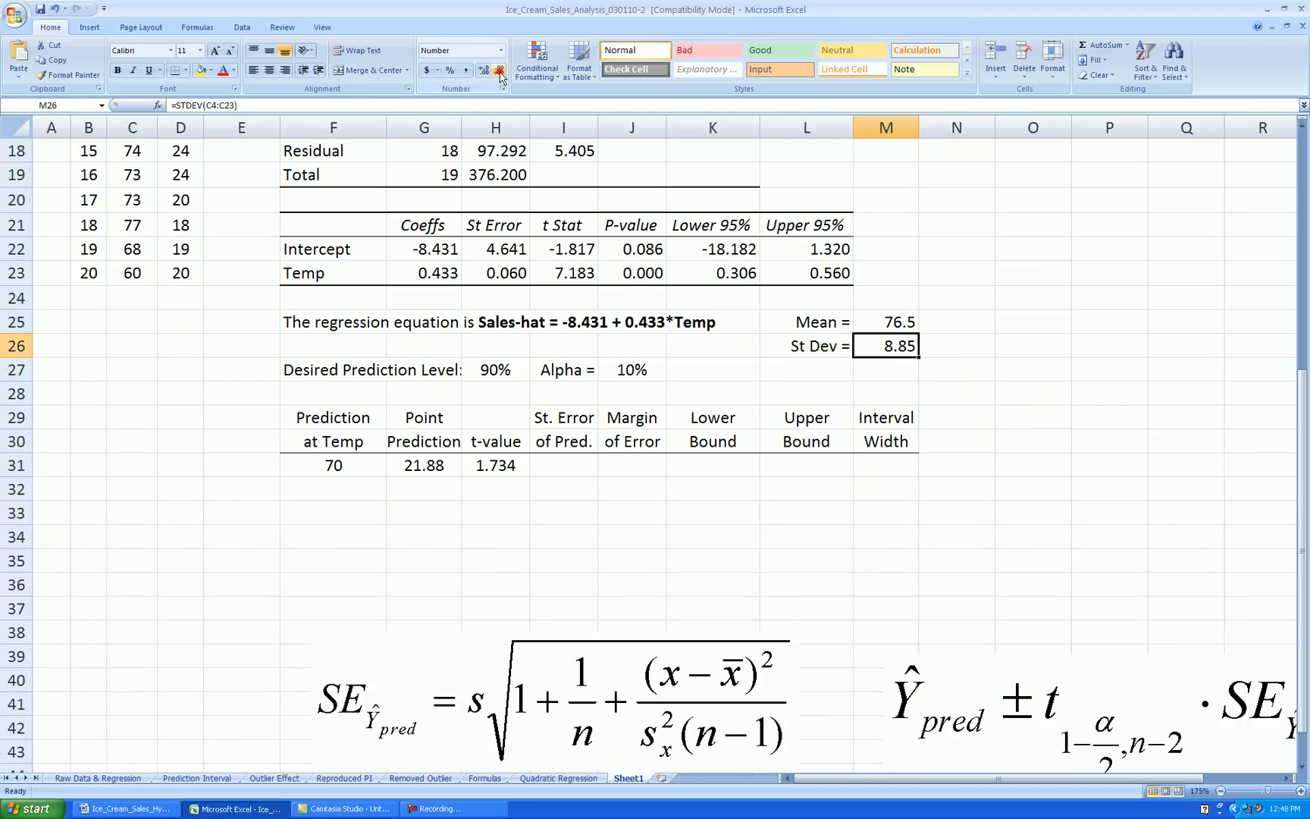
left_click(500, 71)
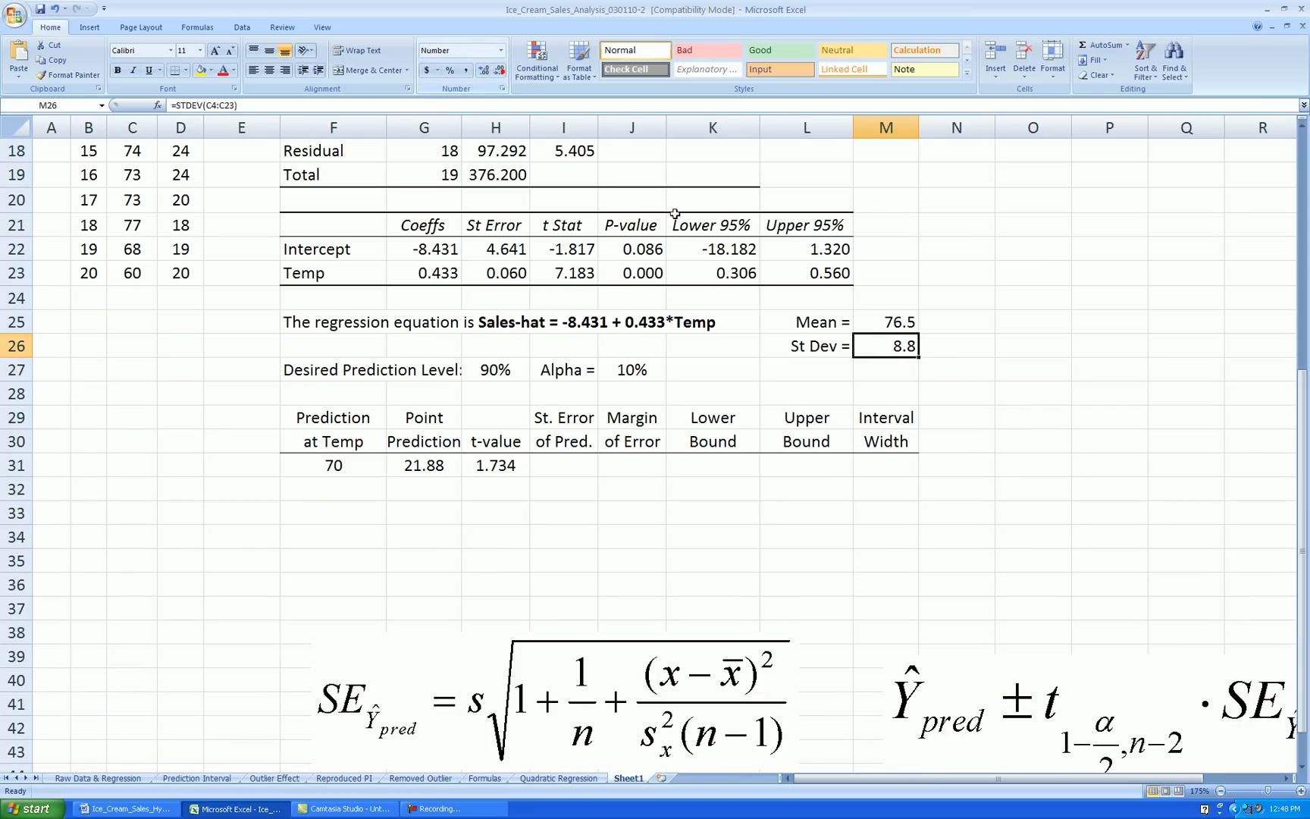
left_click(885, 322)
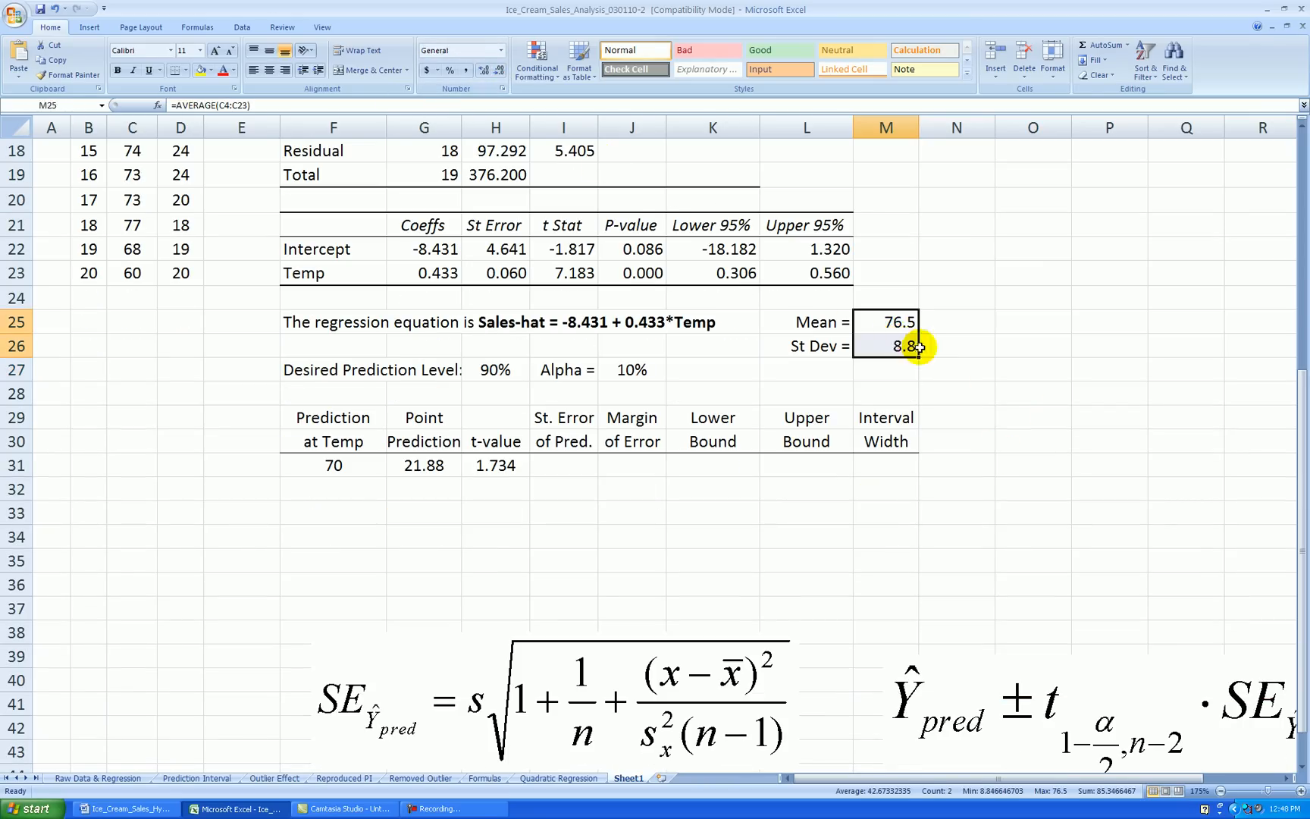
left_click(564, 466)
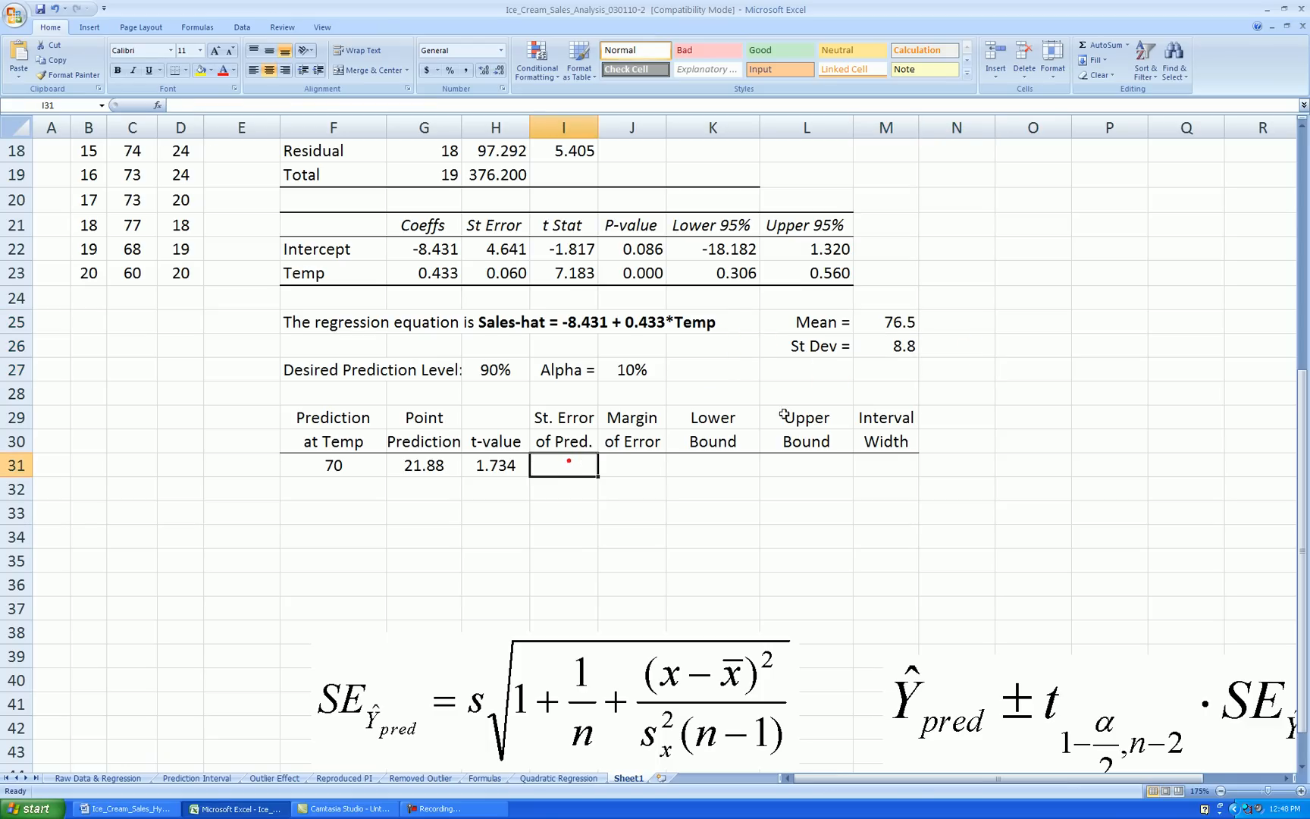
scroll("down", 3)
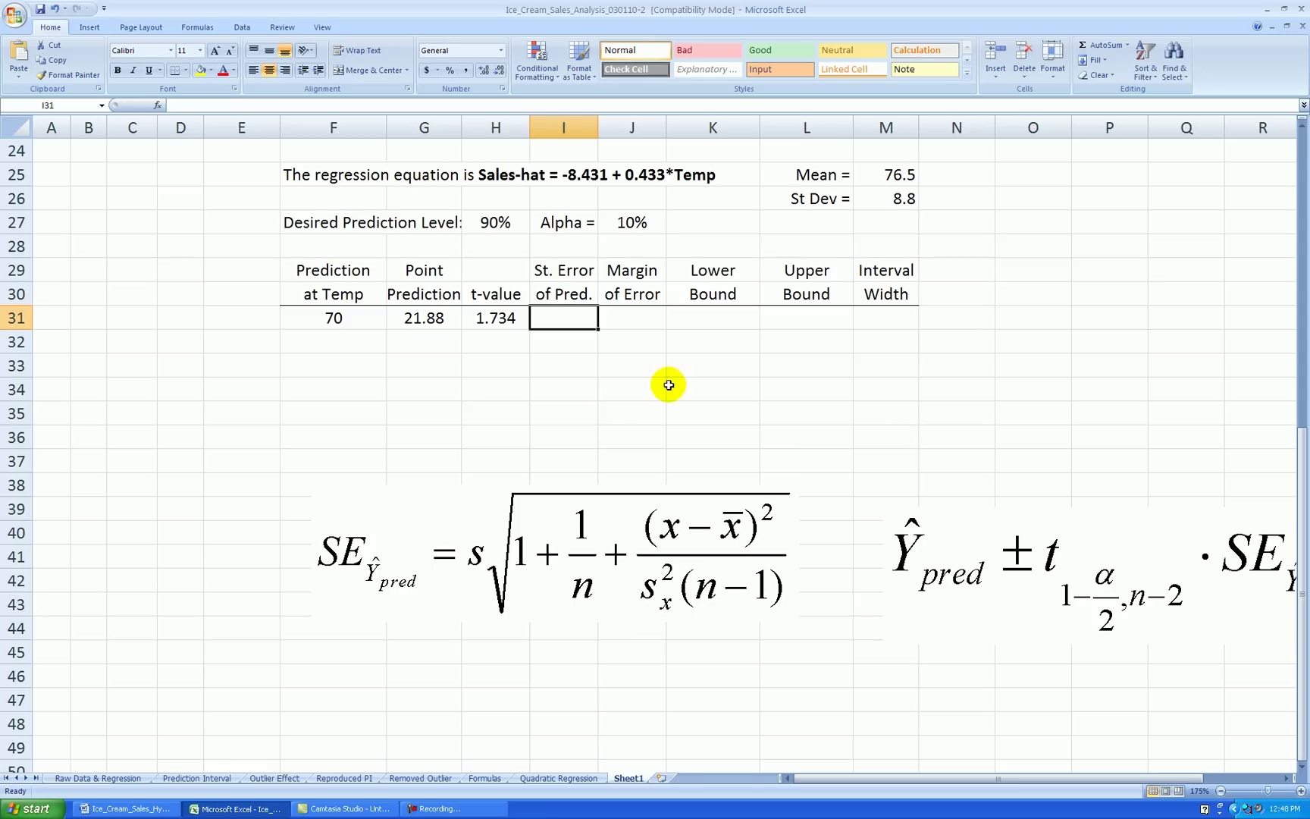
mouse_move(721, 370)
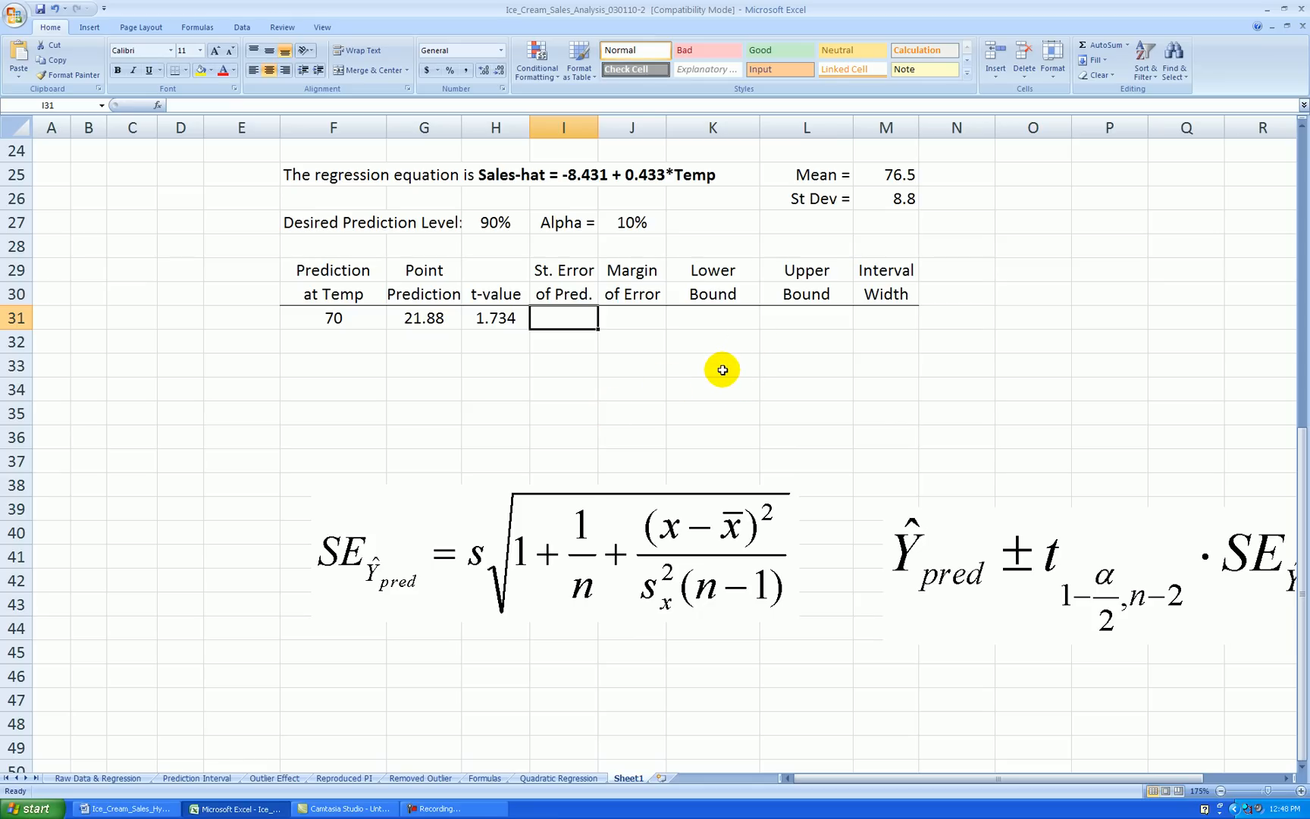
mouse_move(479, 538)
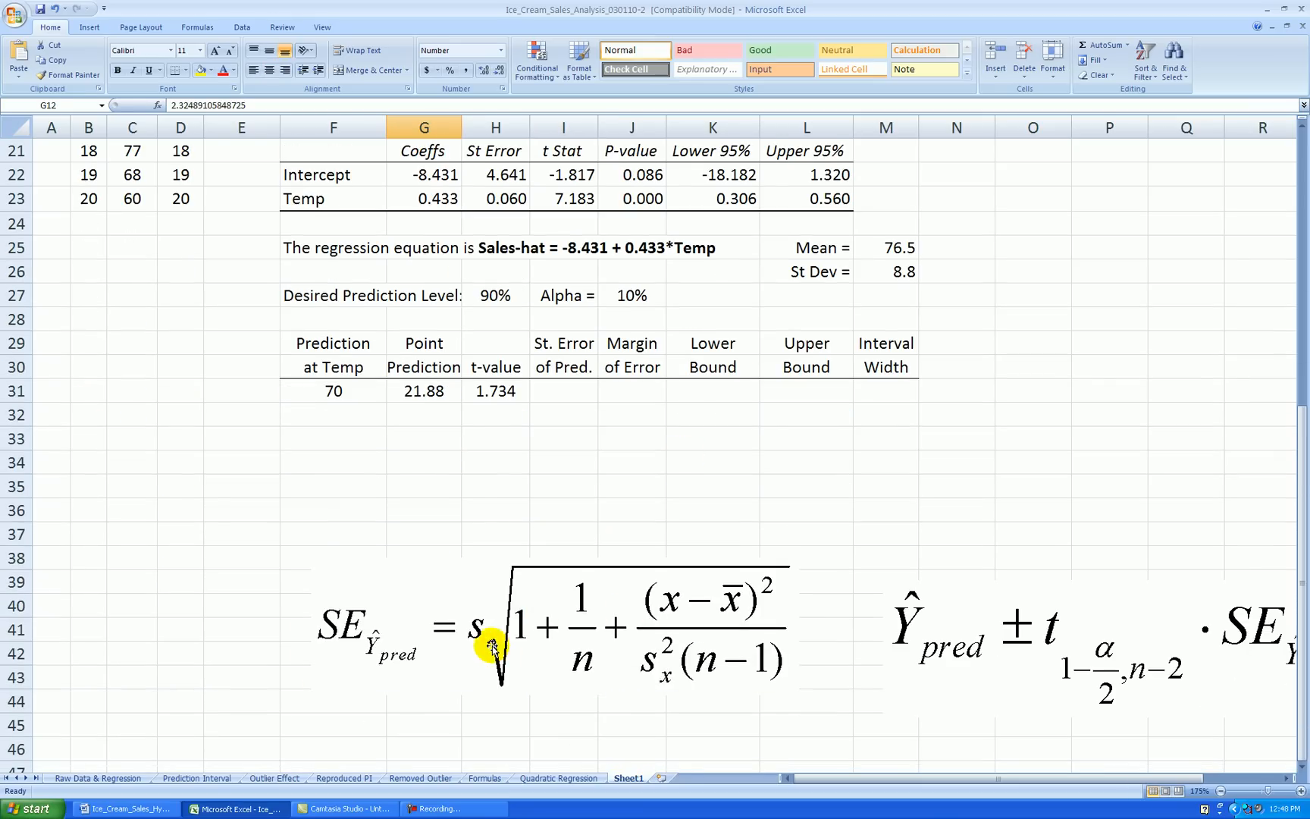
scroll("down", 3)
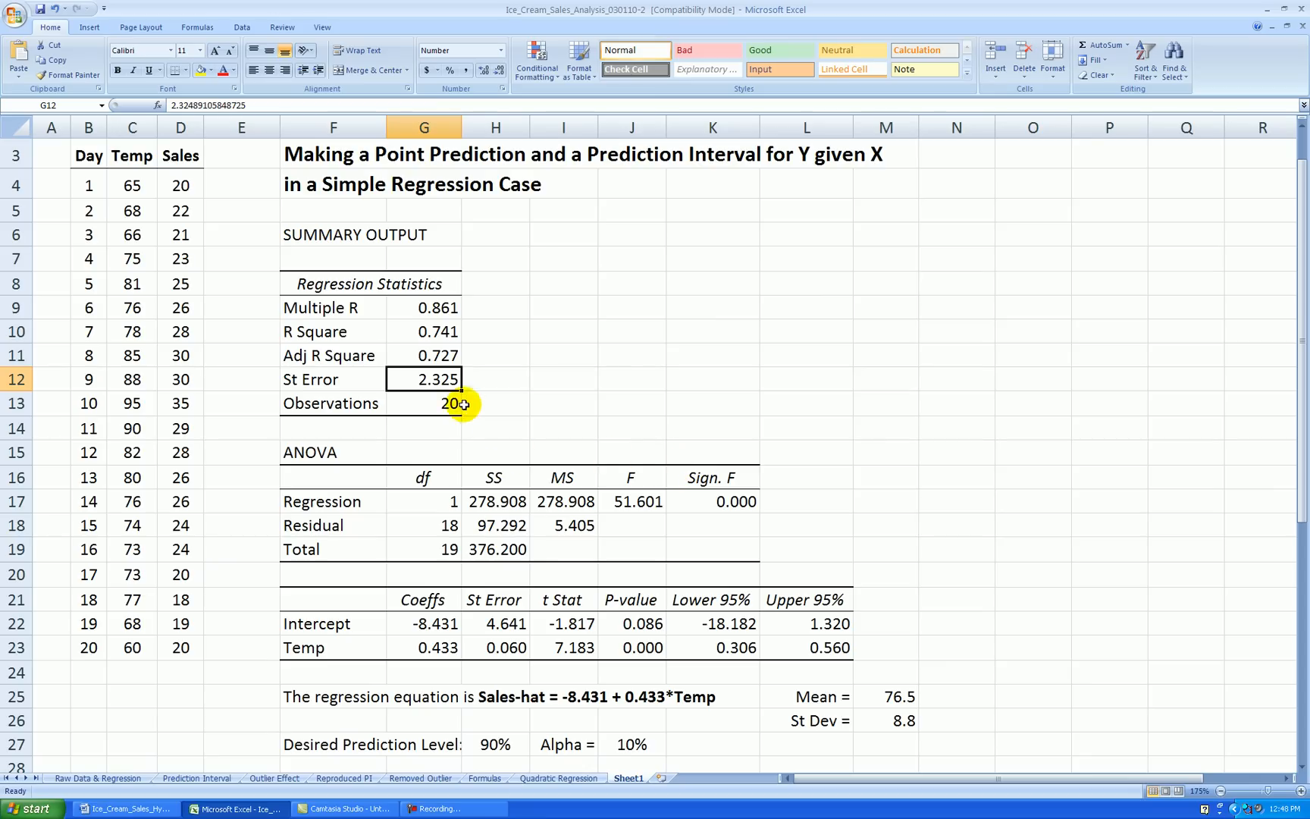
scroll("down", 3)
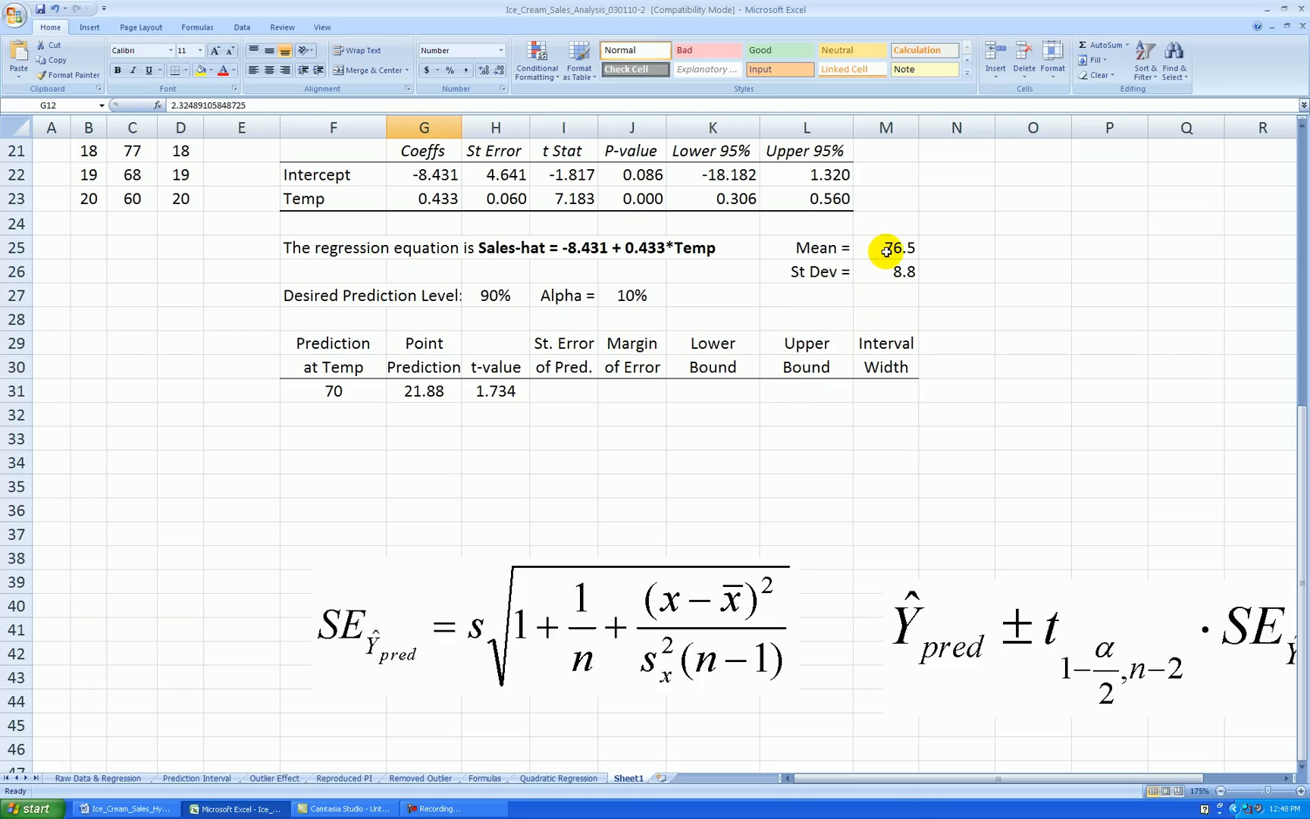
scroll("down", 3)
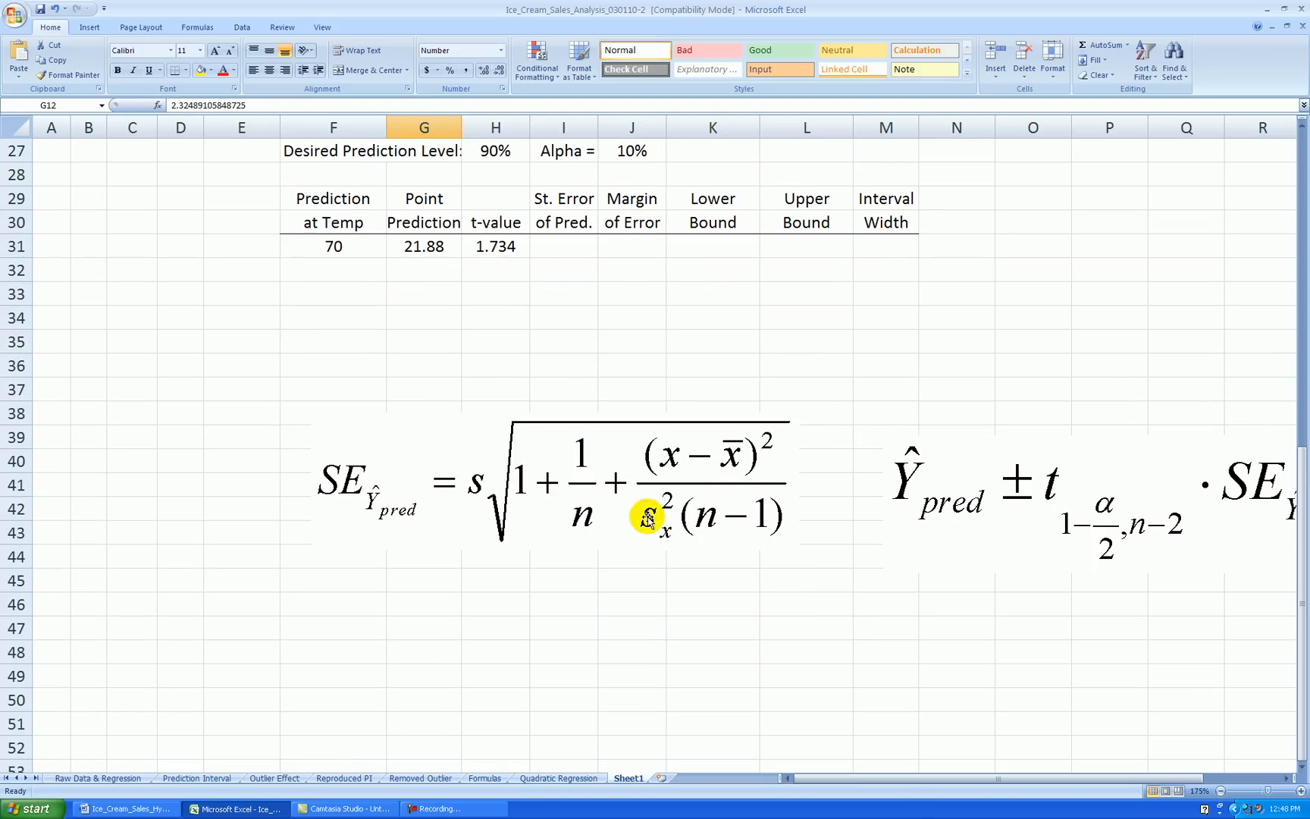
scroll("up", 3)
type("=")
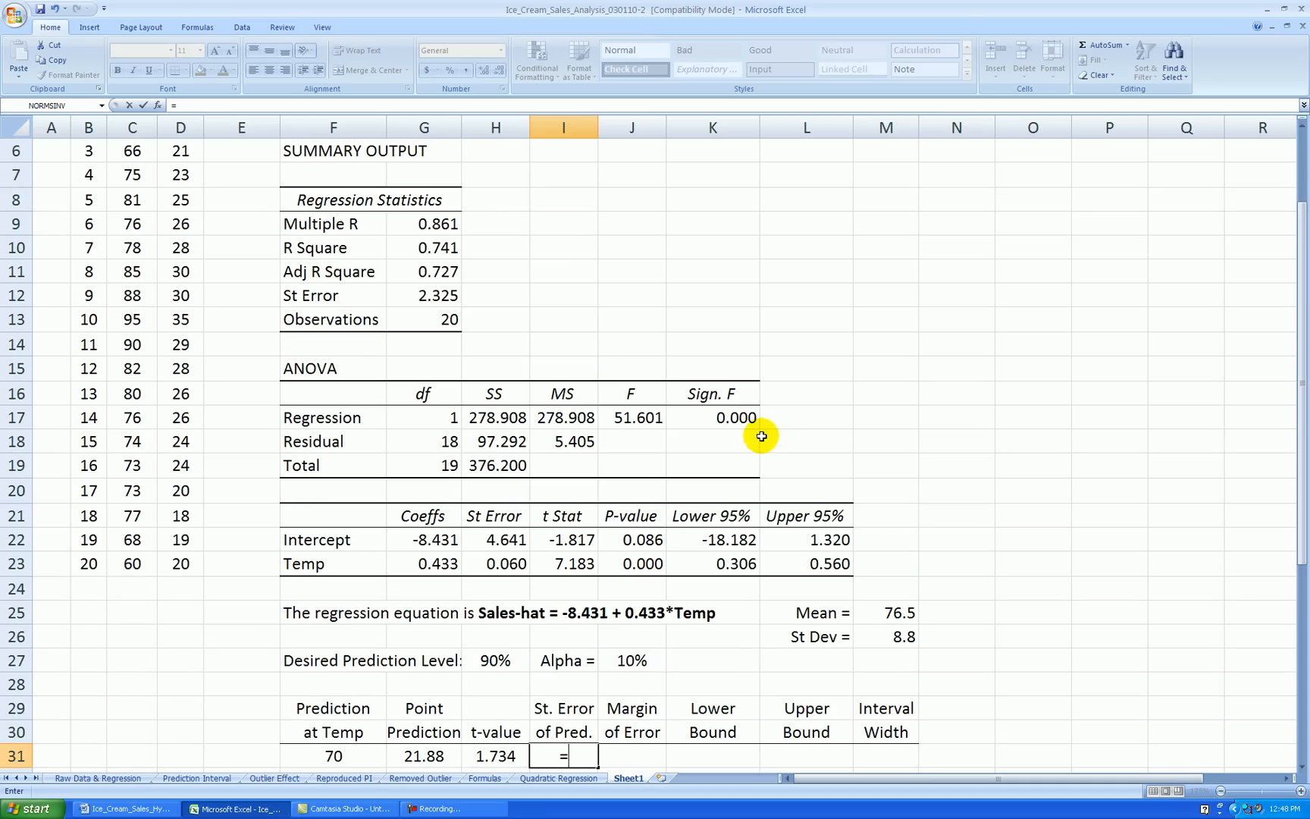
Enter =G12*SQRT(1+1/G13+(F31-M25)^2/M26^2/G19) as the standard error of prediction.
left_click(425, 295)
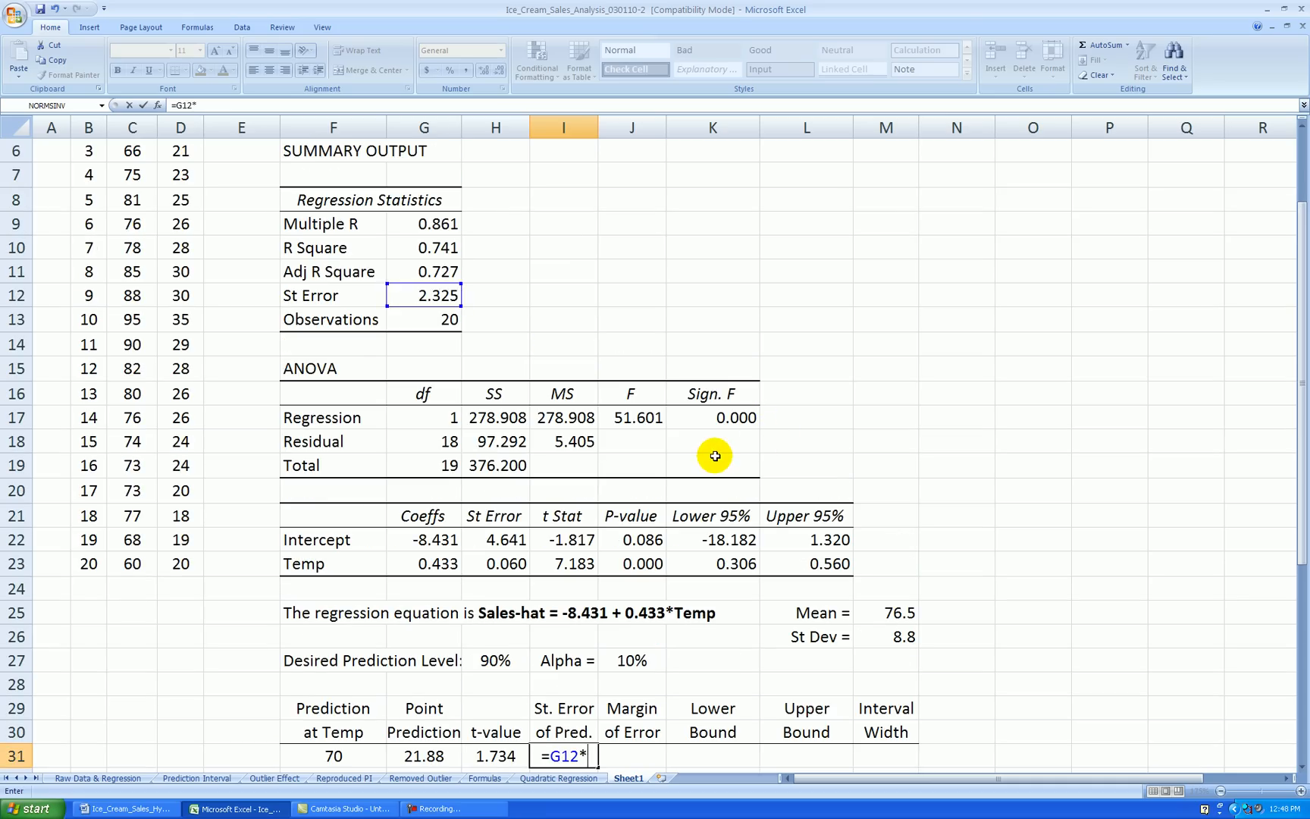
type("sqrt(")
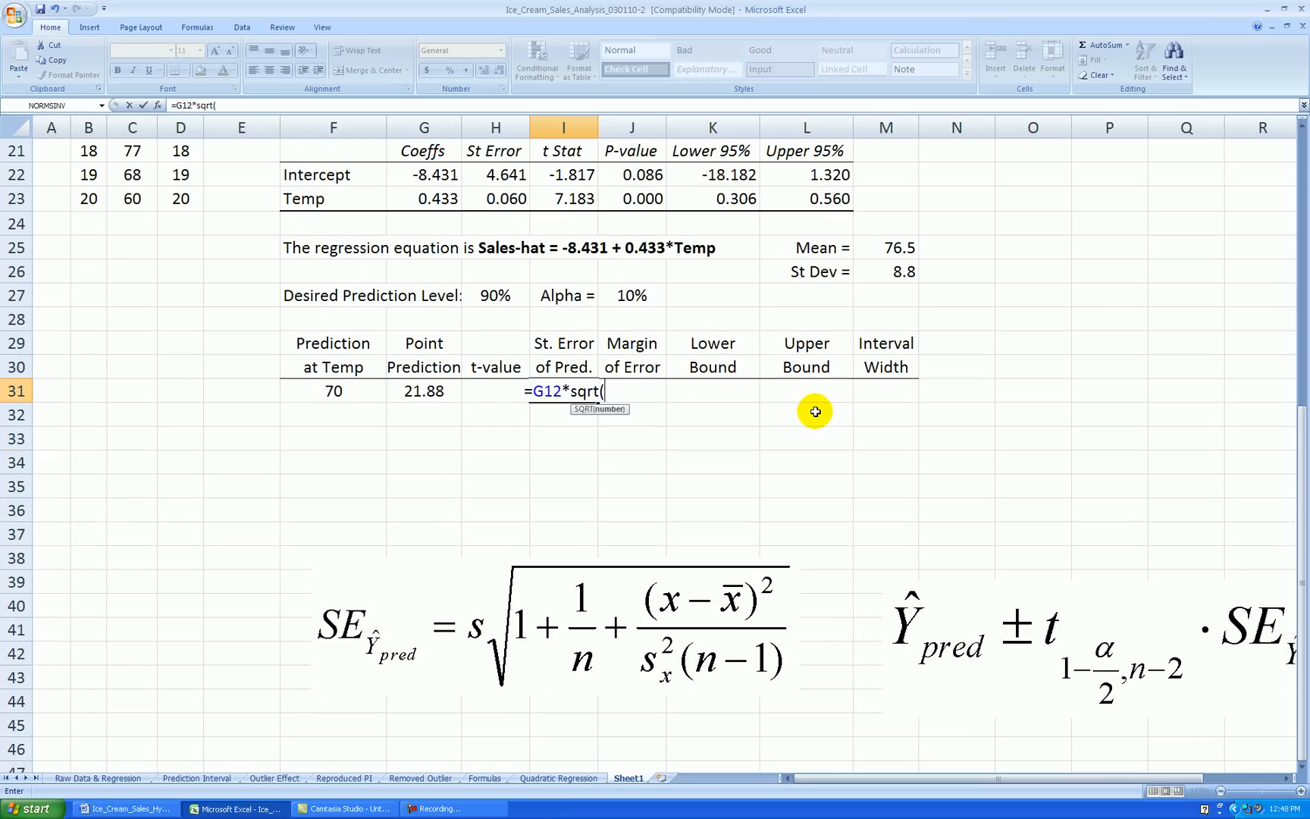
type("1+1")
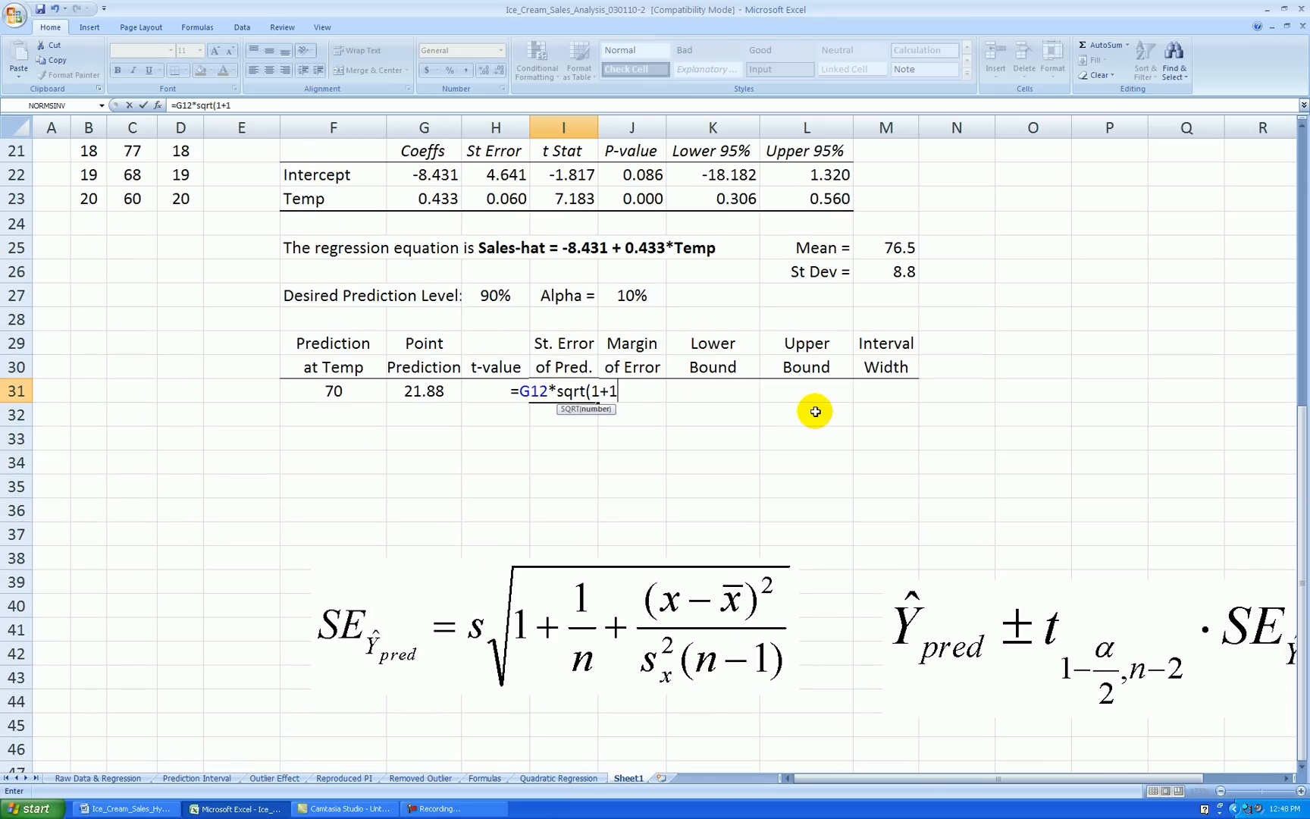
type("/G13+(F31-")
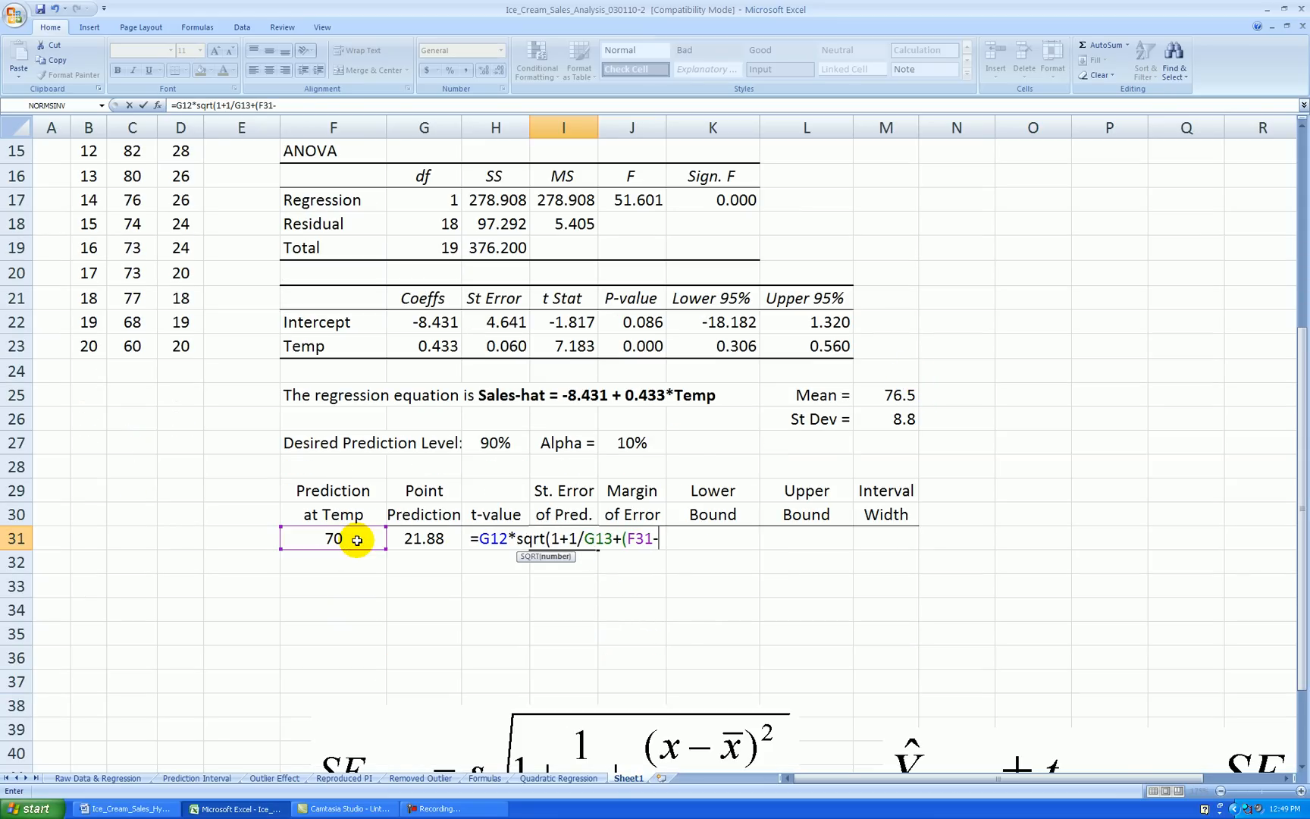
left_click(898, 396)
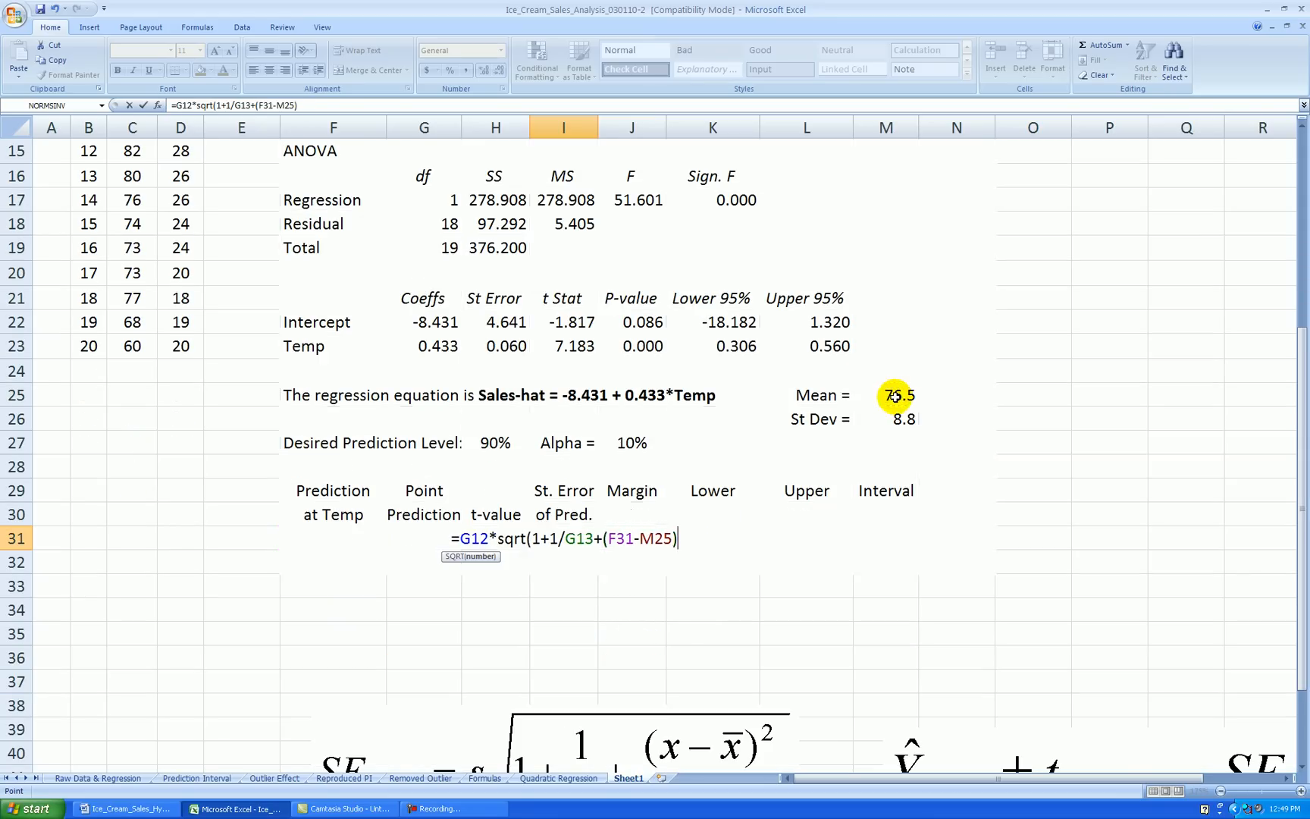
type("^2/M26^")
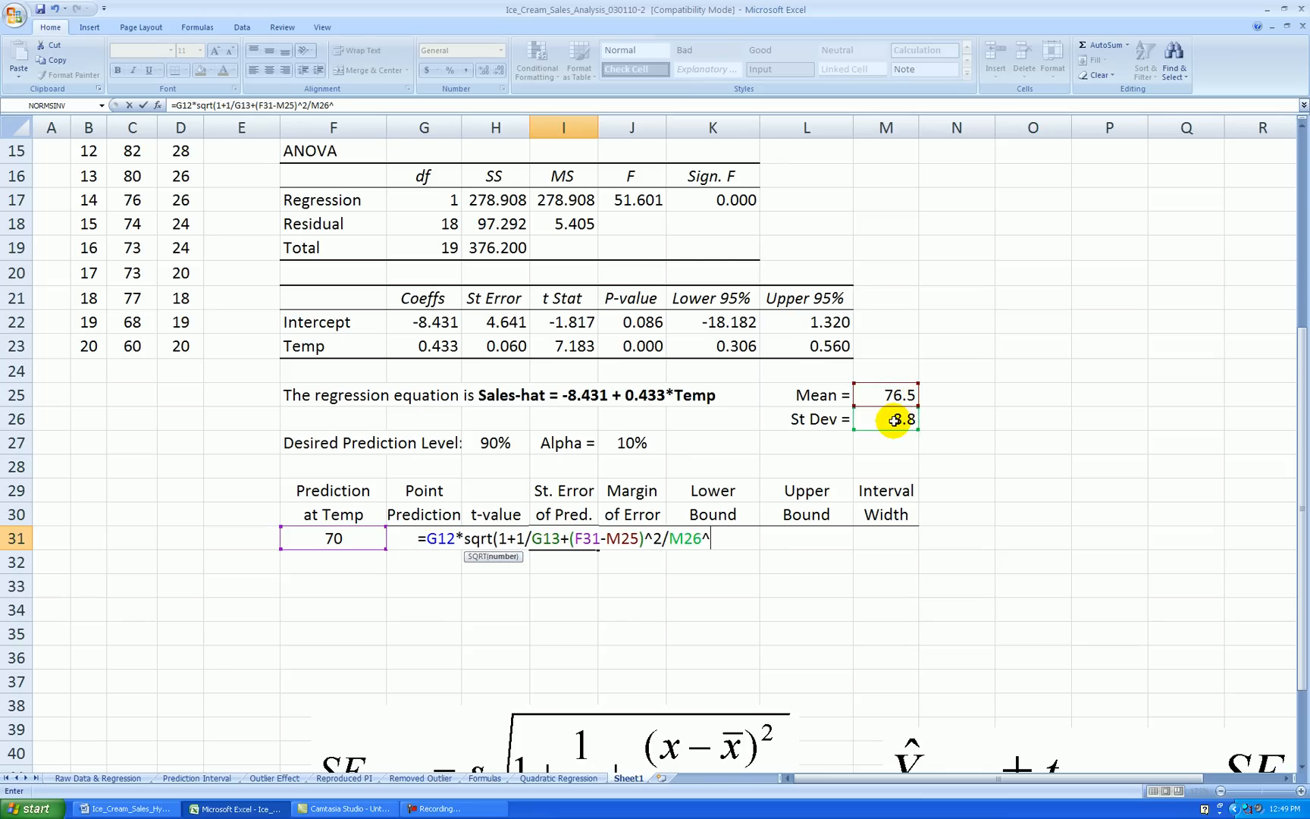
type("2/")
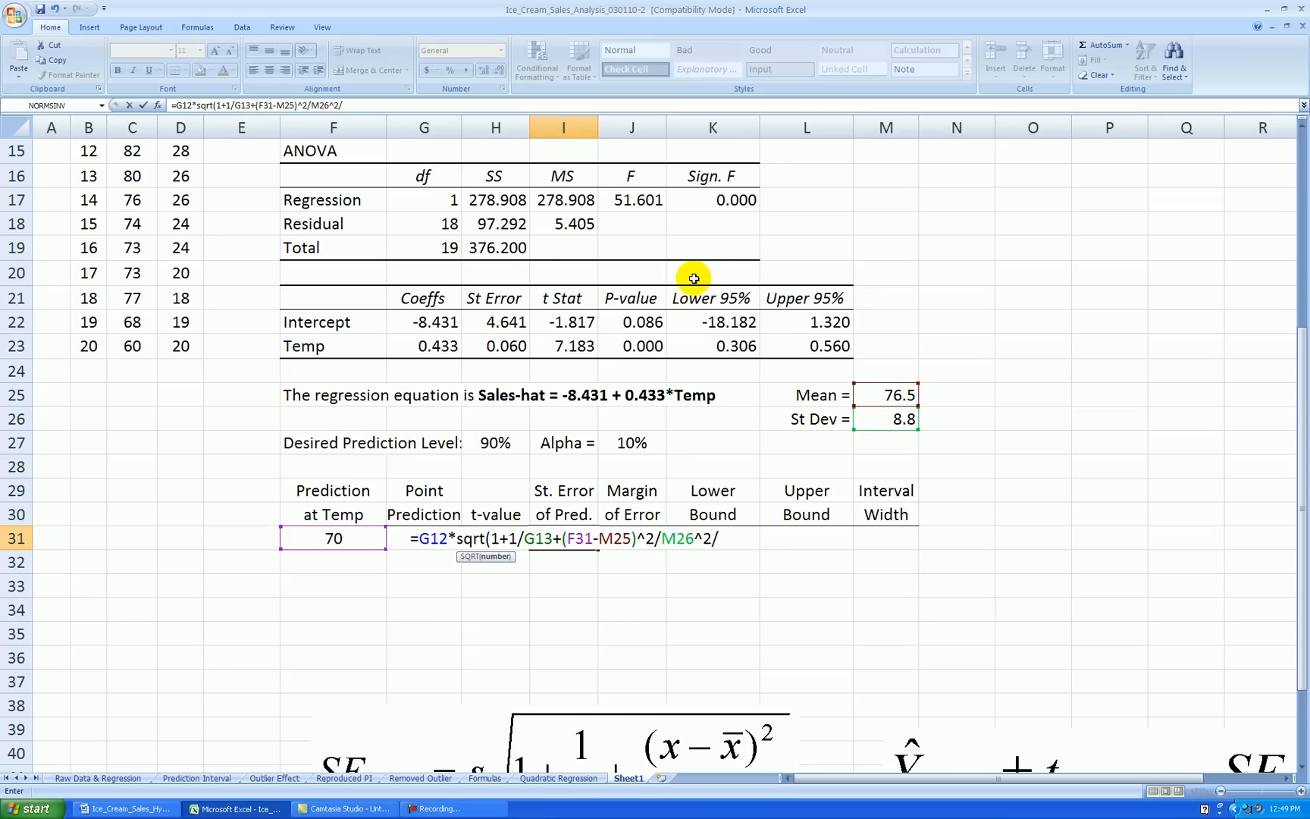
left_click(423, 247)
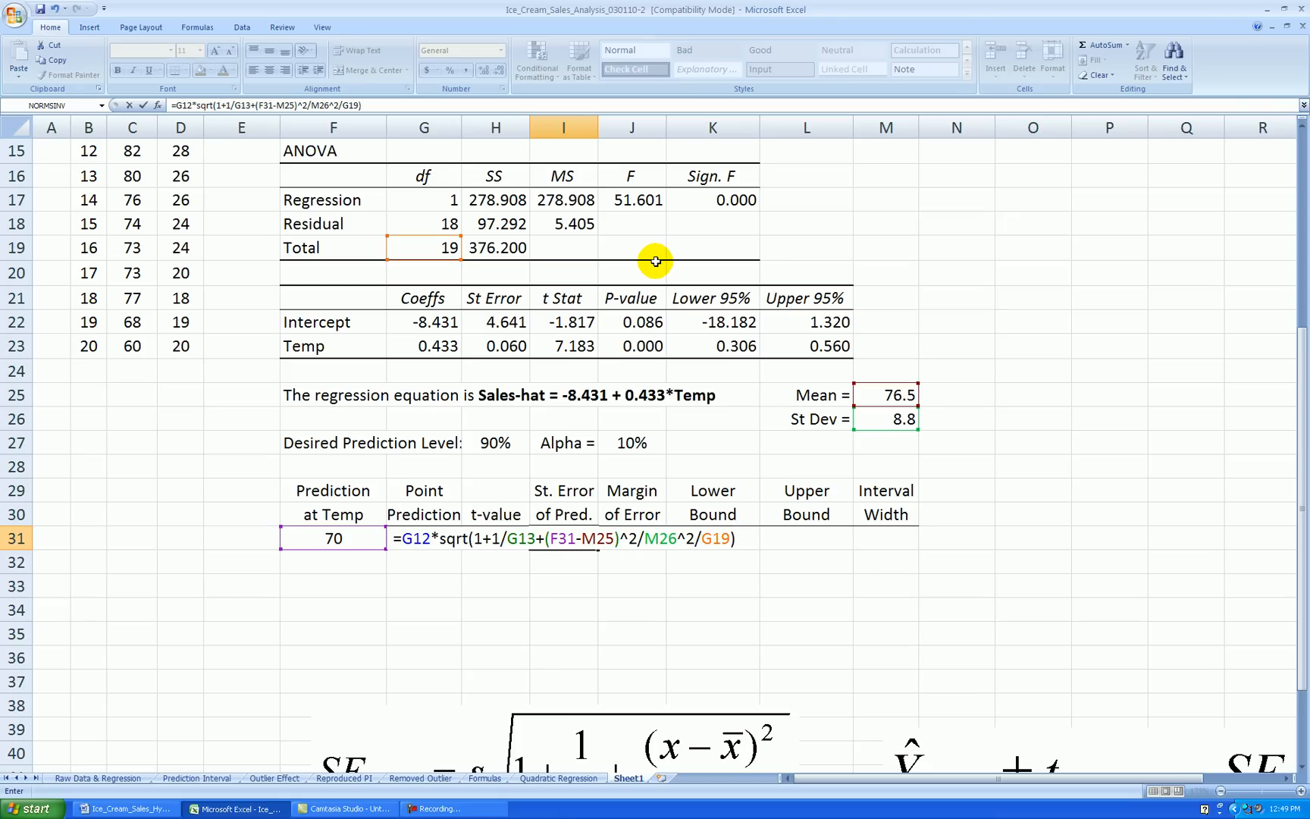
key("Enter")
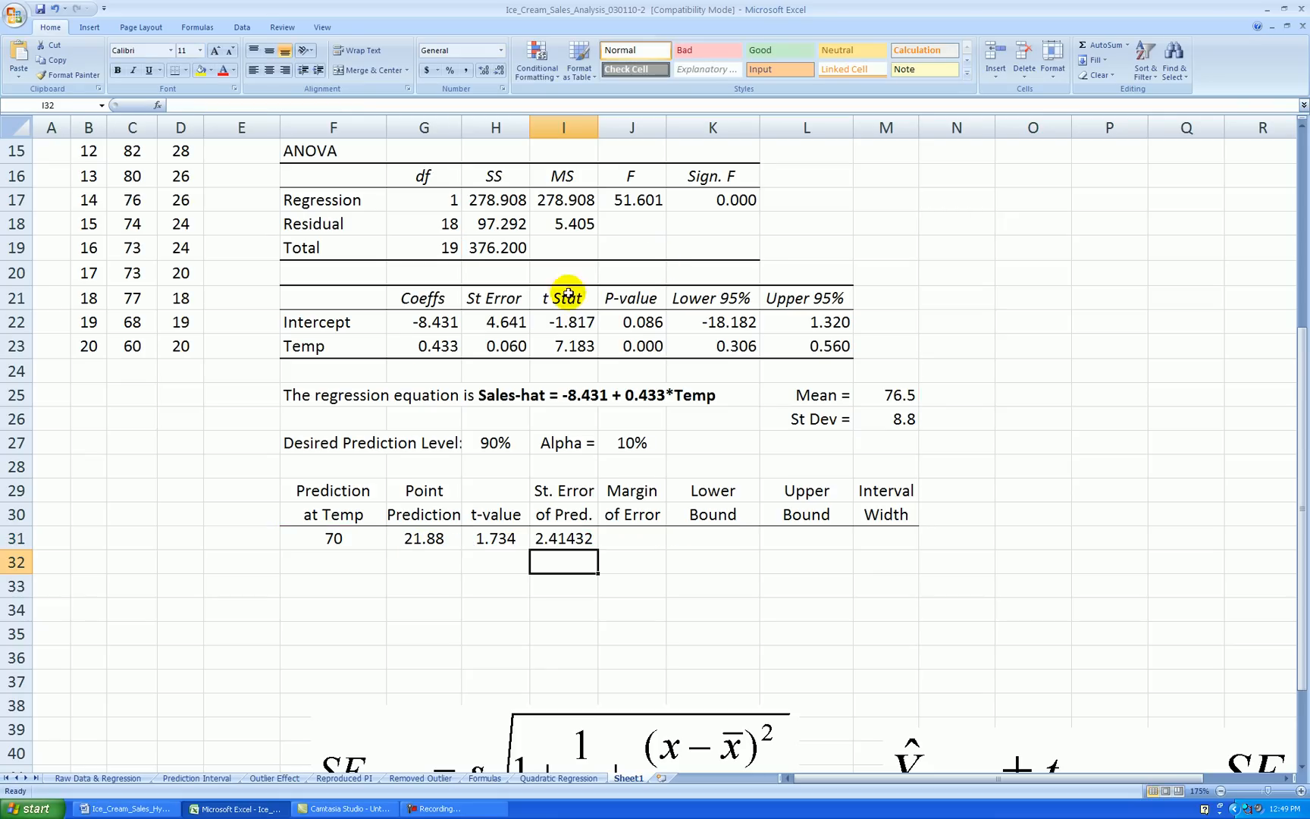
Show the standard error of prediction with three decimals, 2.414.
left_click(564, 538)
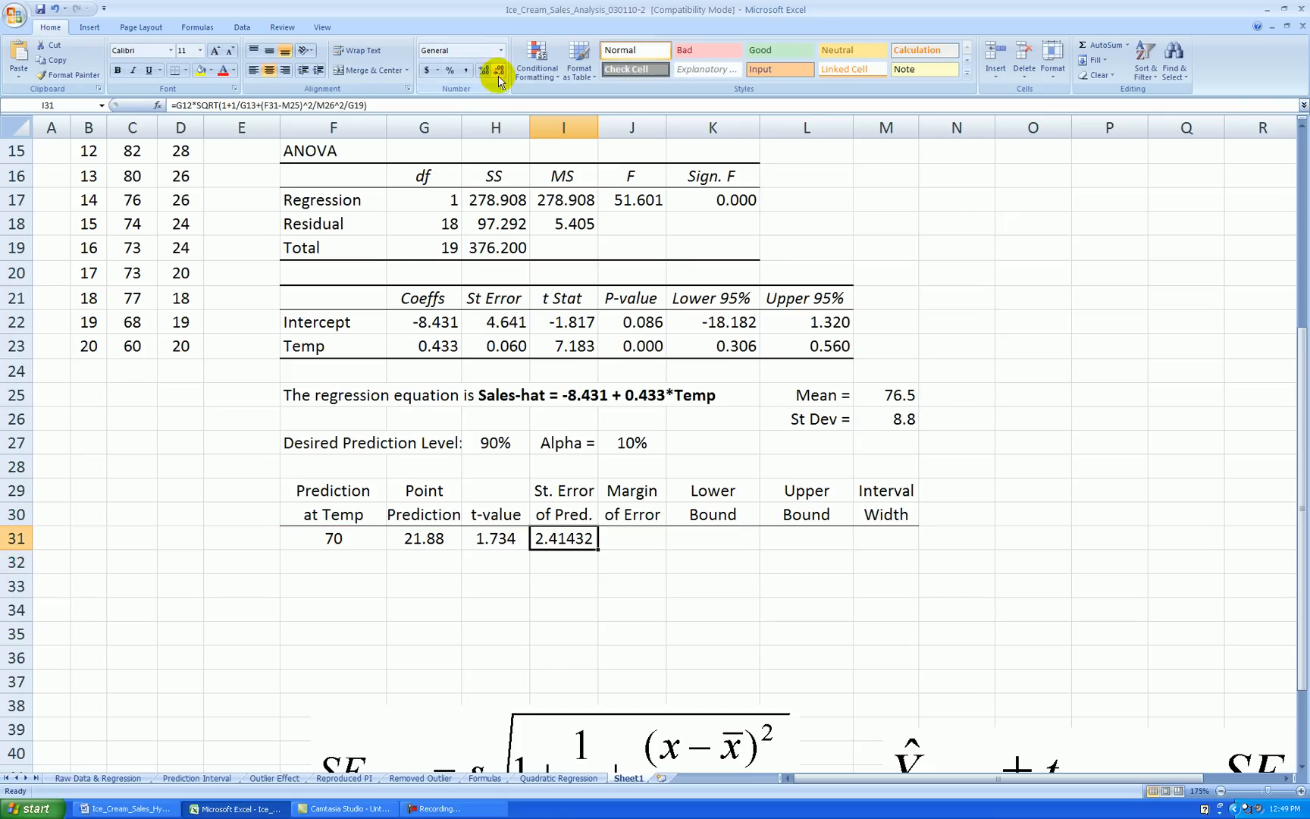
left_click(495, 70)
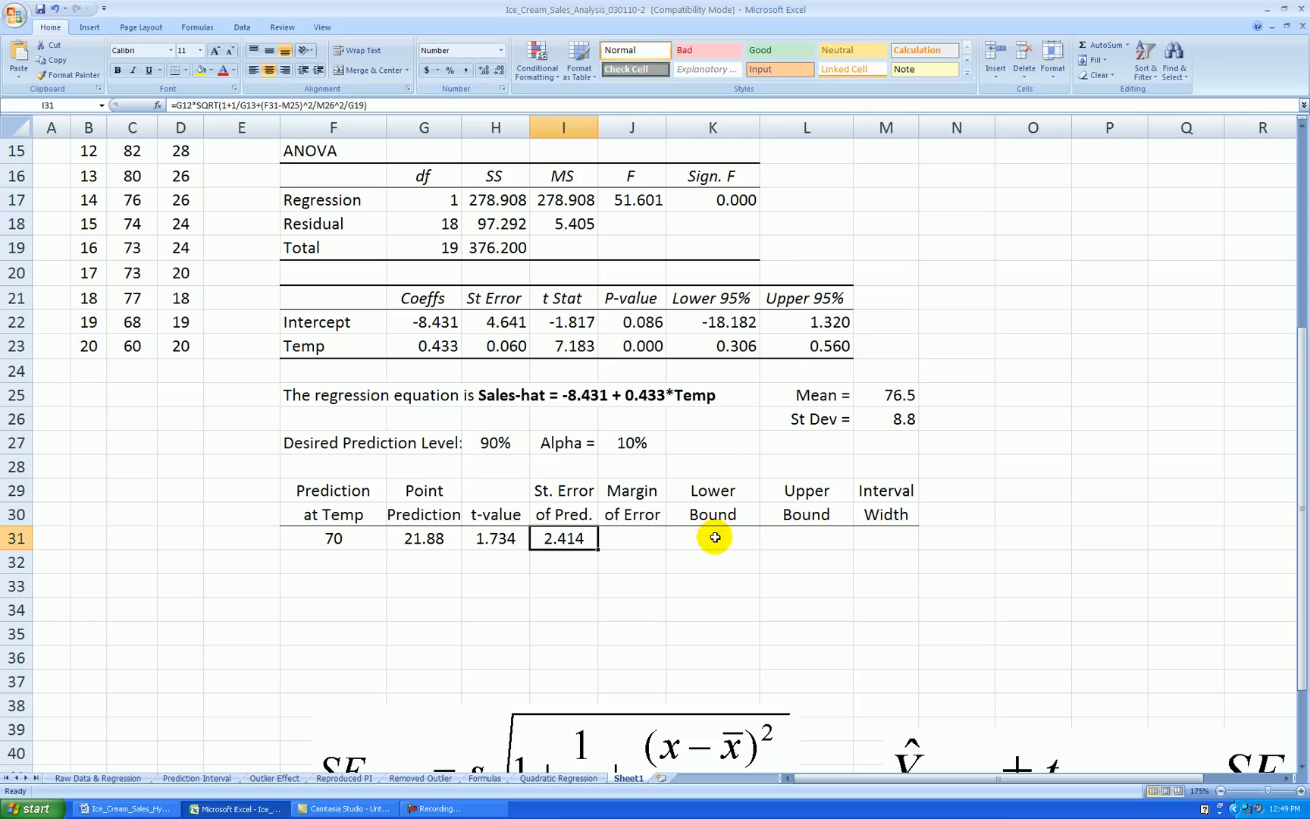
left_click(713, 561)
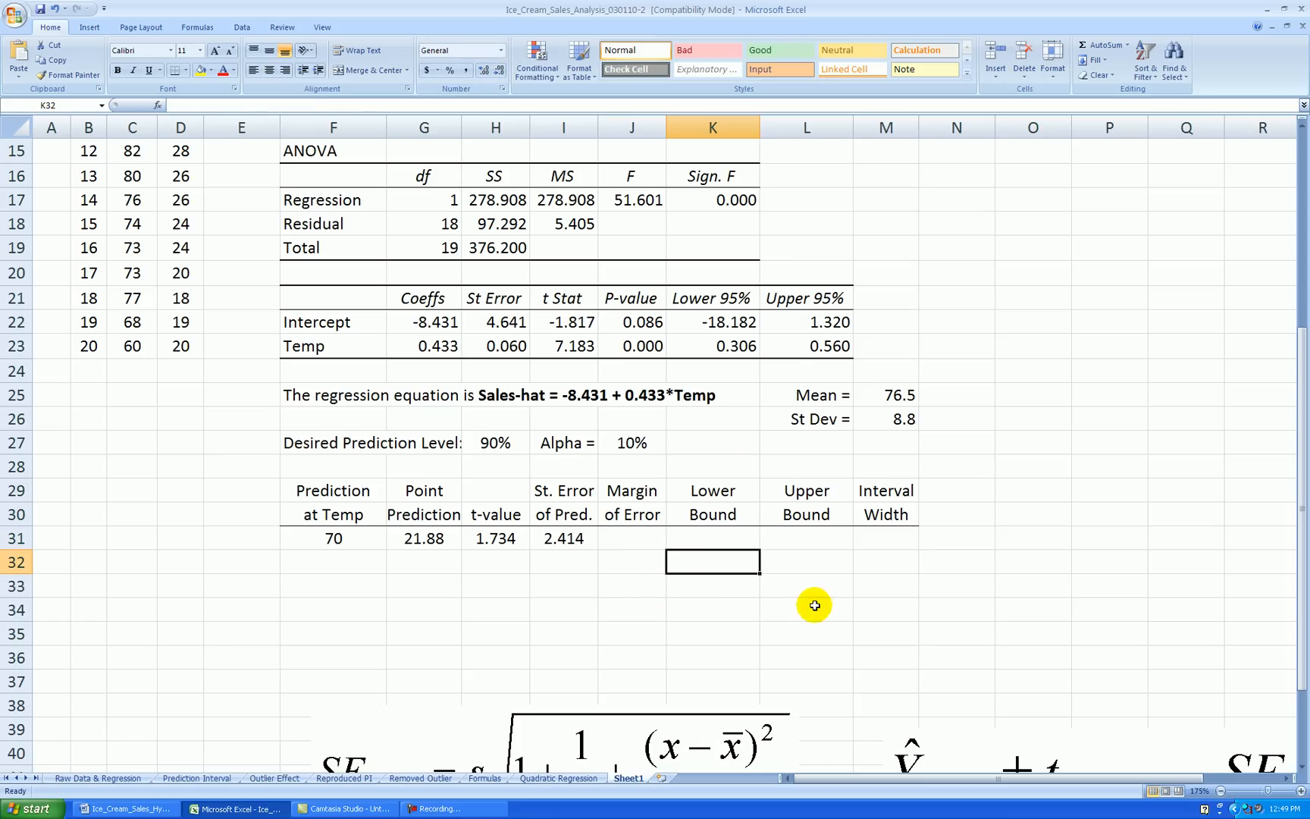
mouse_move(570, 538)
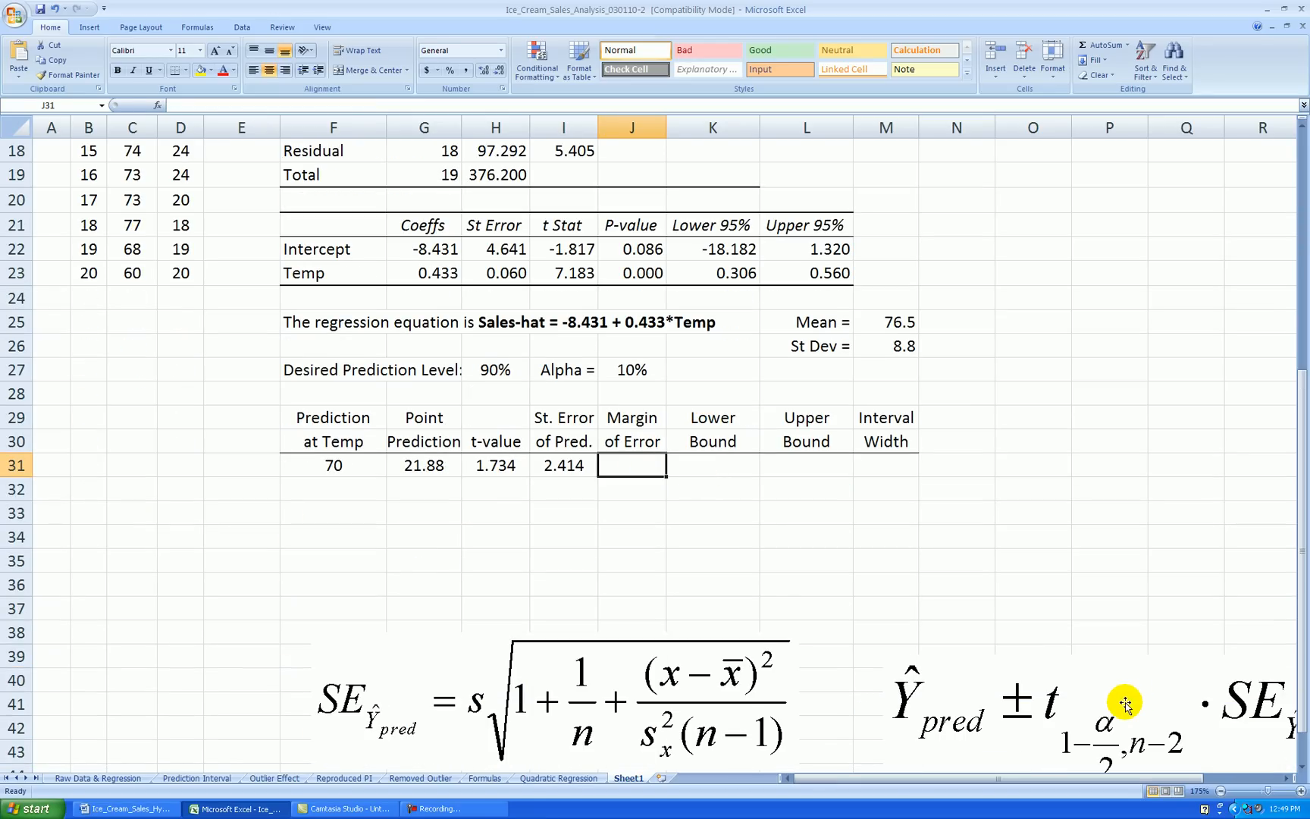
Compute the margin of error =H31*I31, shown with three decimals as 4.187.
type("=H31*I32")
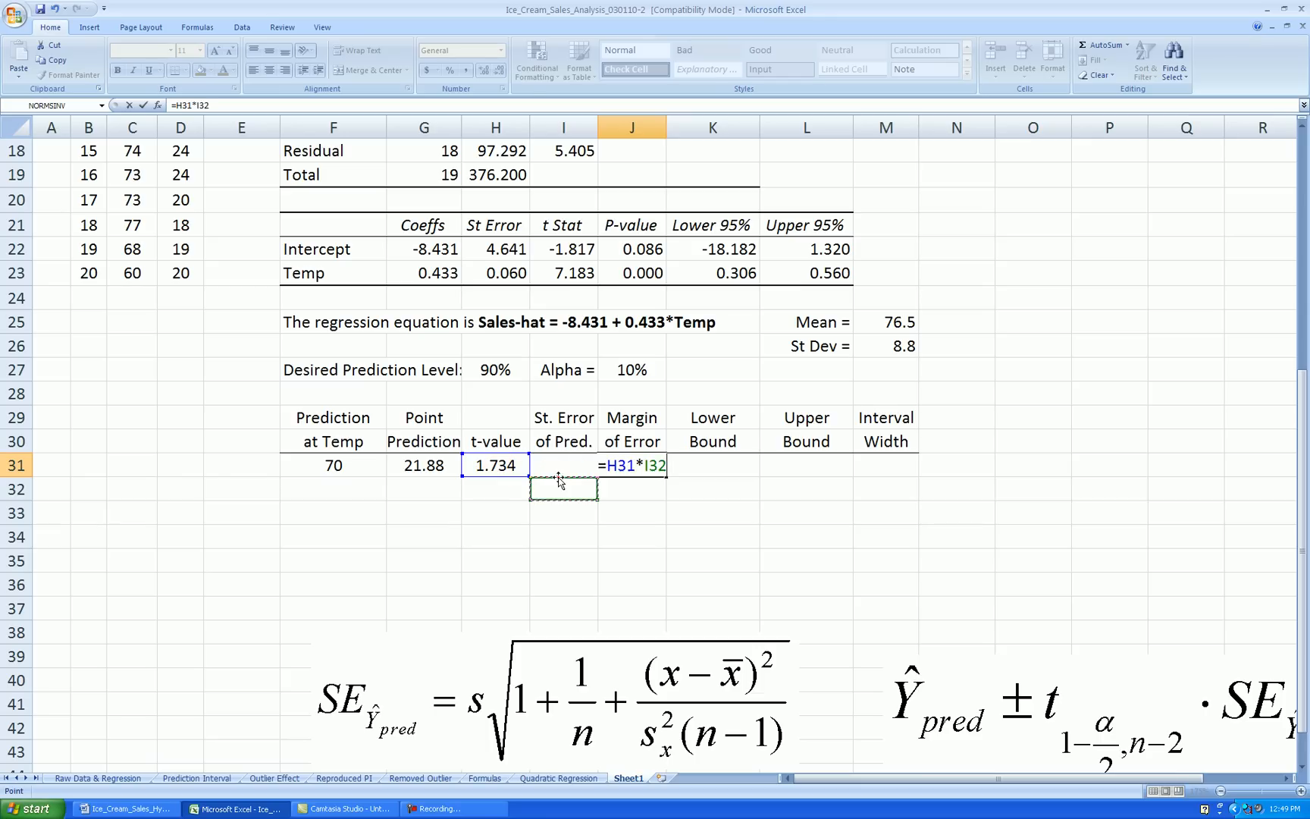
key("Enter")
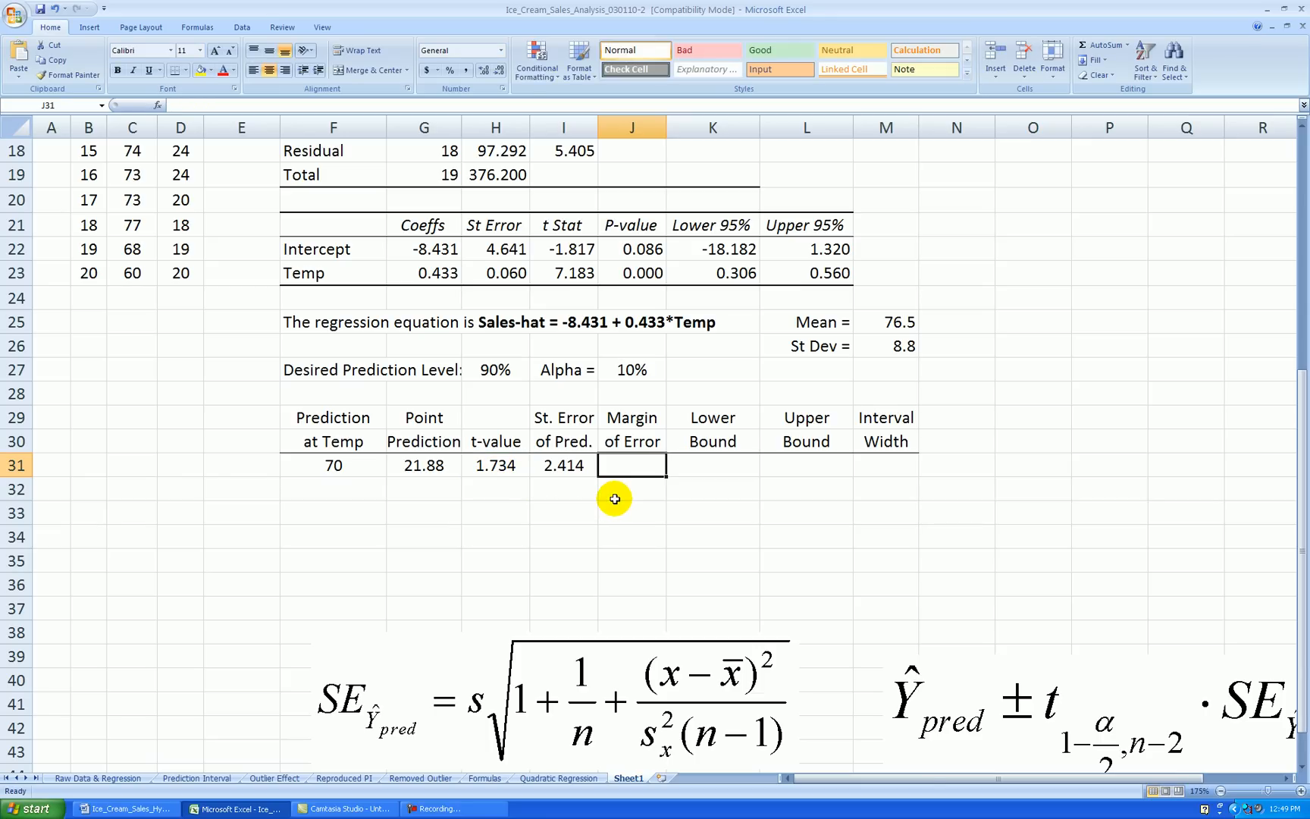
type("=H31")
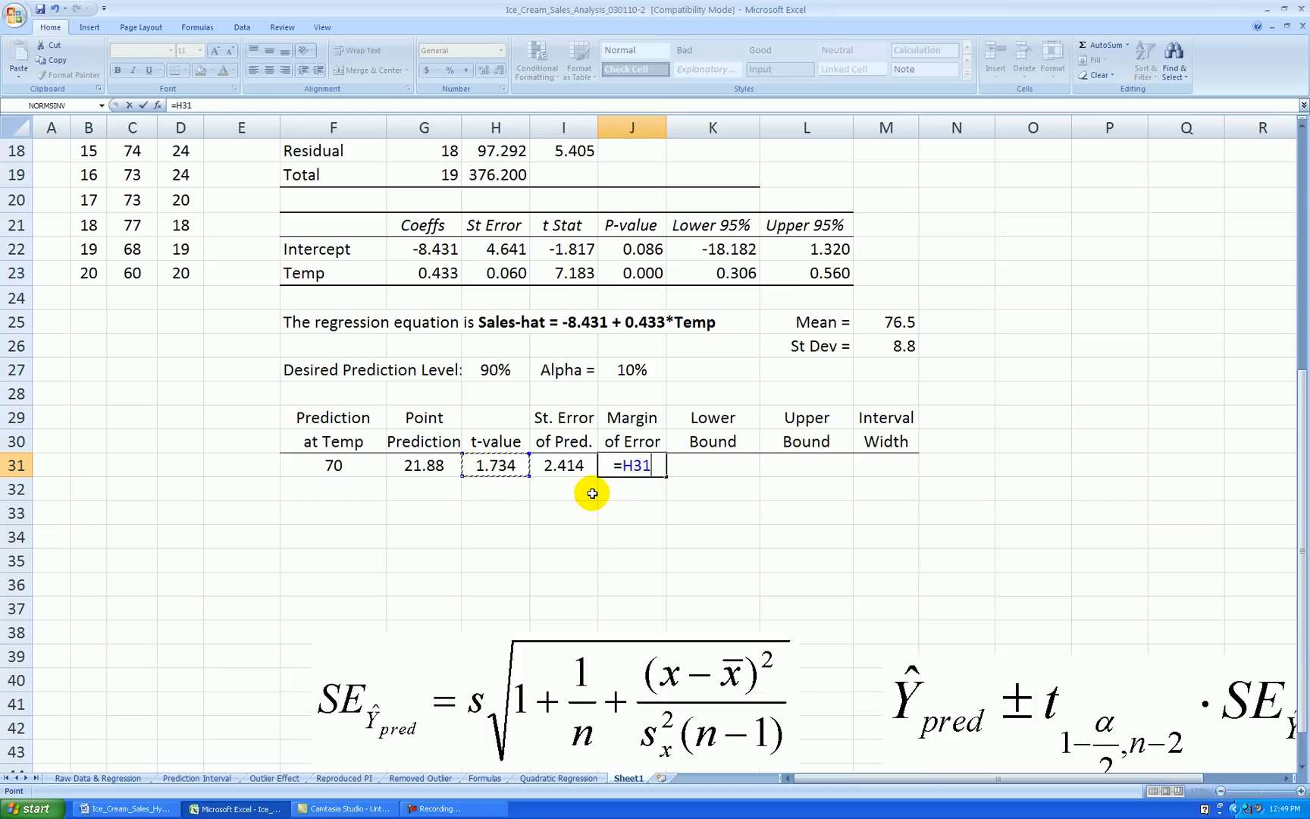
key("Enter")
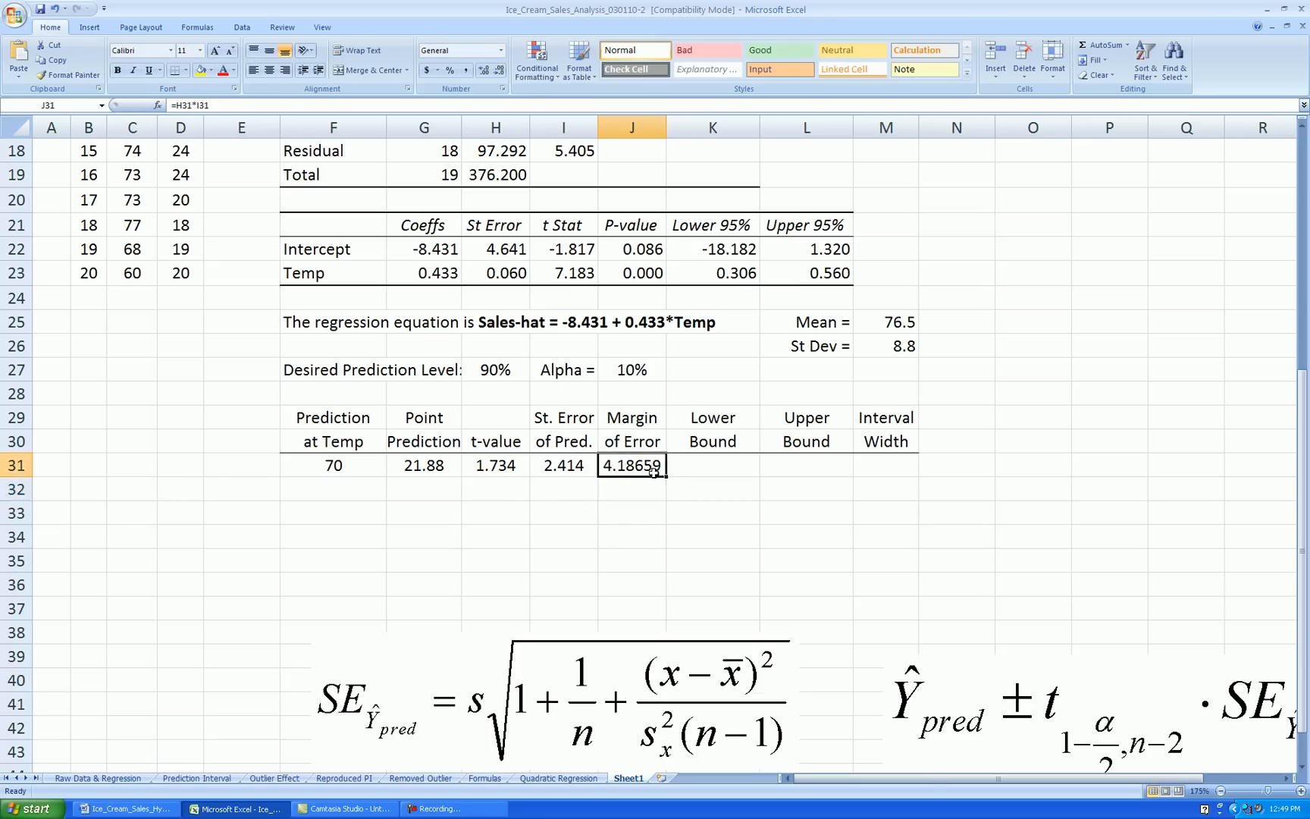
left_click(494, 70)
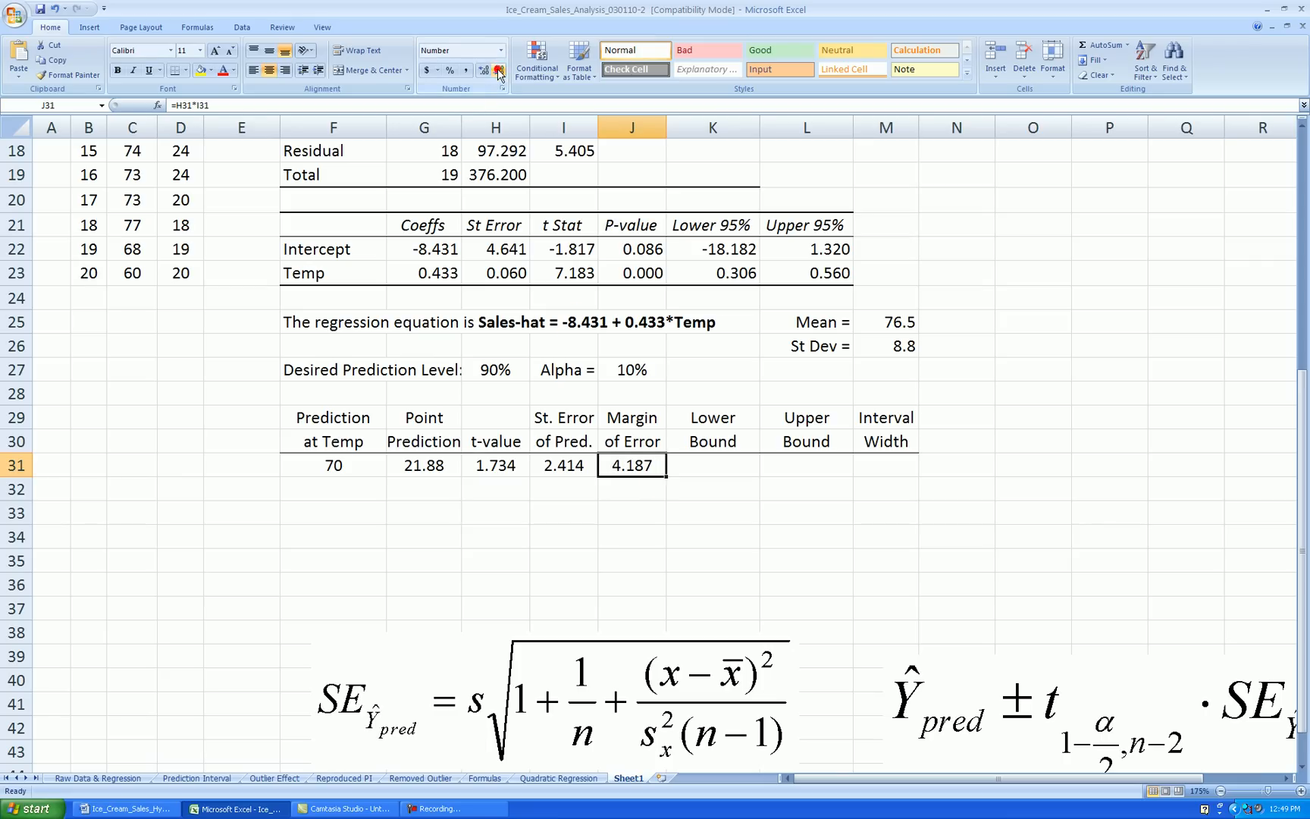
left_click(712, 466)
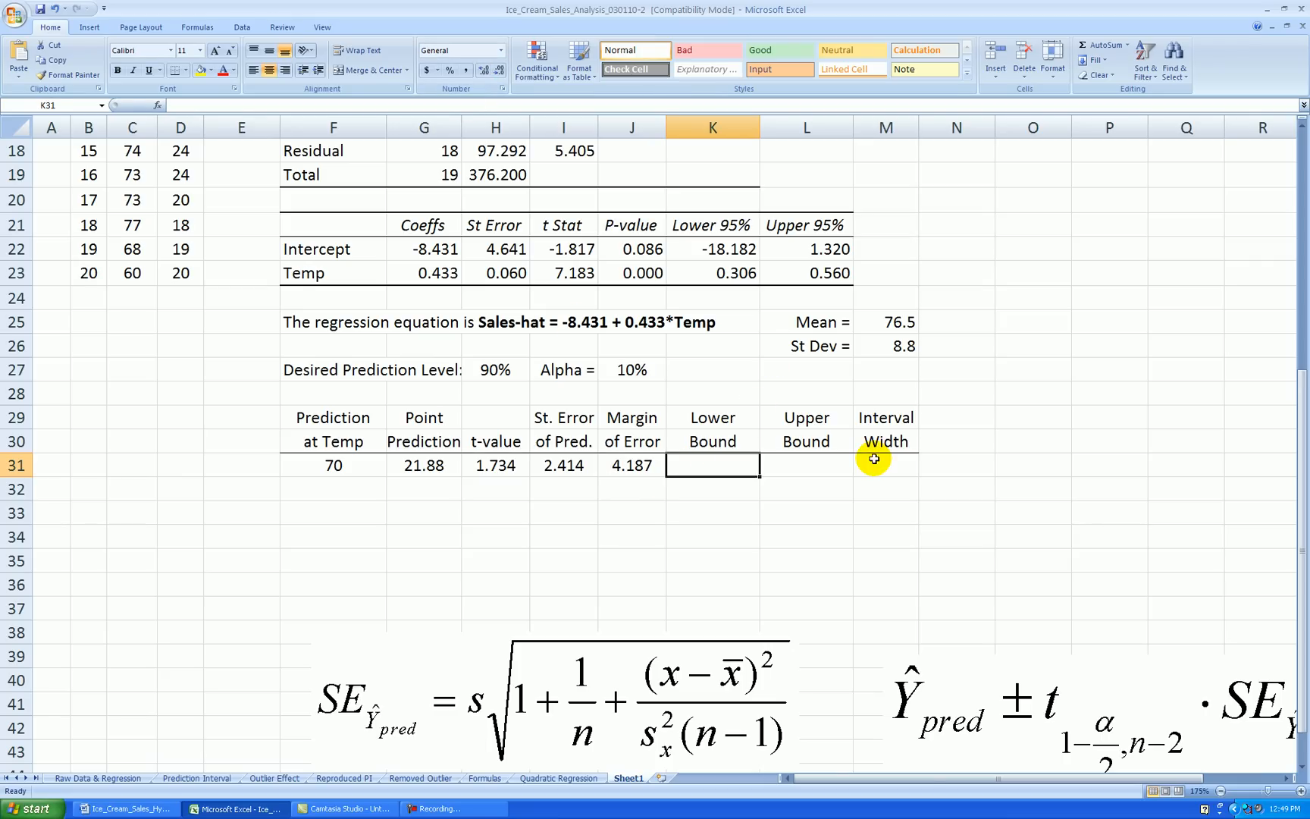
Enter the interval width in M31 as upper minus lower bound, giving 8.37.
type("=G31")
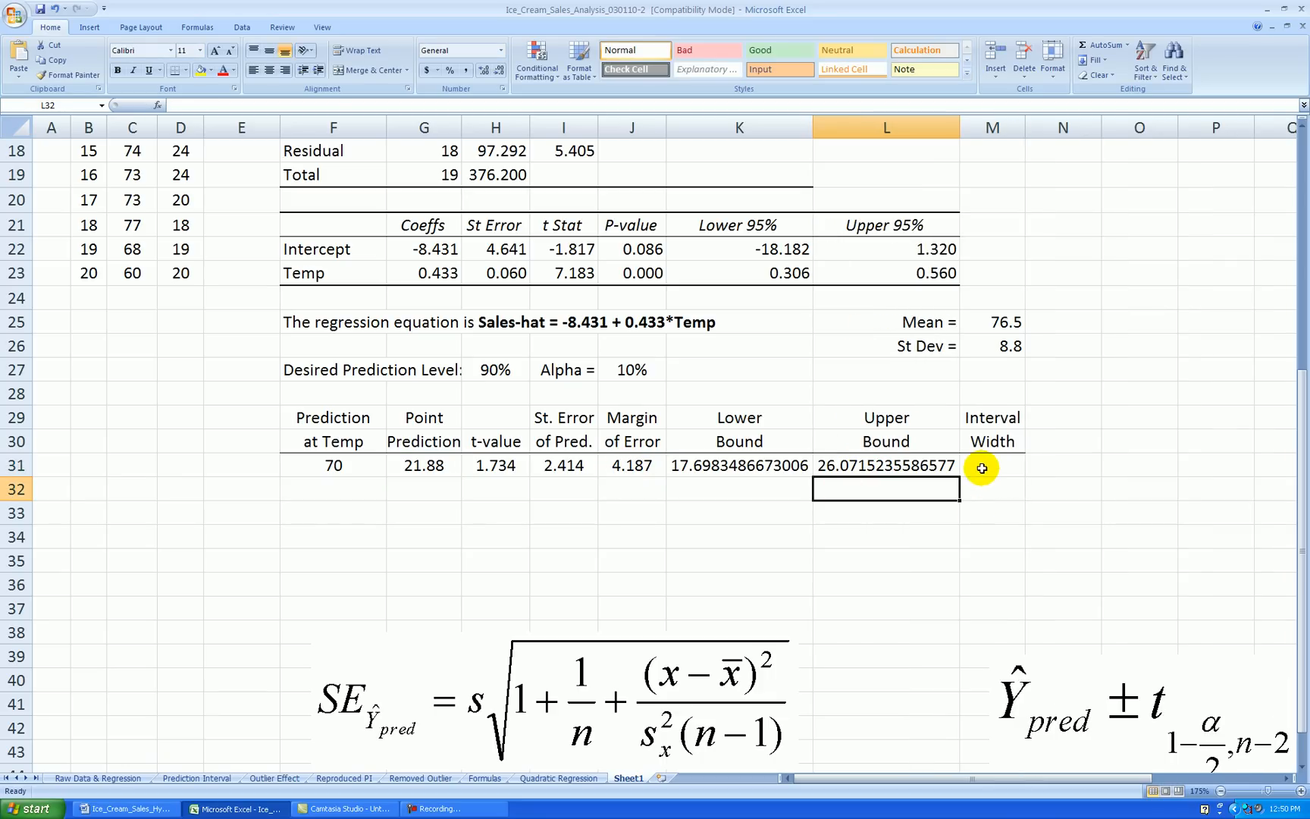
left_click(992, 465)
type("=L31-")
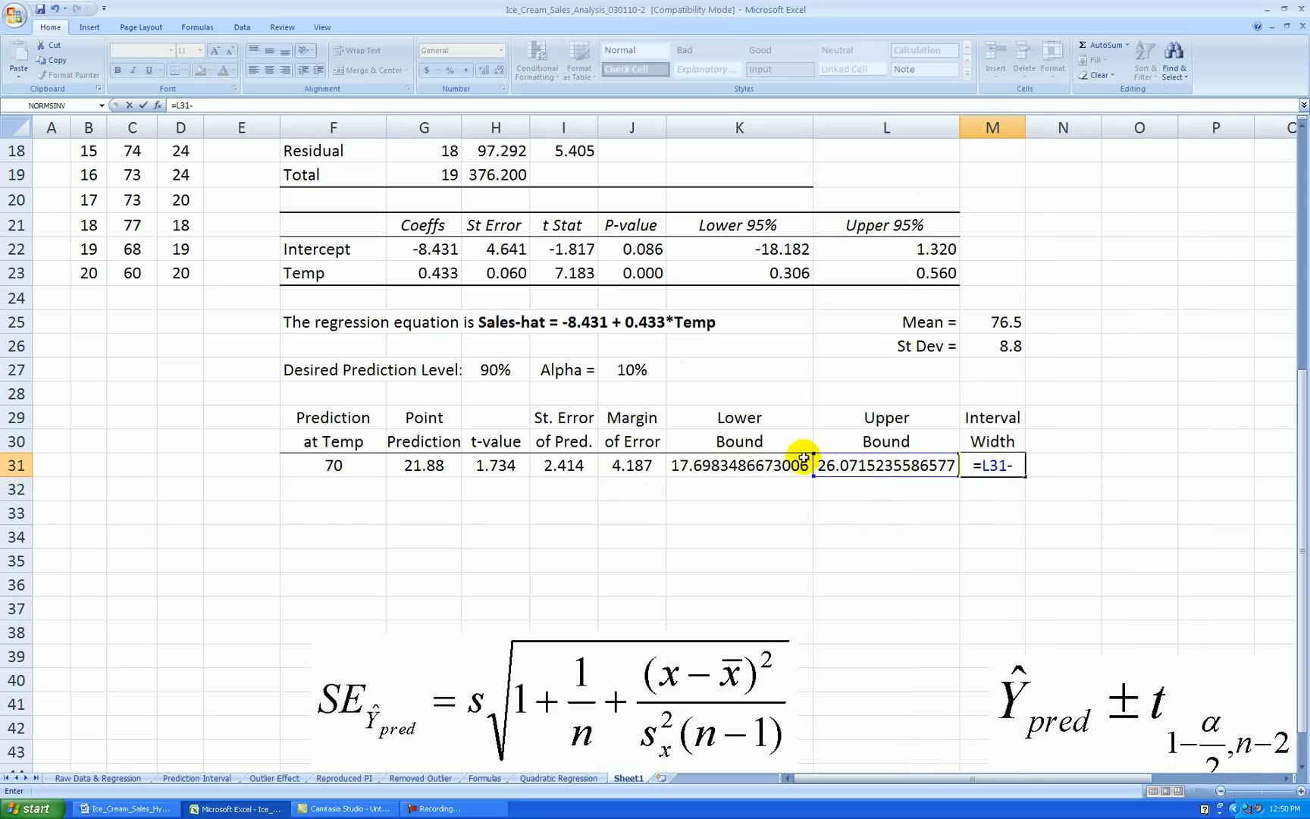
key("Enter")
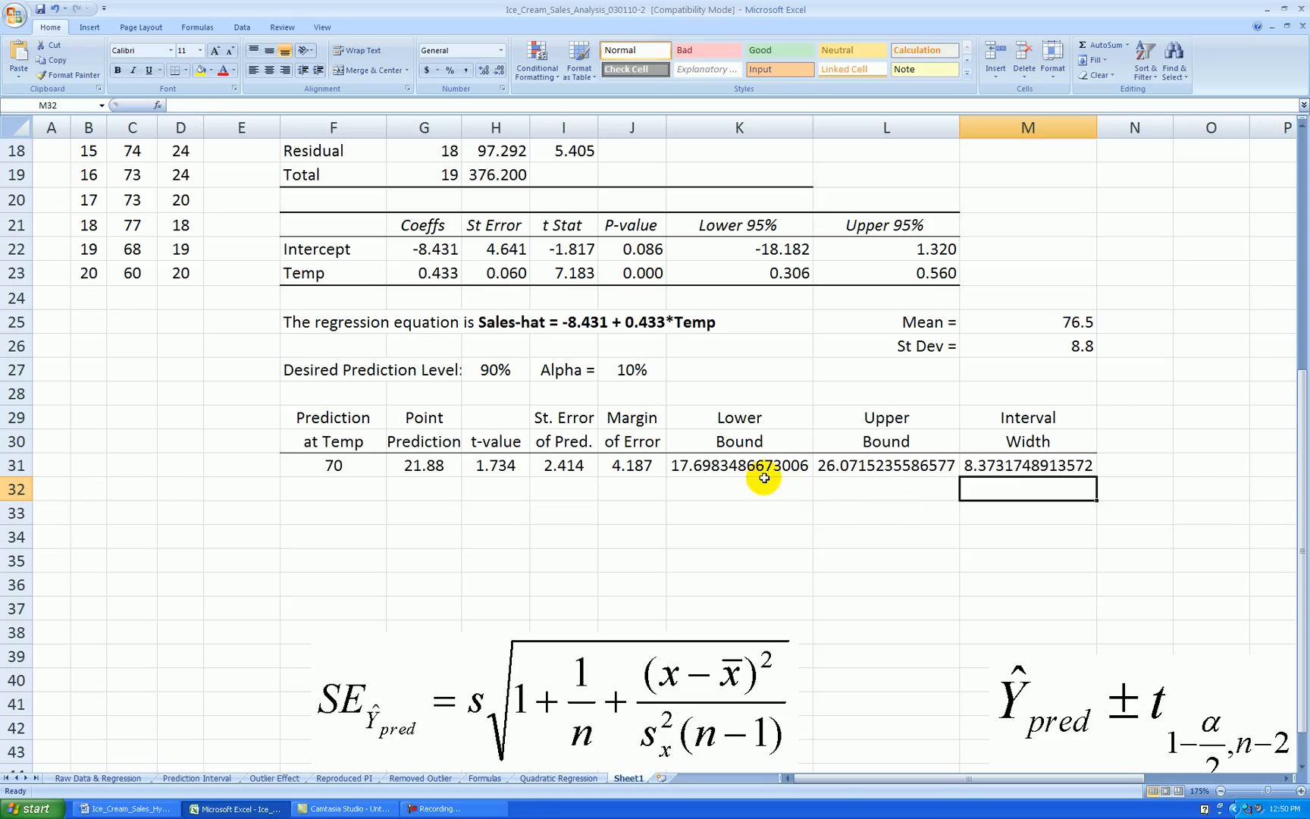
Show the bounds and width in K31:M31 with two decimals (17.70, 26.07, 8.37).
left_click_drag(738, 465, 1028, 466)
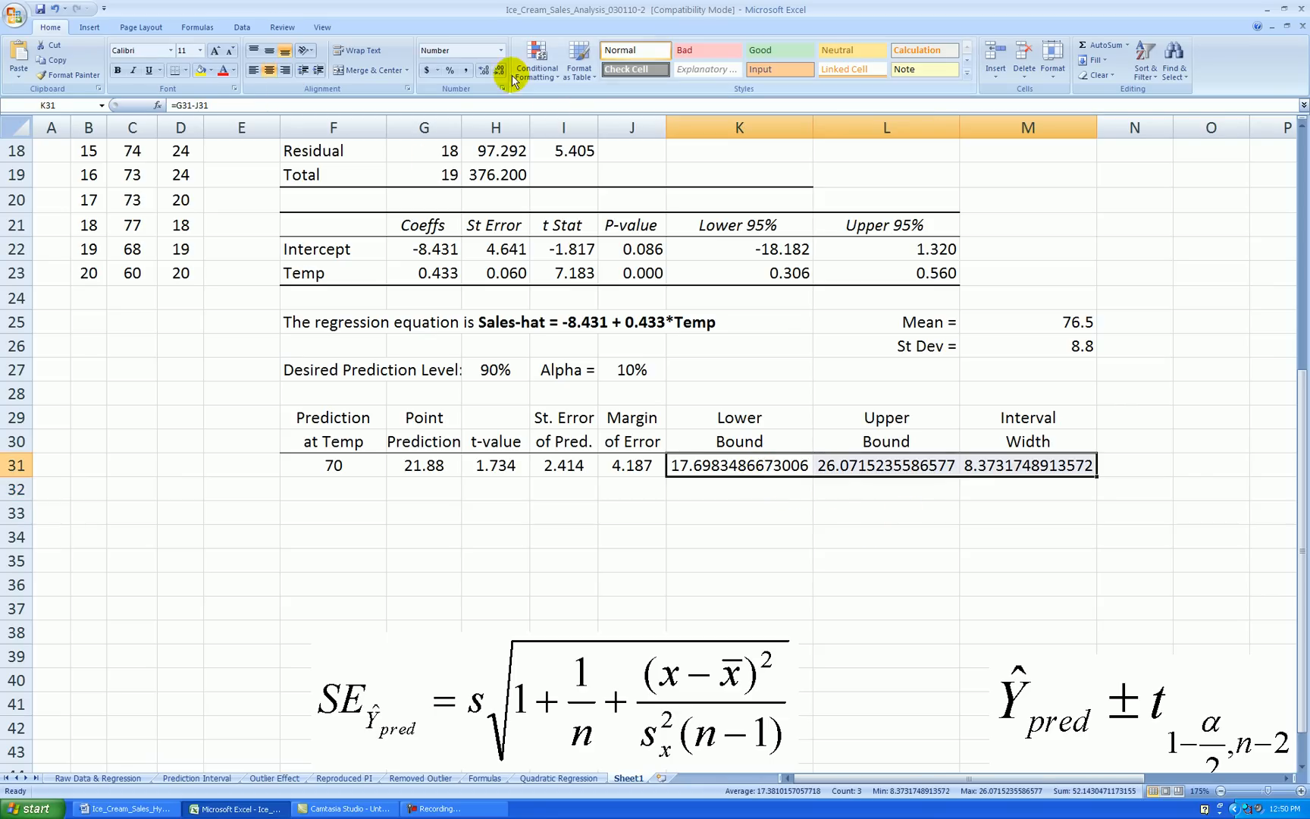
left_click(495, 72)
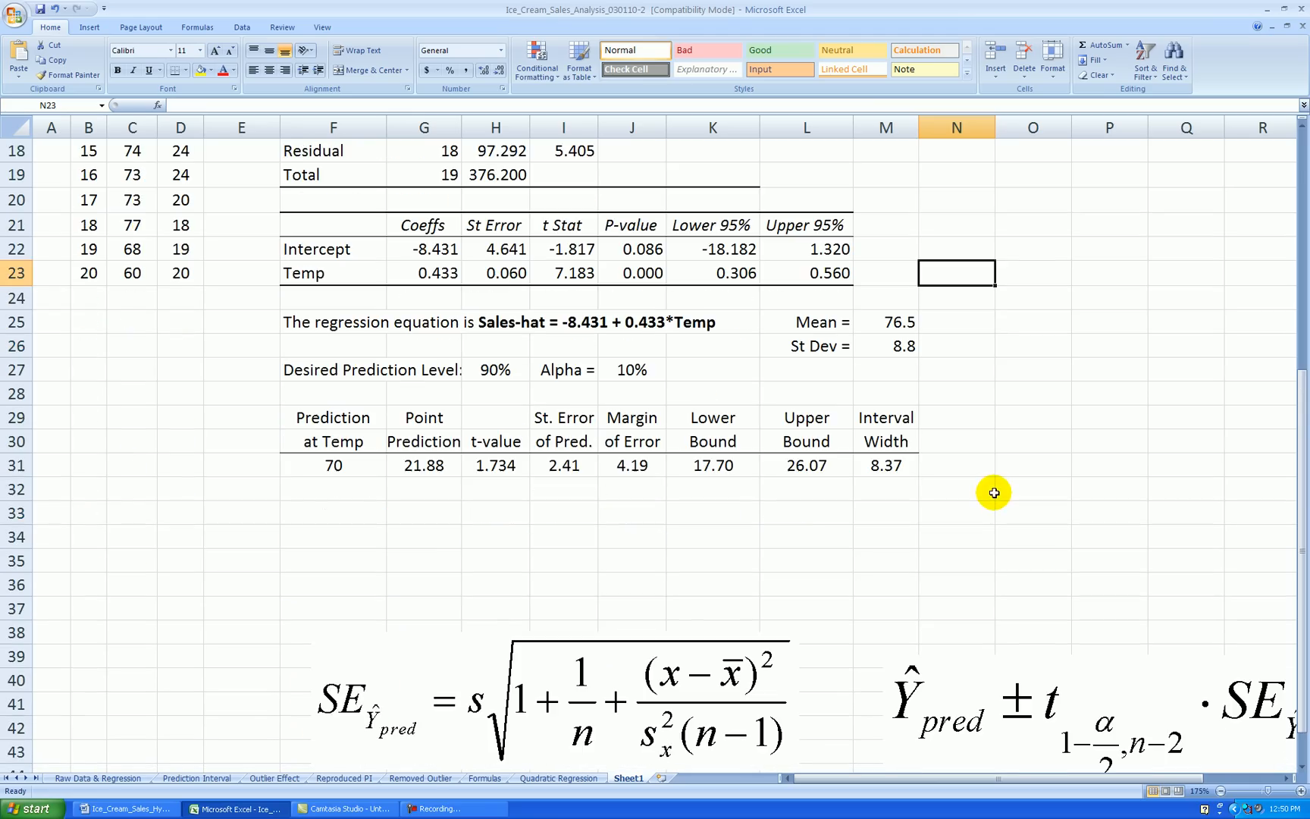
Make the bounds 17.70 and 26.07 and the point prediction 21.88 bold.
left_click_drag(711, 465, 807, 466)
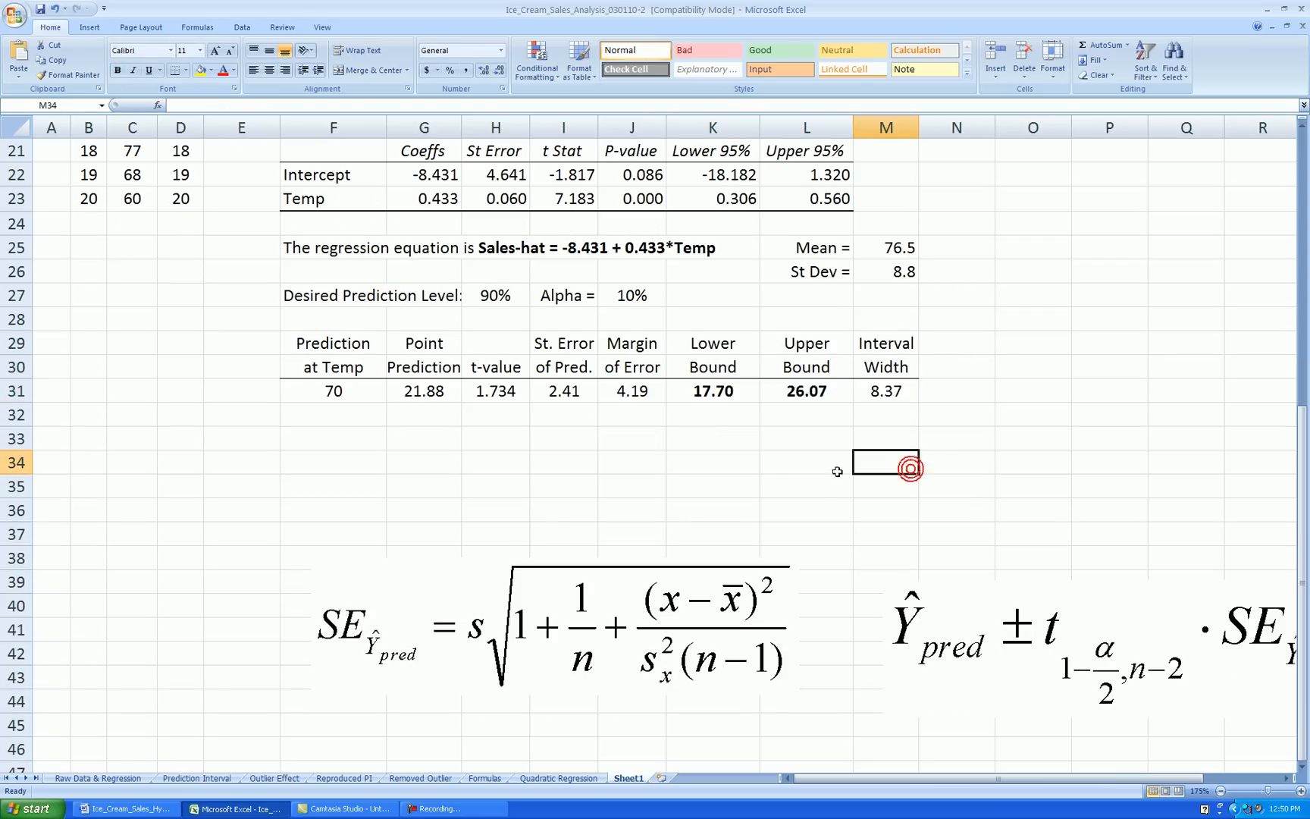
mouse_move(710, 458)
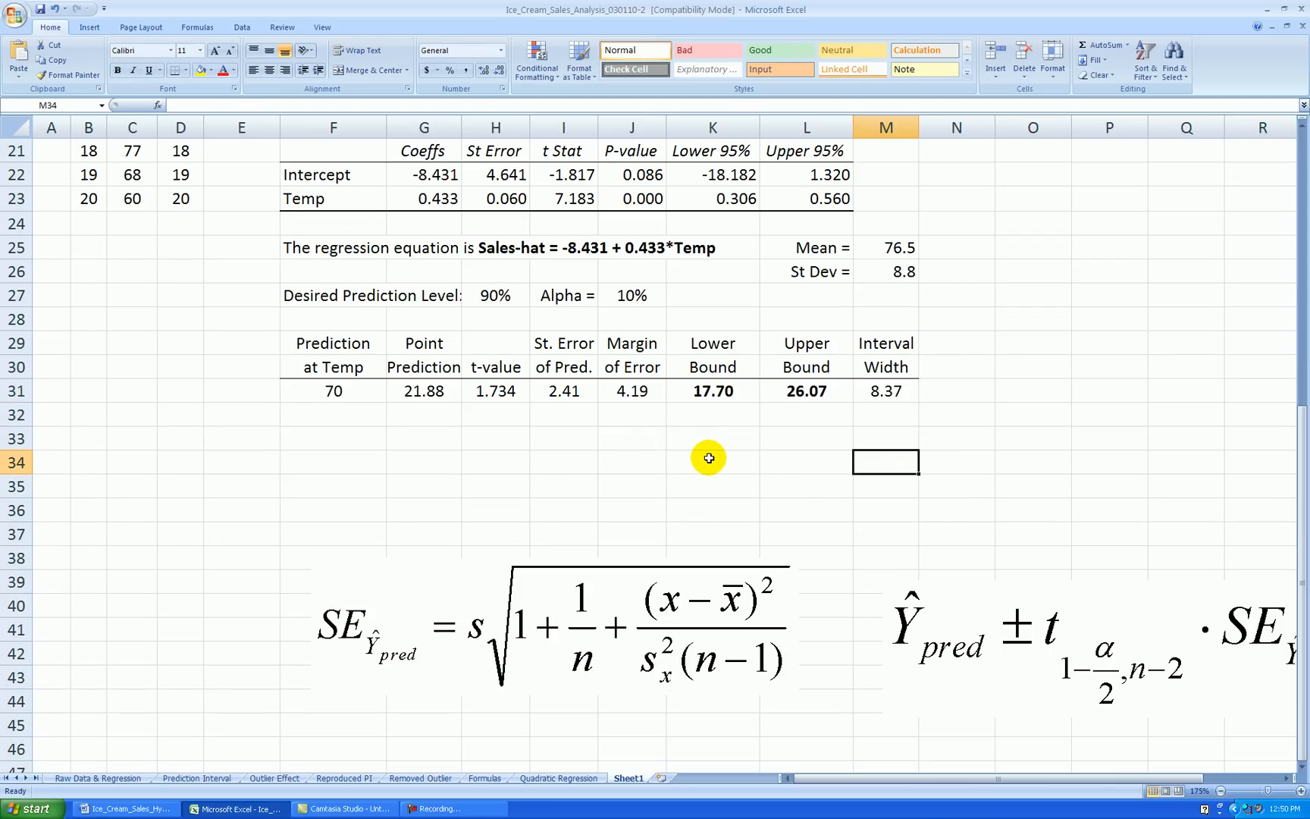
mouse_move(646, 451)
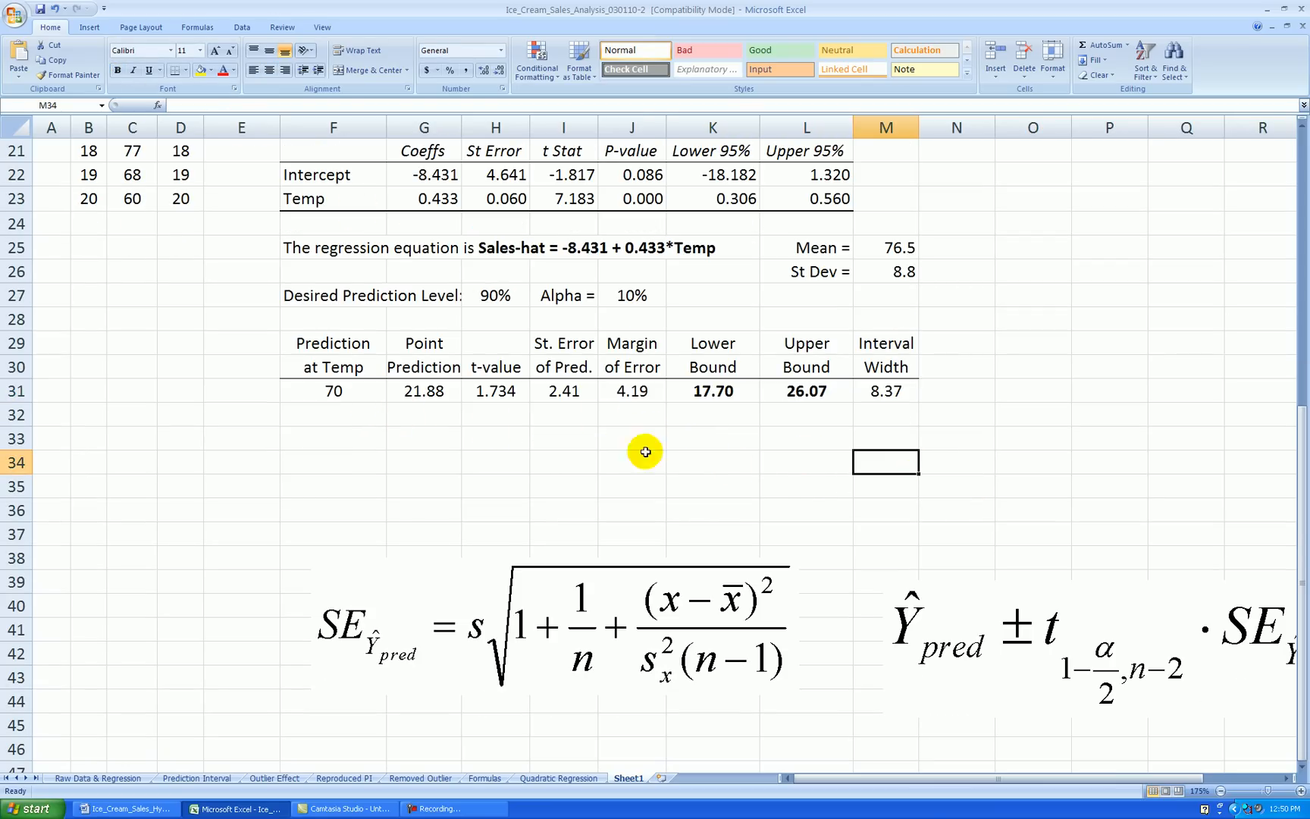
mouse_move(761, 447)
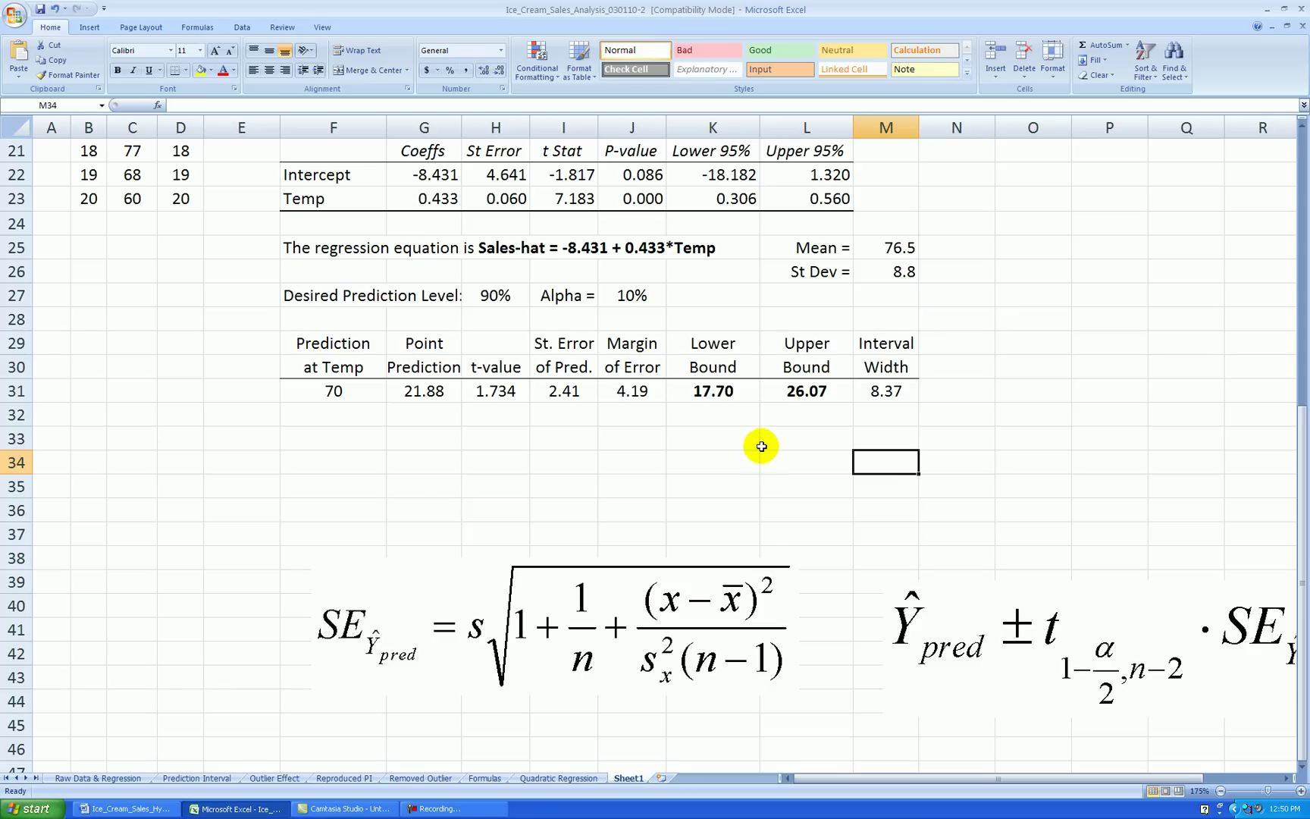
mouse_move(747, 417)
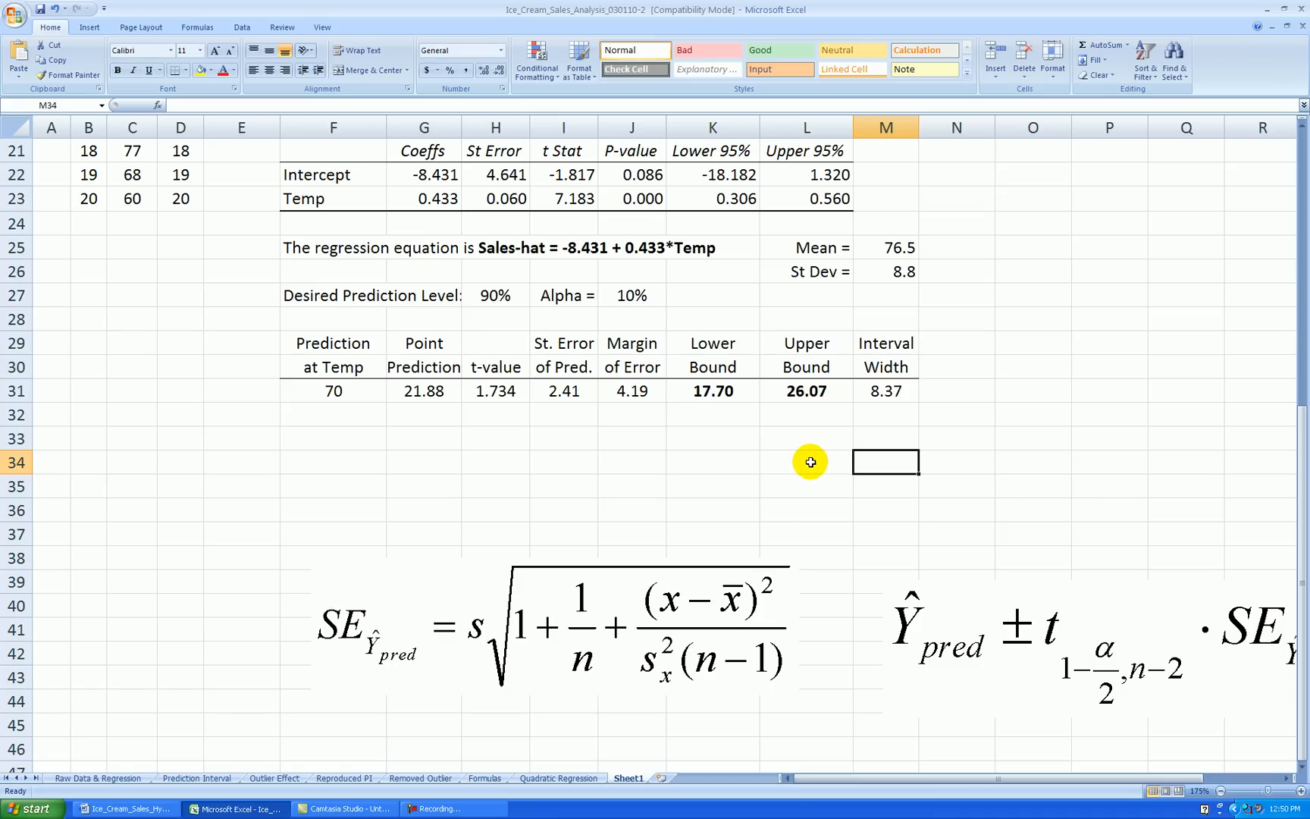
mouse_move(822, 417)
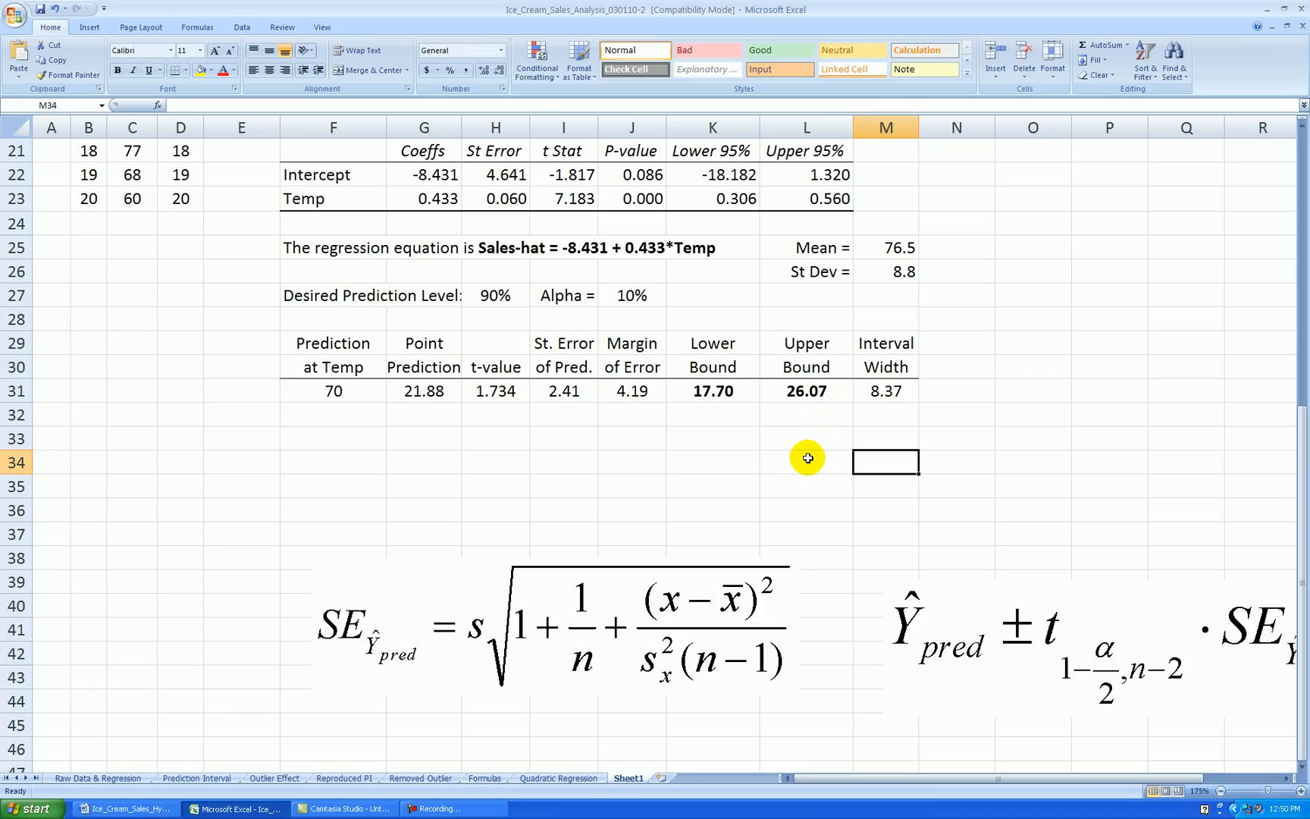
mouse_move(423, 391)
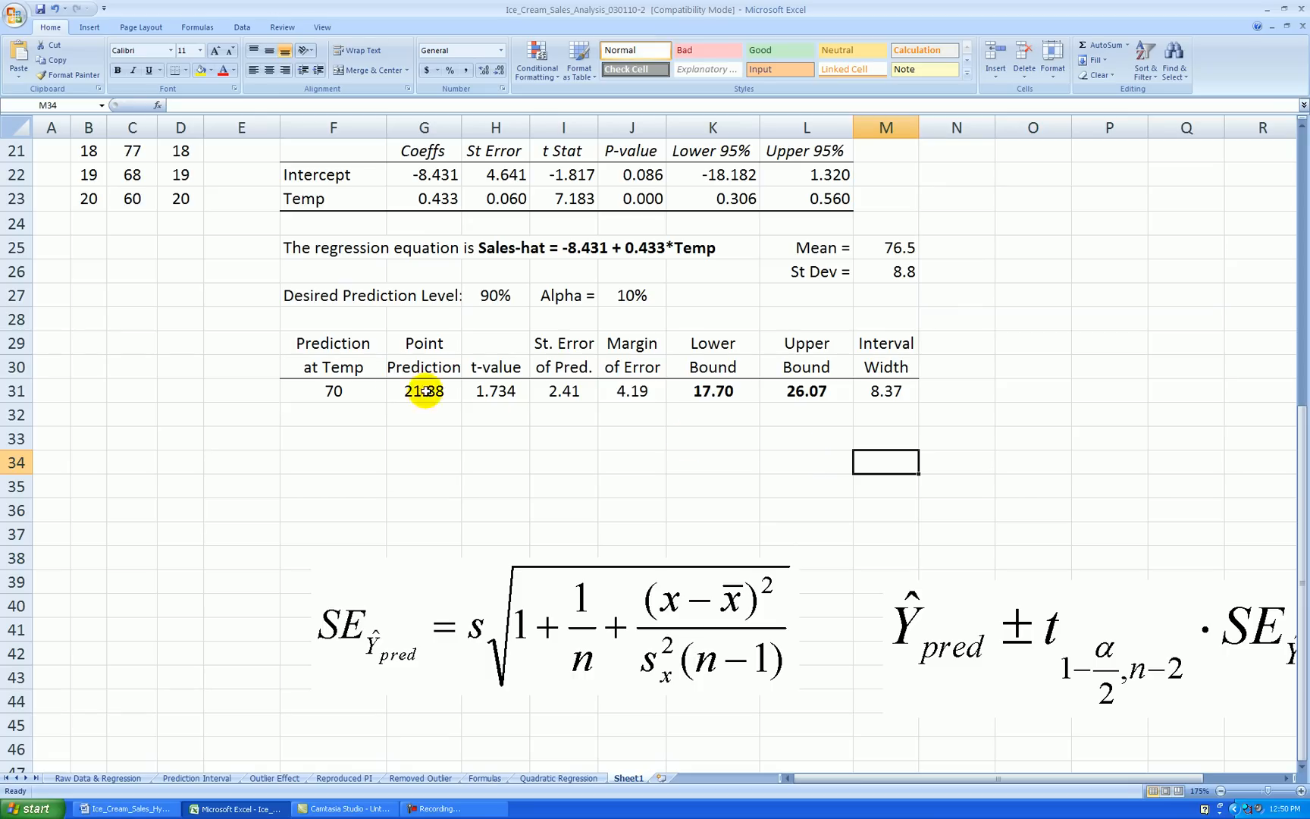
left_click(423, 391)
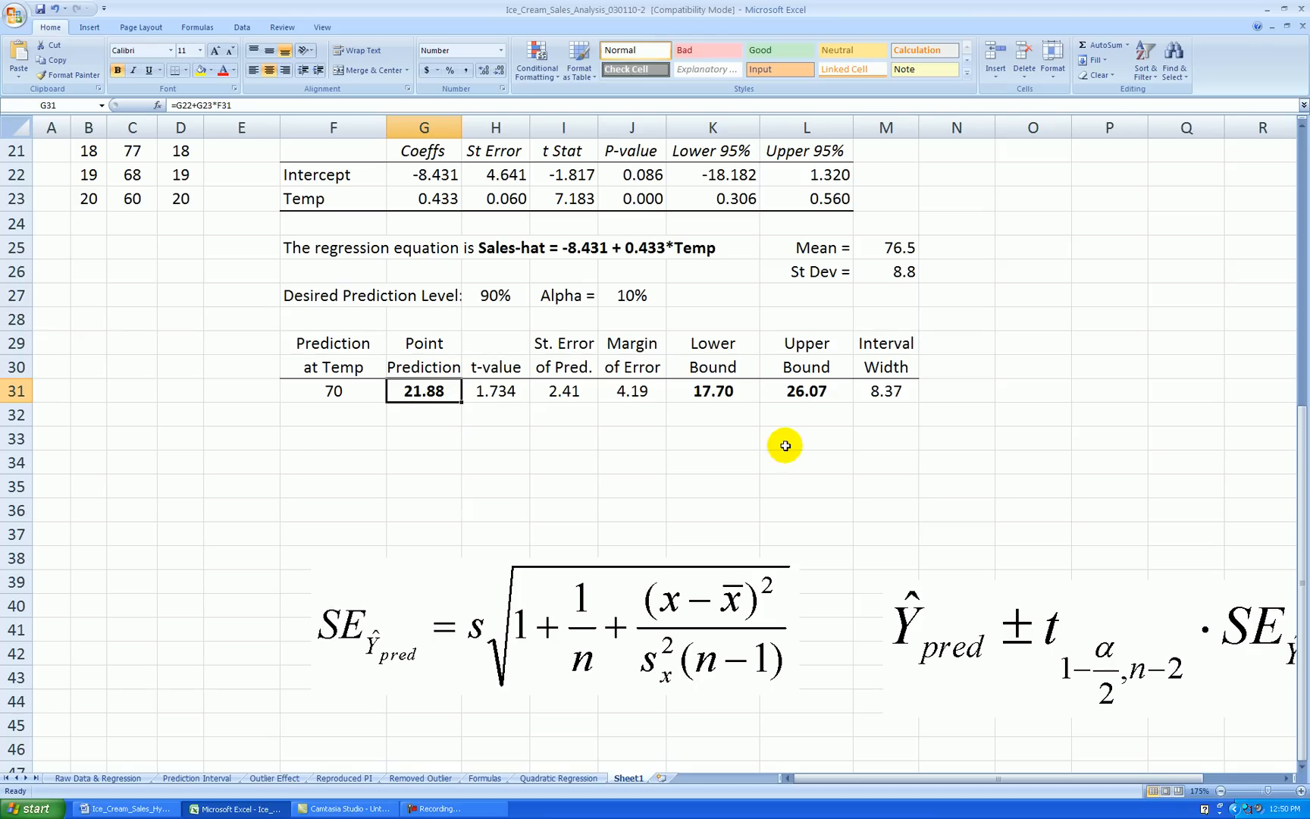
mouse_move(782, 473)
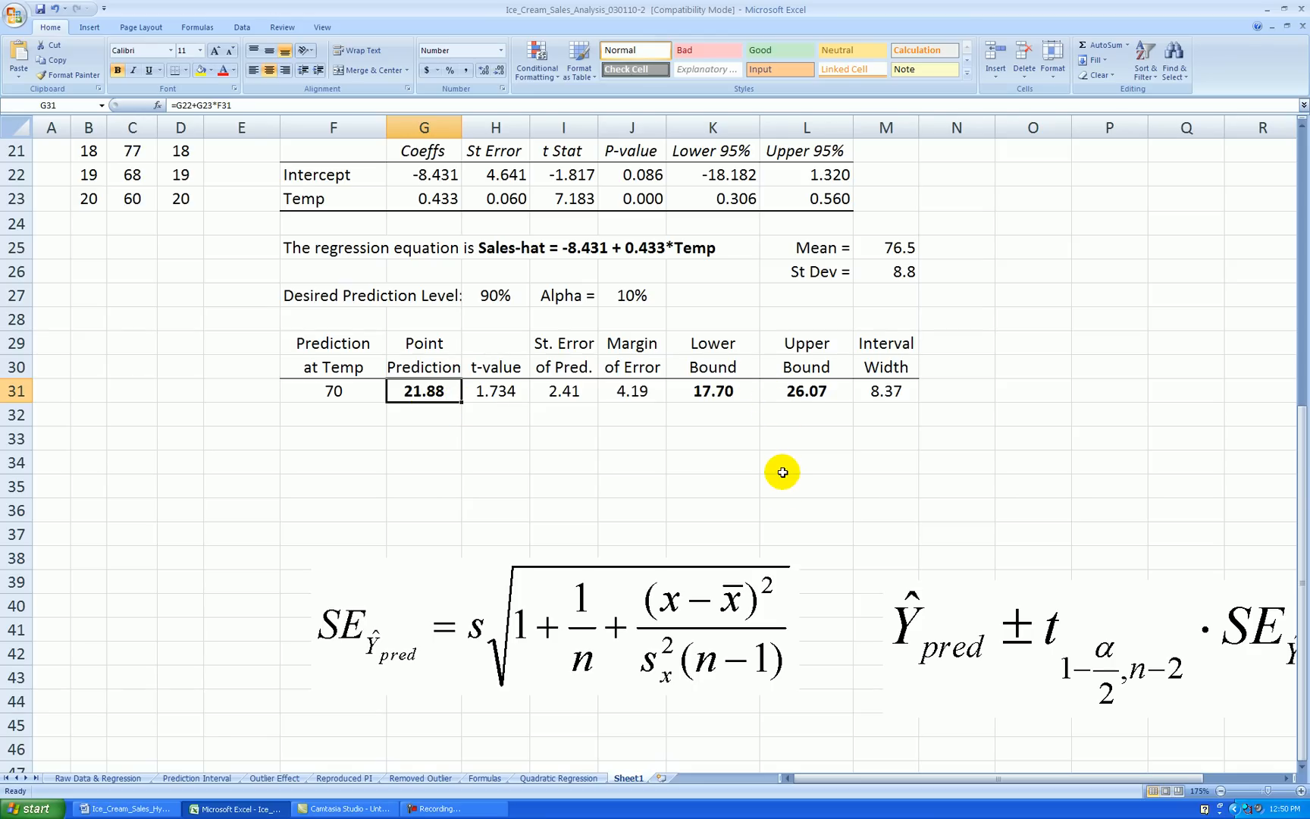
left_click(805, 462)
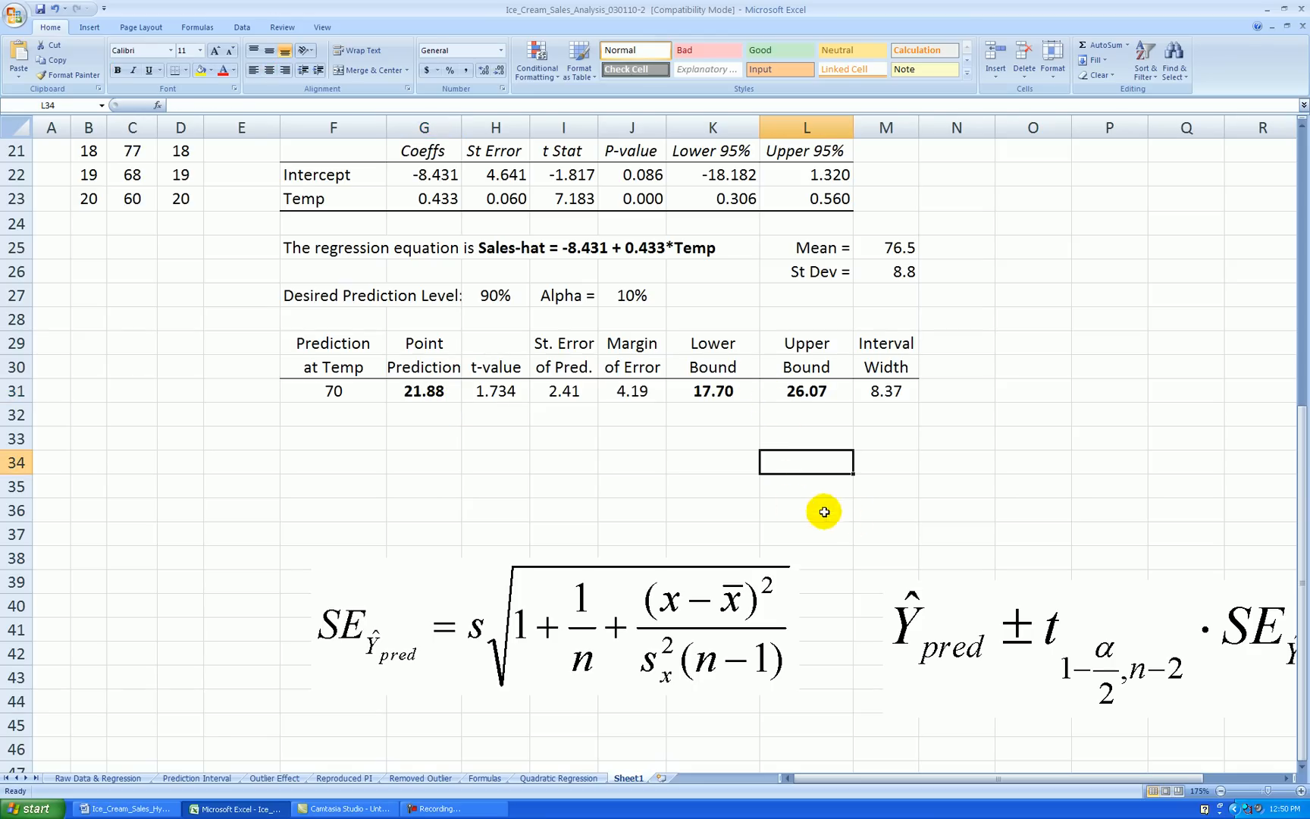
Change the level to 95% and temperature to 80, yielding prediction 26.22 with bounds 21.19–31.24.
left_click(494, 295)
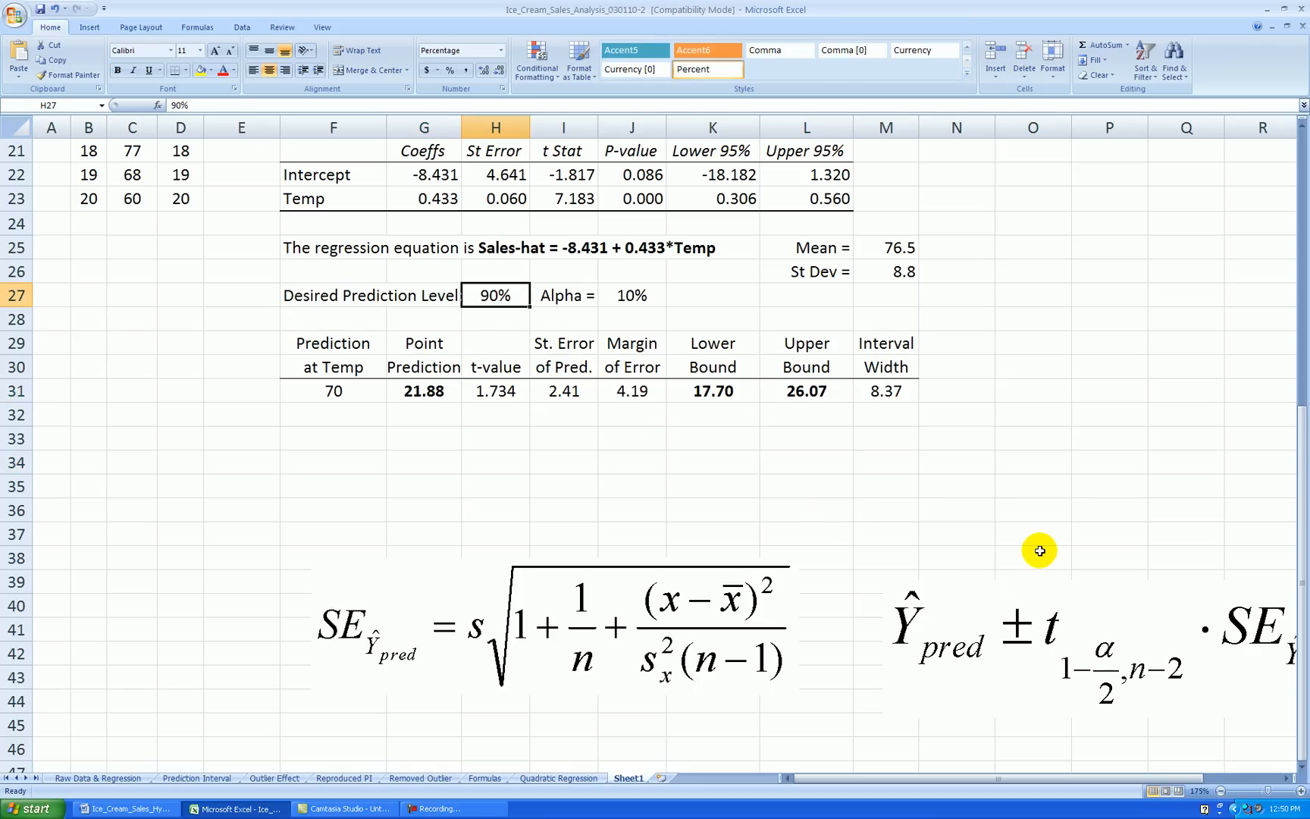
mouse_move(1037, 551)
type(".")
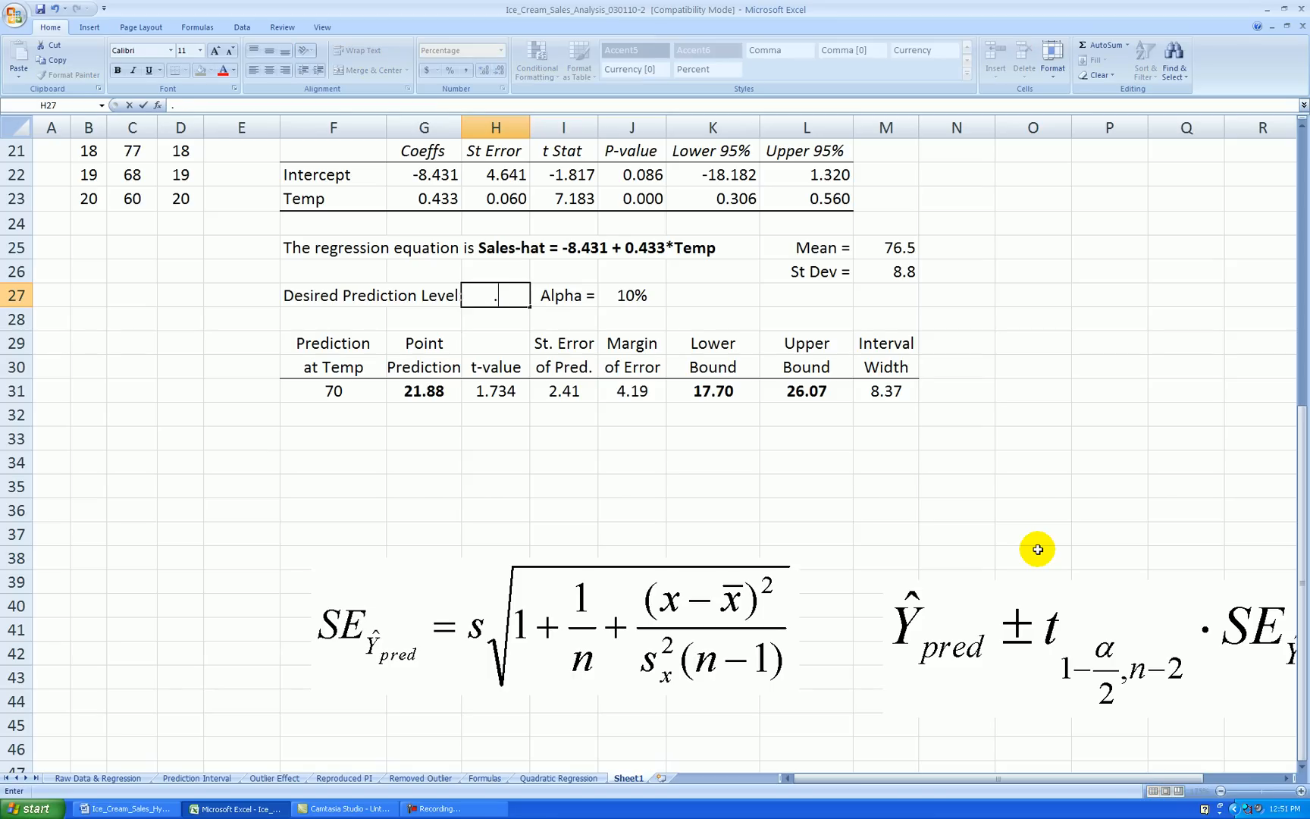
type("95%")
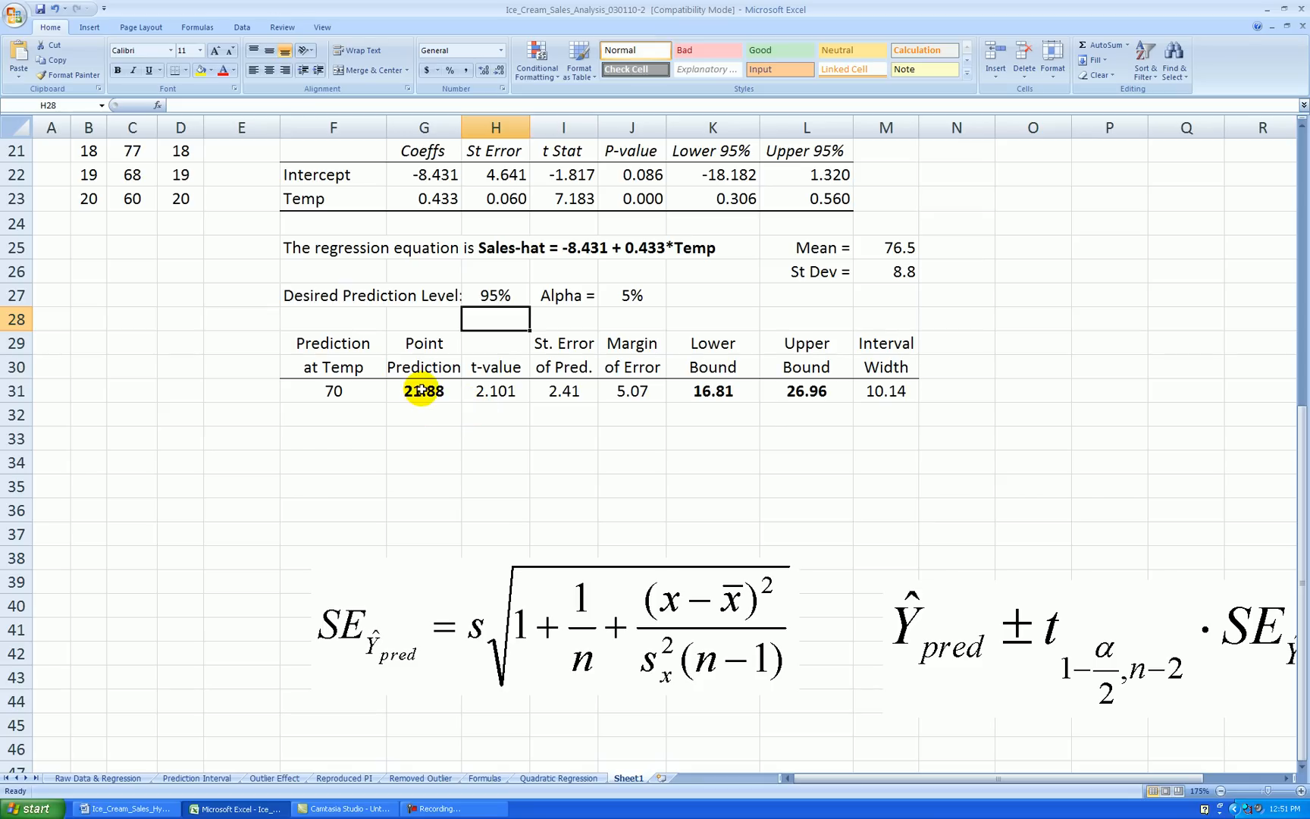
mouse_move(861, 391)
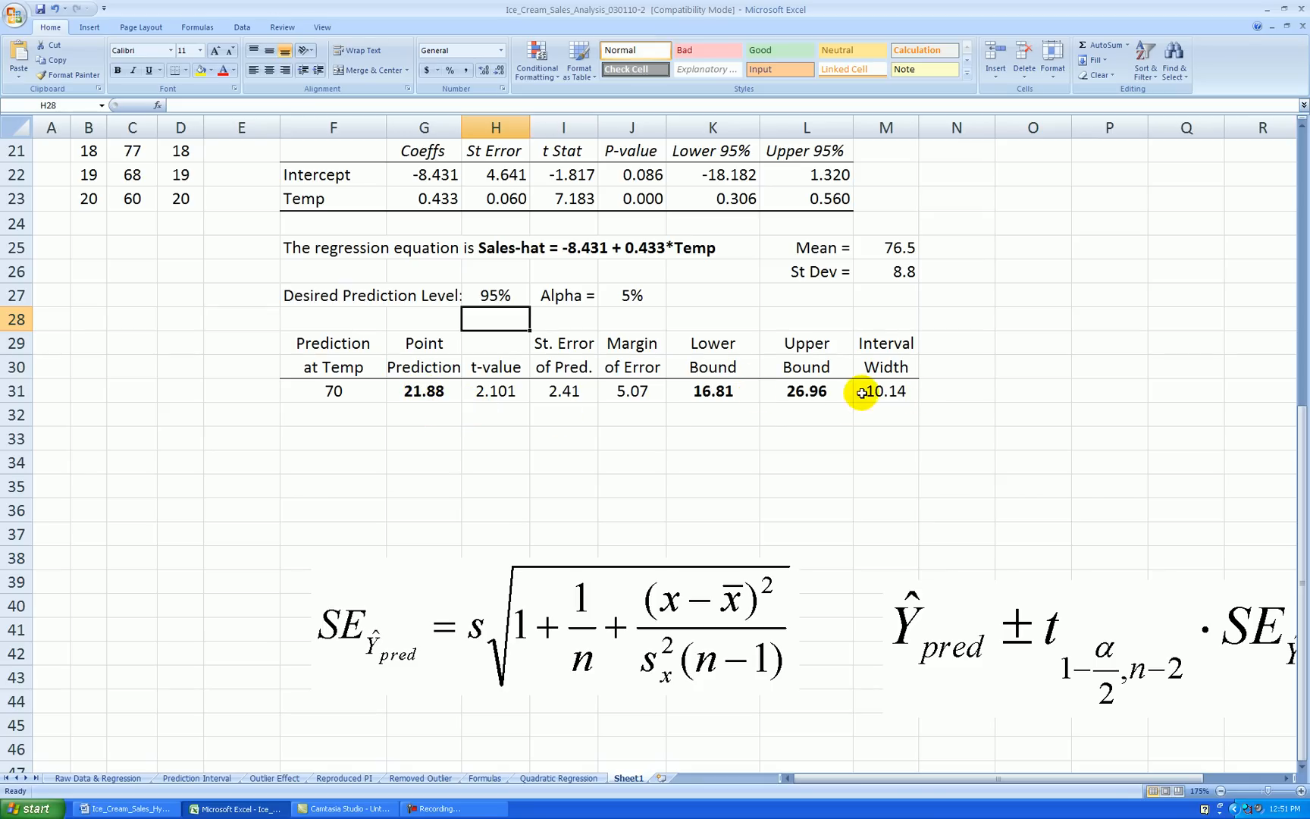
mouse_move(529, 396)
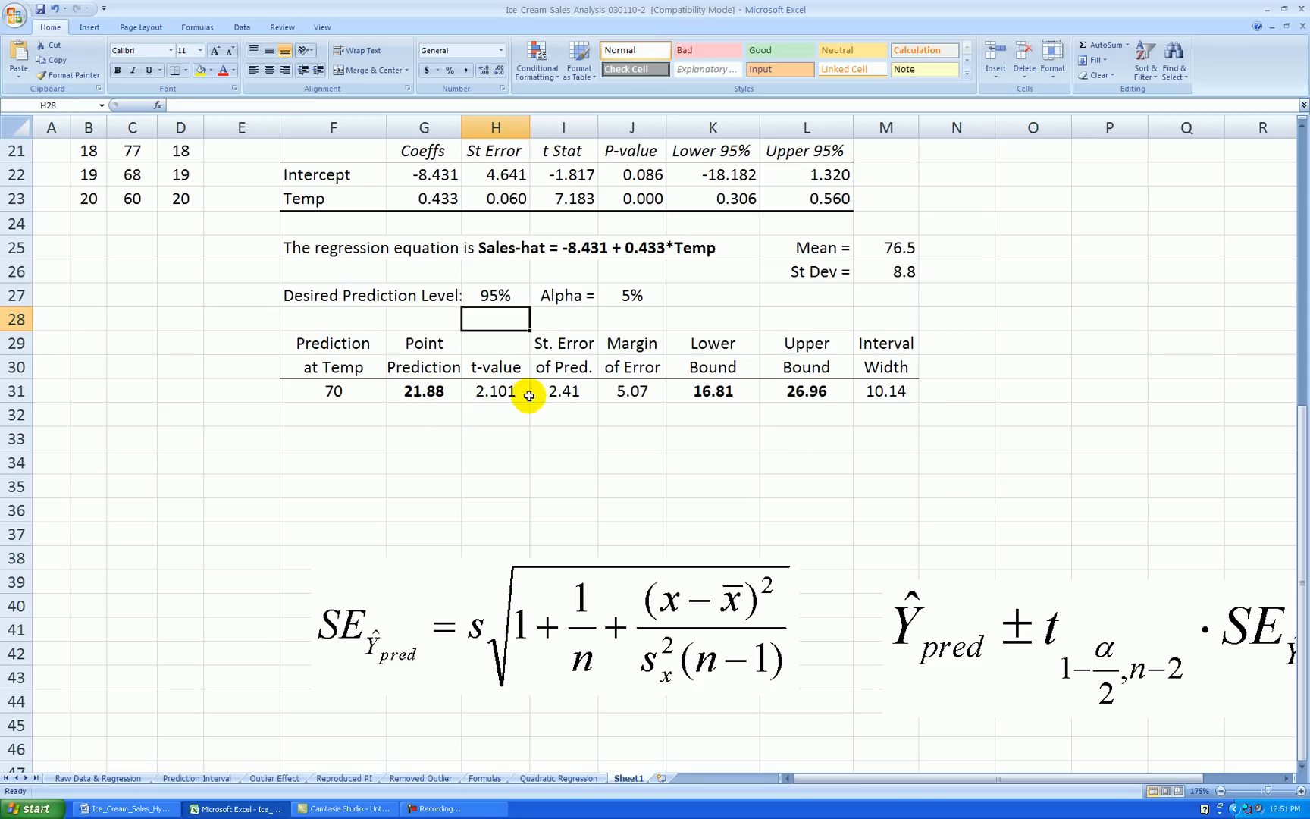
left_click(333, 392)
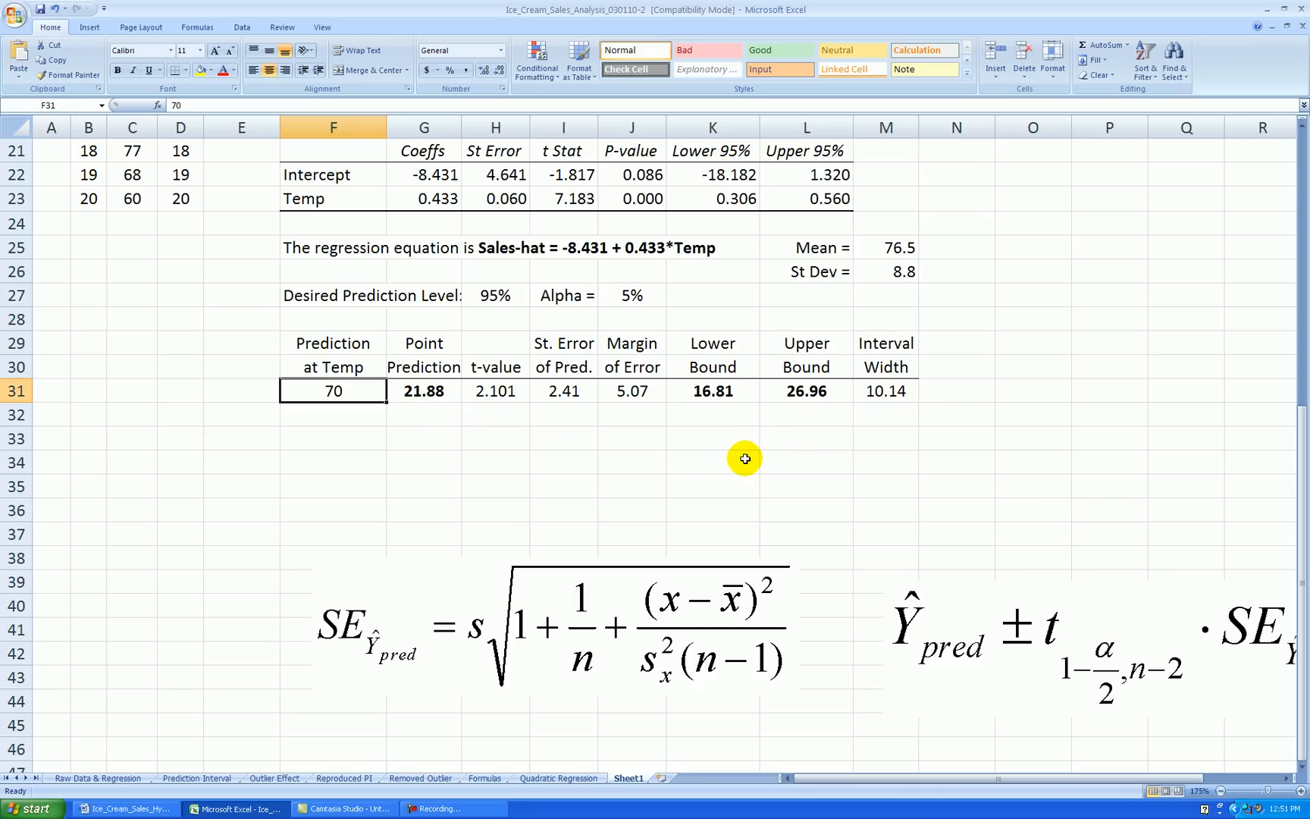
type("80")
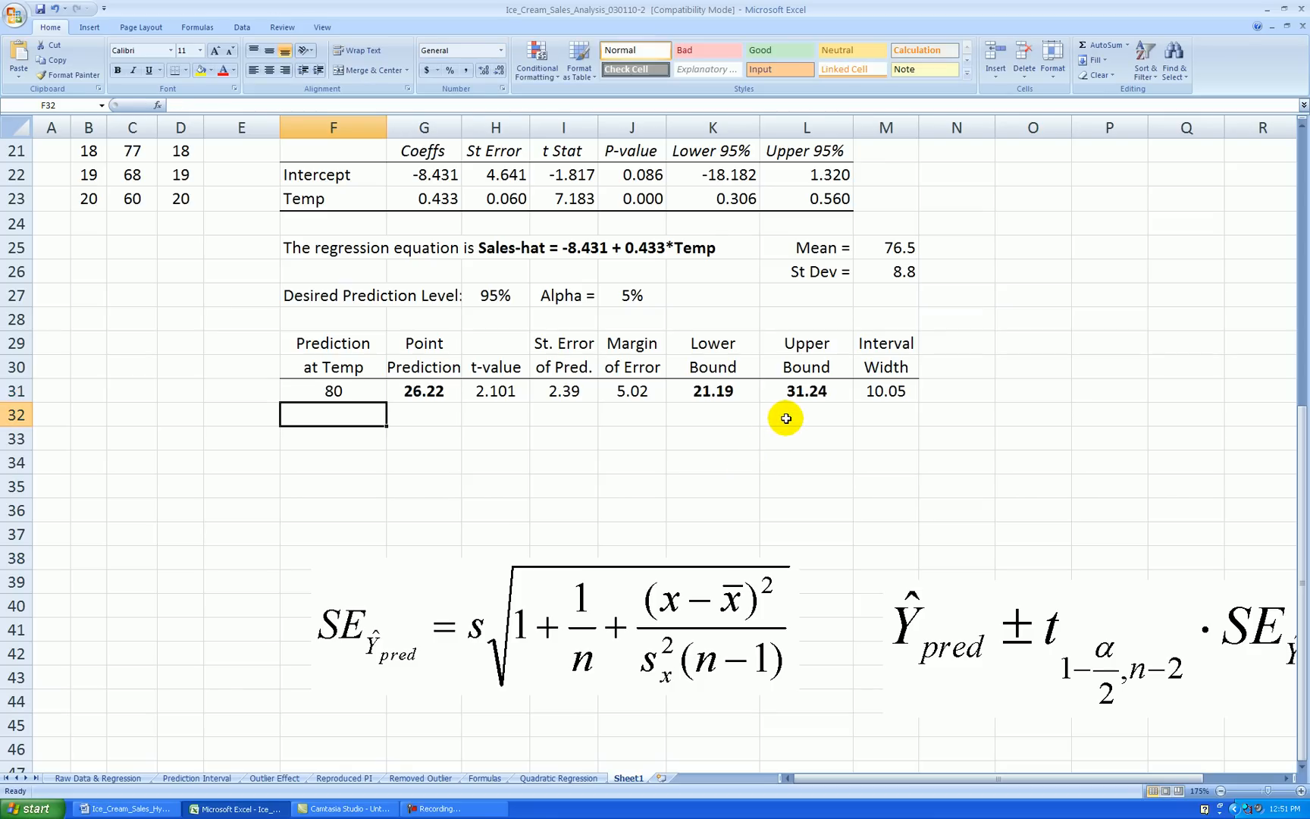
mouse_move(730, 396)
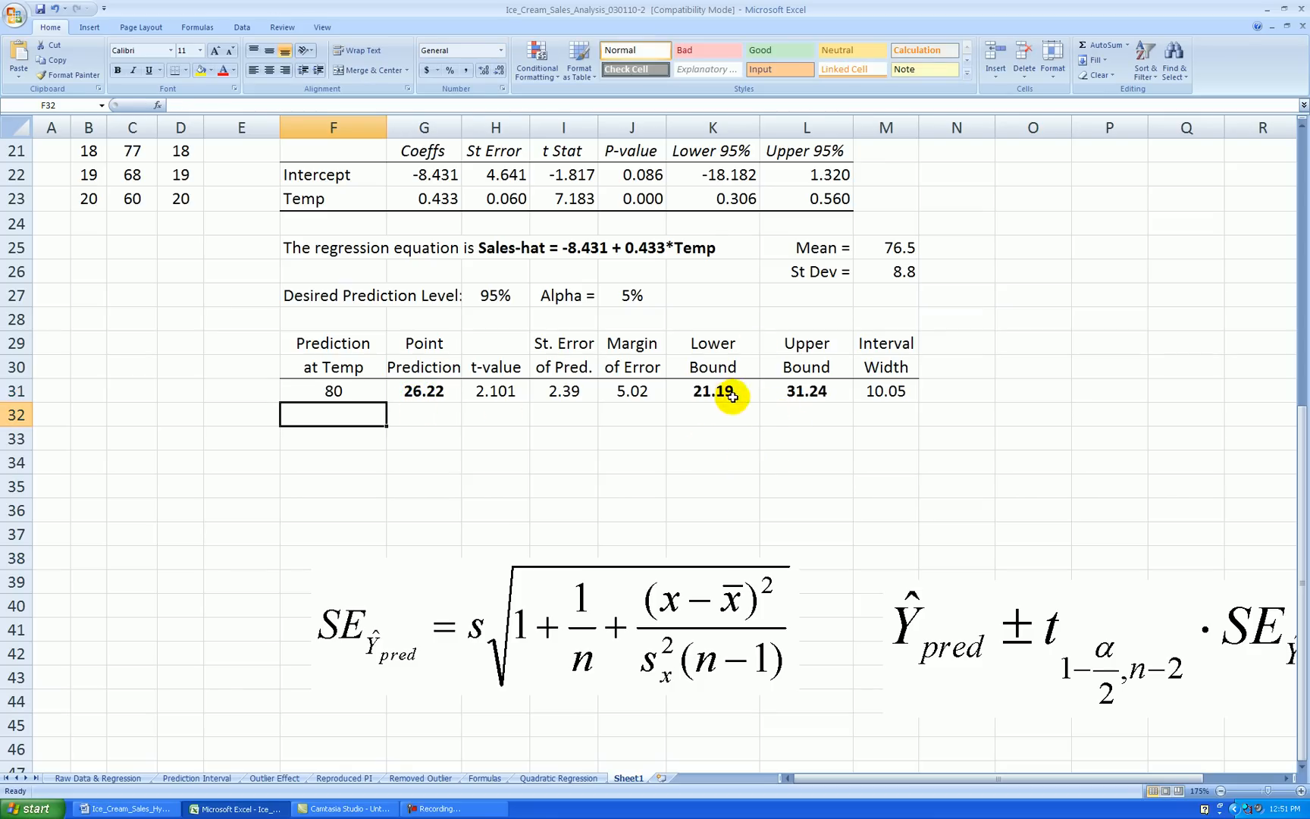
mouse_move(755, 399)
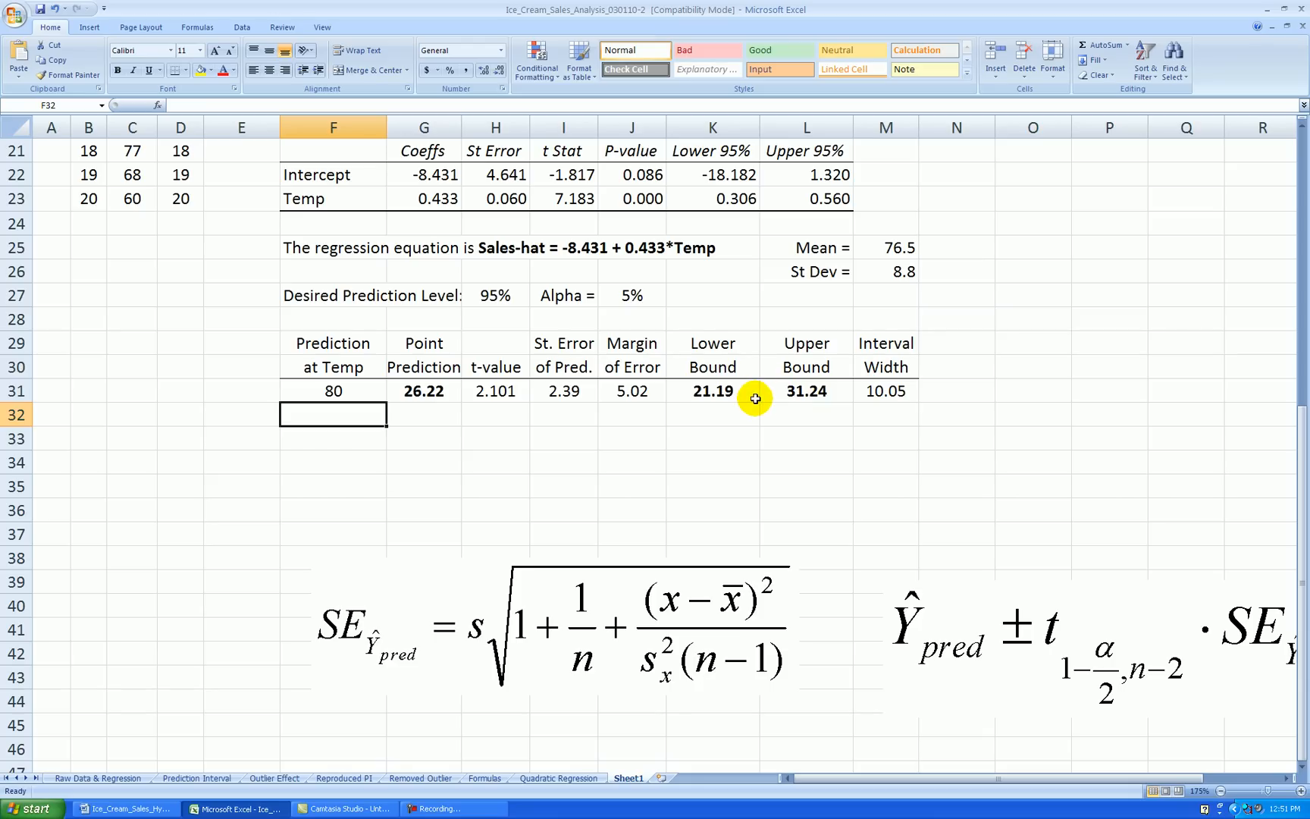
mouse_move(864, 326)
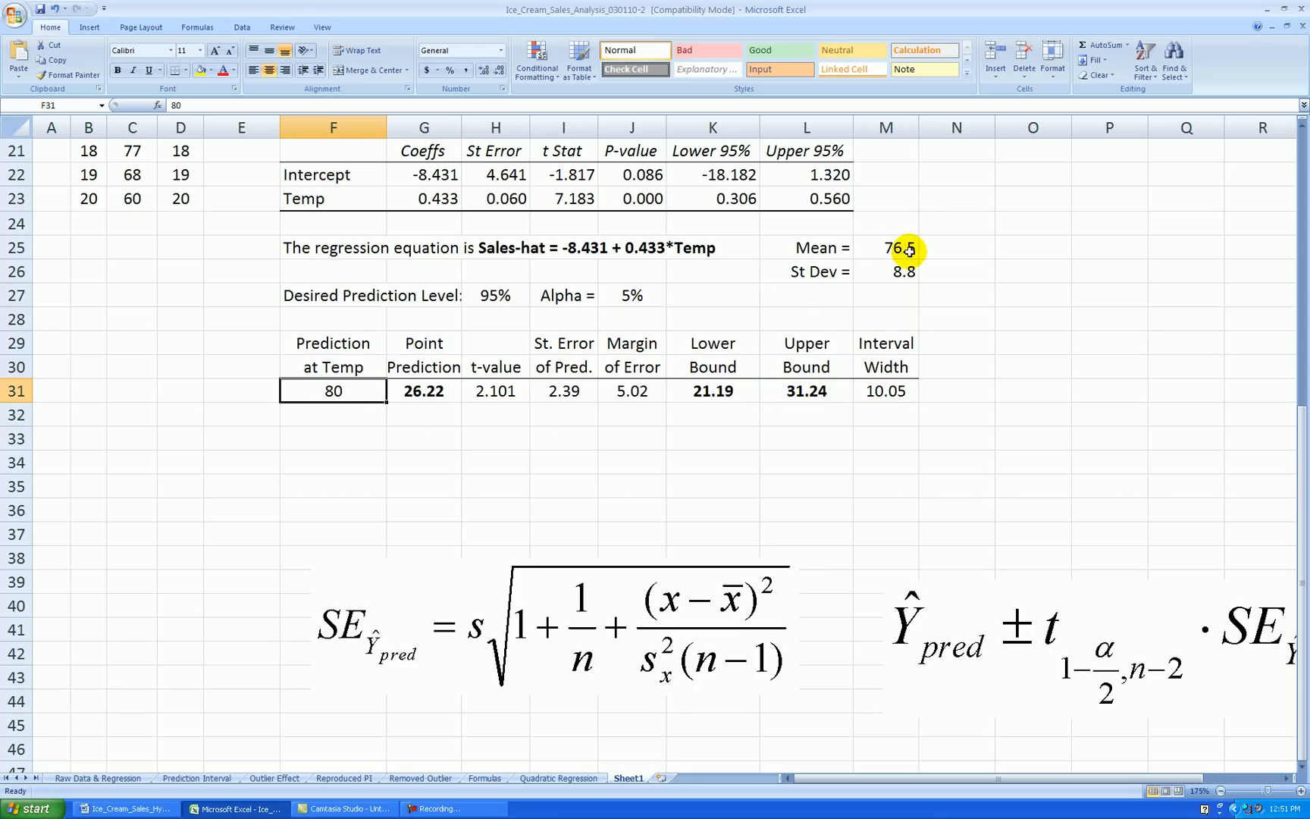
mouse_move(901, 318)
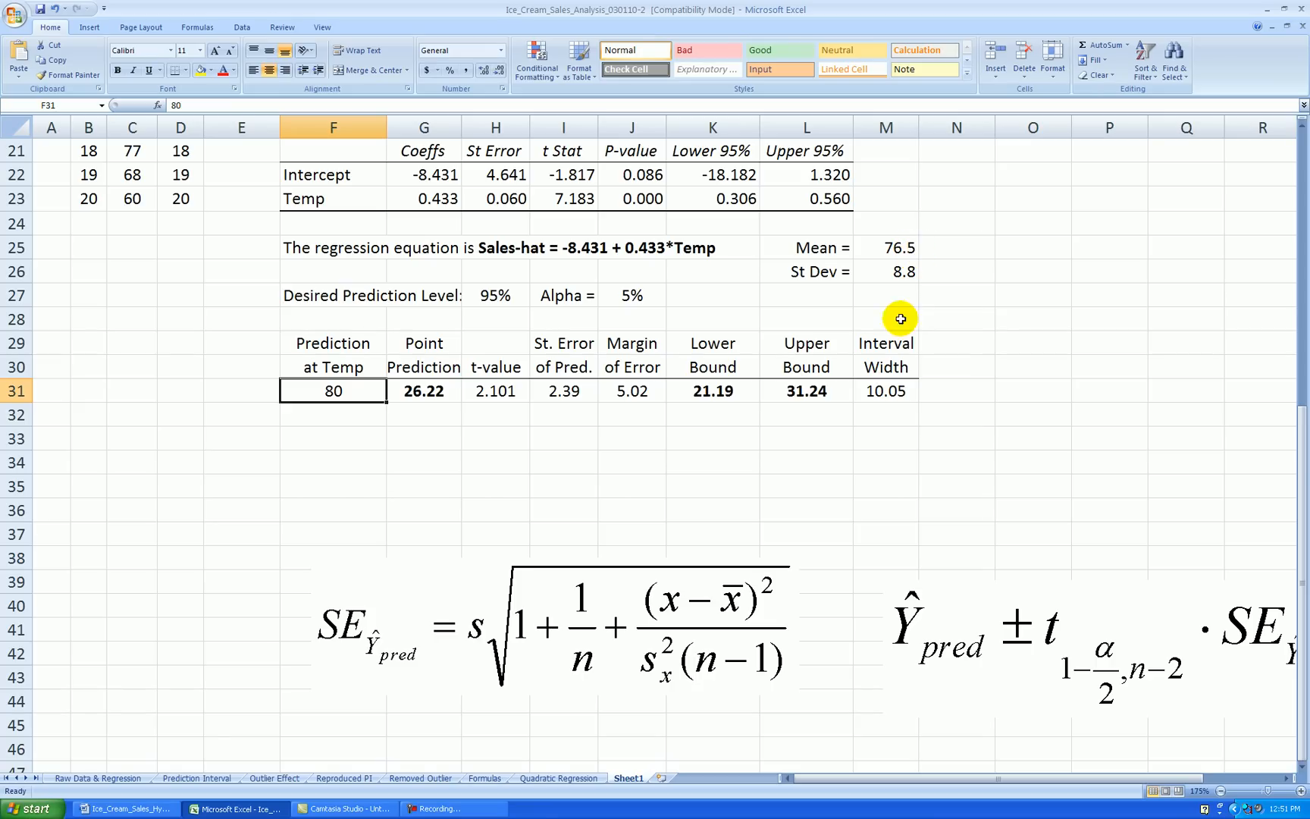
mouse_move(767, 455)
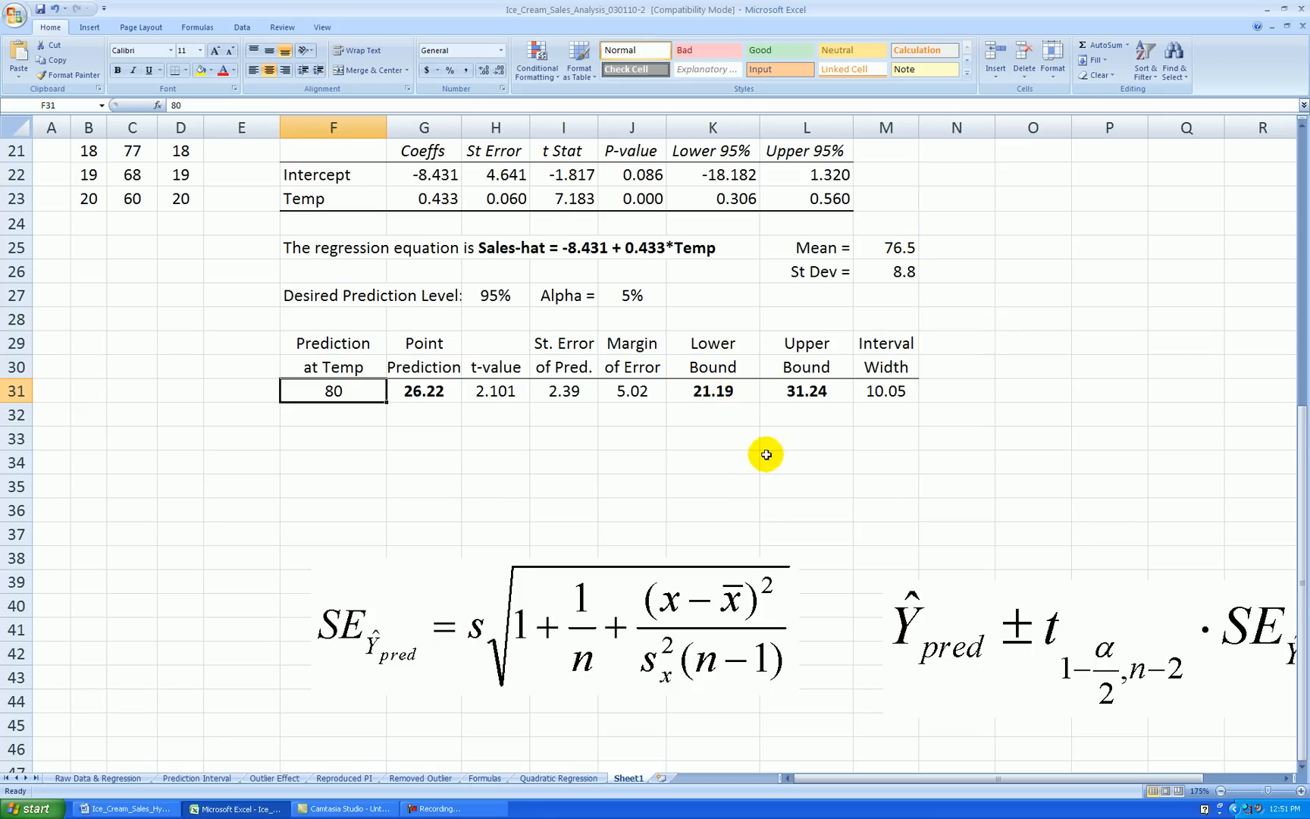
scroll("down", 3)
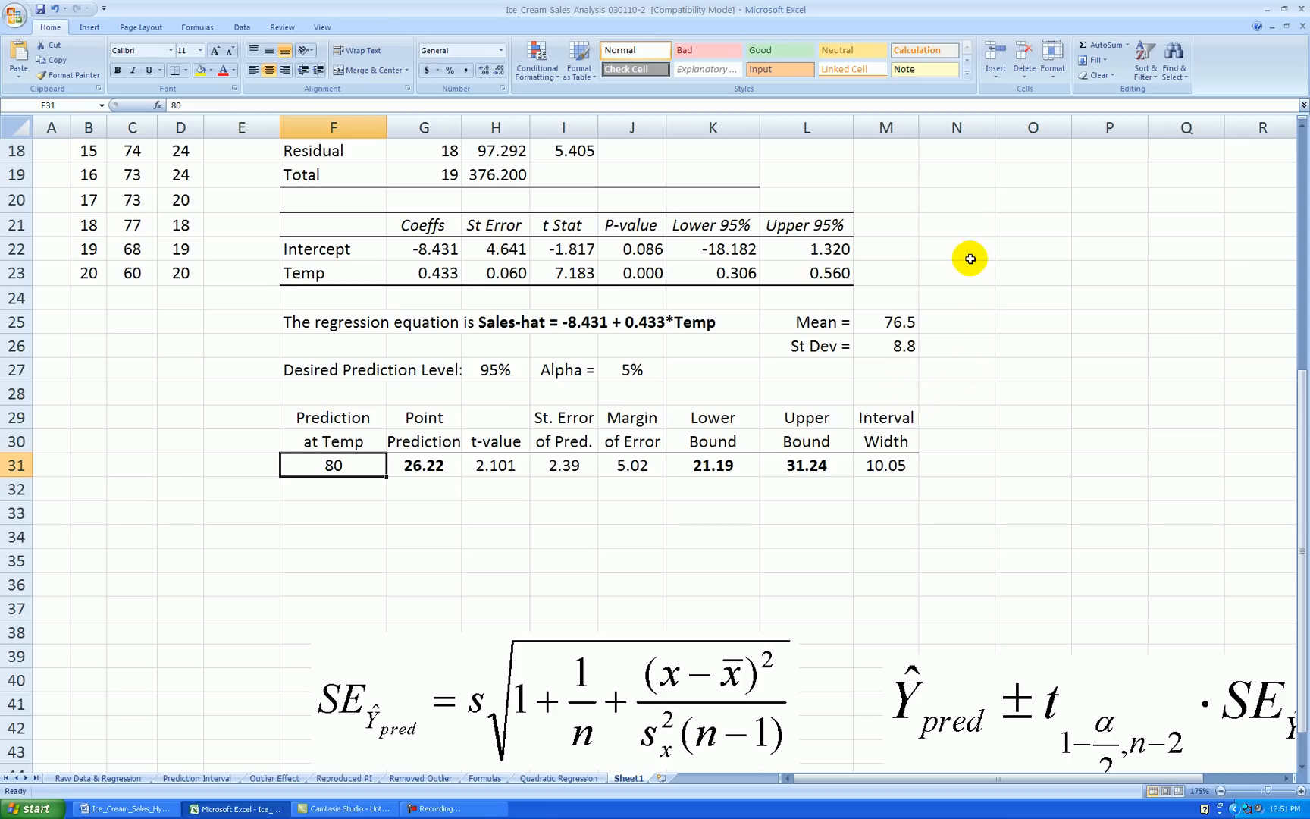
mouse_move(1003, 288)
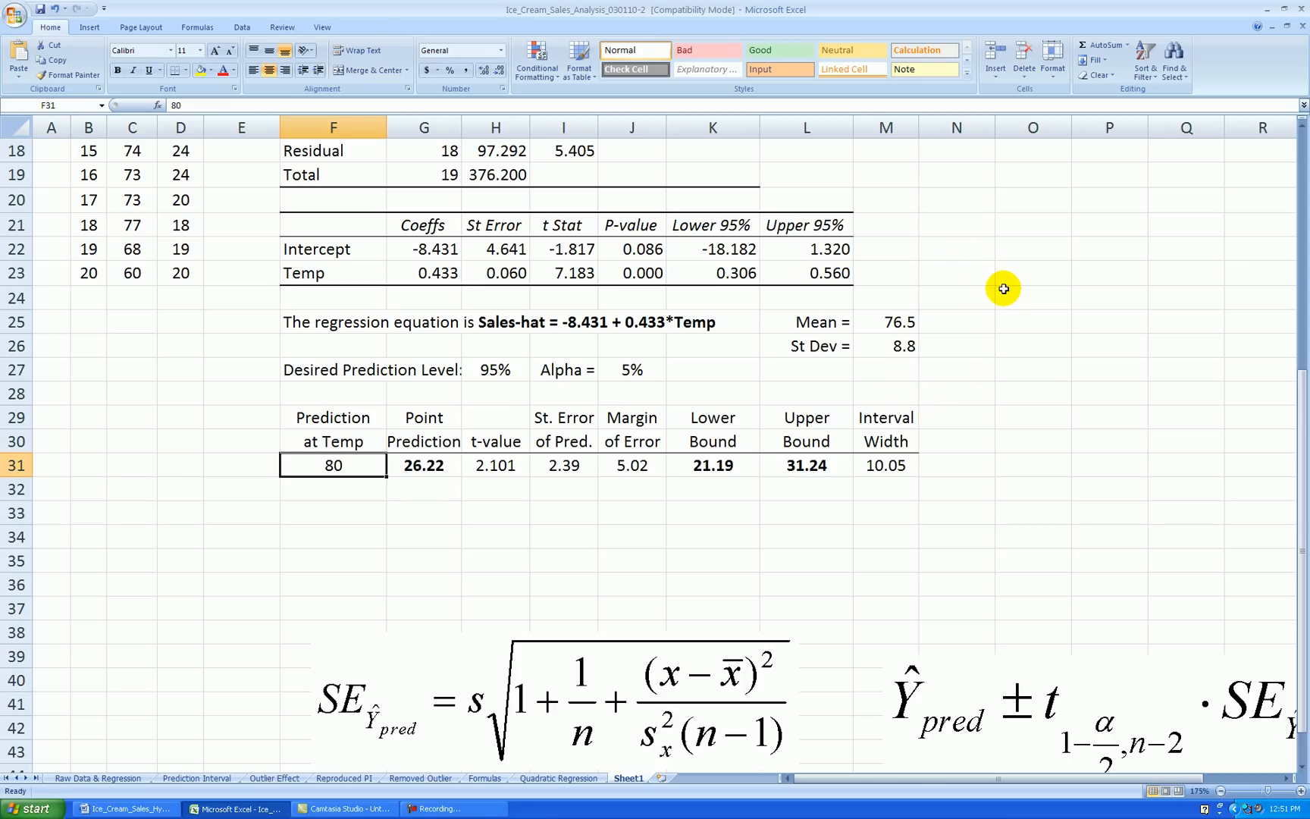